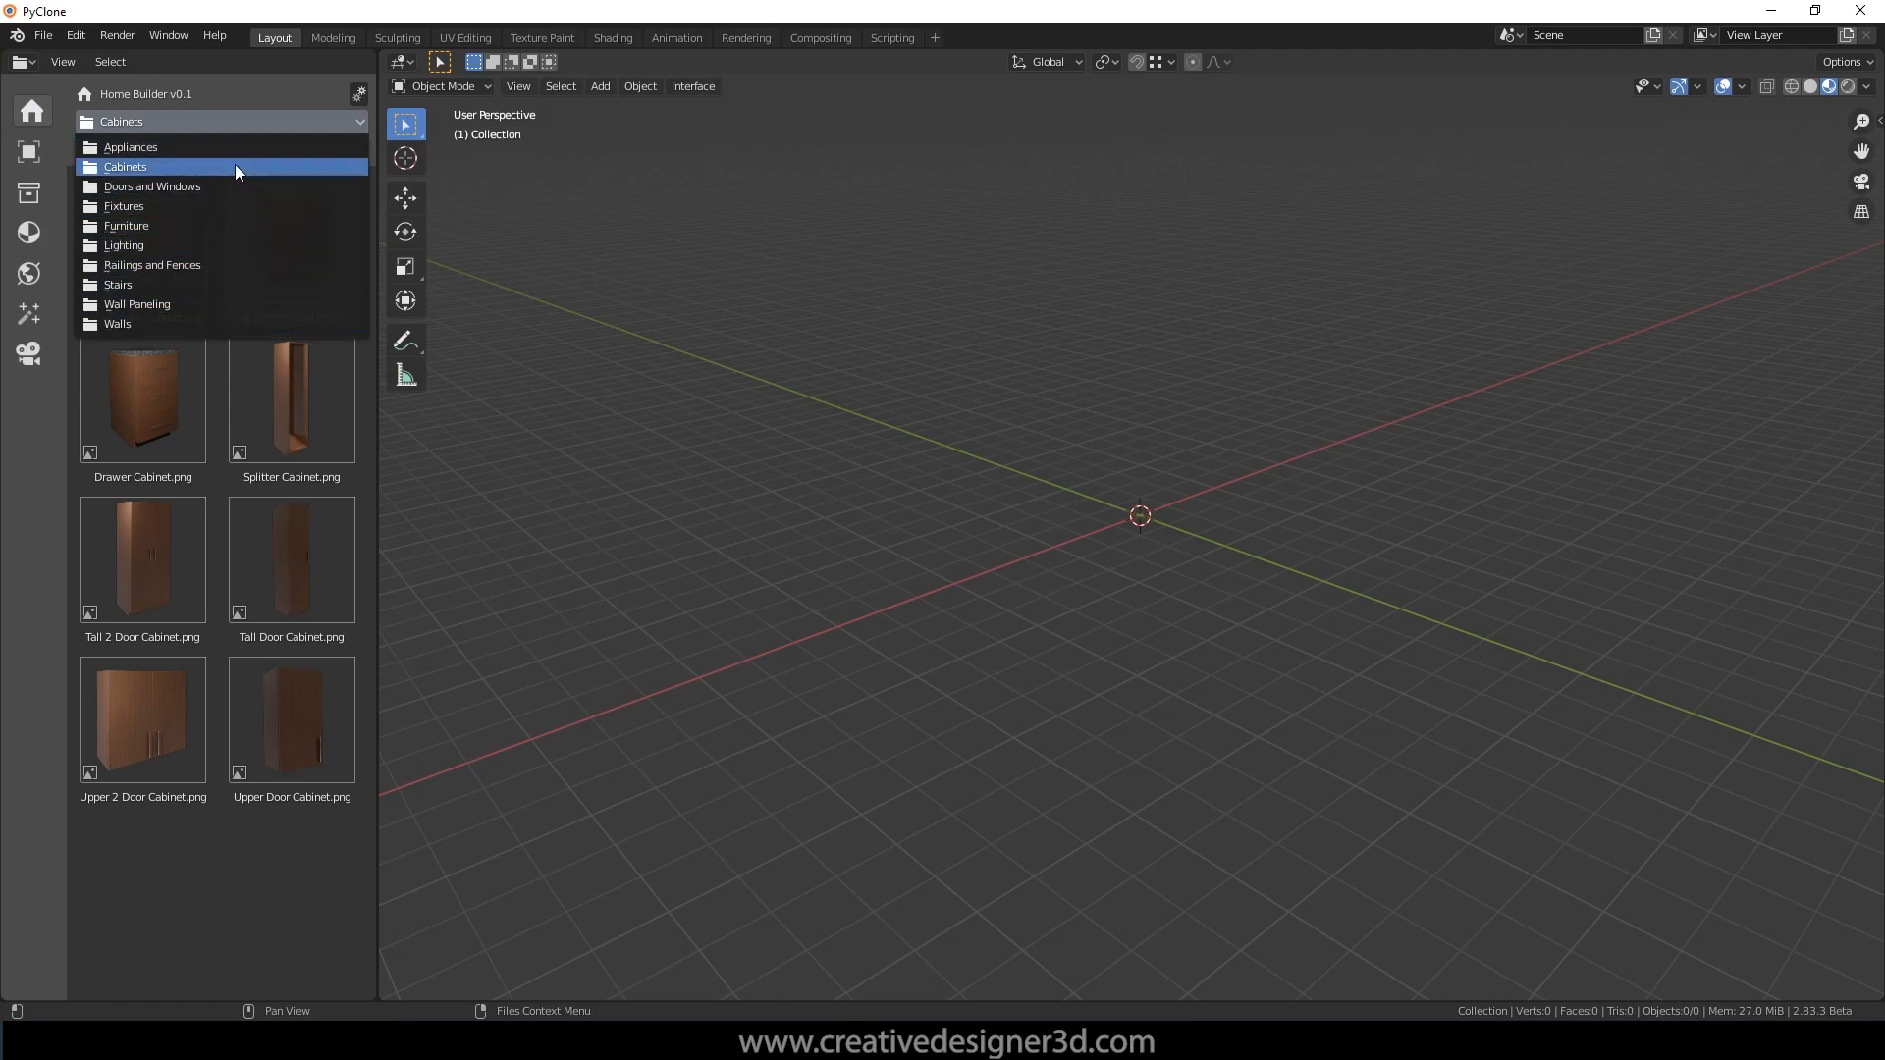
mouse_move(130, 147)
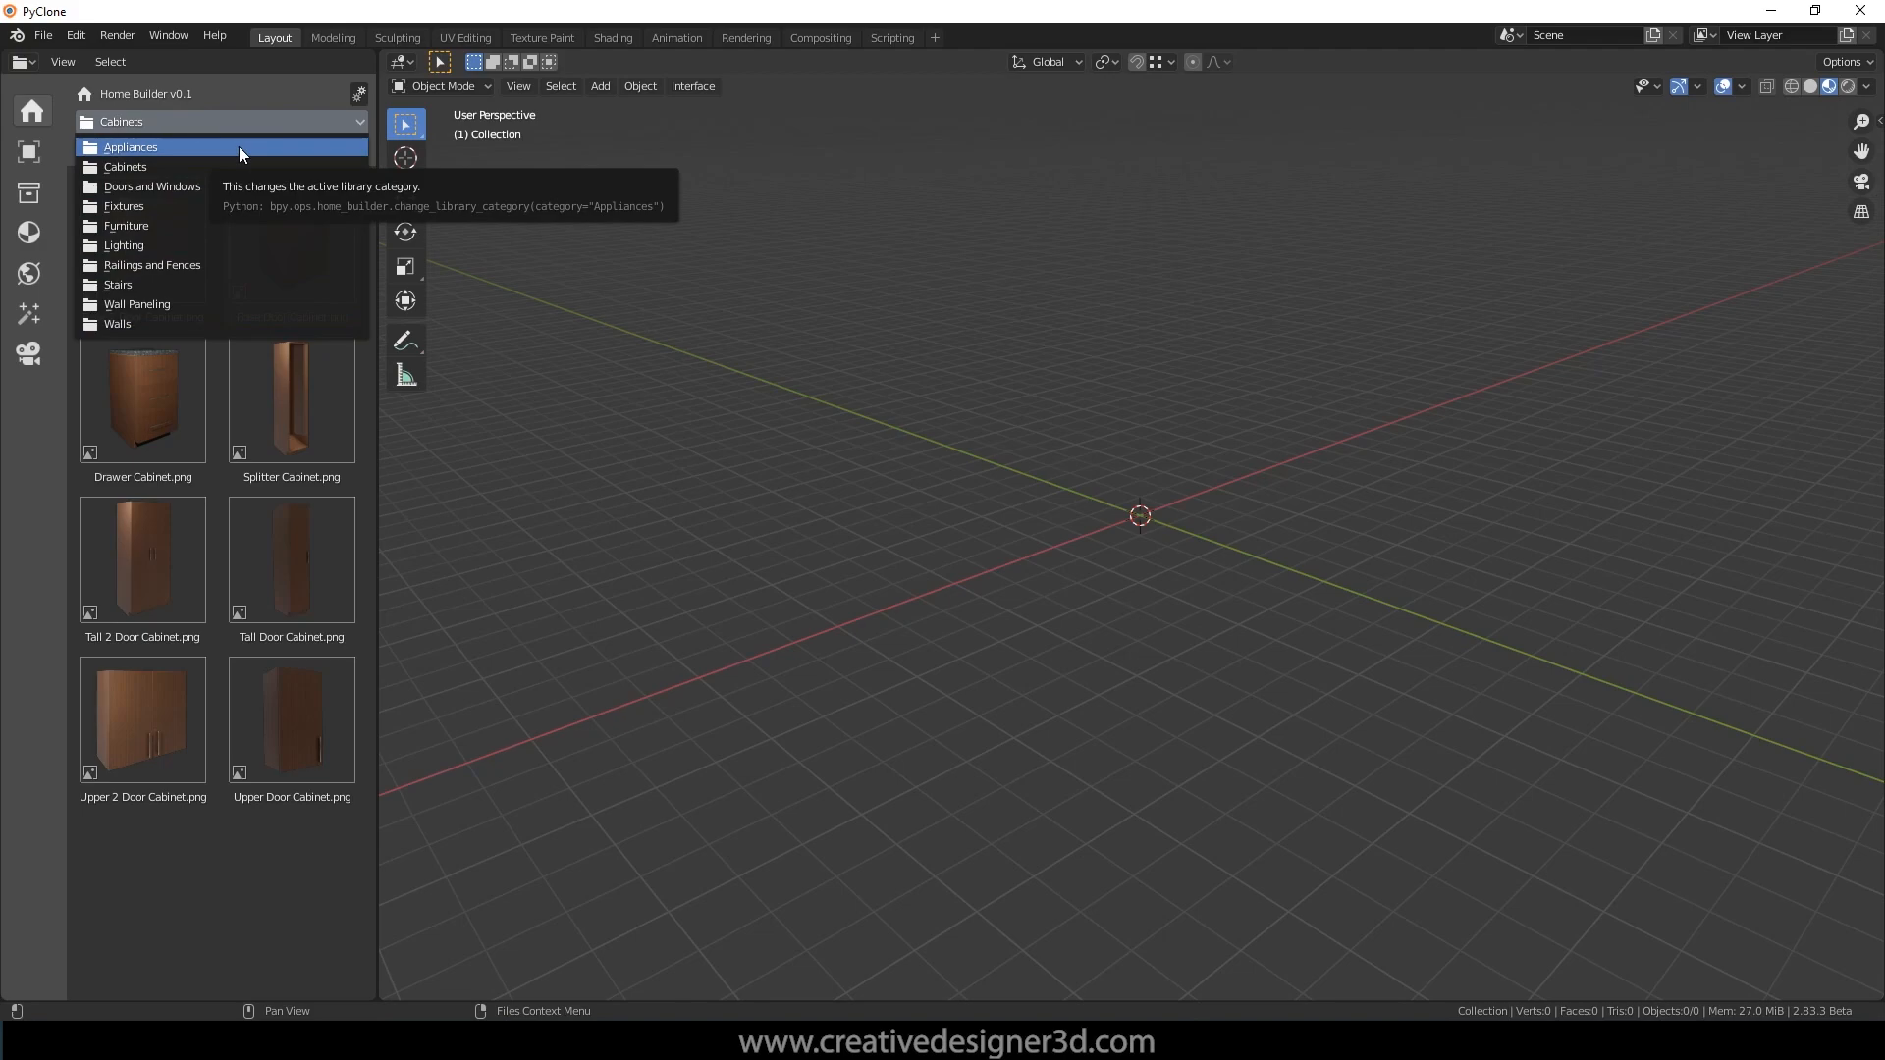
mouse_move(228, 160)
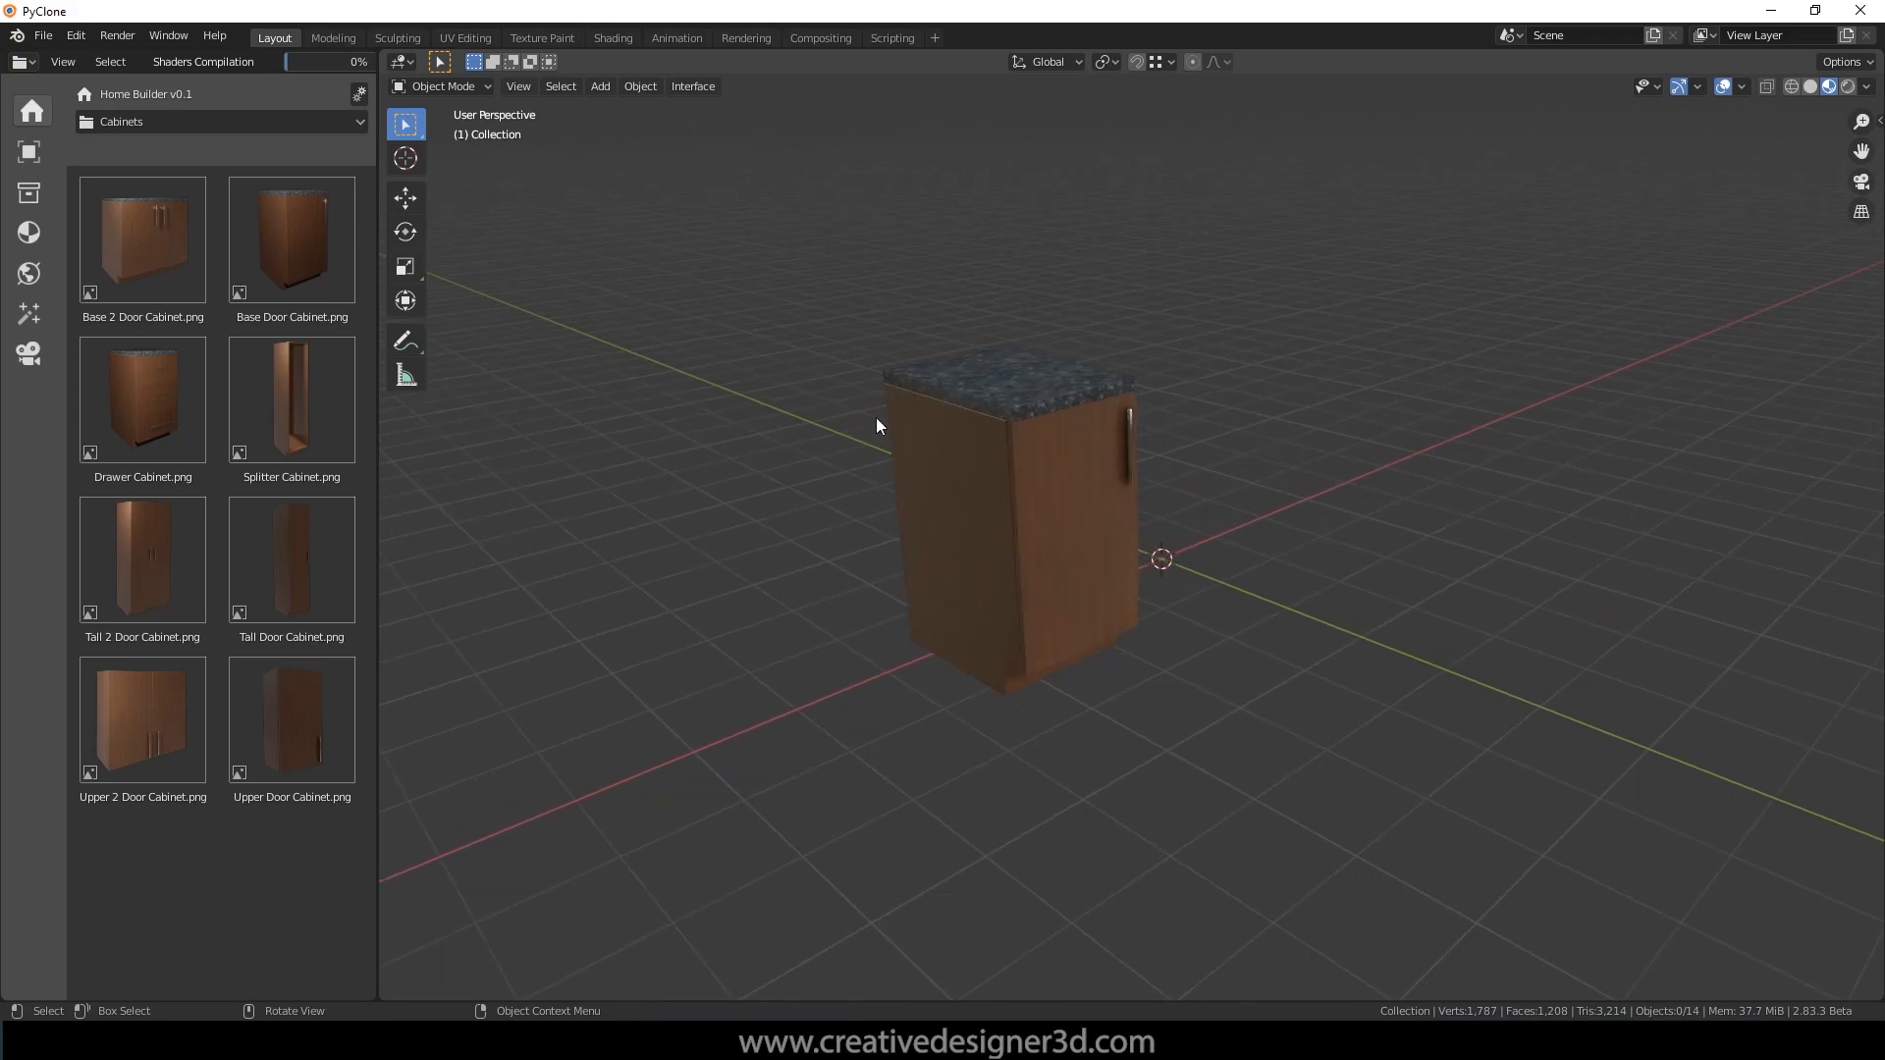
mouse_move(670, 364)
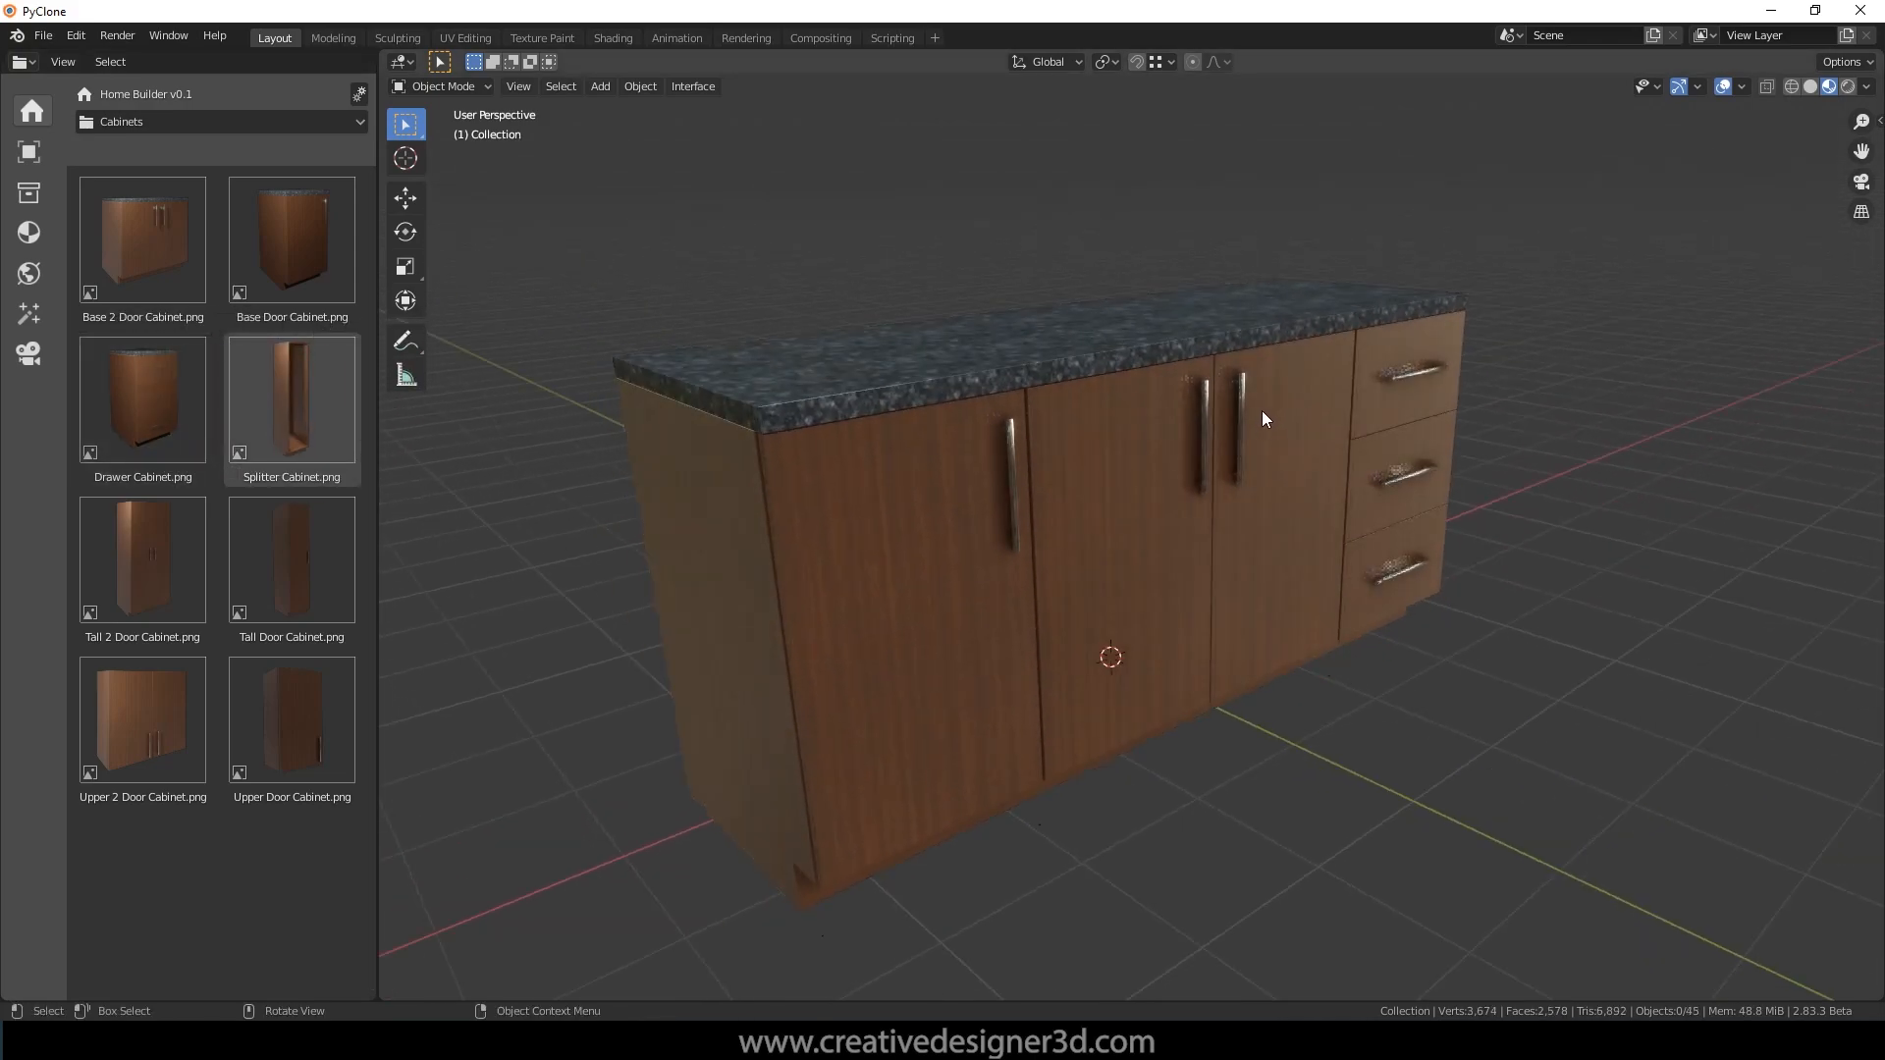
Step: Select the left single-door base cabinet and open its Cabinet Prompts from the context menu
click(142, 722)
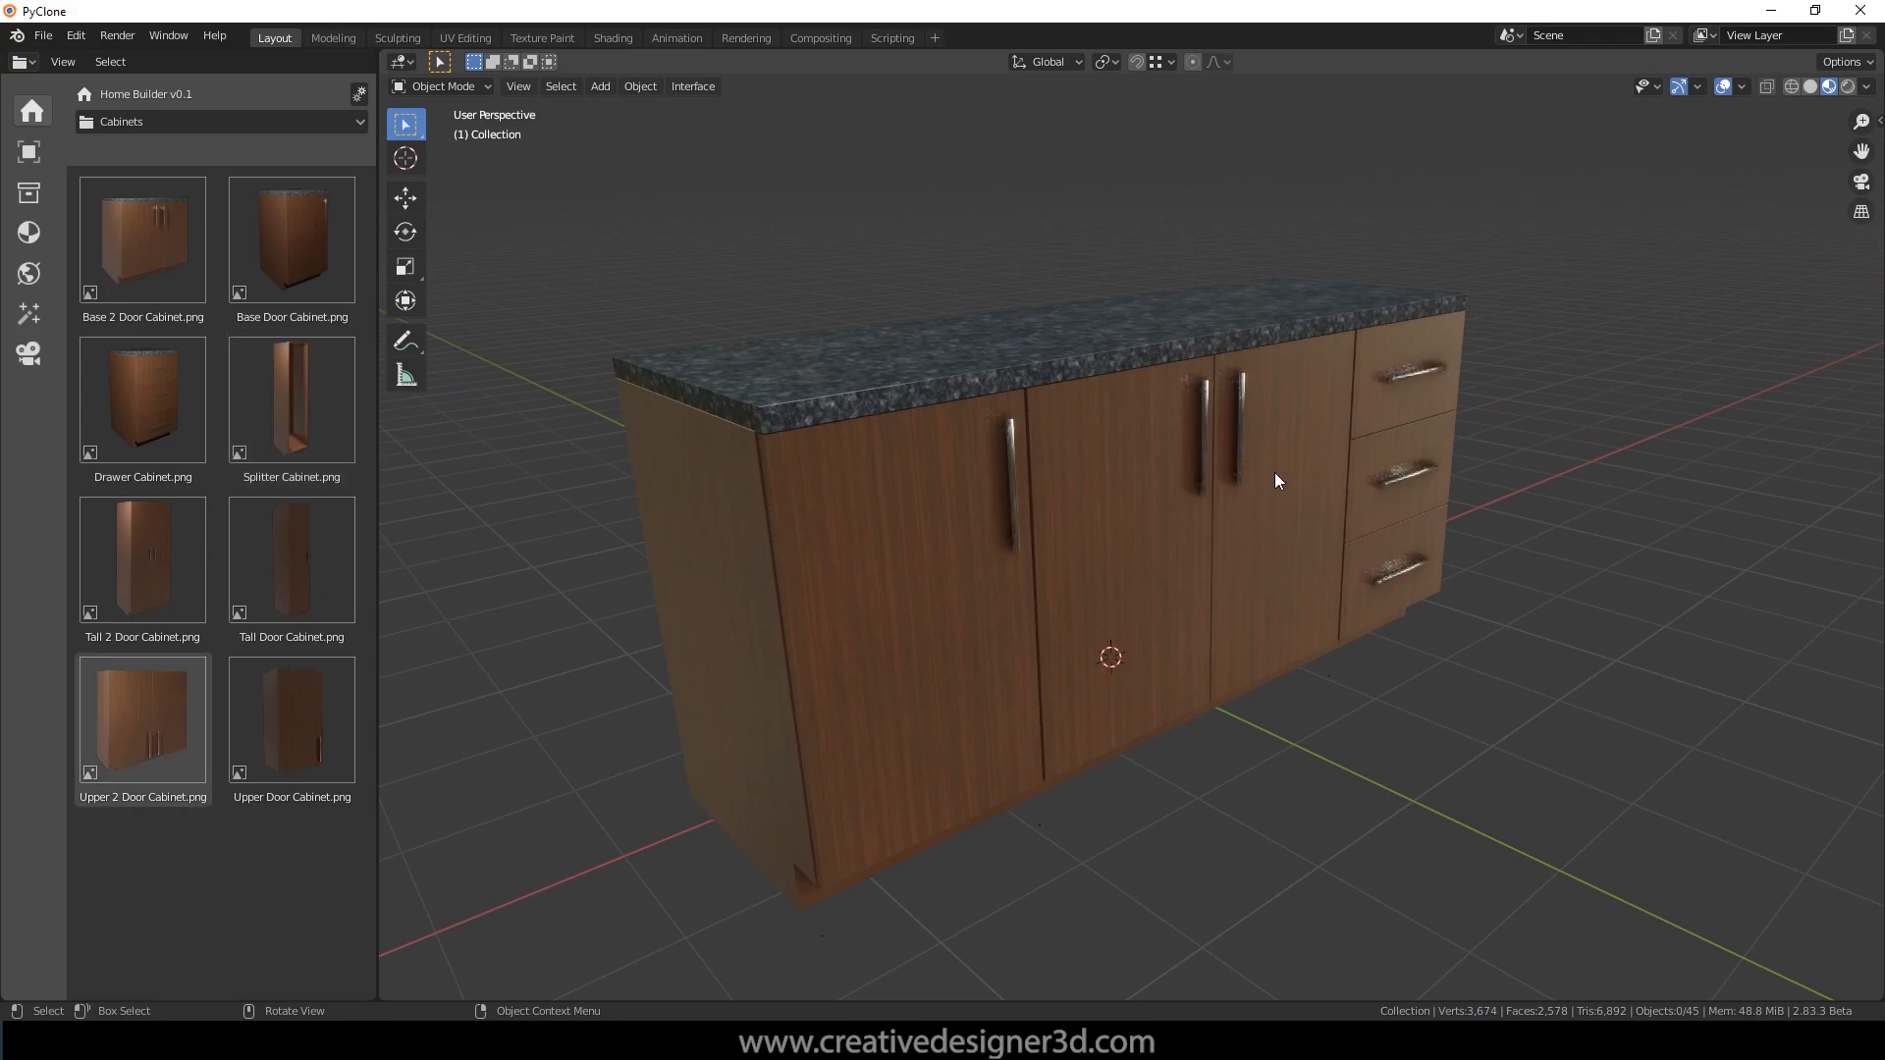
mouse_move(1231, 461)
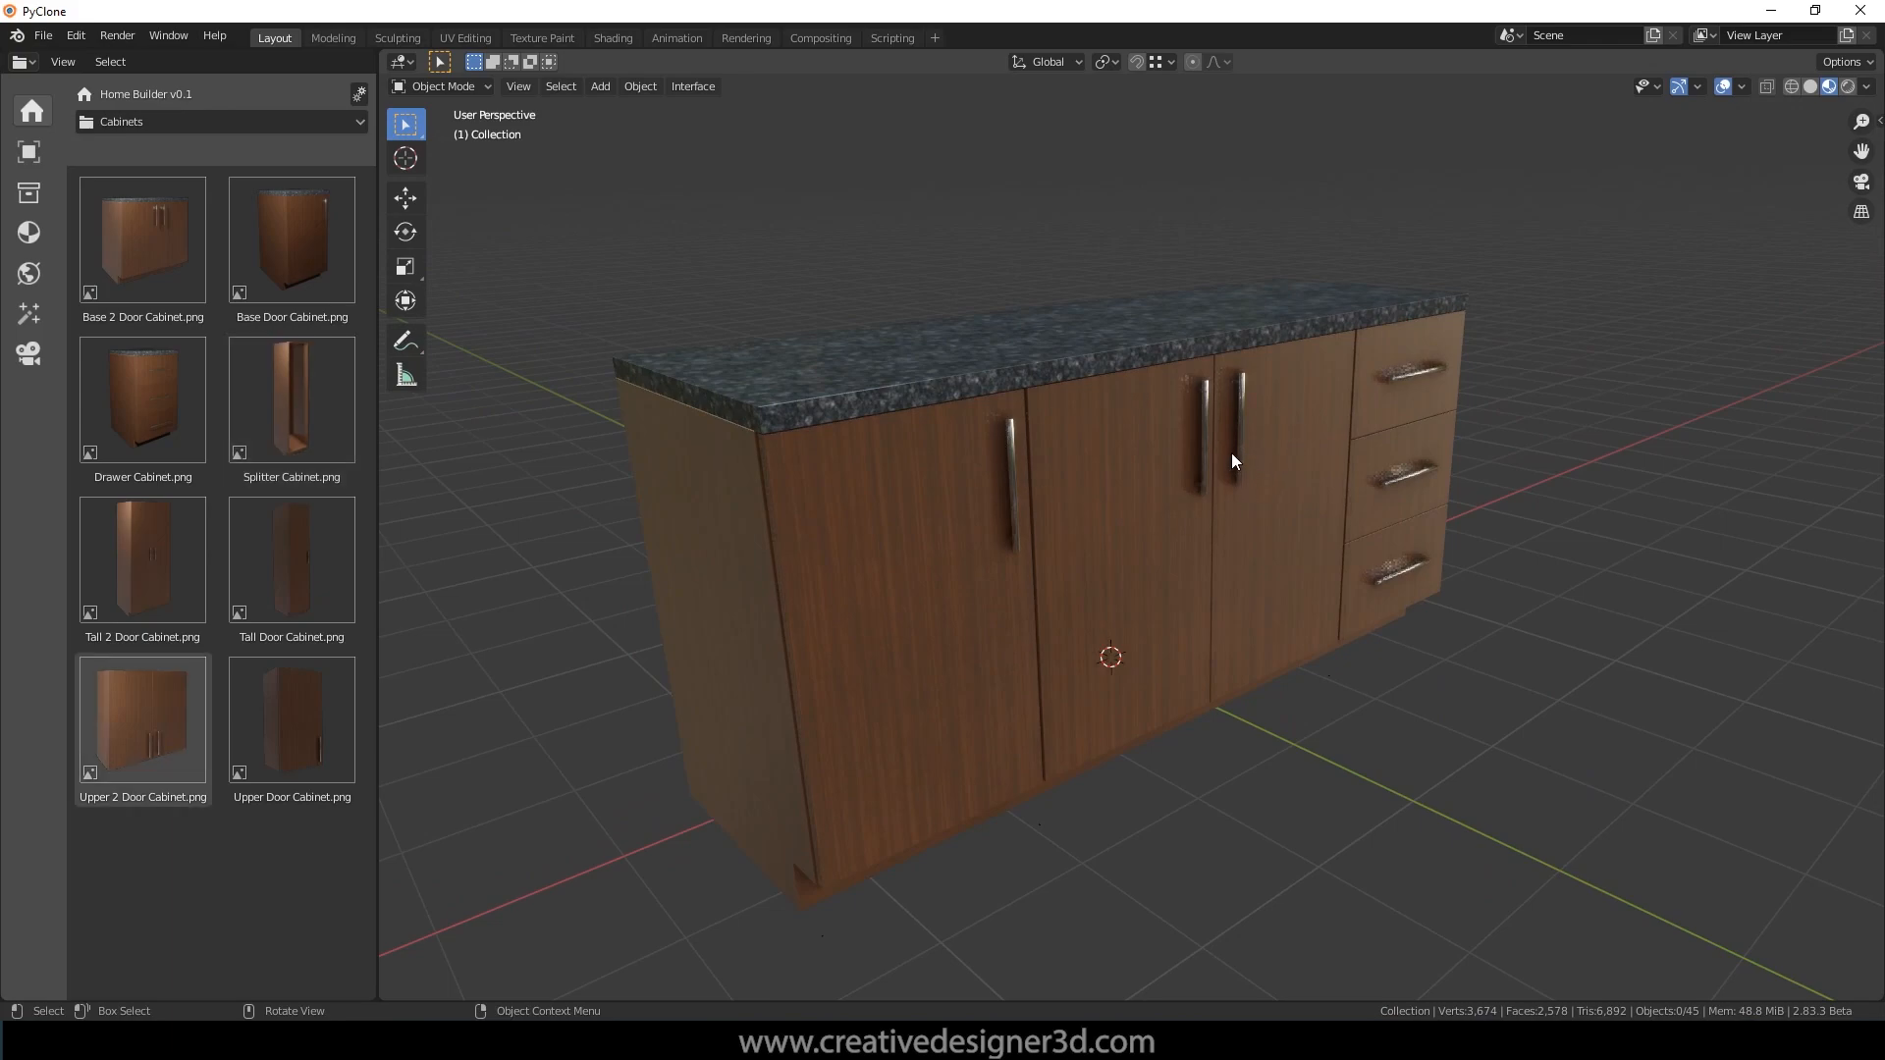
click(856, 421)
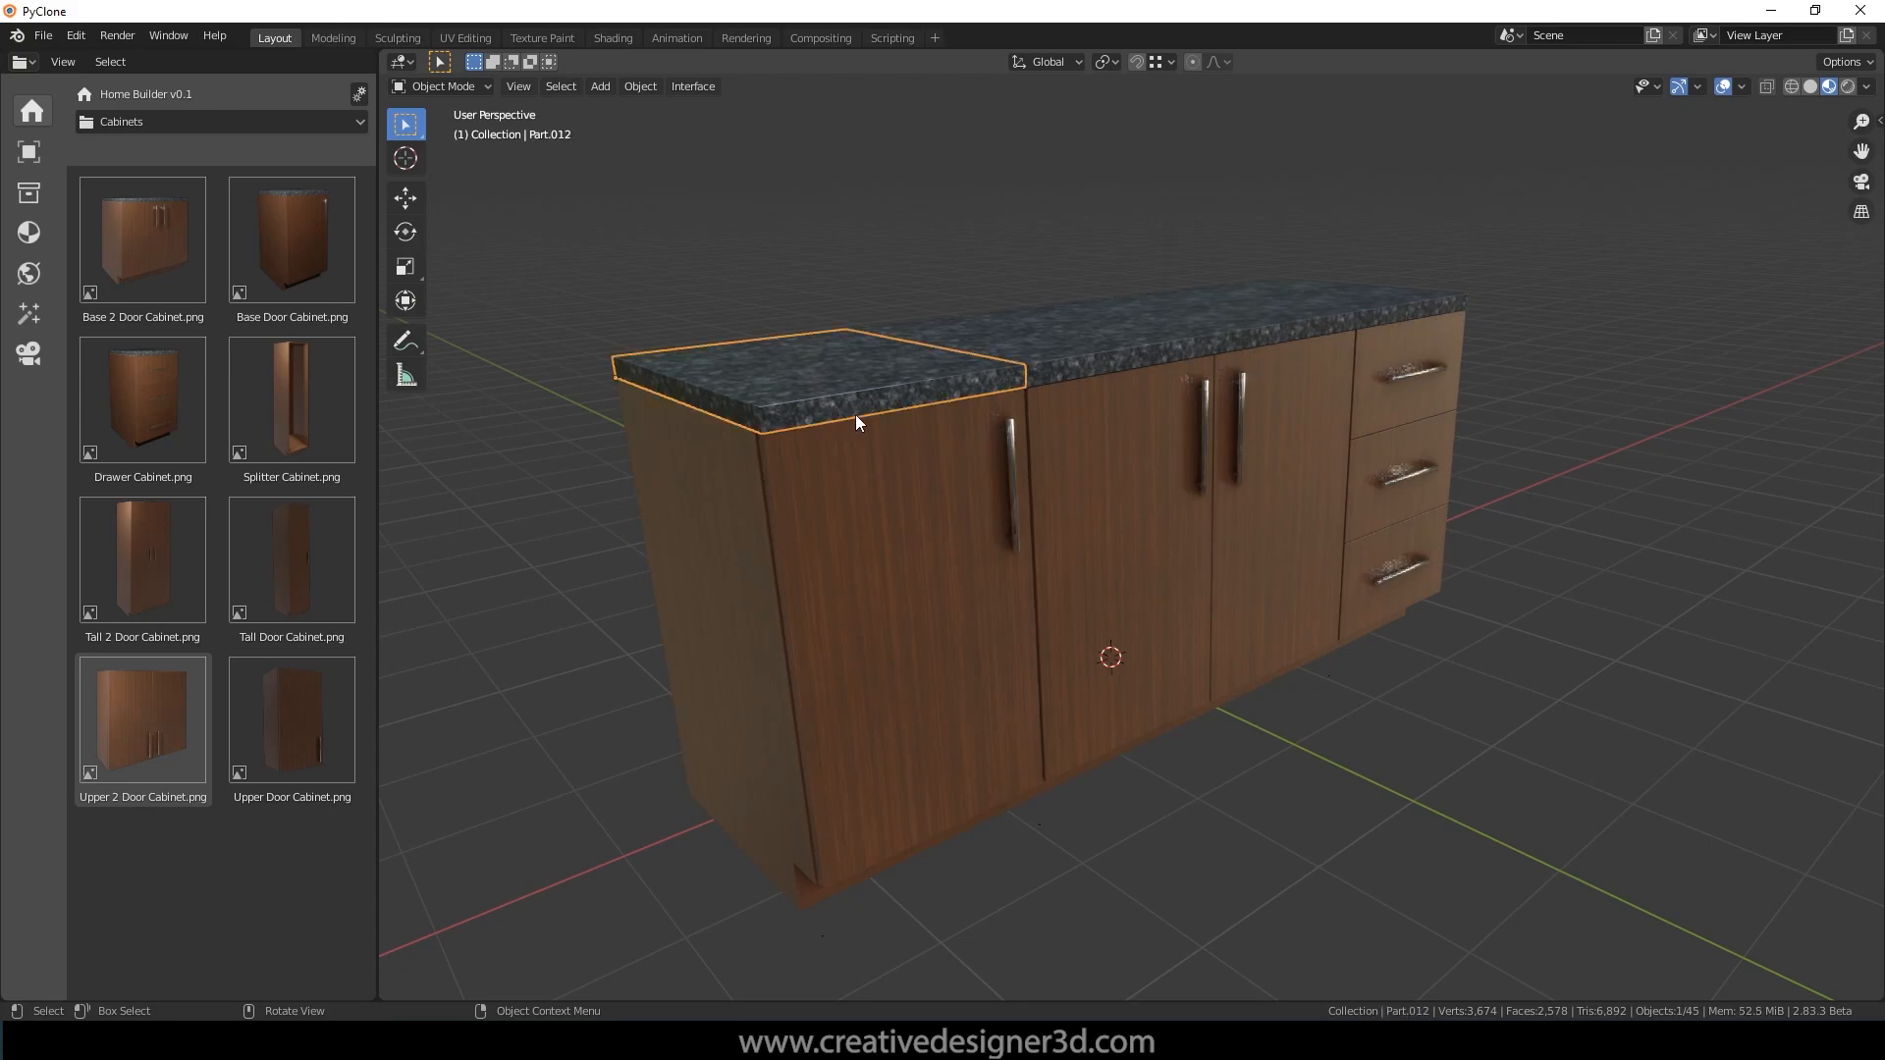
right_click(857, 422)
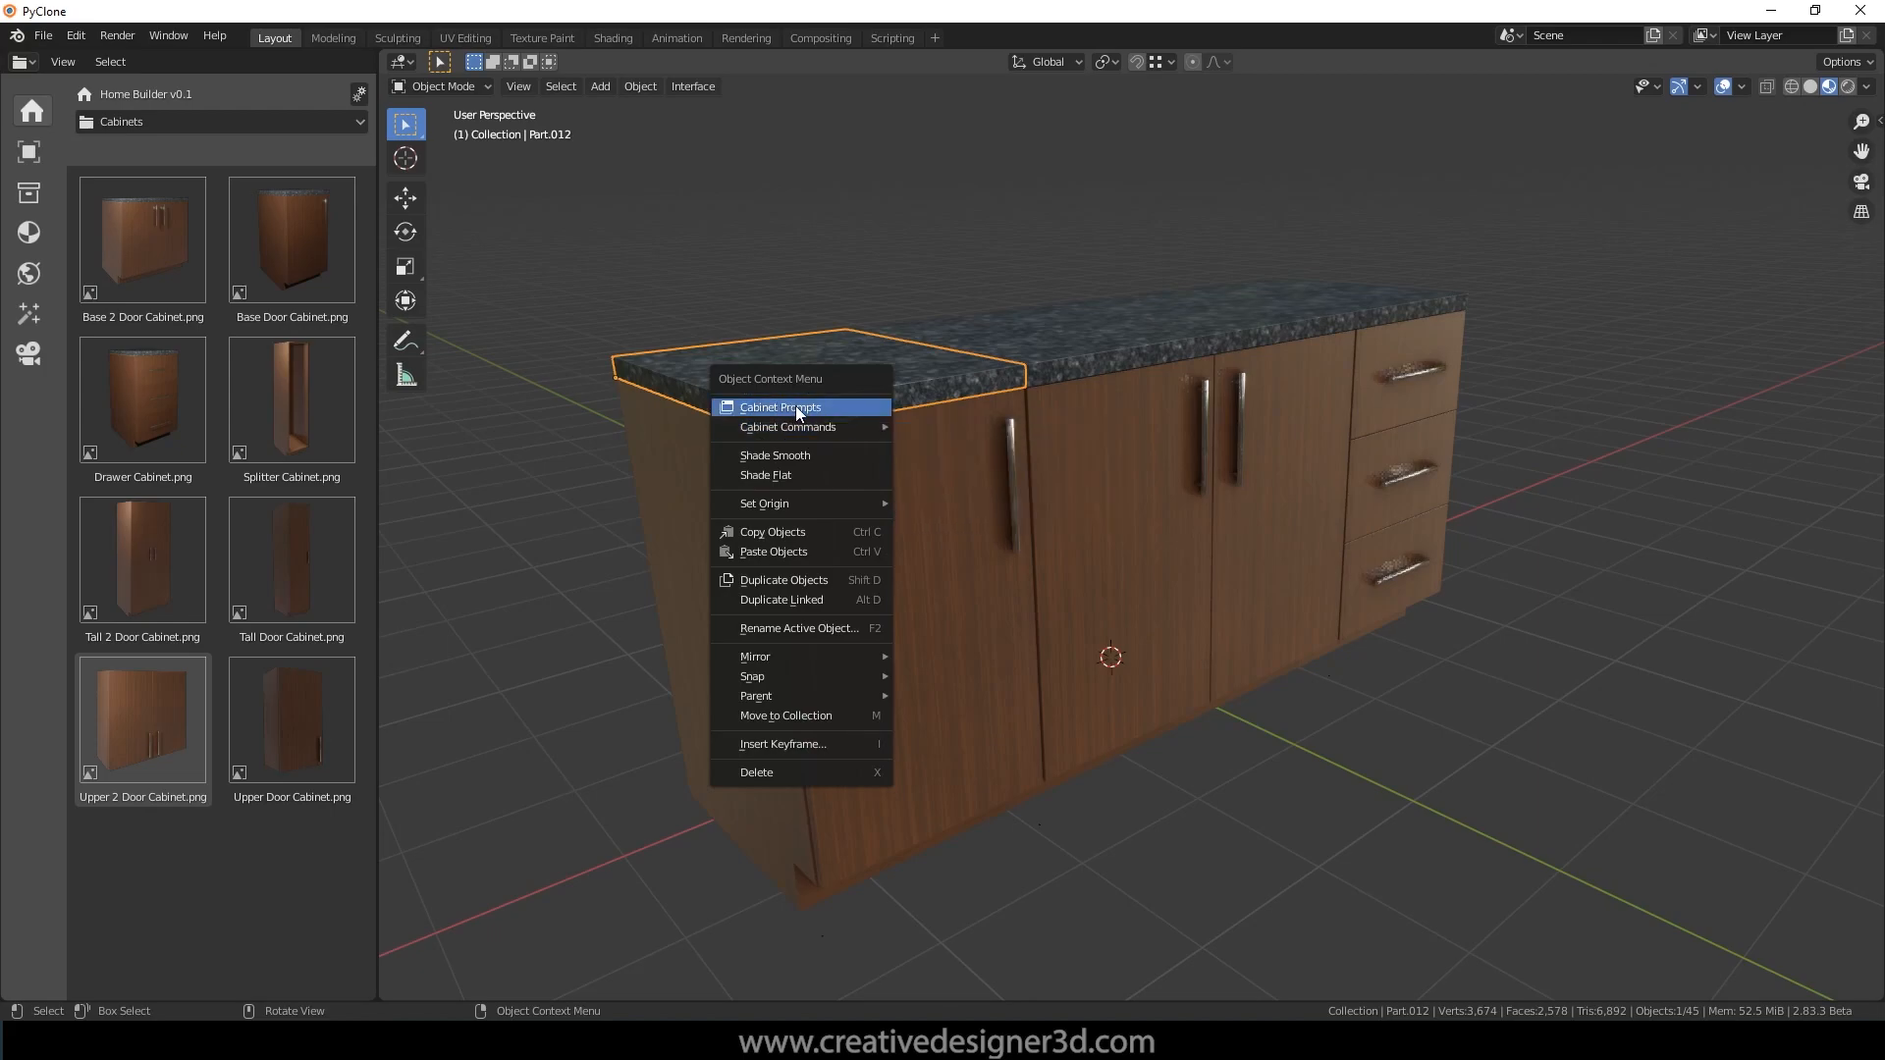
click(779, 407)
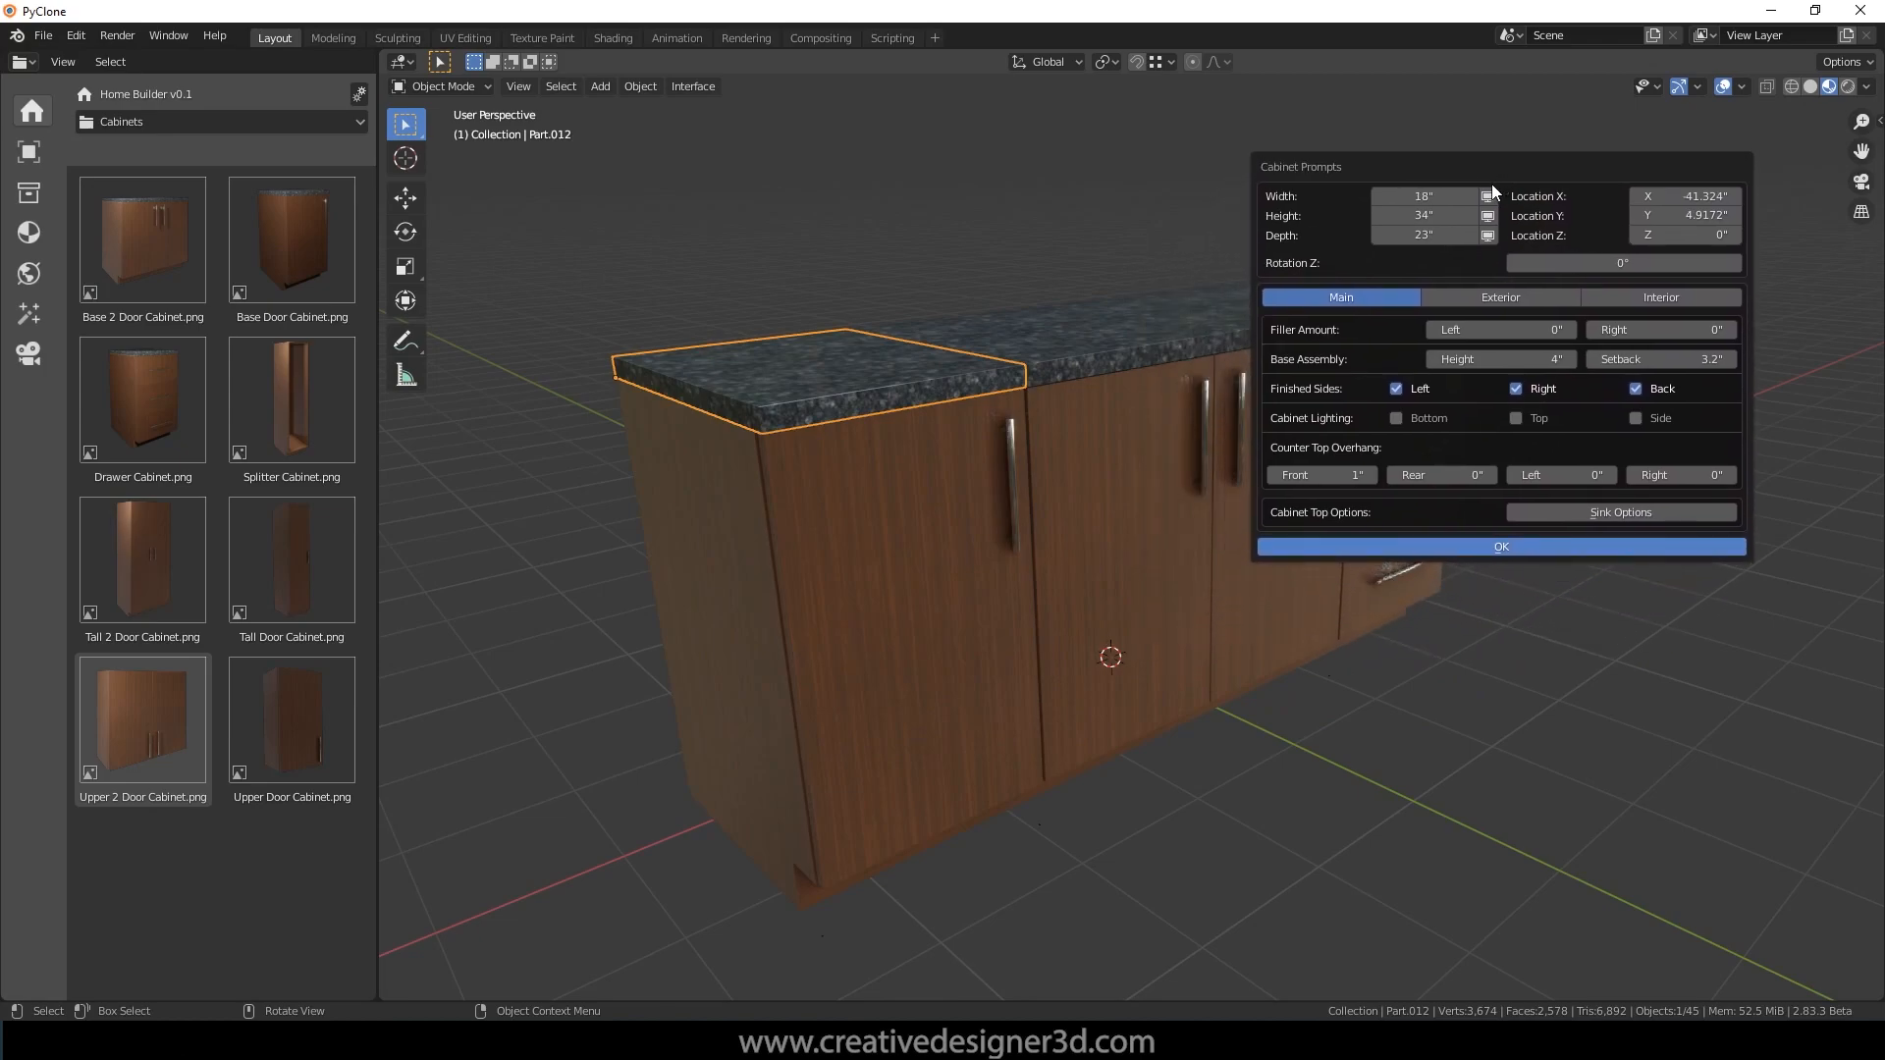
mouse_move(1393, 348)
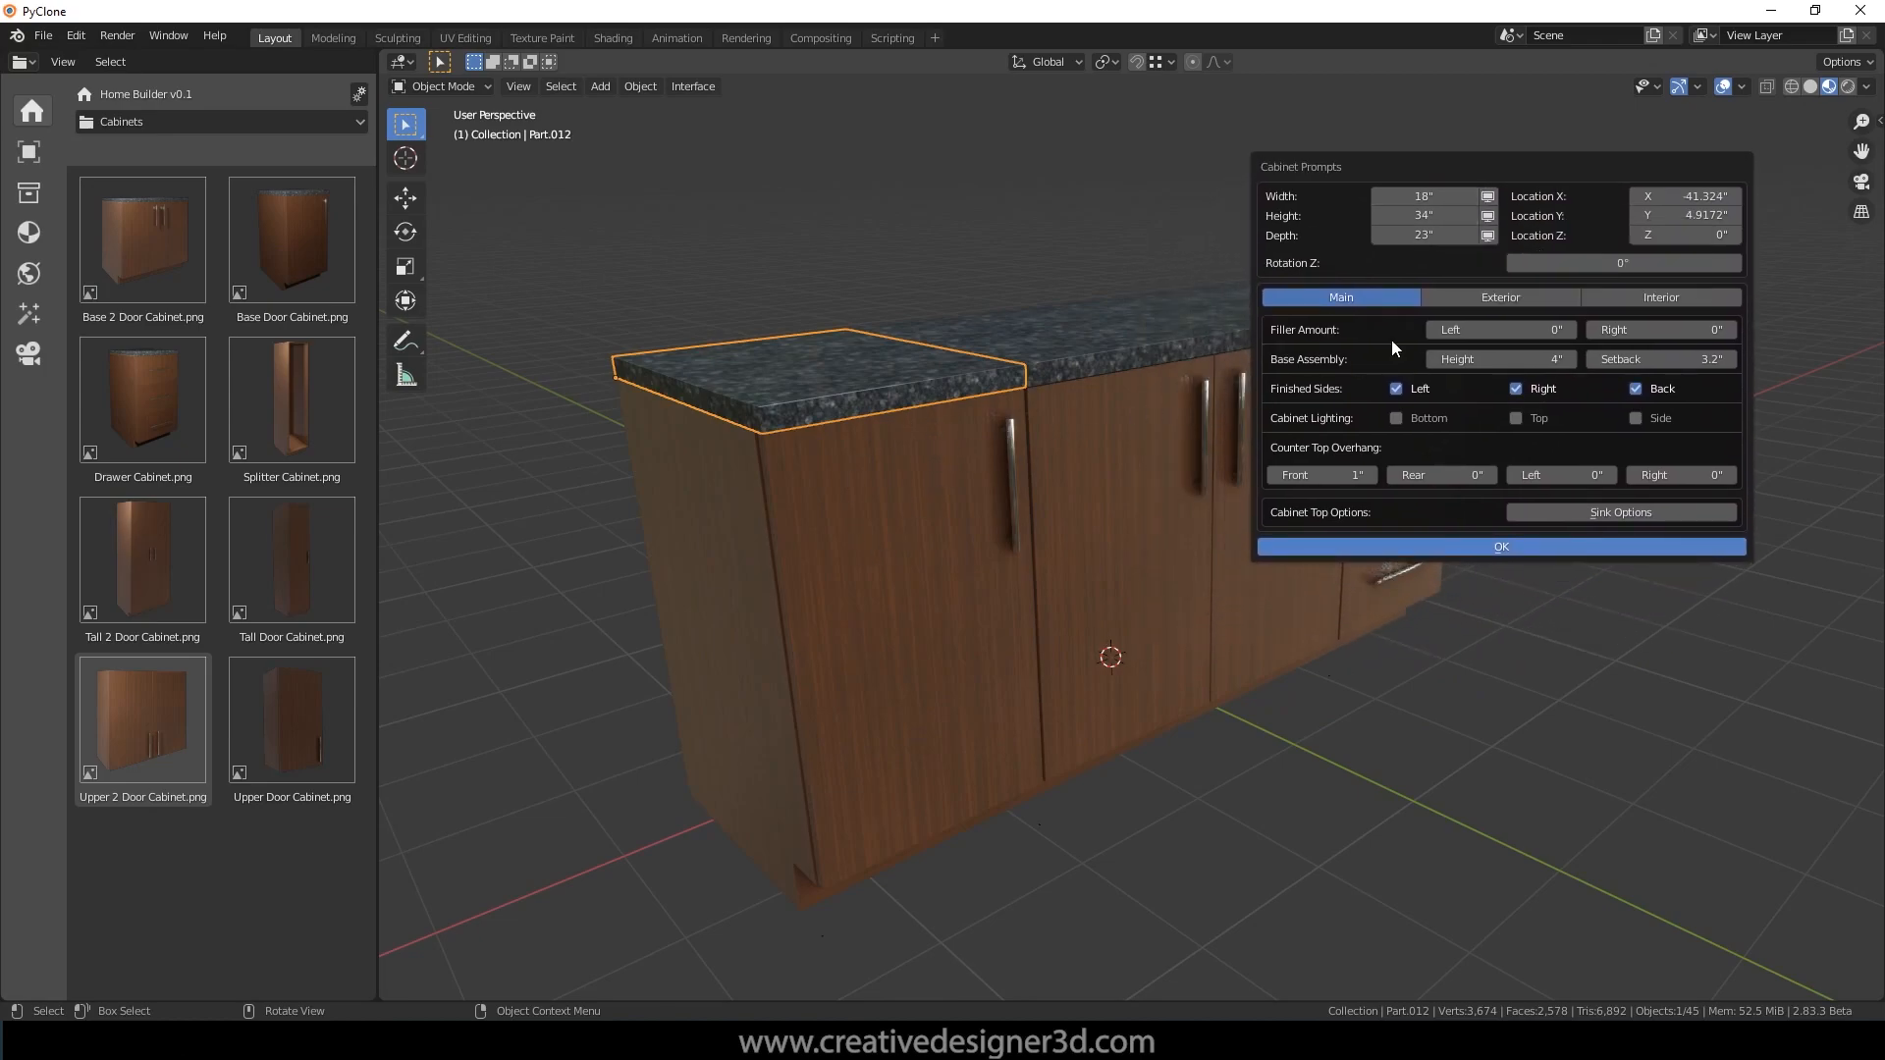
click(1425, 197)
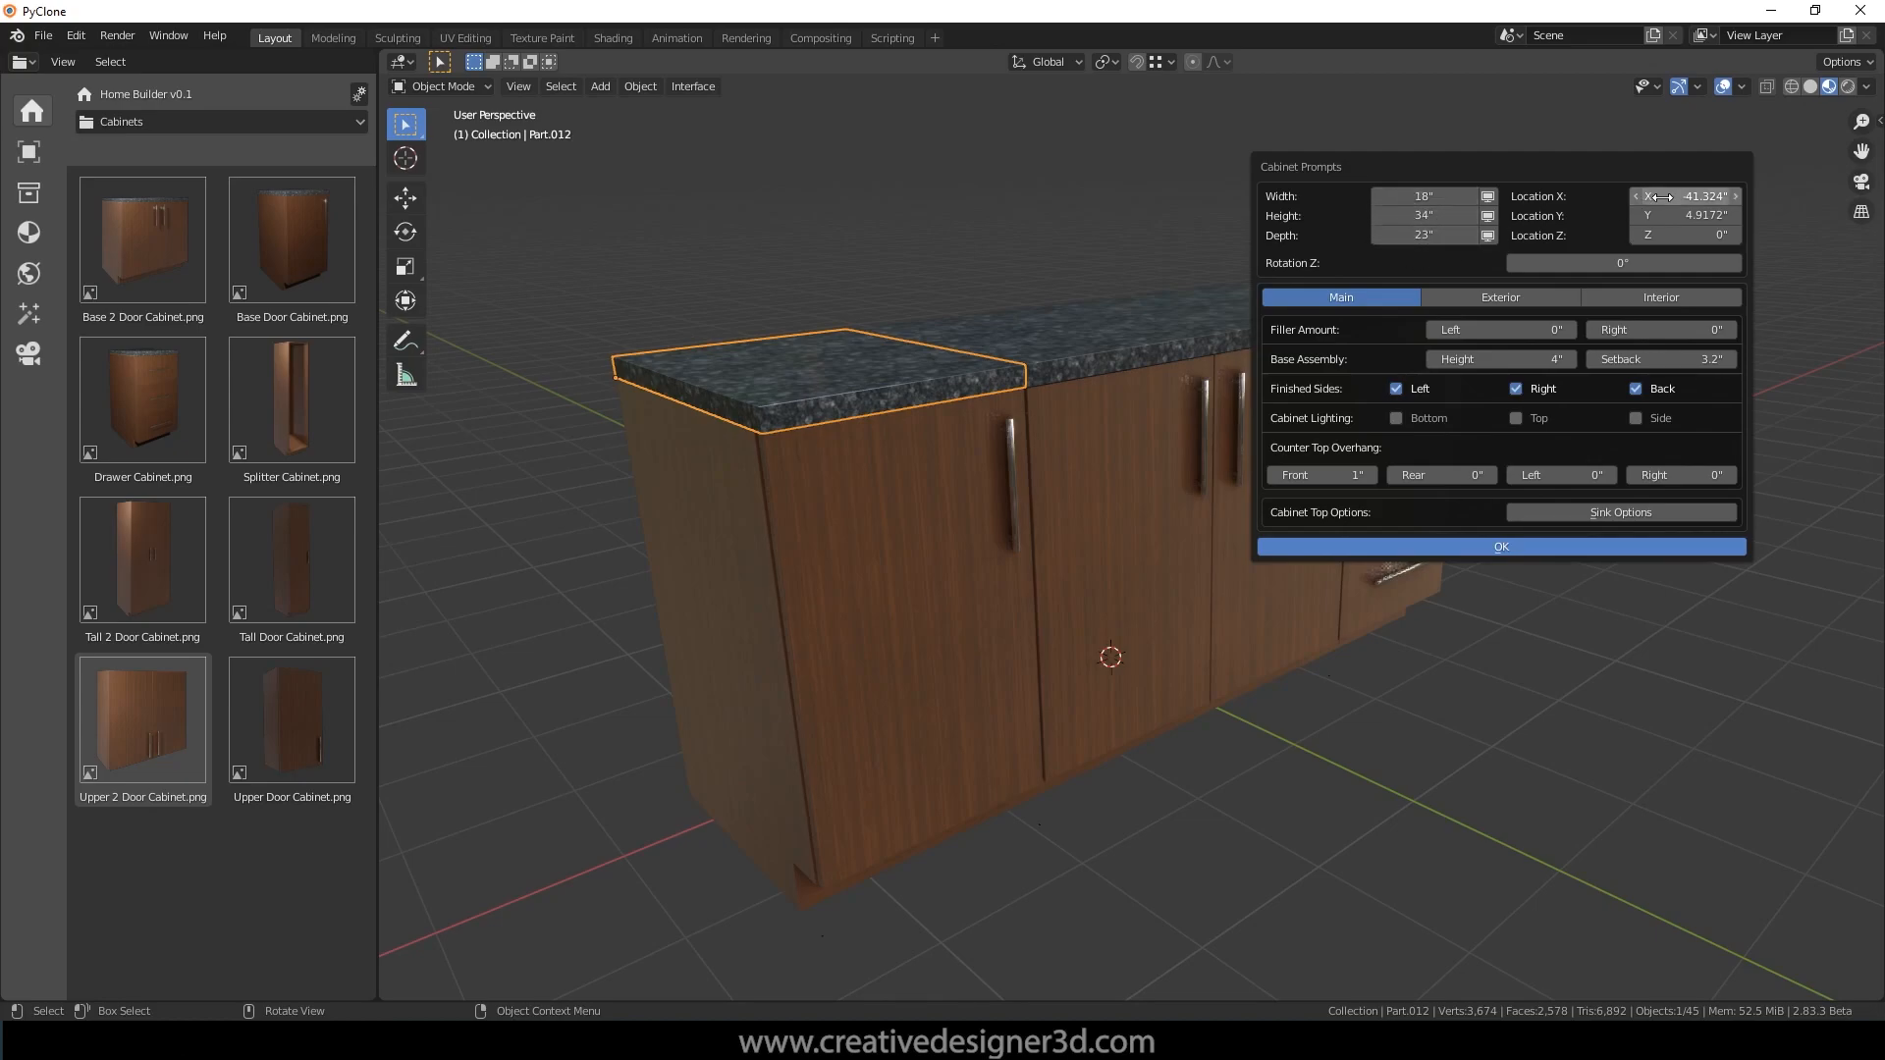
drag(1695, 196, 1659, 196)
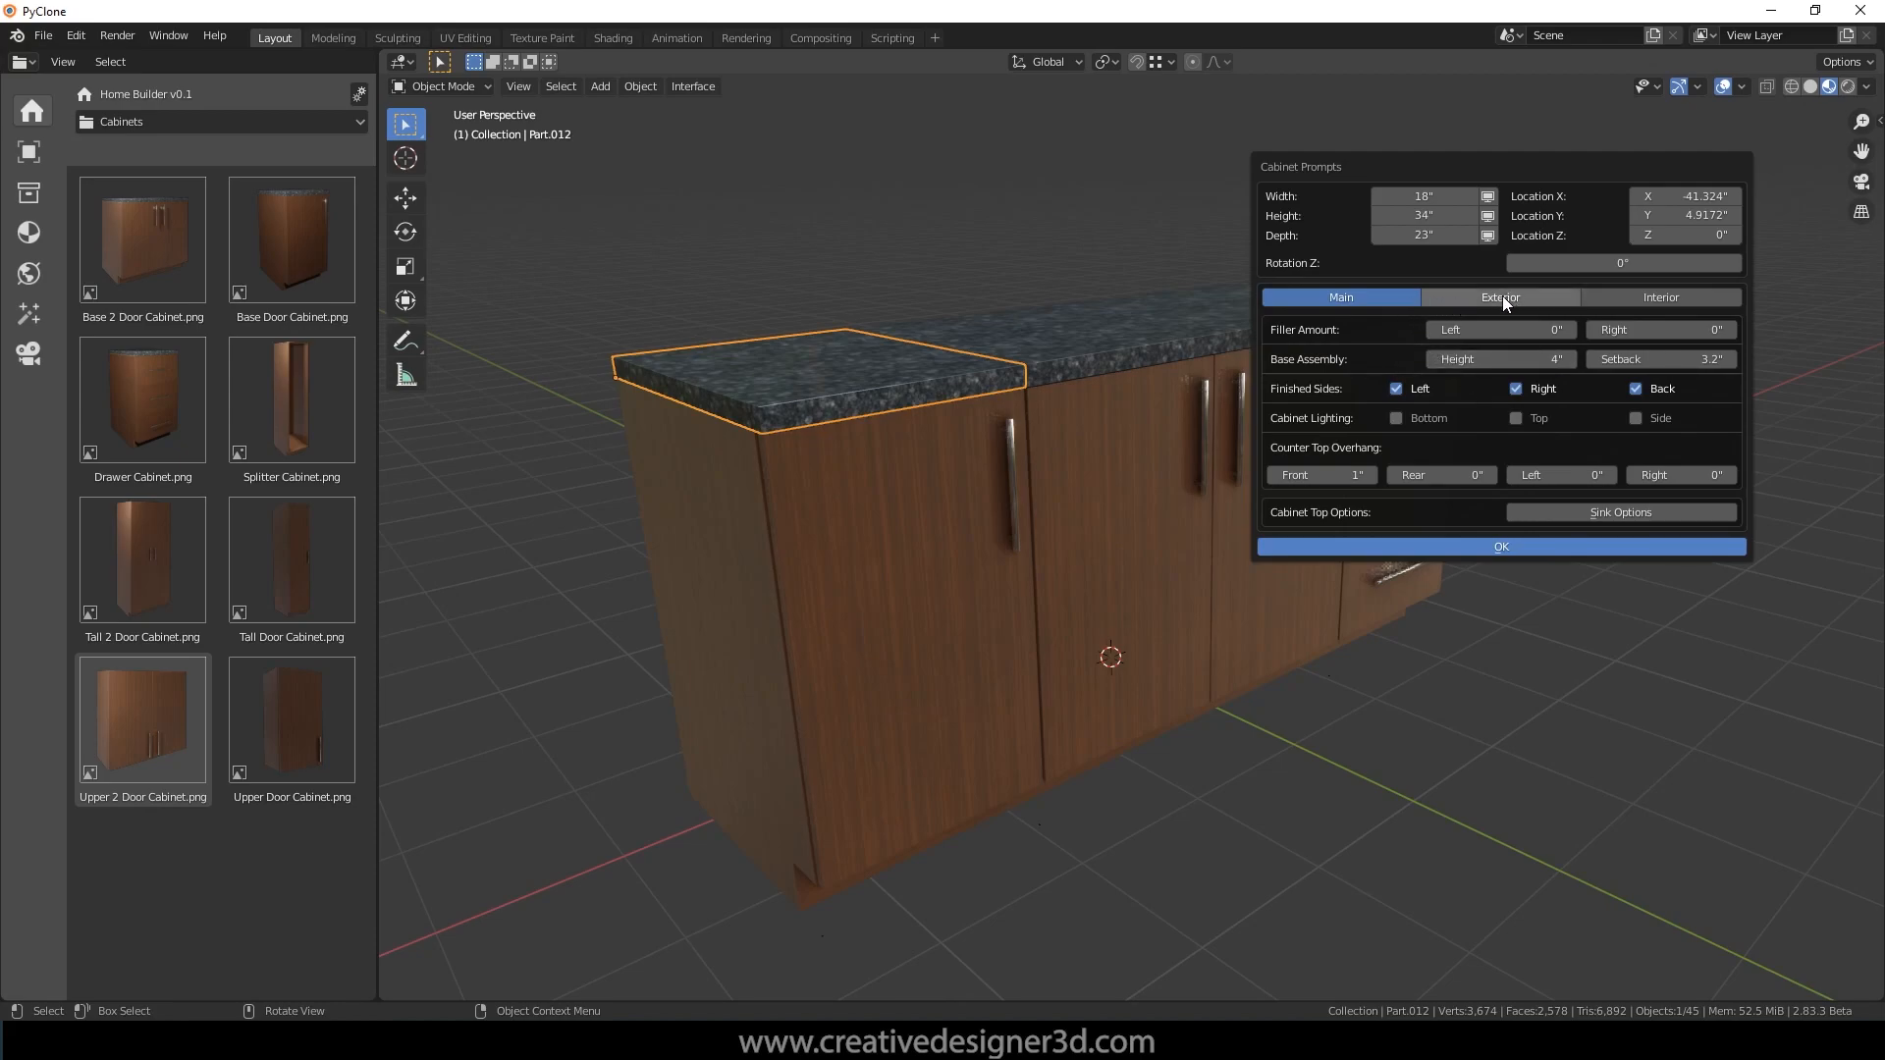
Step: Change the left base cabinet's exterior from a single door to a Drawers front and confirm
click(1500, 296)
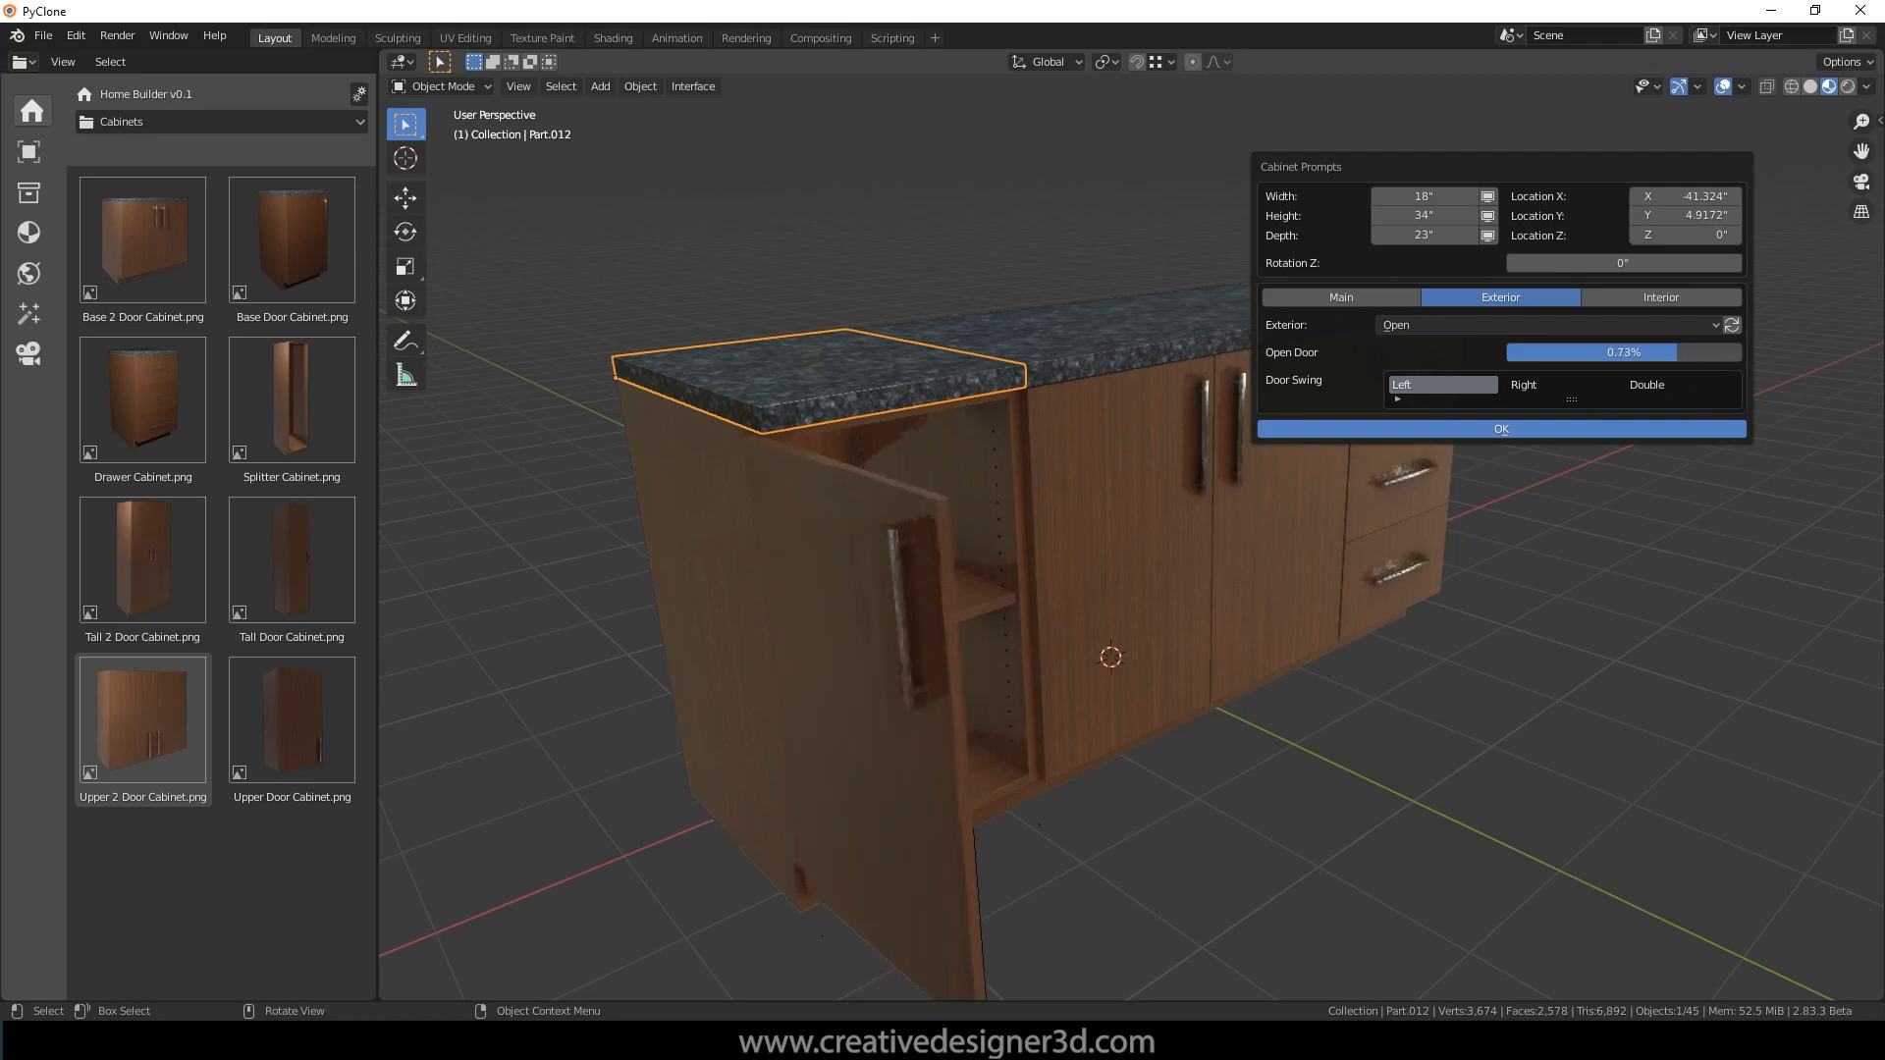
drag(1623, 353, 1509, 352)
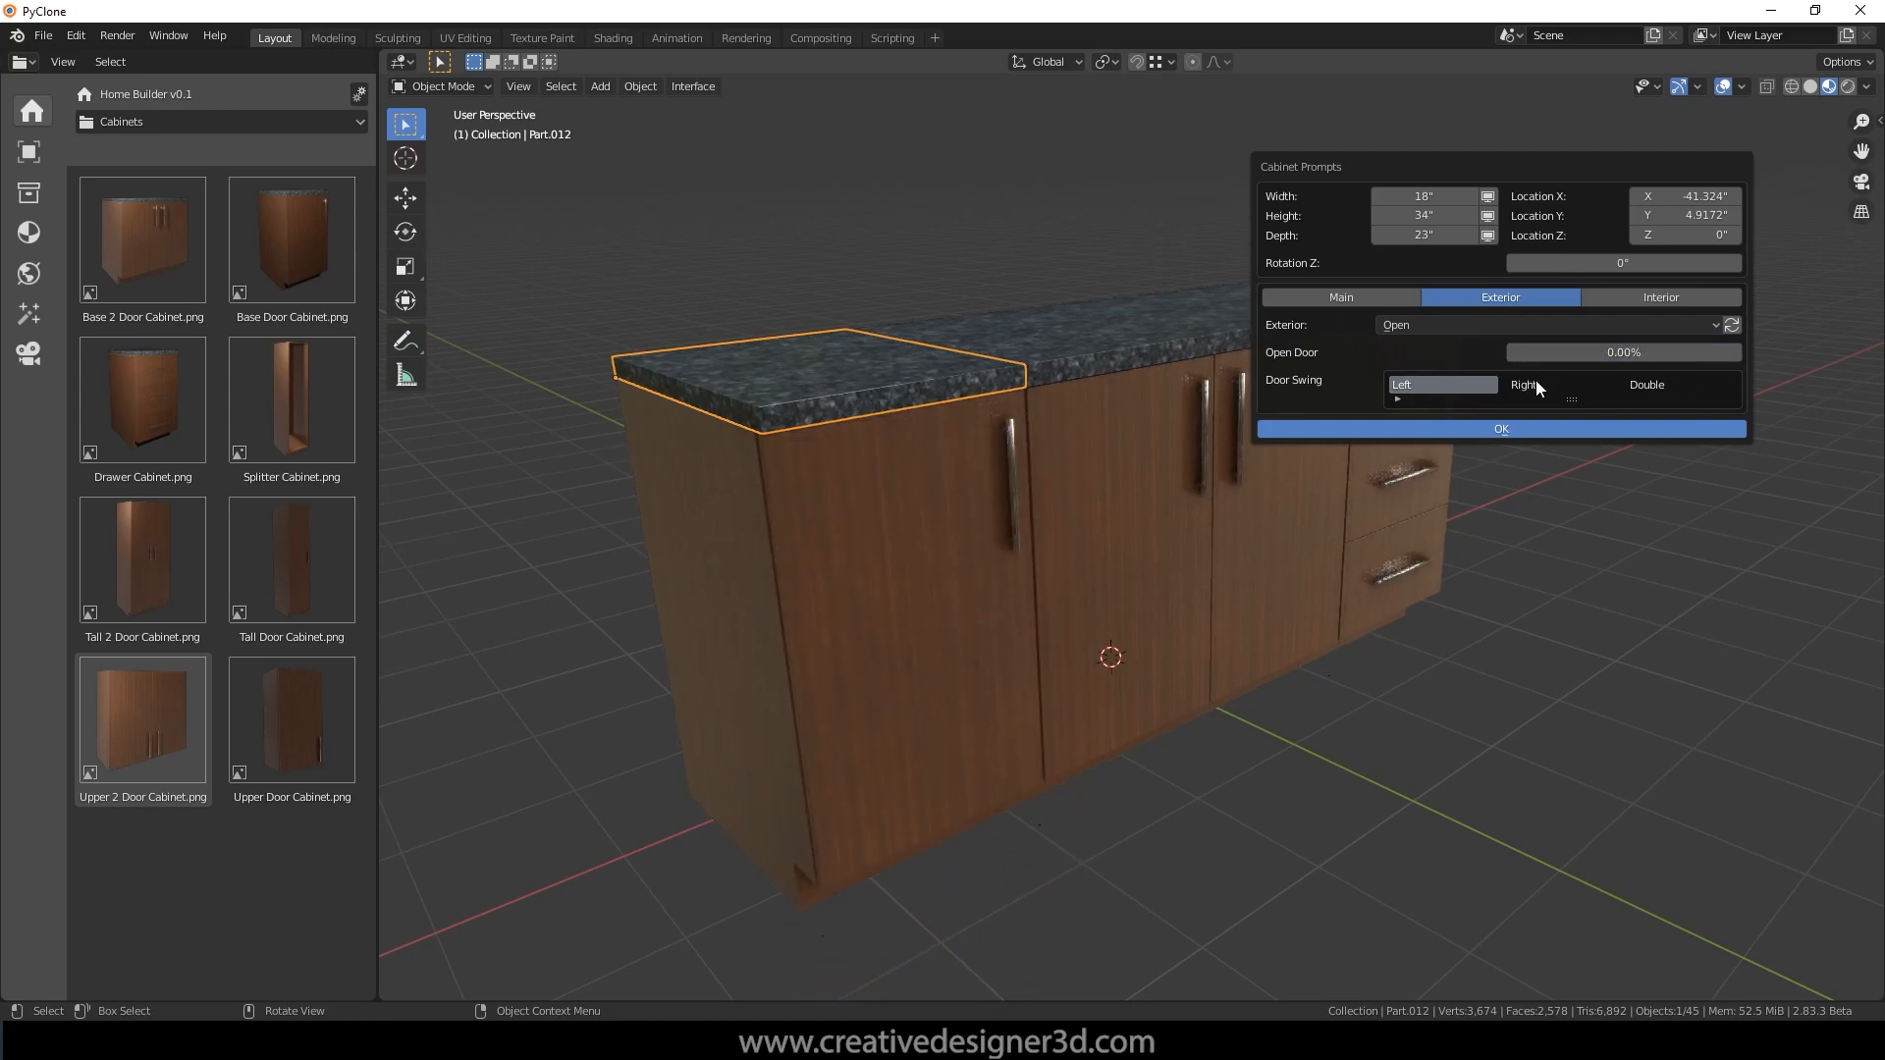
click(1525, 384)
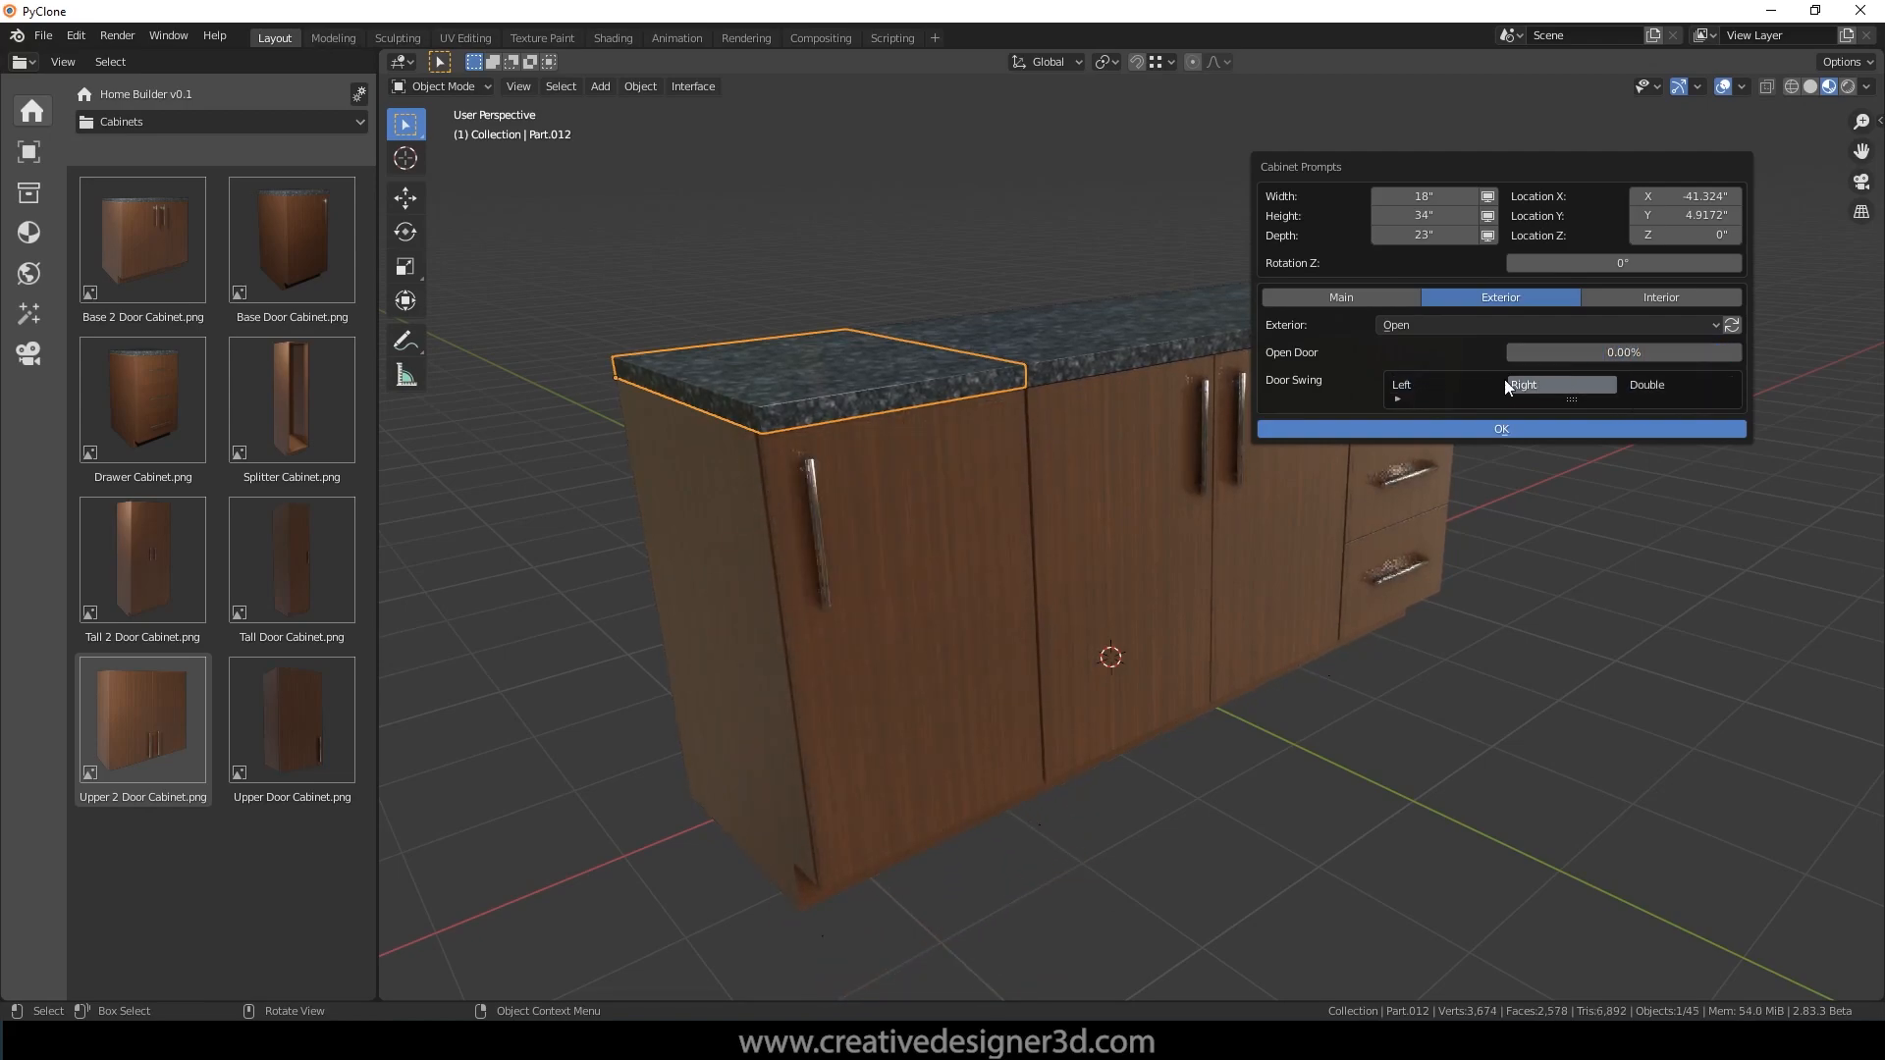
click(1548, 325)
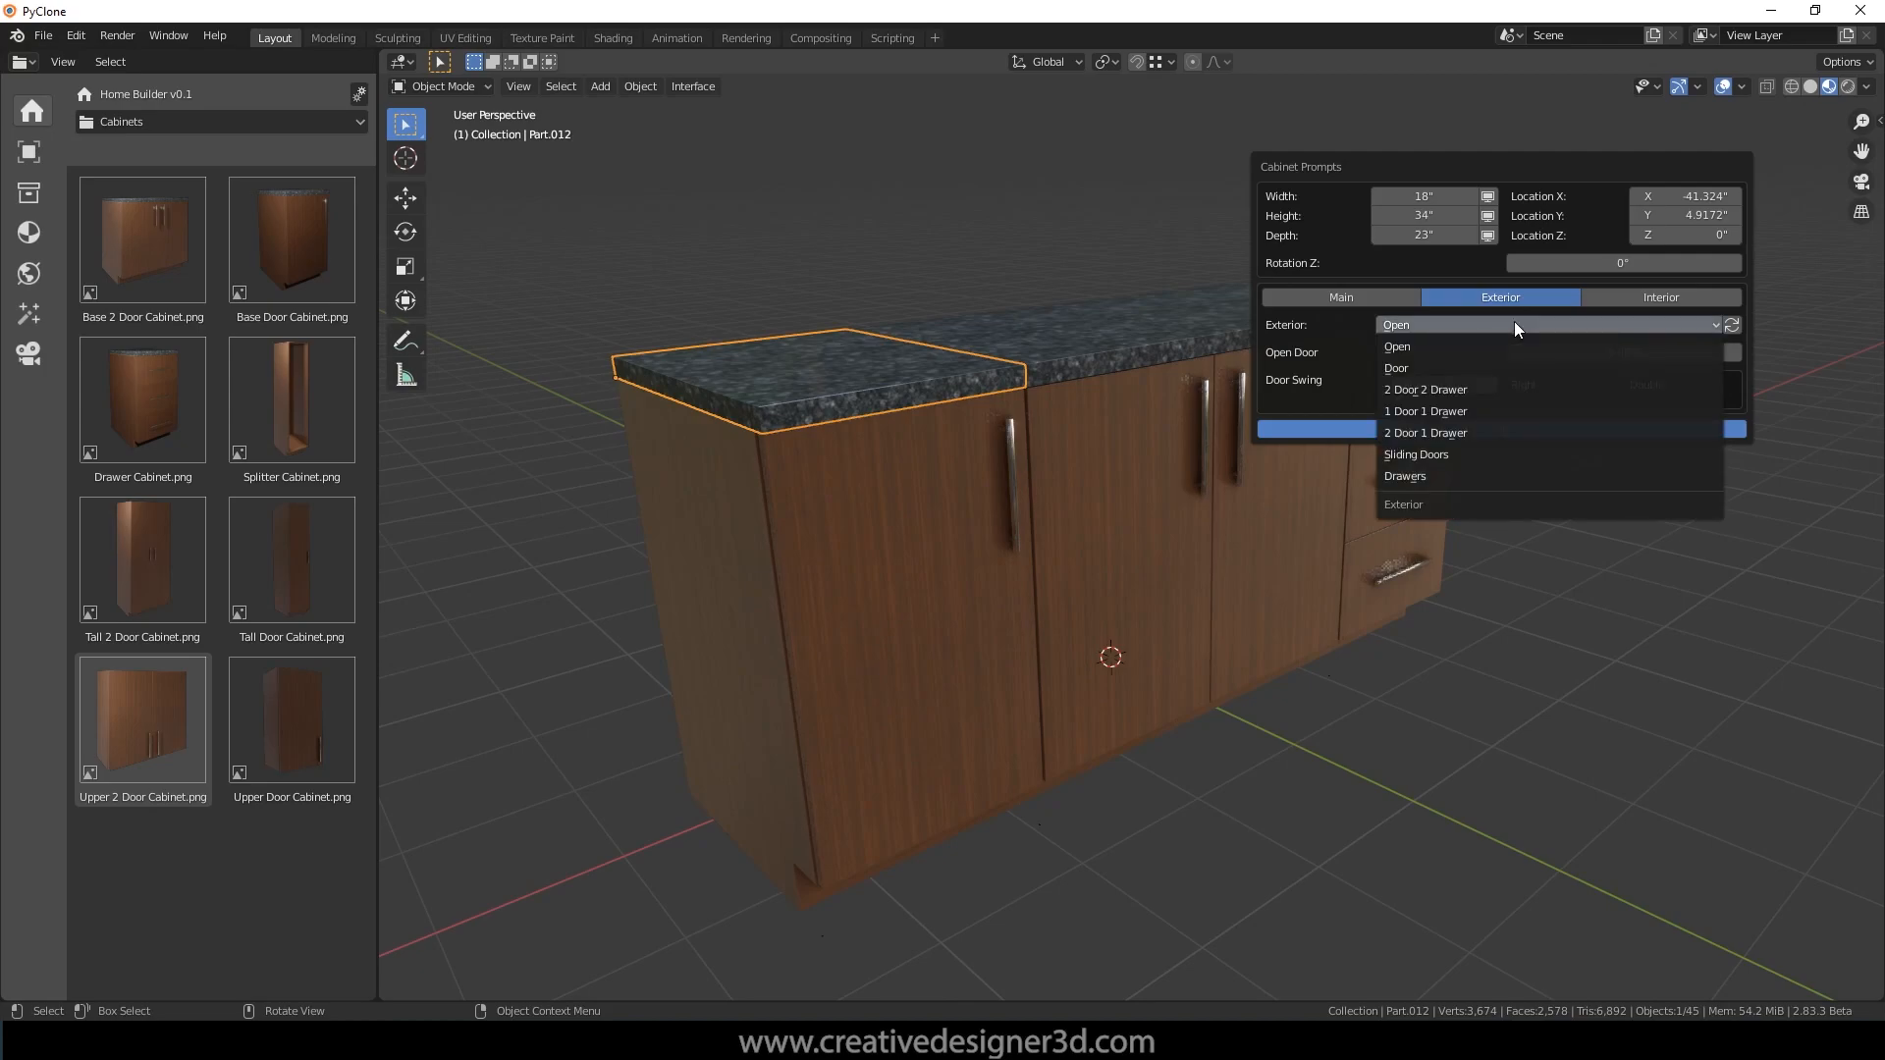
mouse_move(1479, 476)
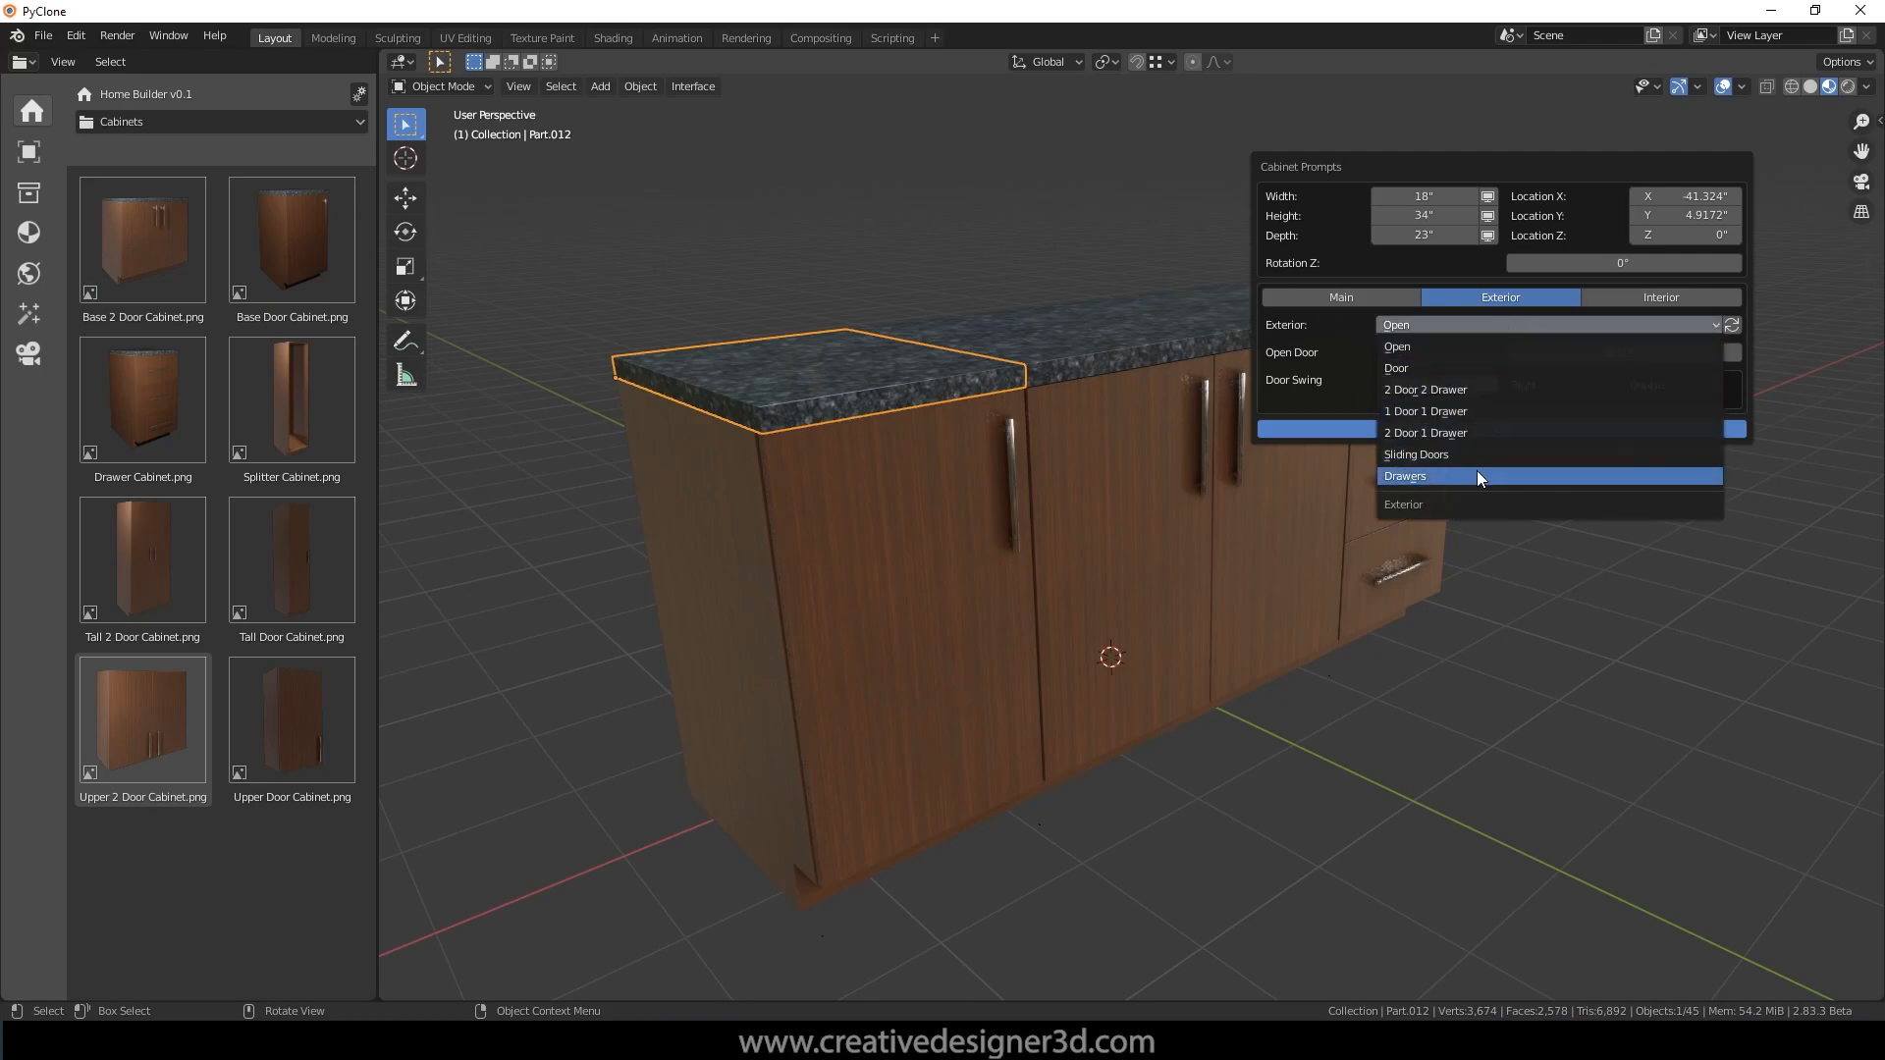
click(1405, 475)
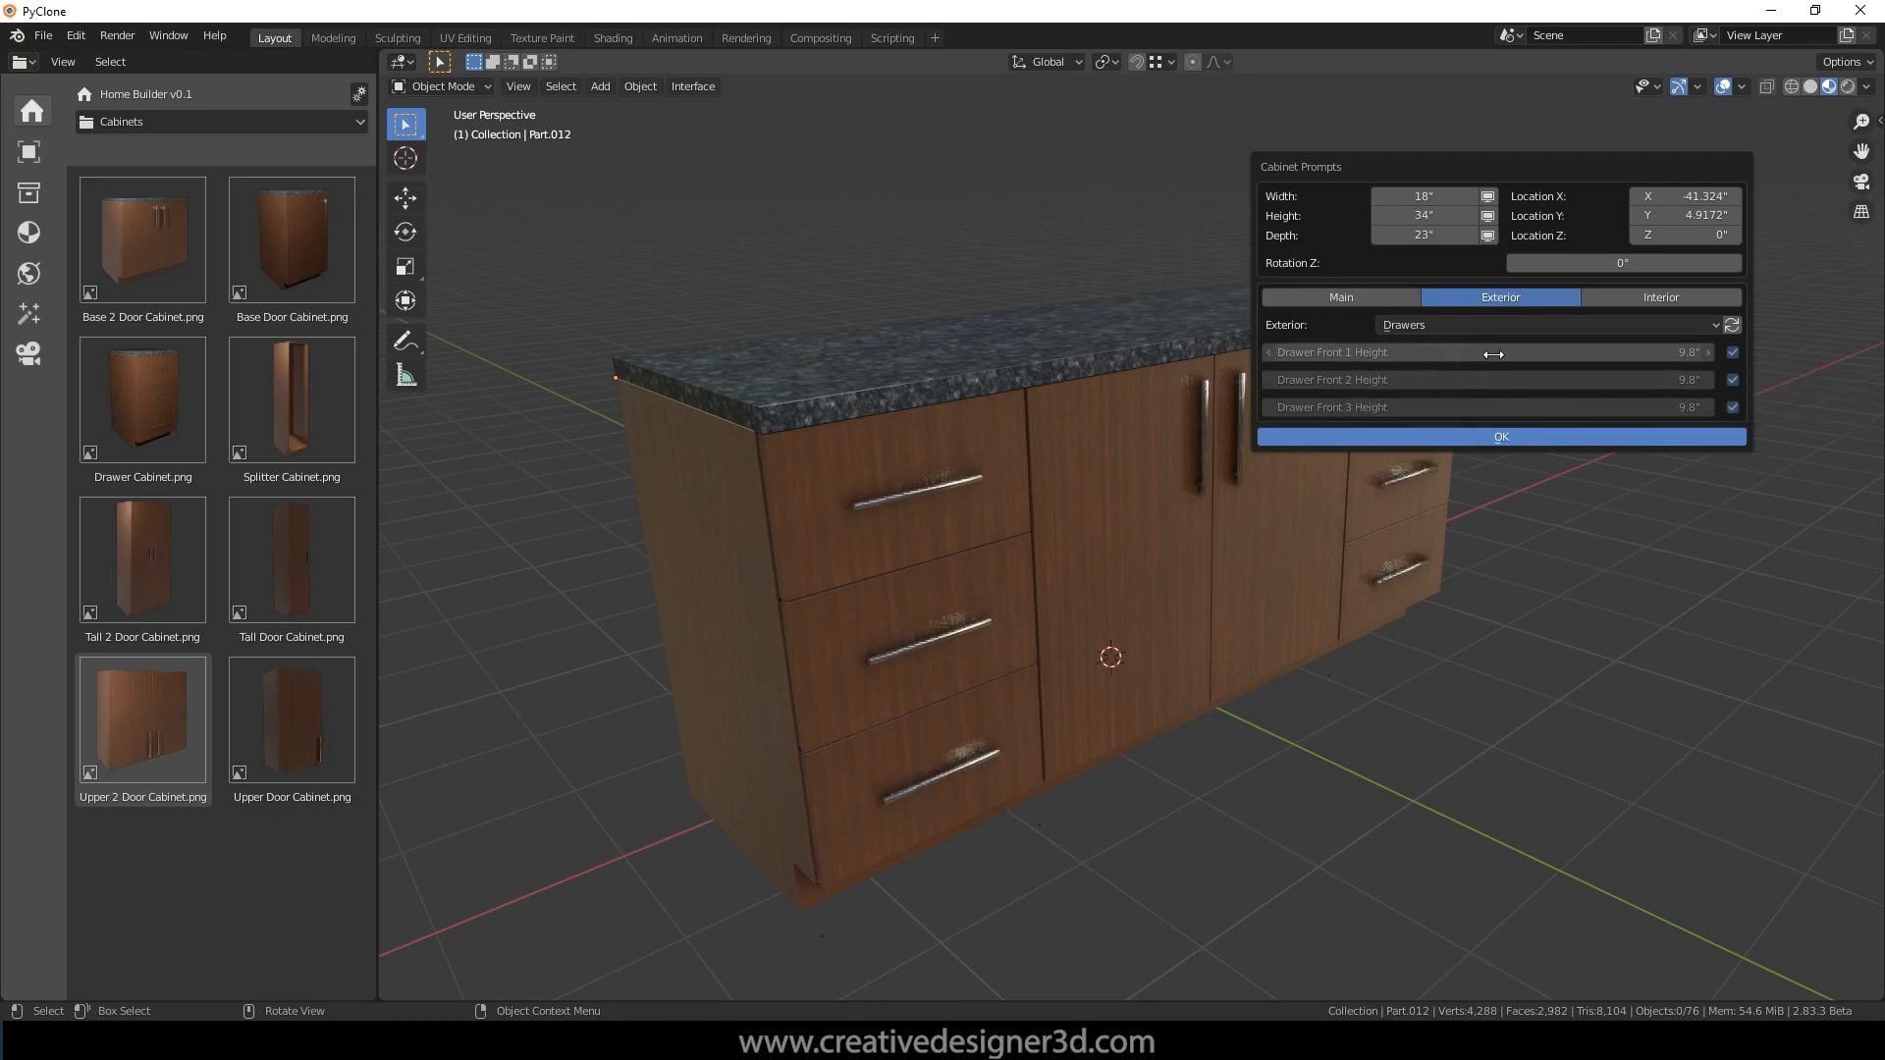
mouse_move(1732, 353)
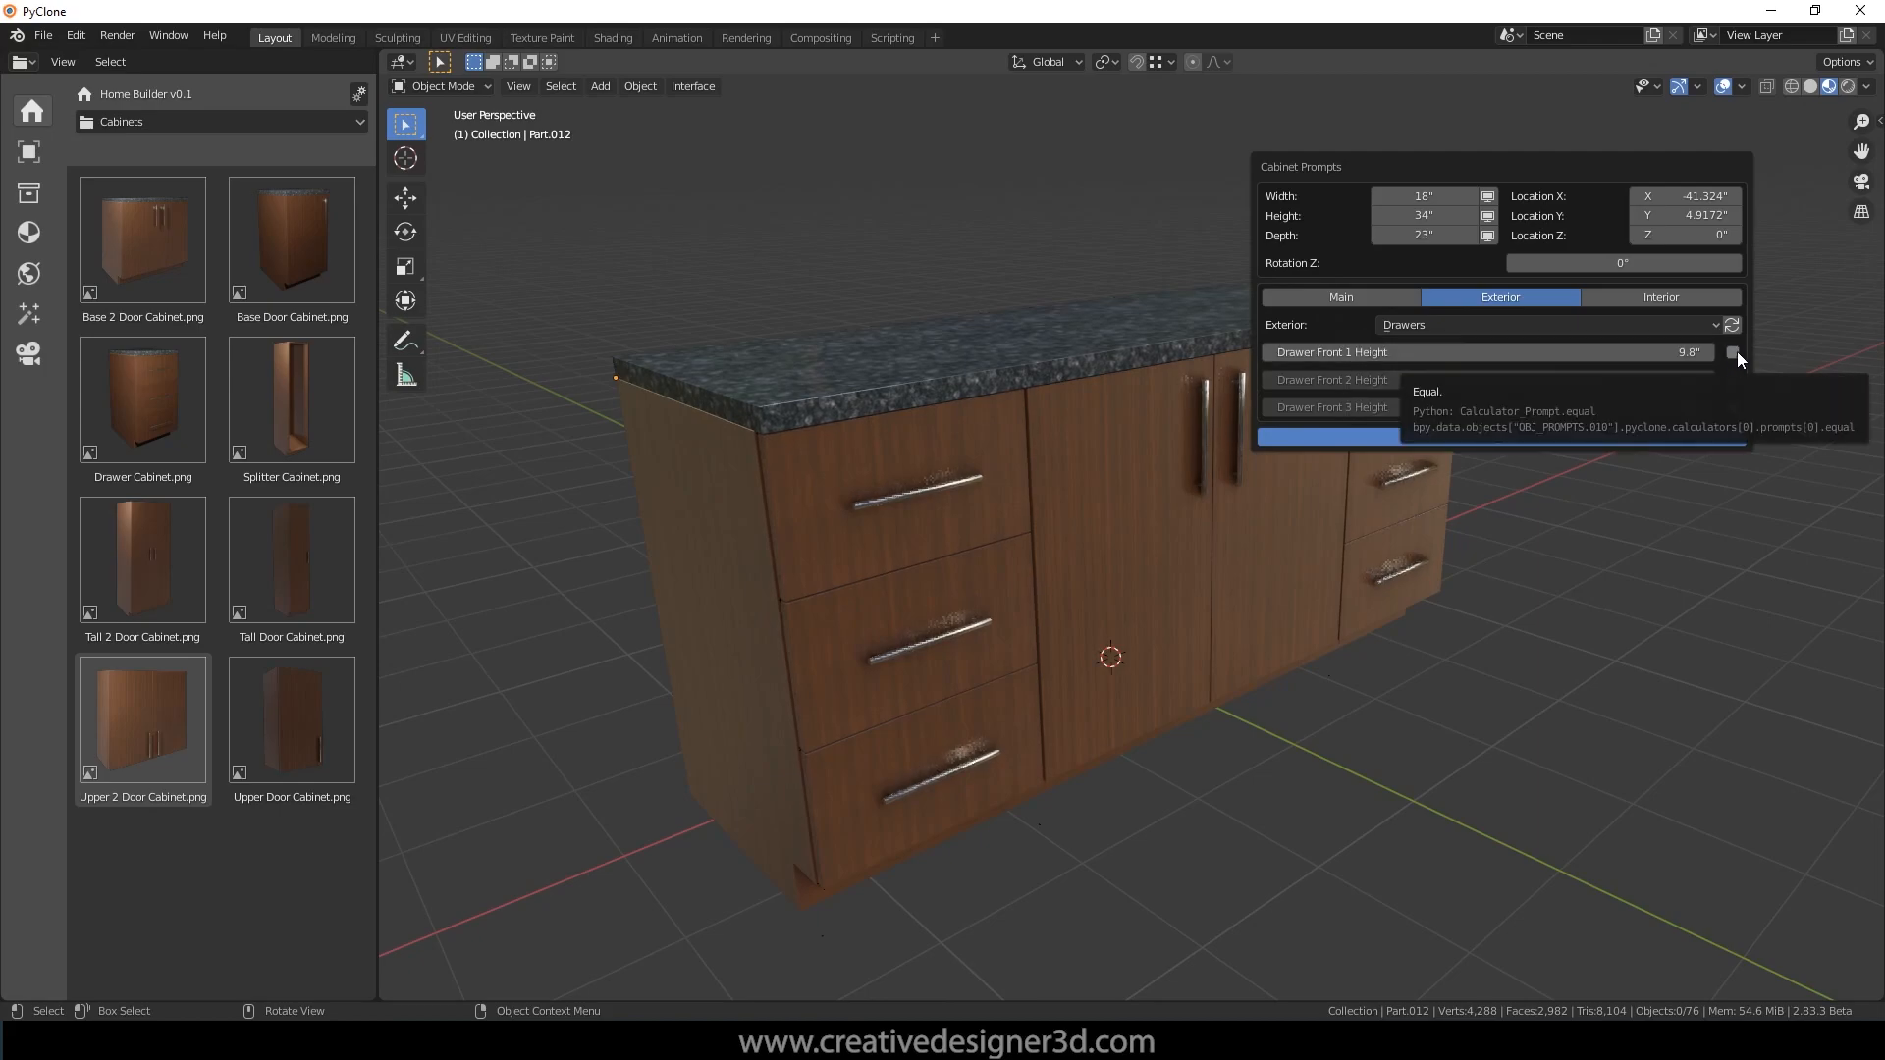
click(1732, 352)
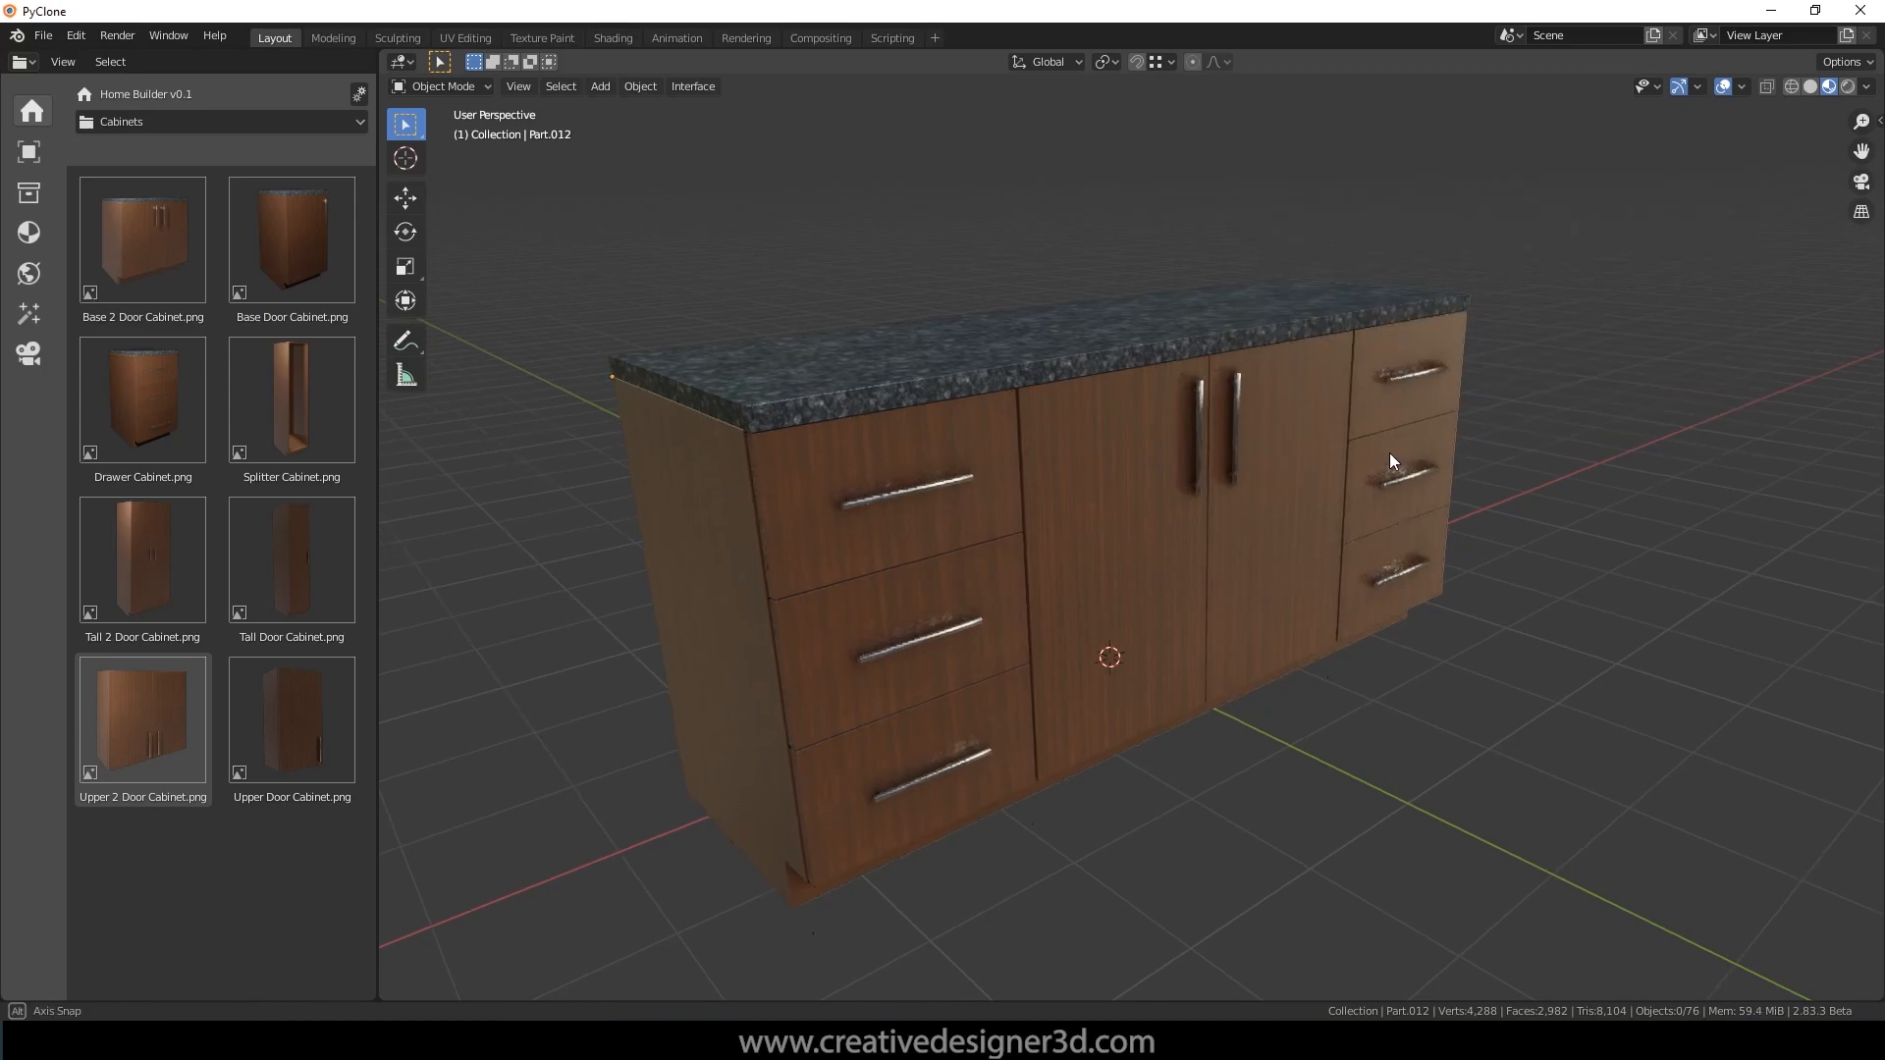
Step: Set the middle cabinet width to 45" with 4" left and right filler amounts
drag(1388, 461, 1094, 349)
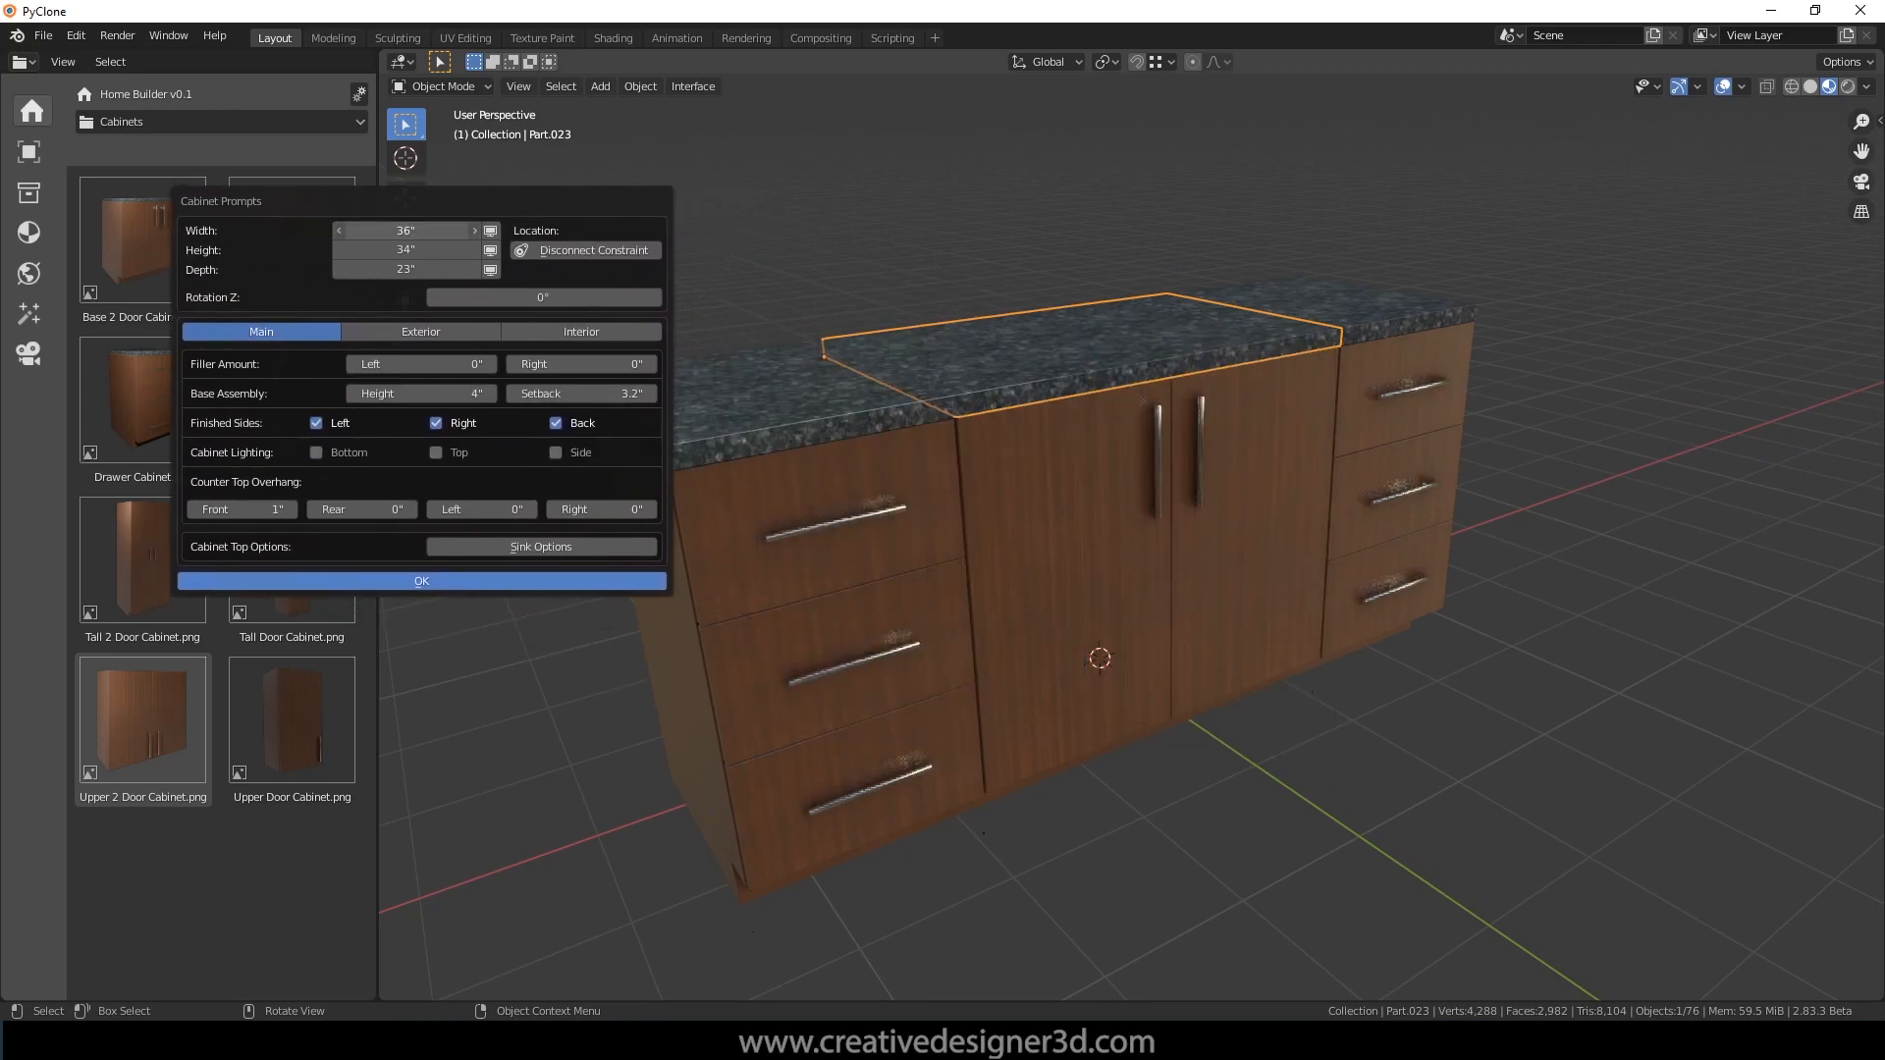
click(339, 230)
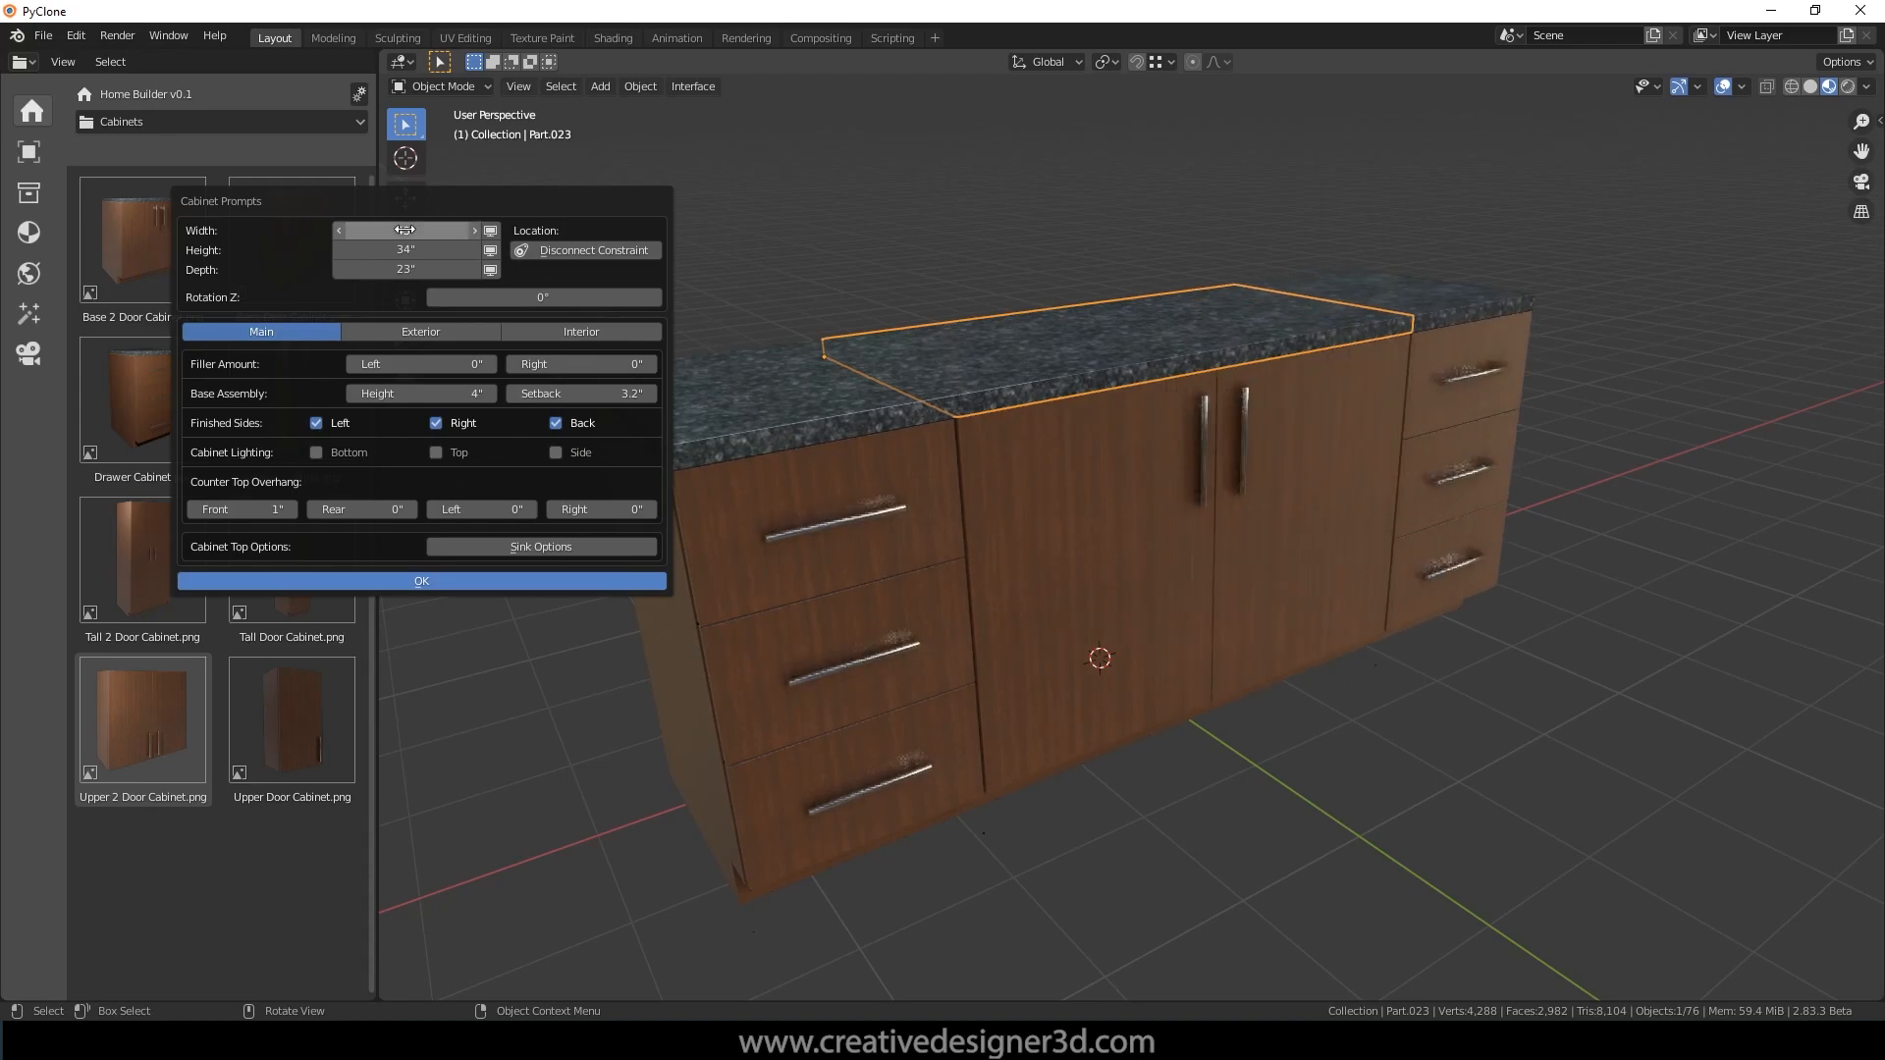
mouse_move(408, 230)
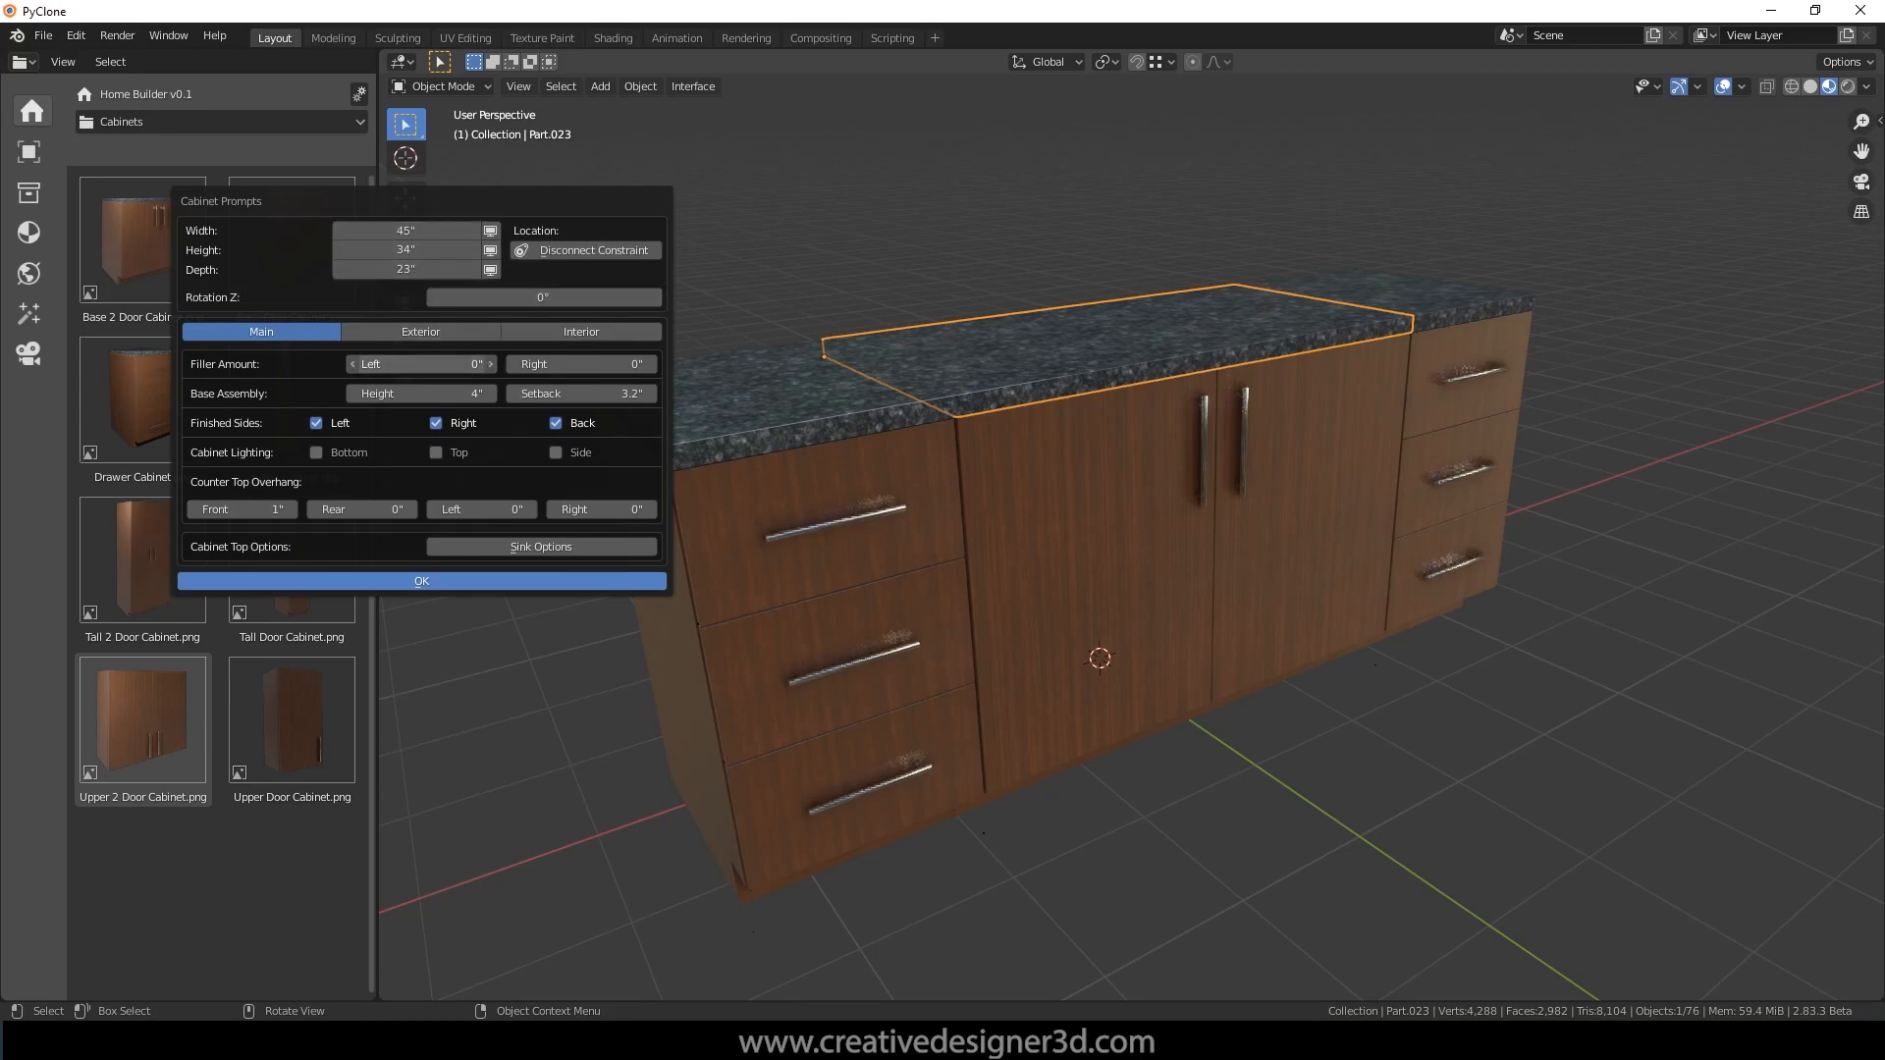
drag(419, 363, 475, 364)
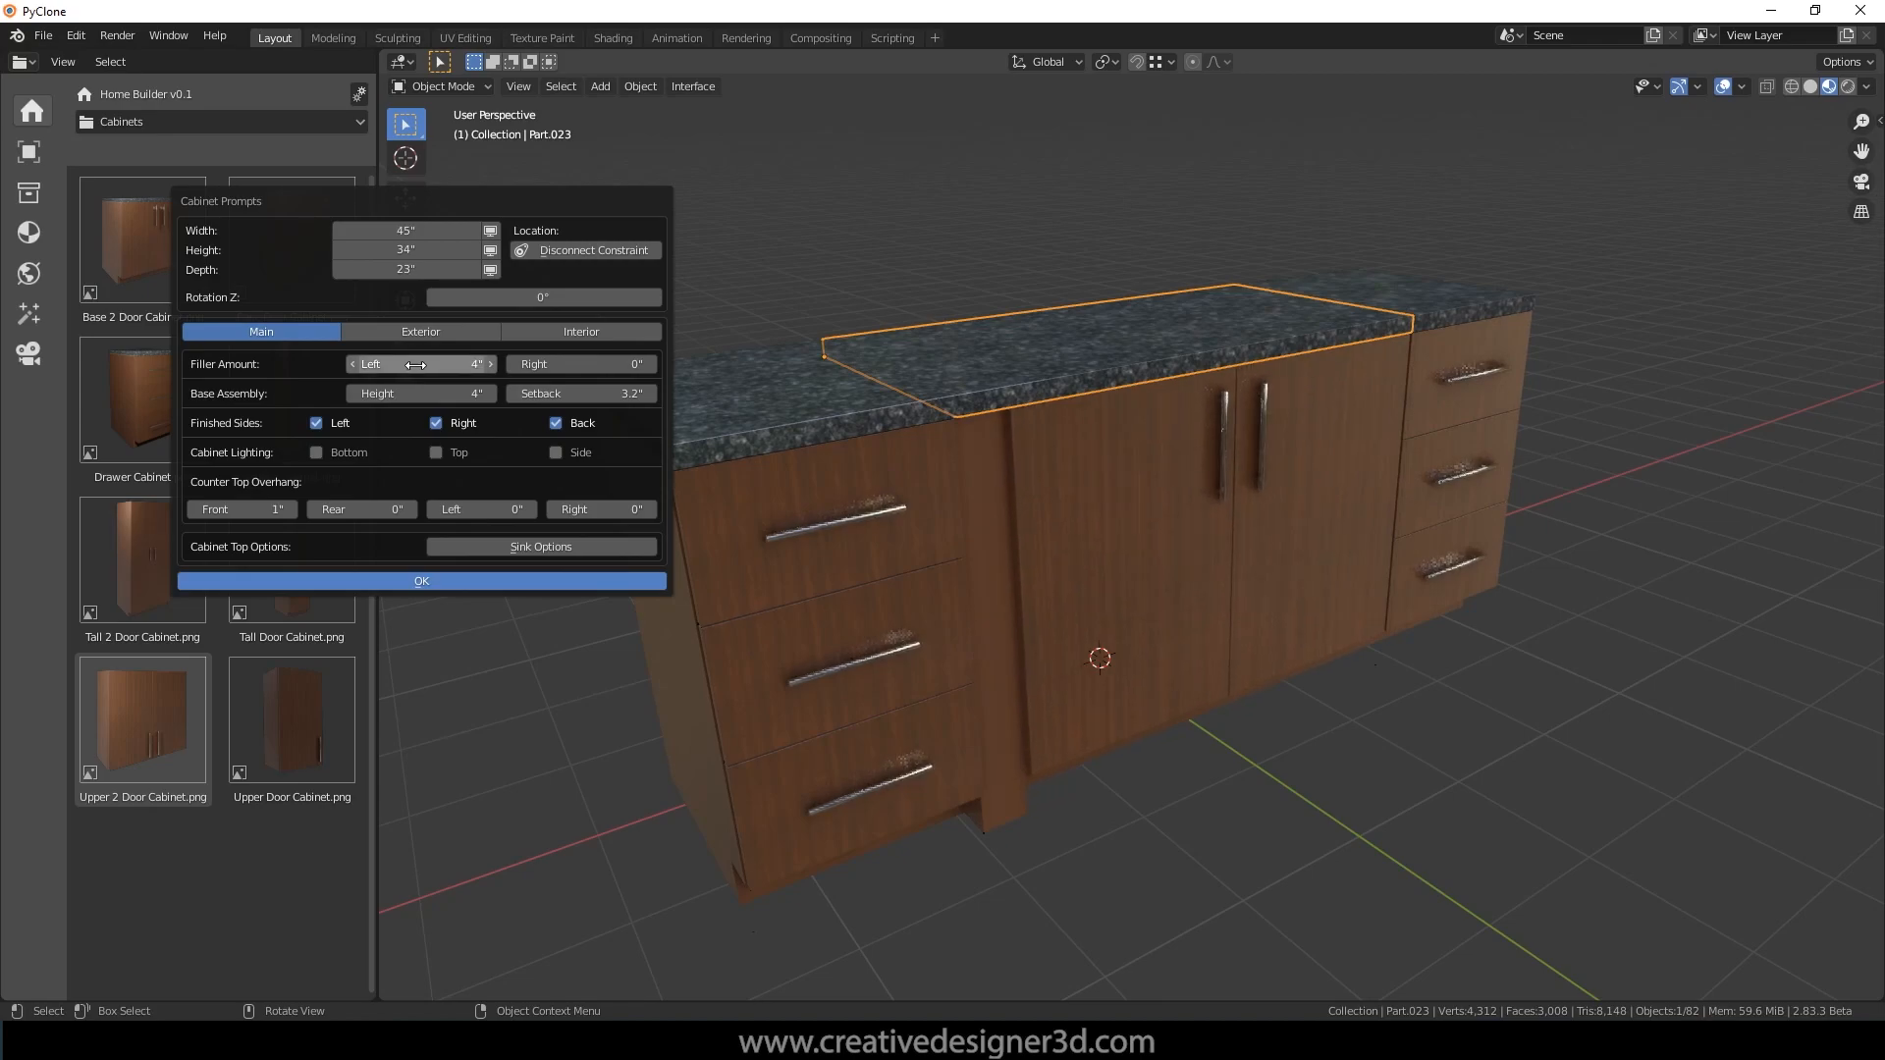
click(581, 363)
text(4)
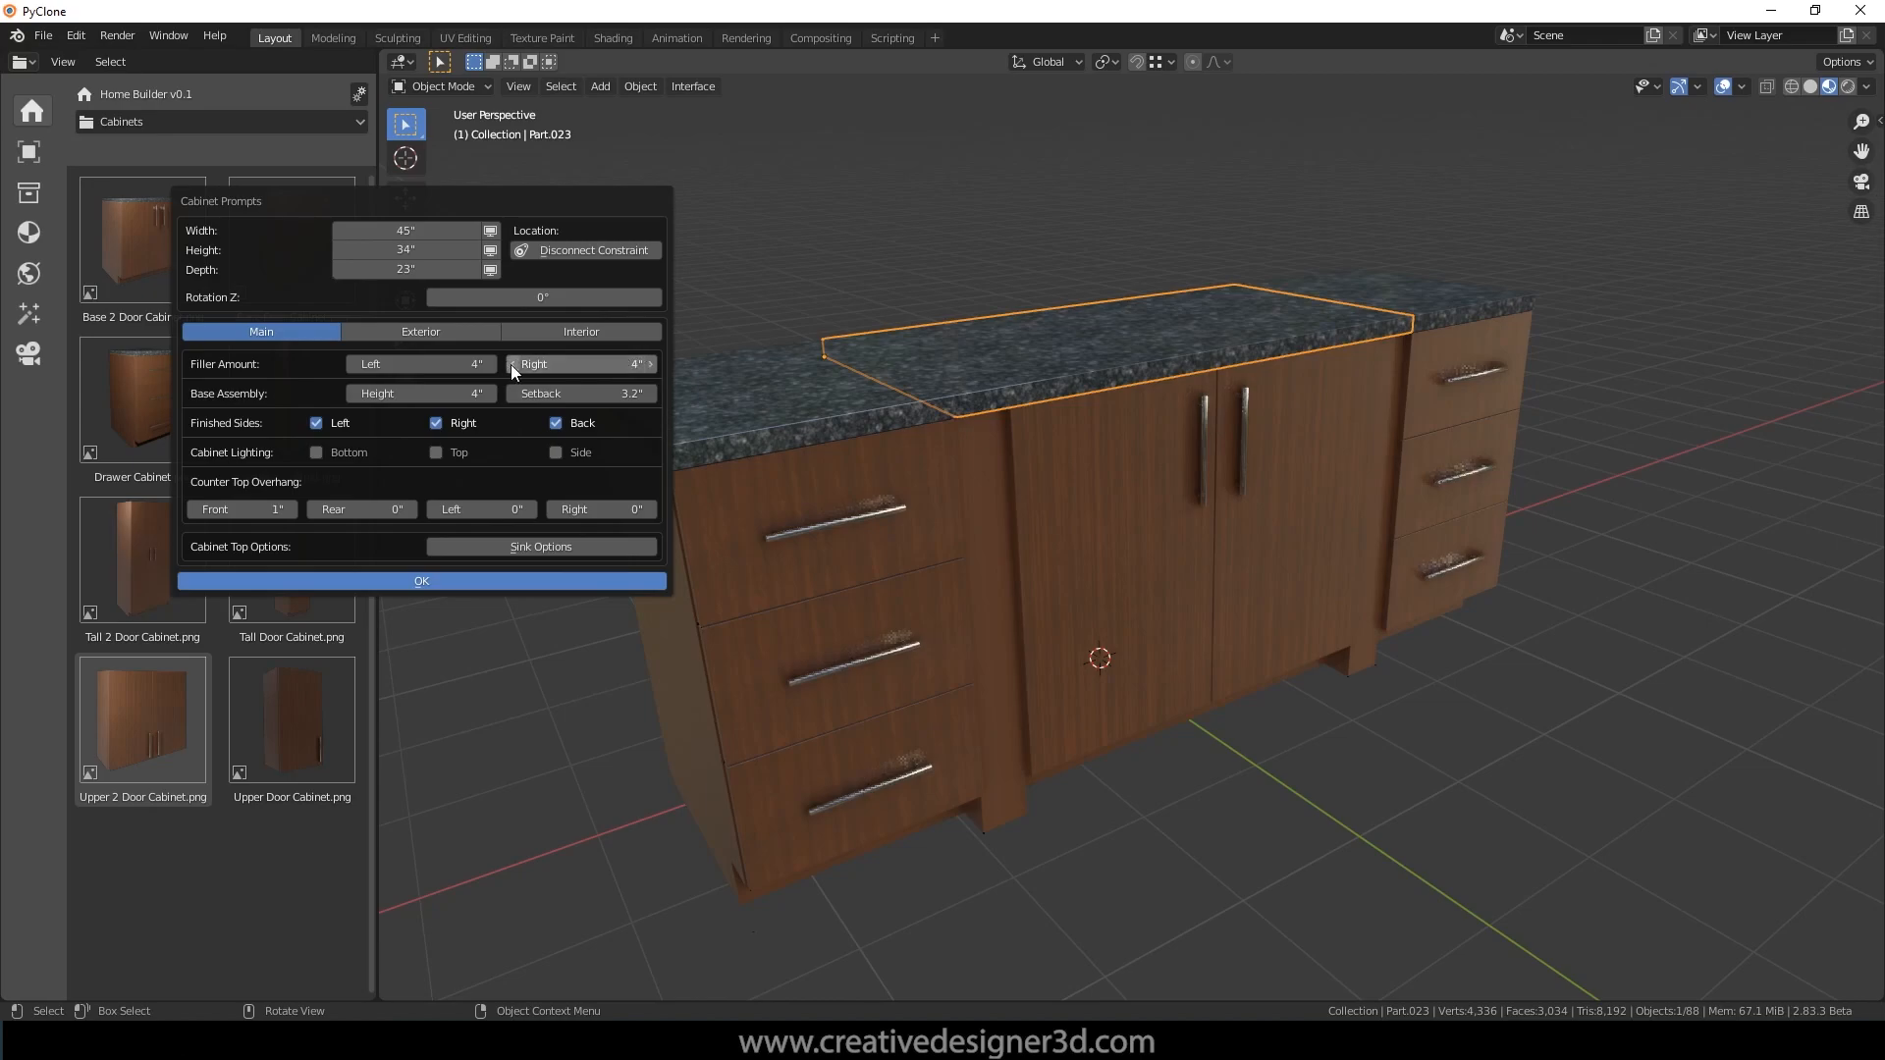
mouse_move(532, 368)
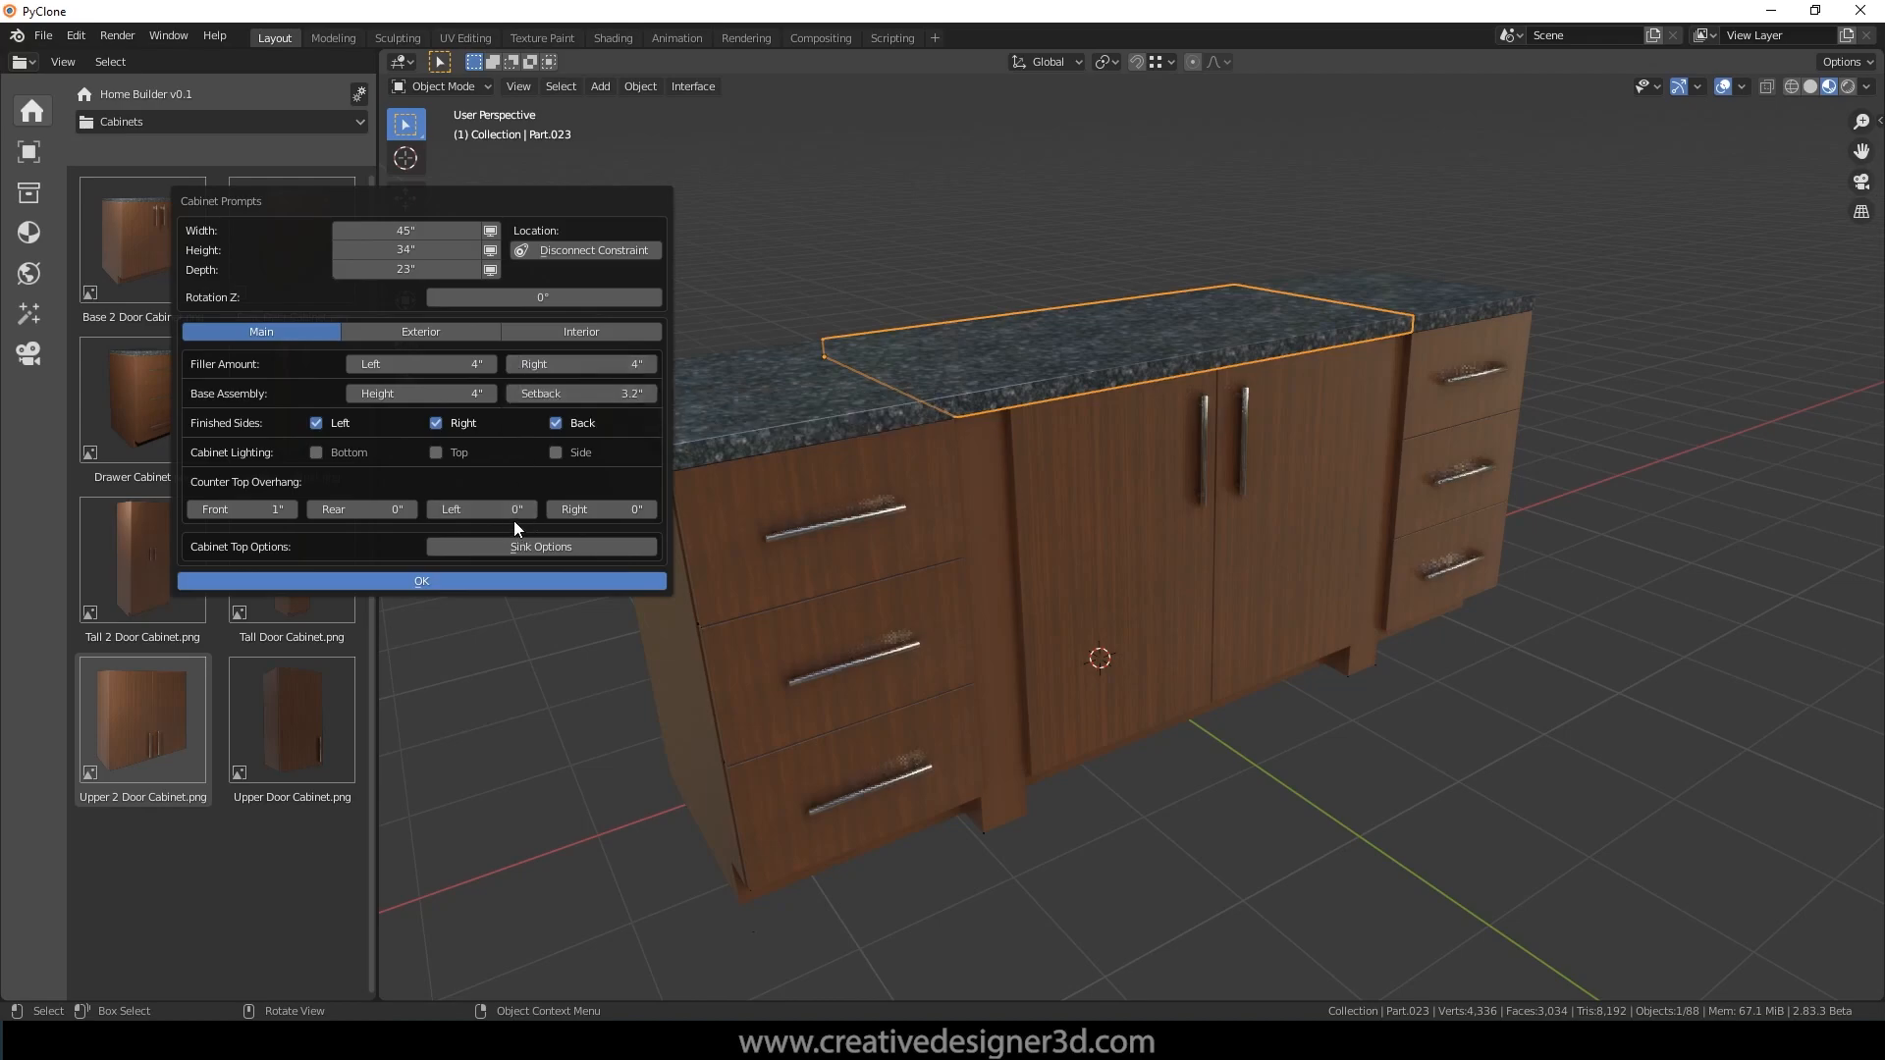
click(541, 546)
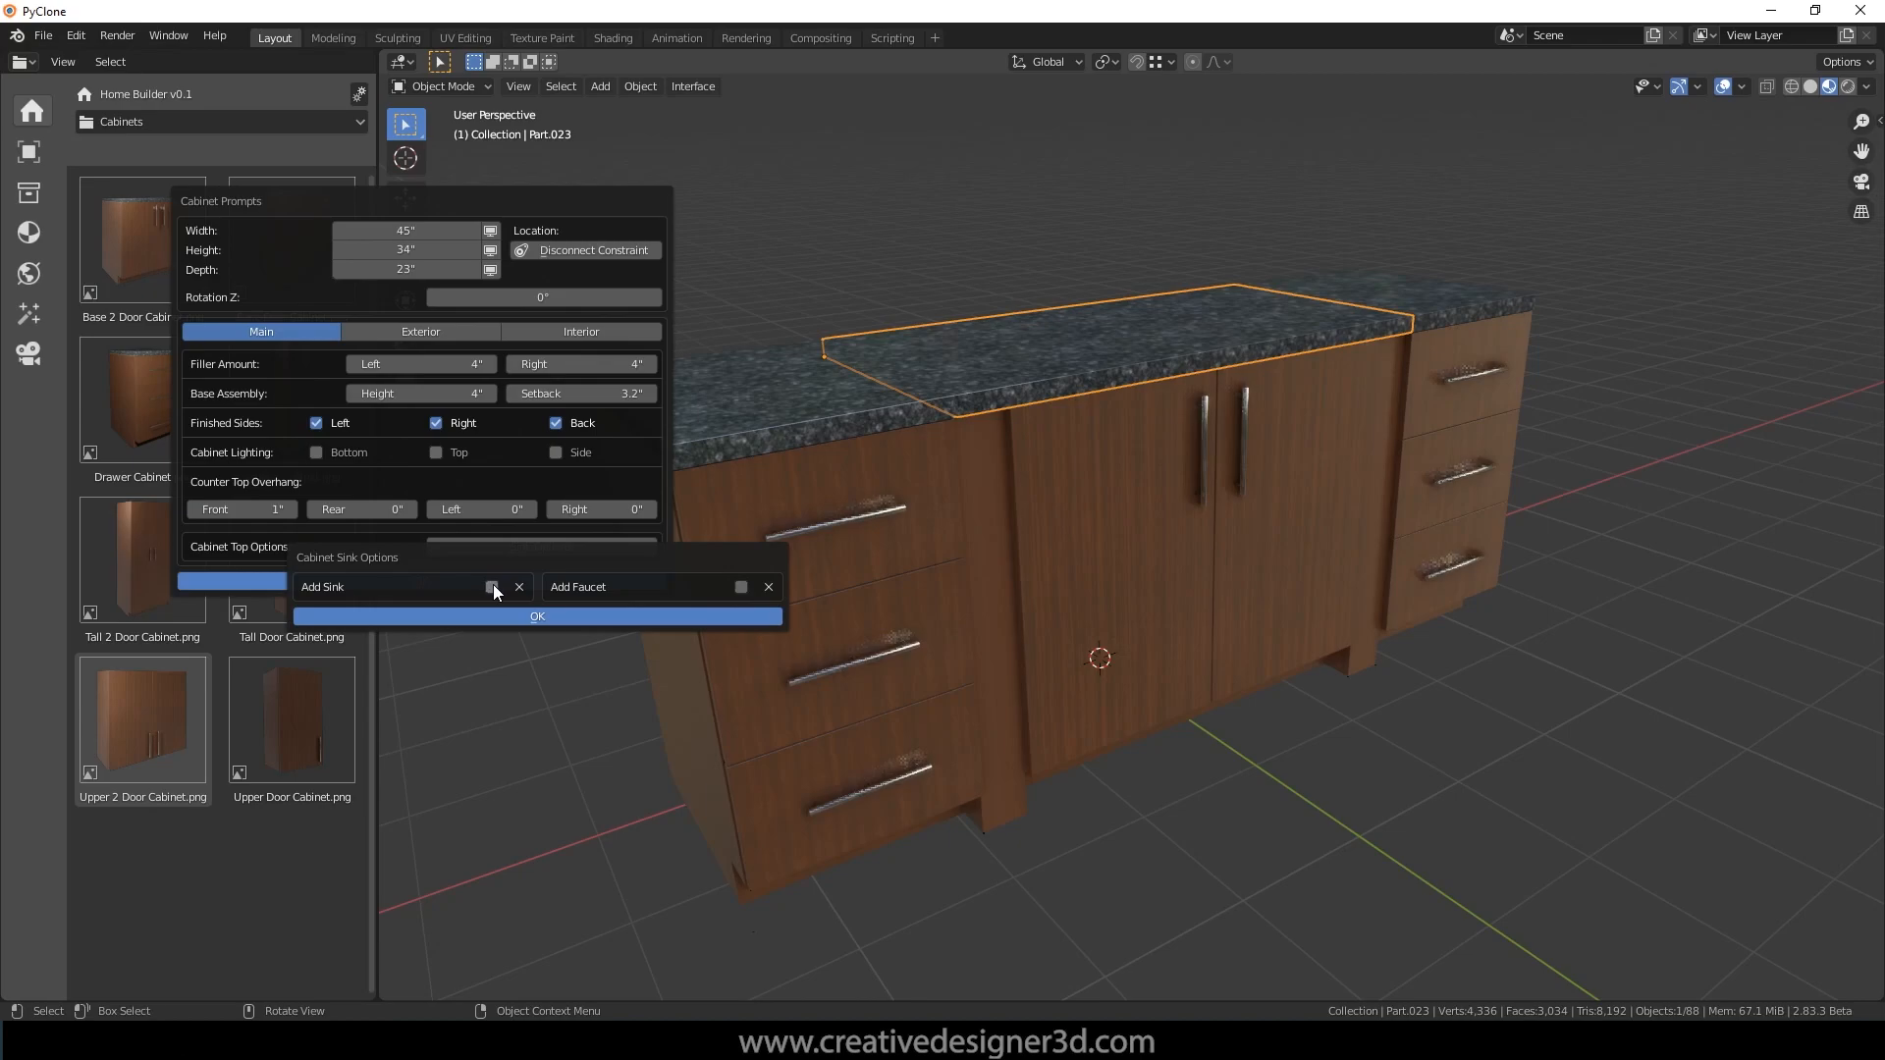
Step: Add a Kohler sink with a faucet to the middle cabinet and close Cabinet Prompts
click(491, 587)
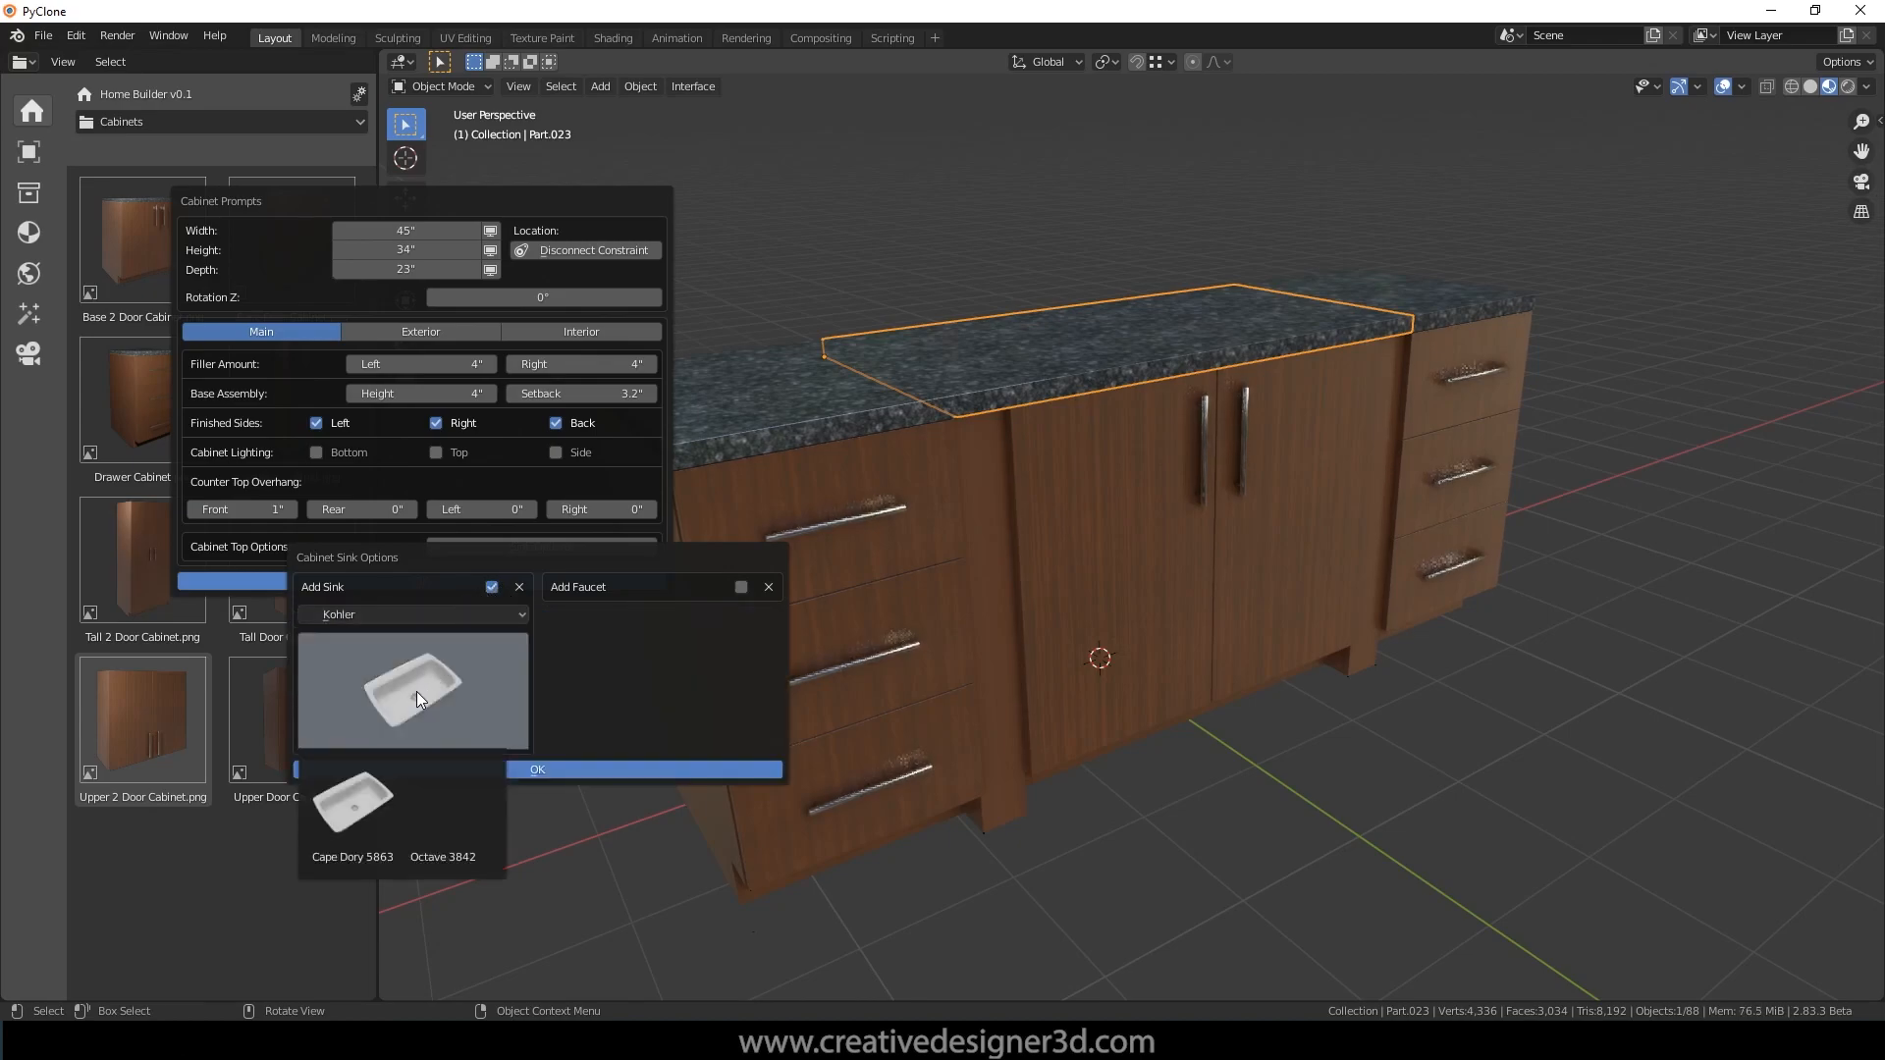
click(449, 805)
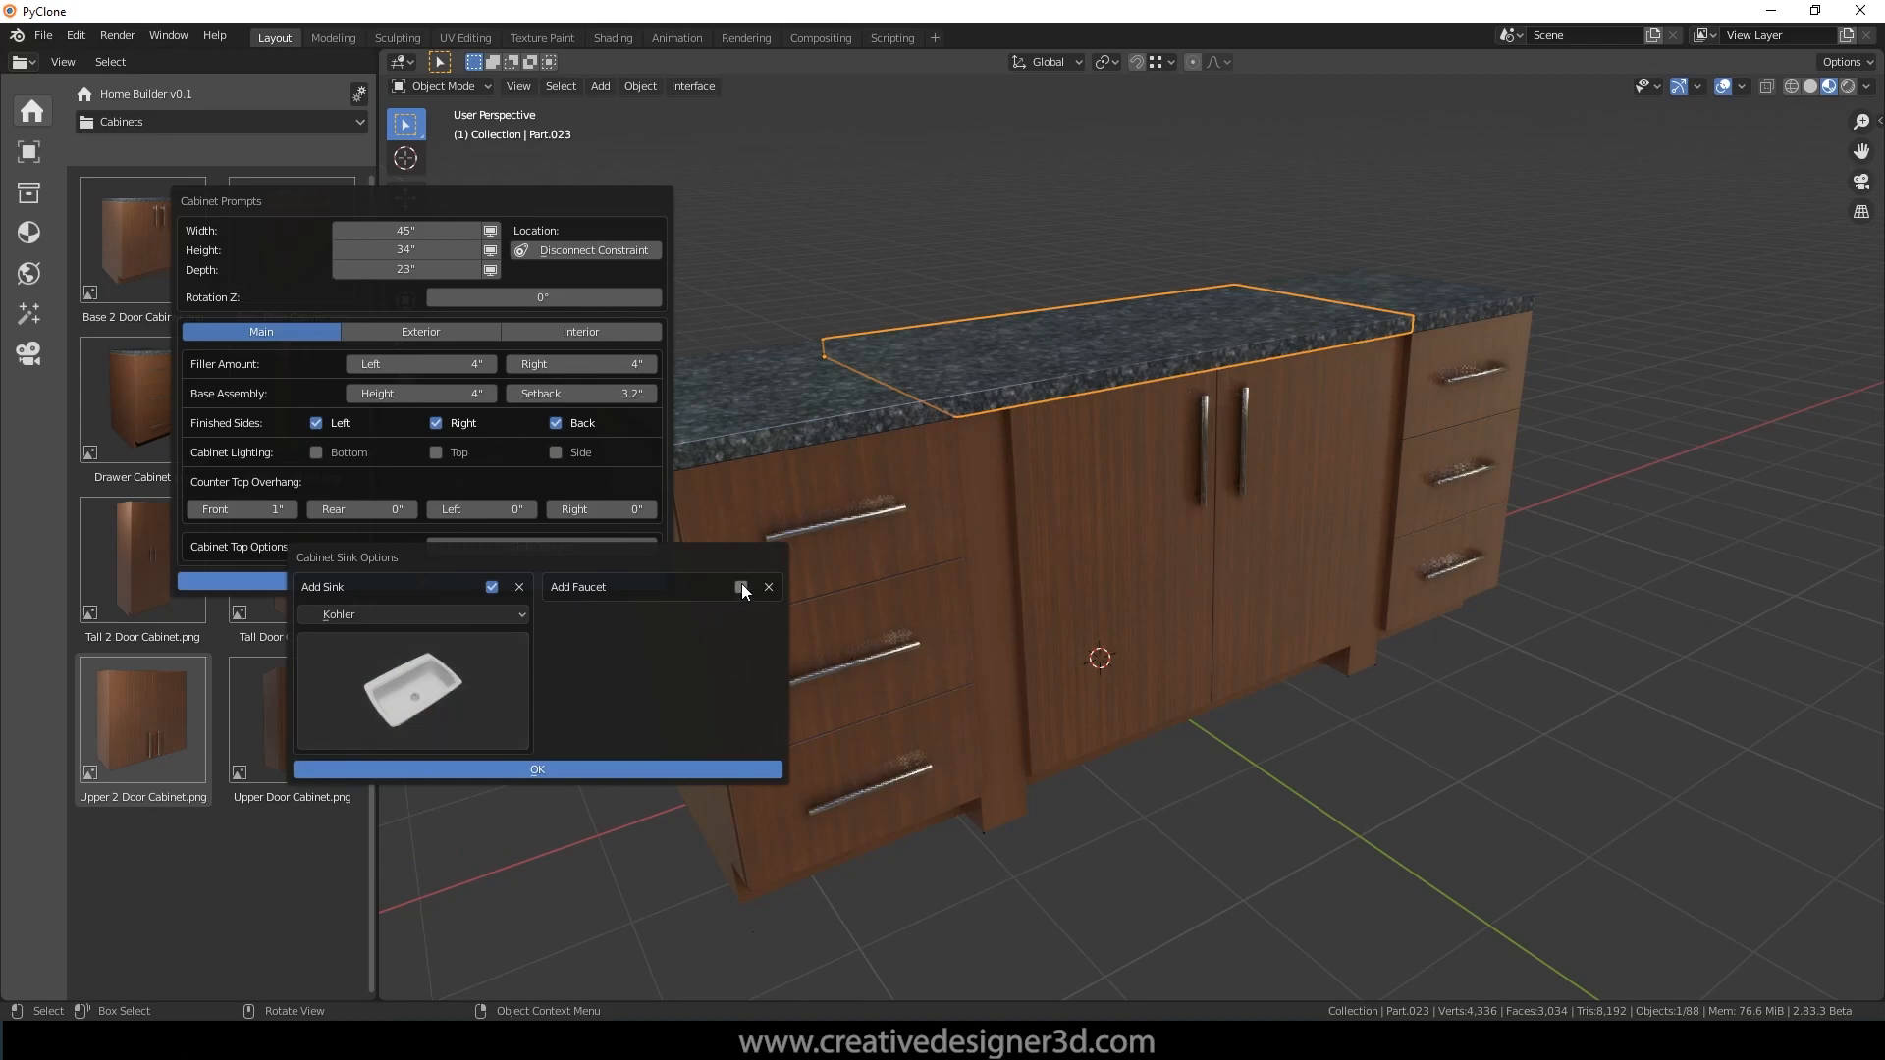
click(741, 589)
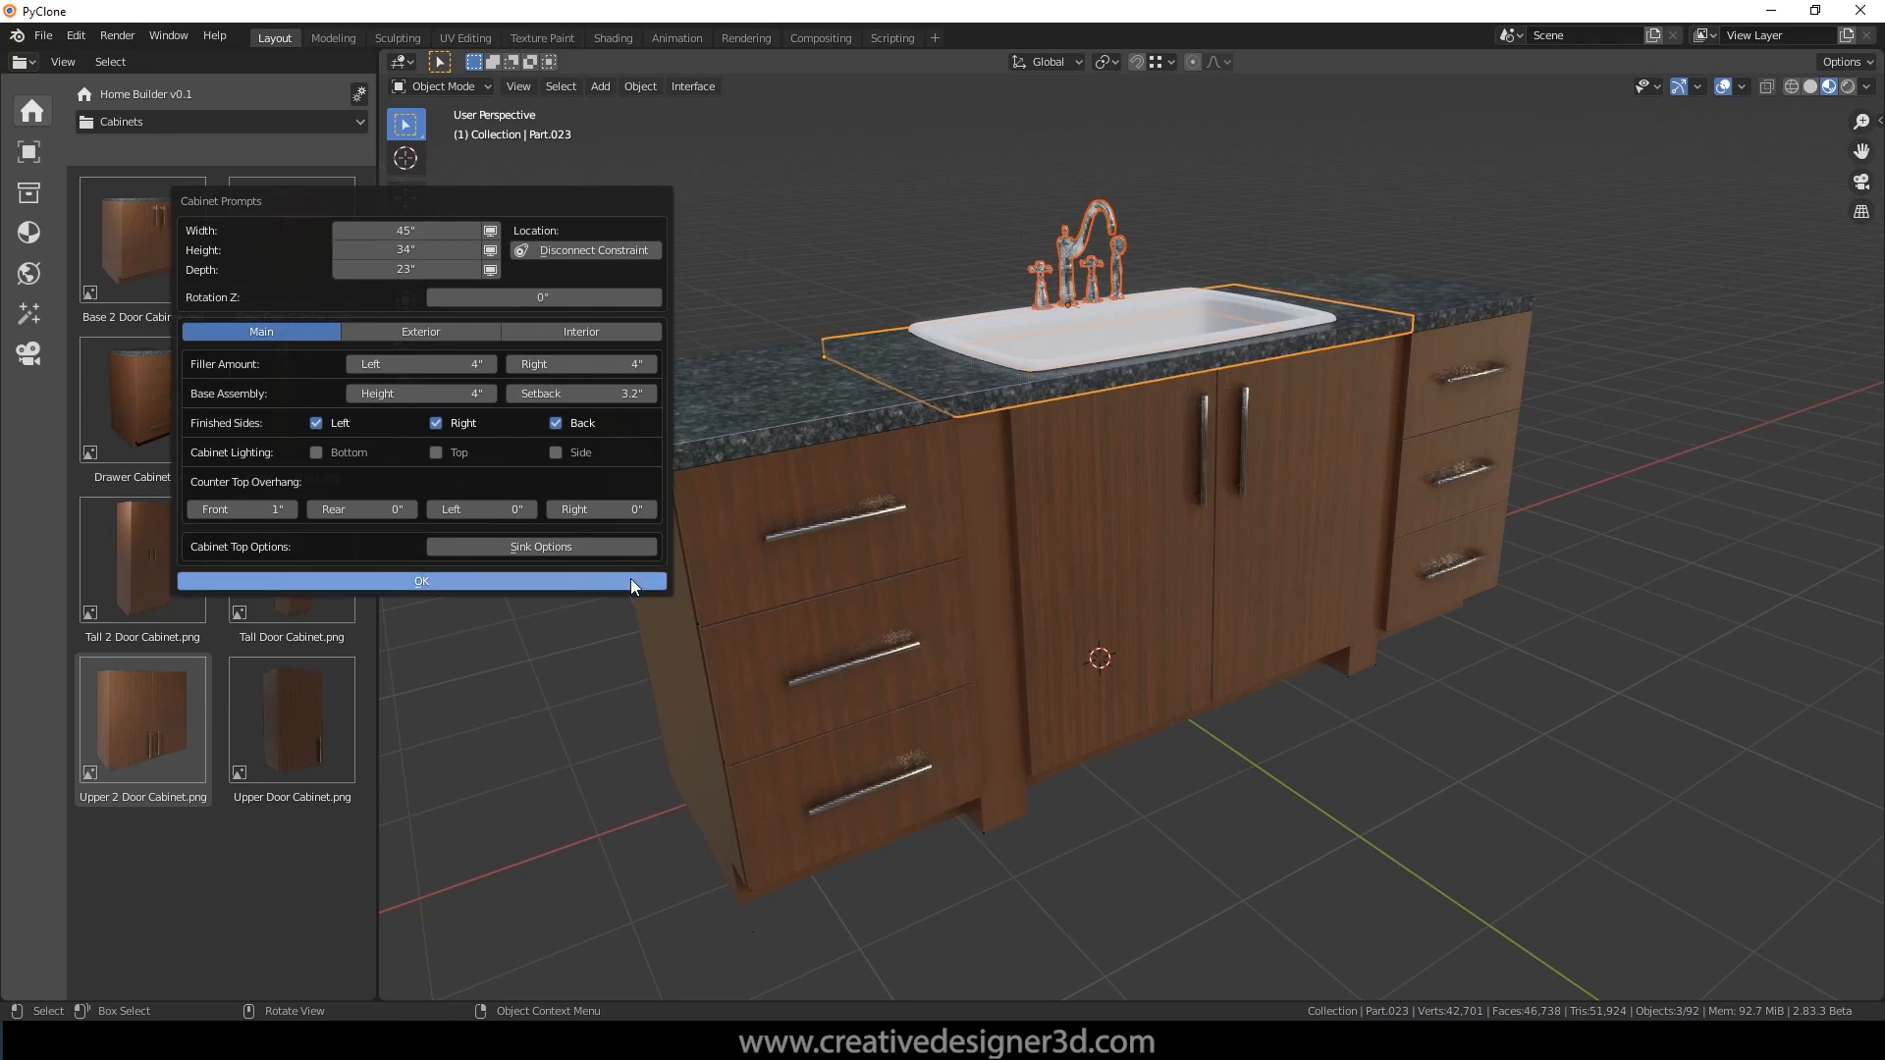
click(421, 580)
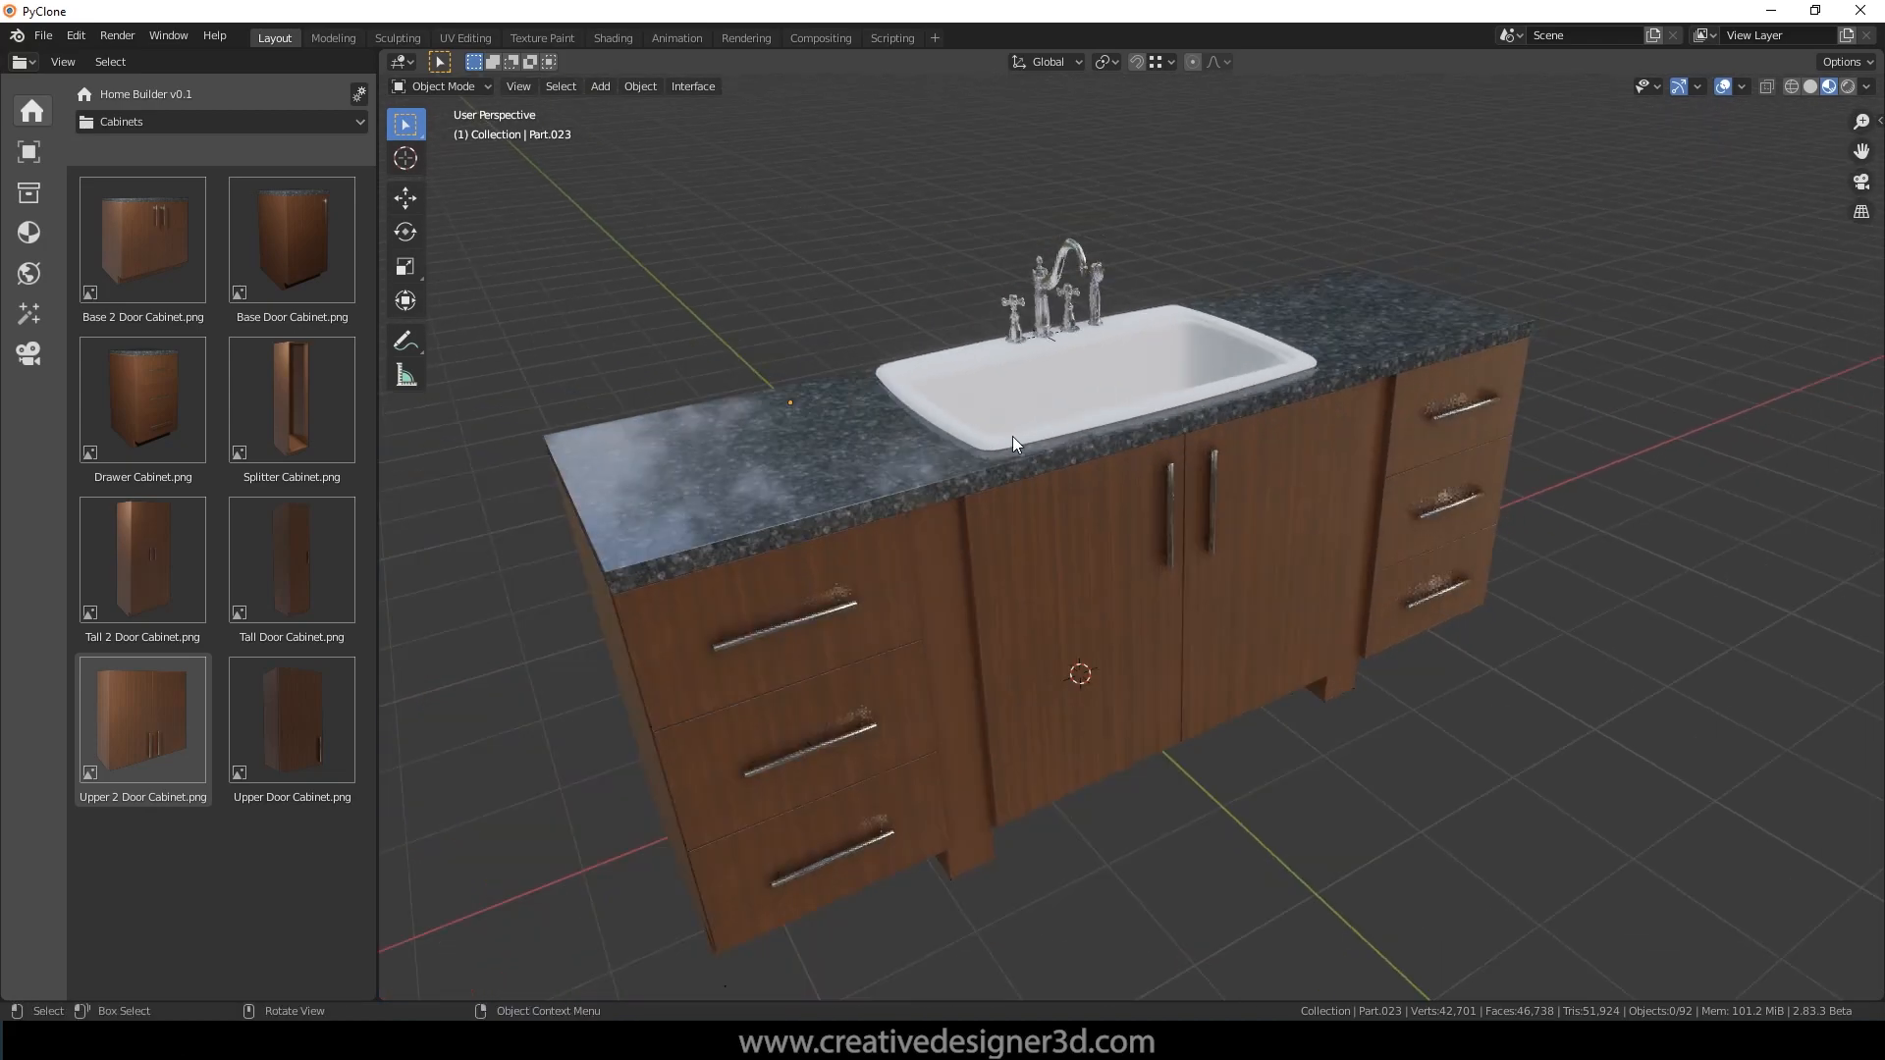
drag(1014, 444, 1083, 353)
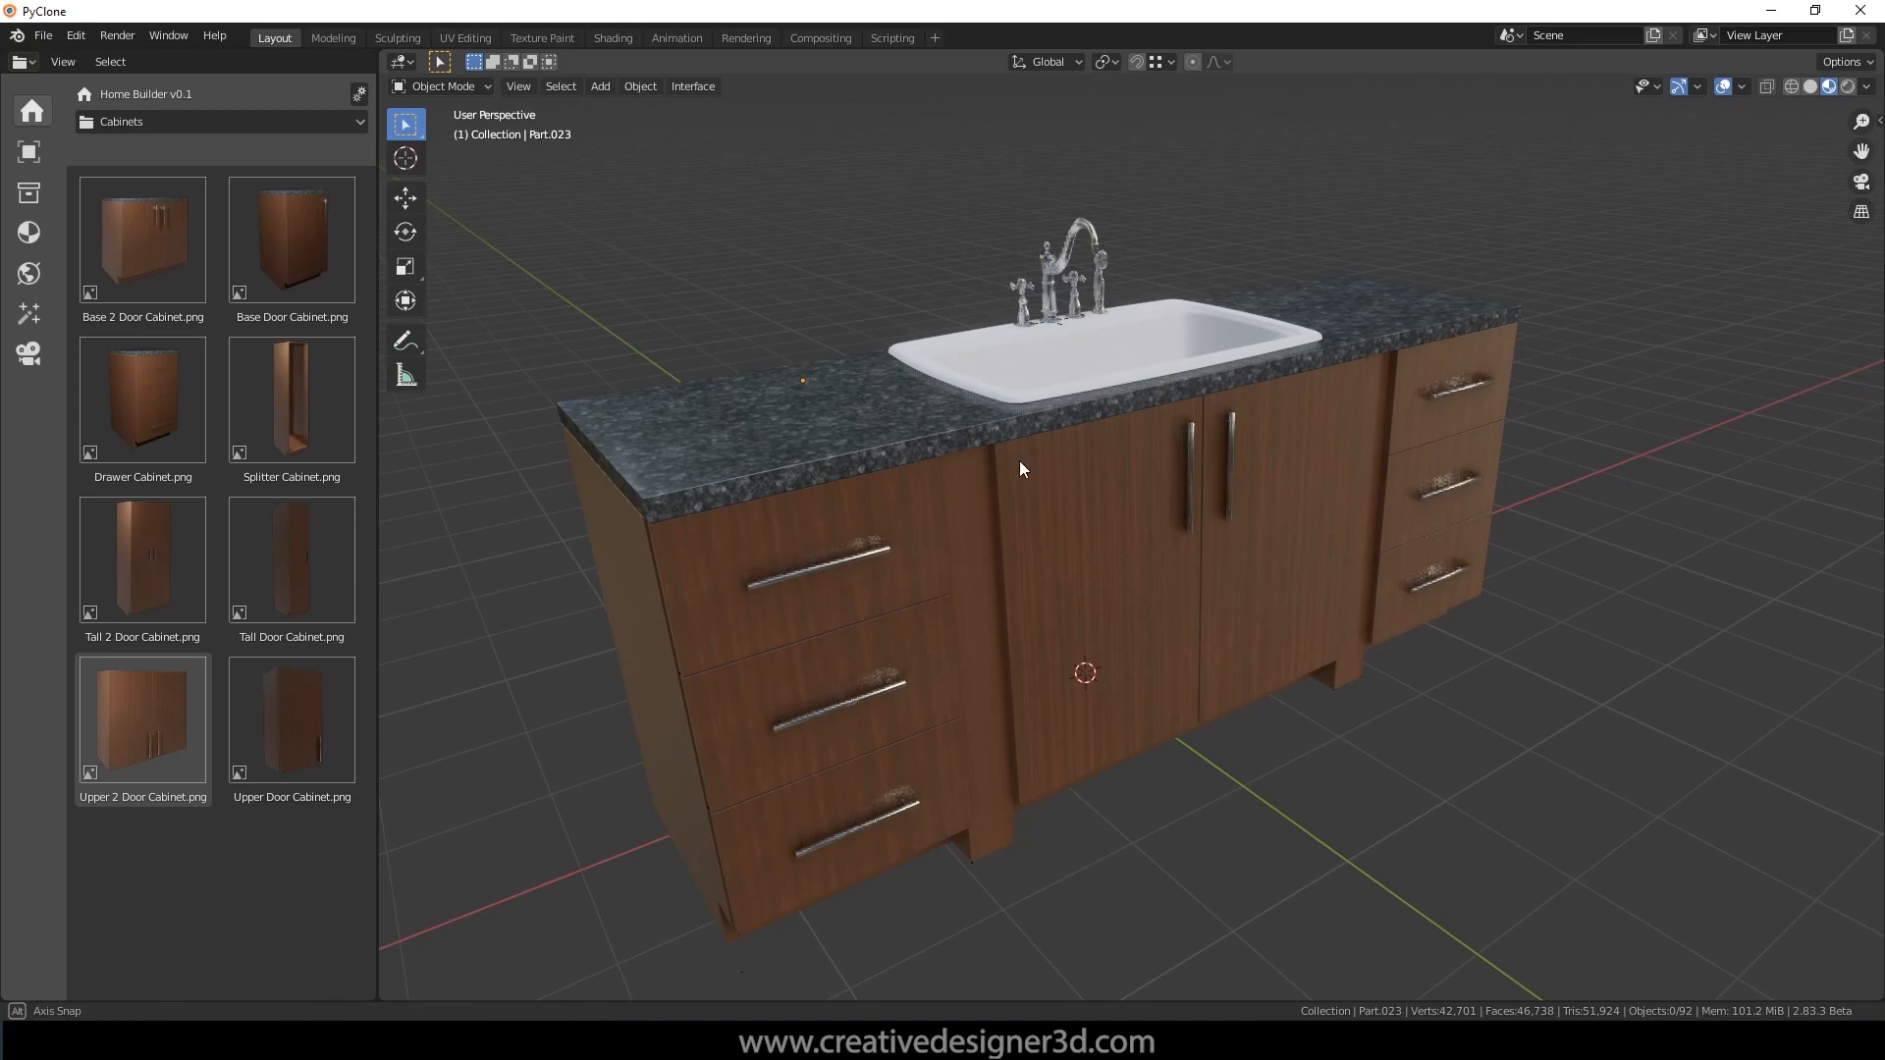
Step: Set the left and right drawer cabinets' depth to 19"
click(764, 391)
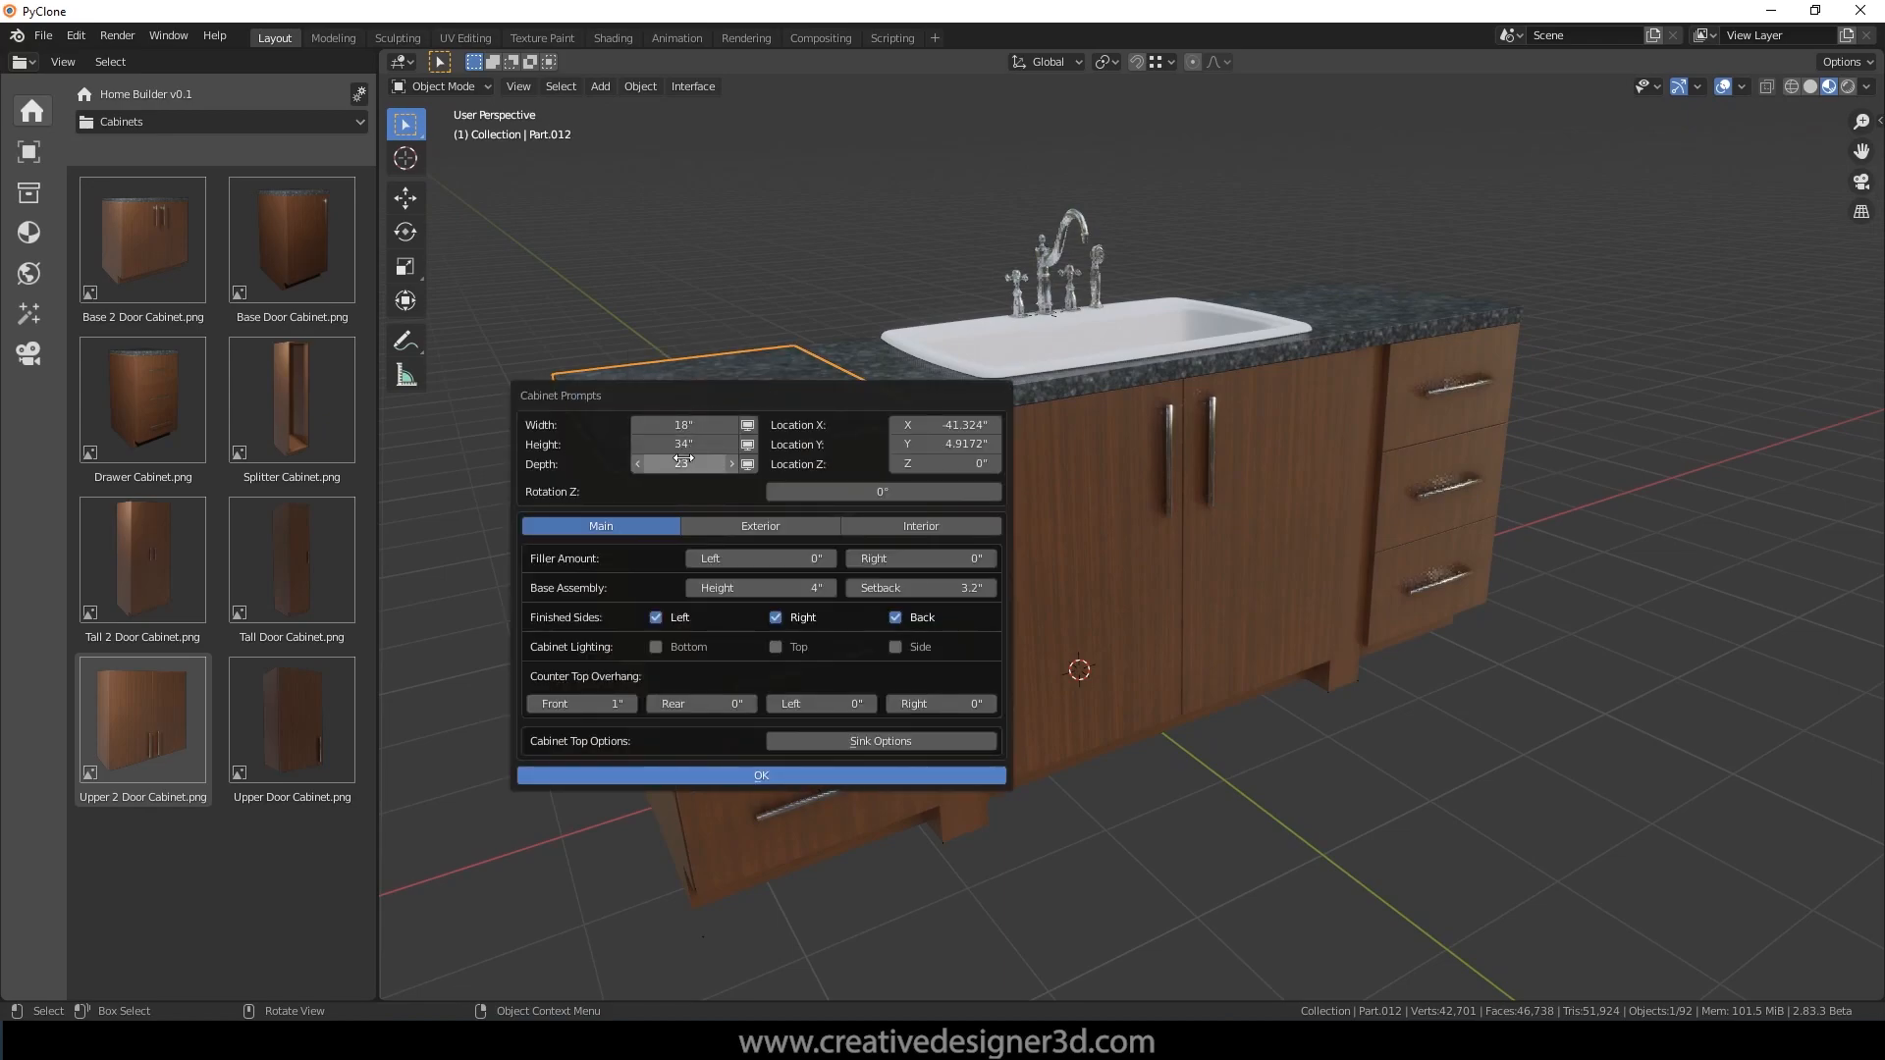
click(638, 465)
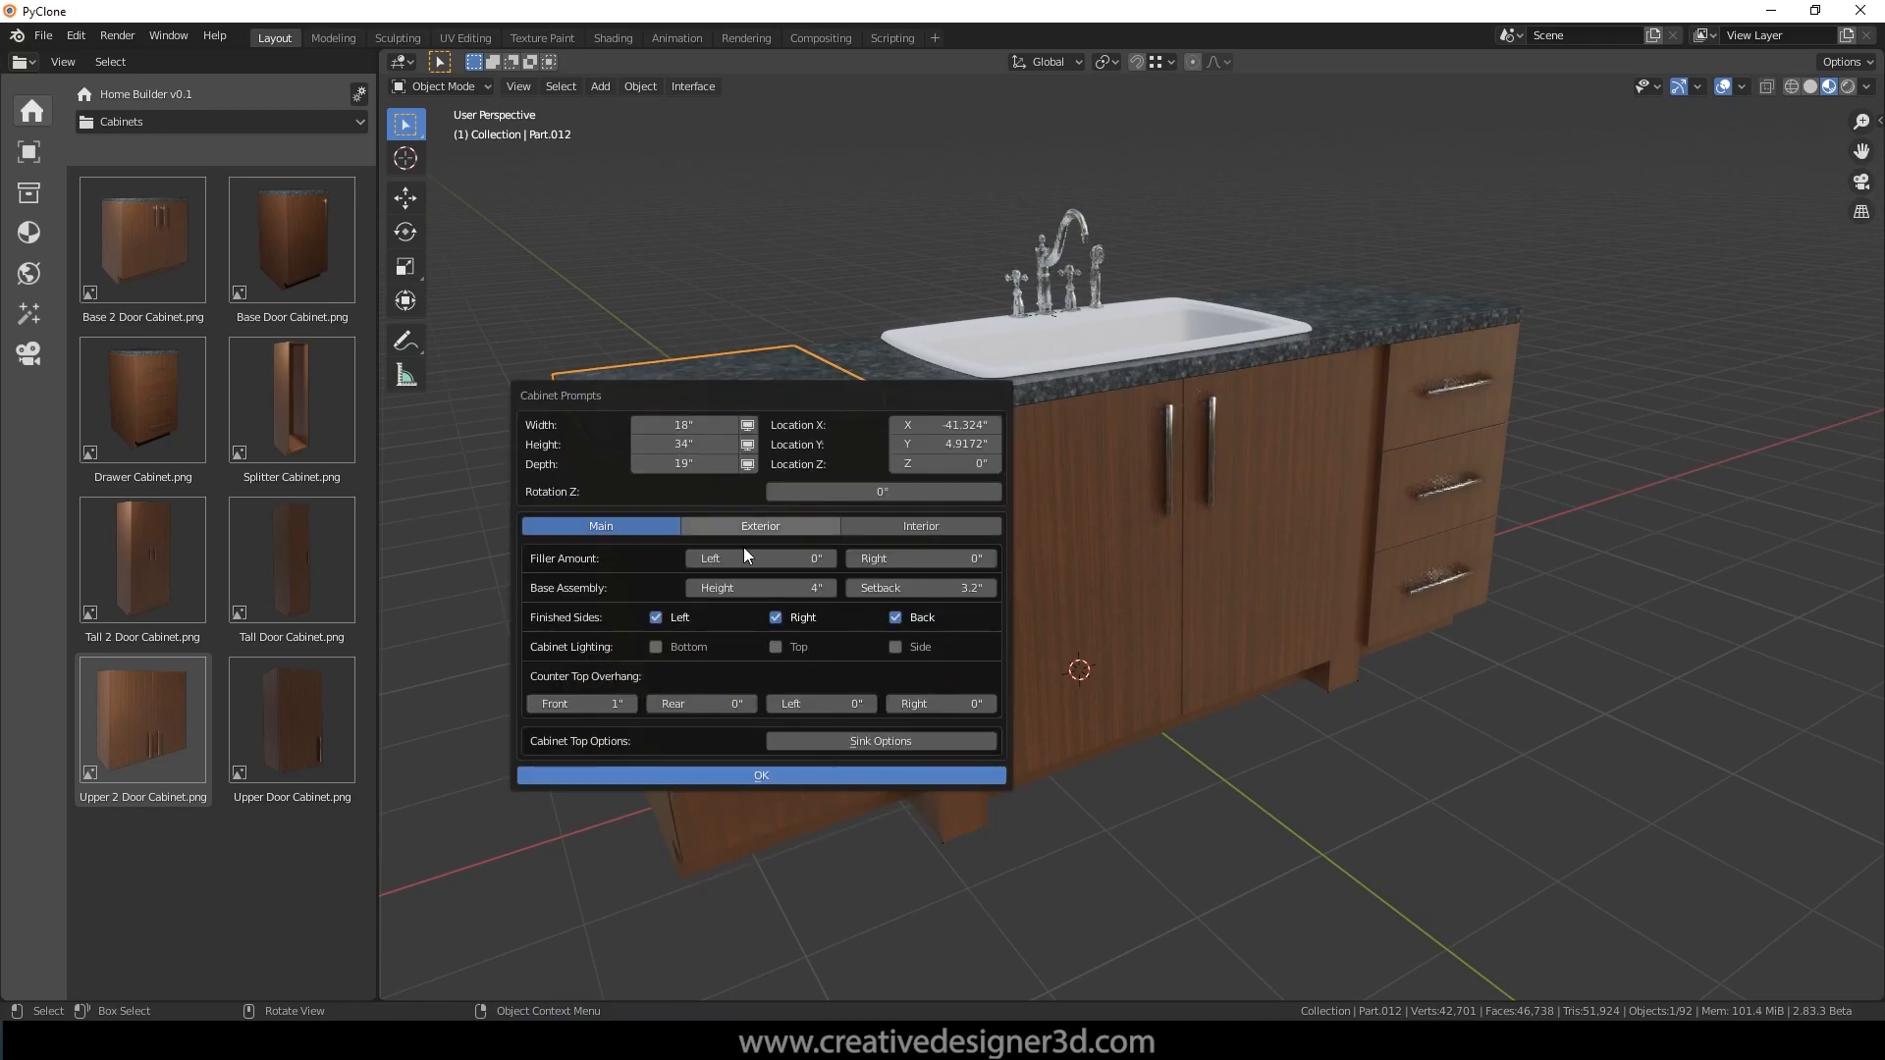
click(759, 774)
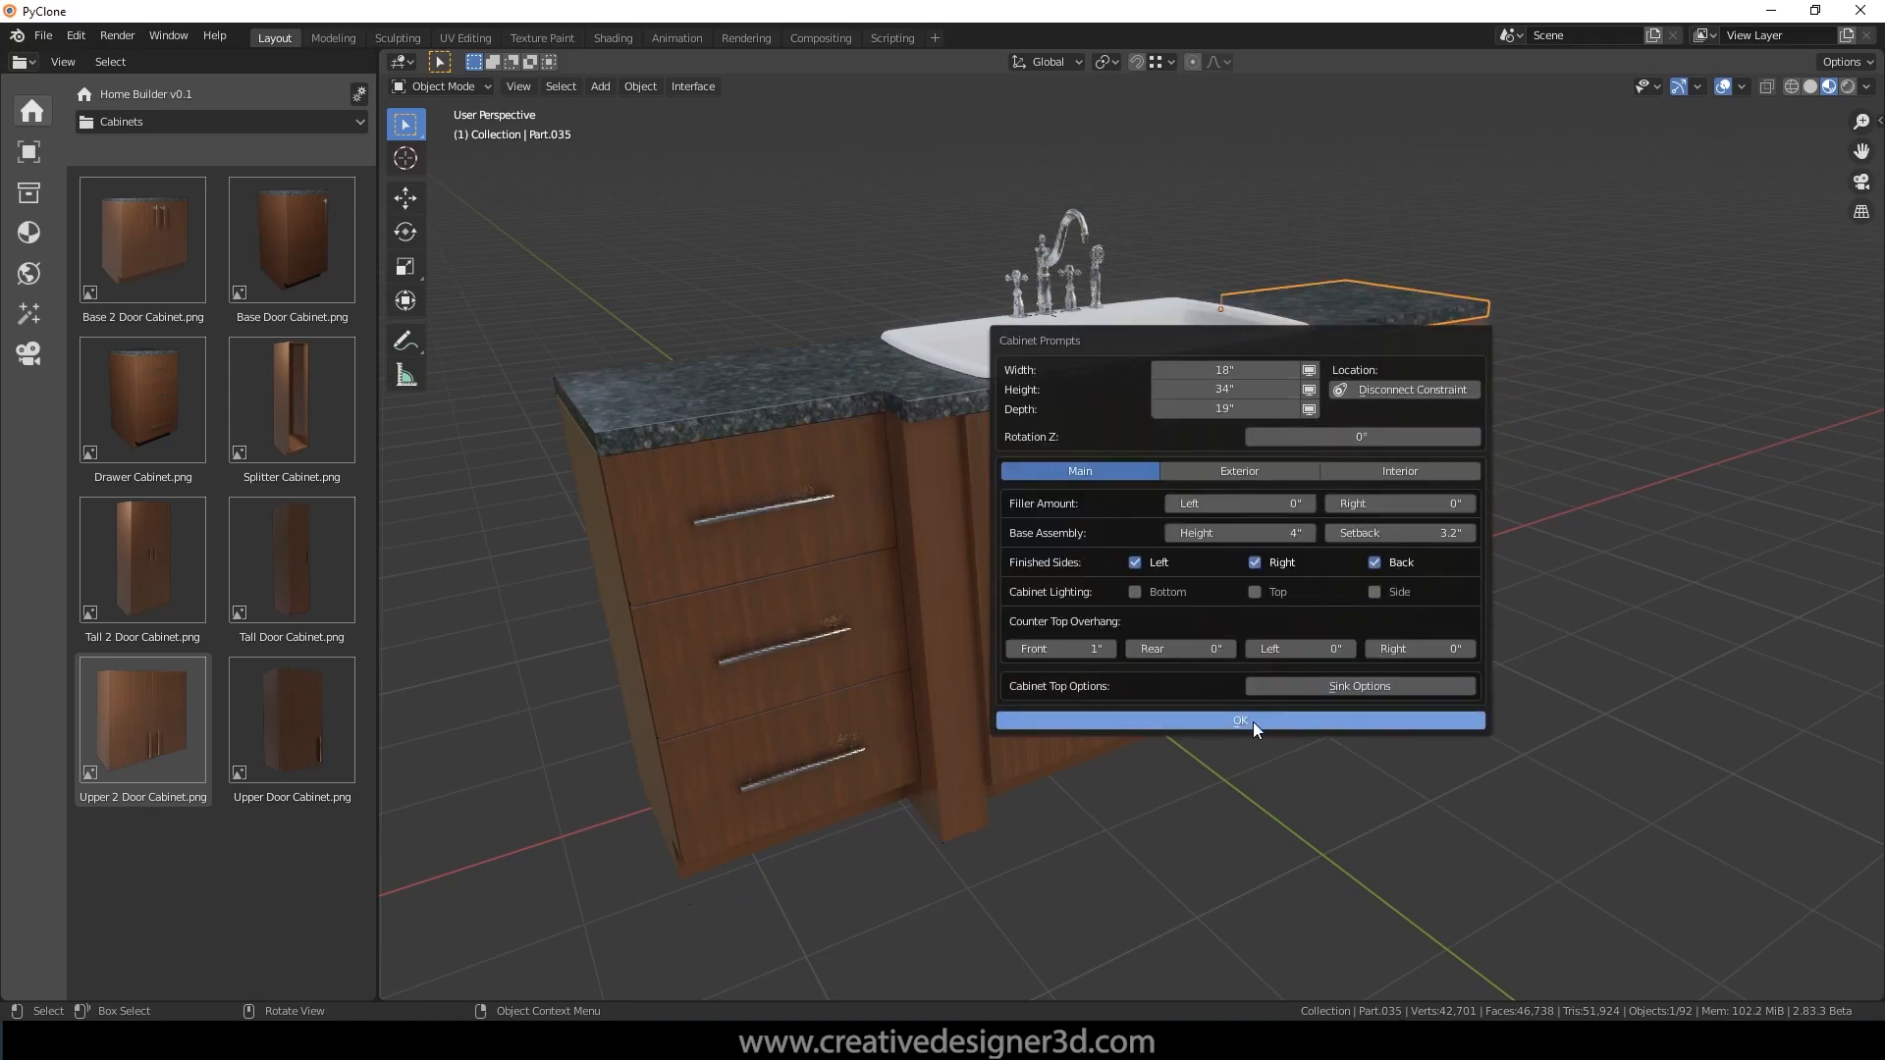
click(1239, 720)
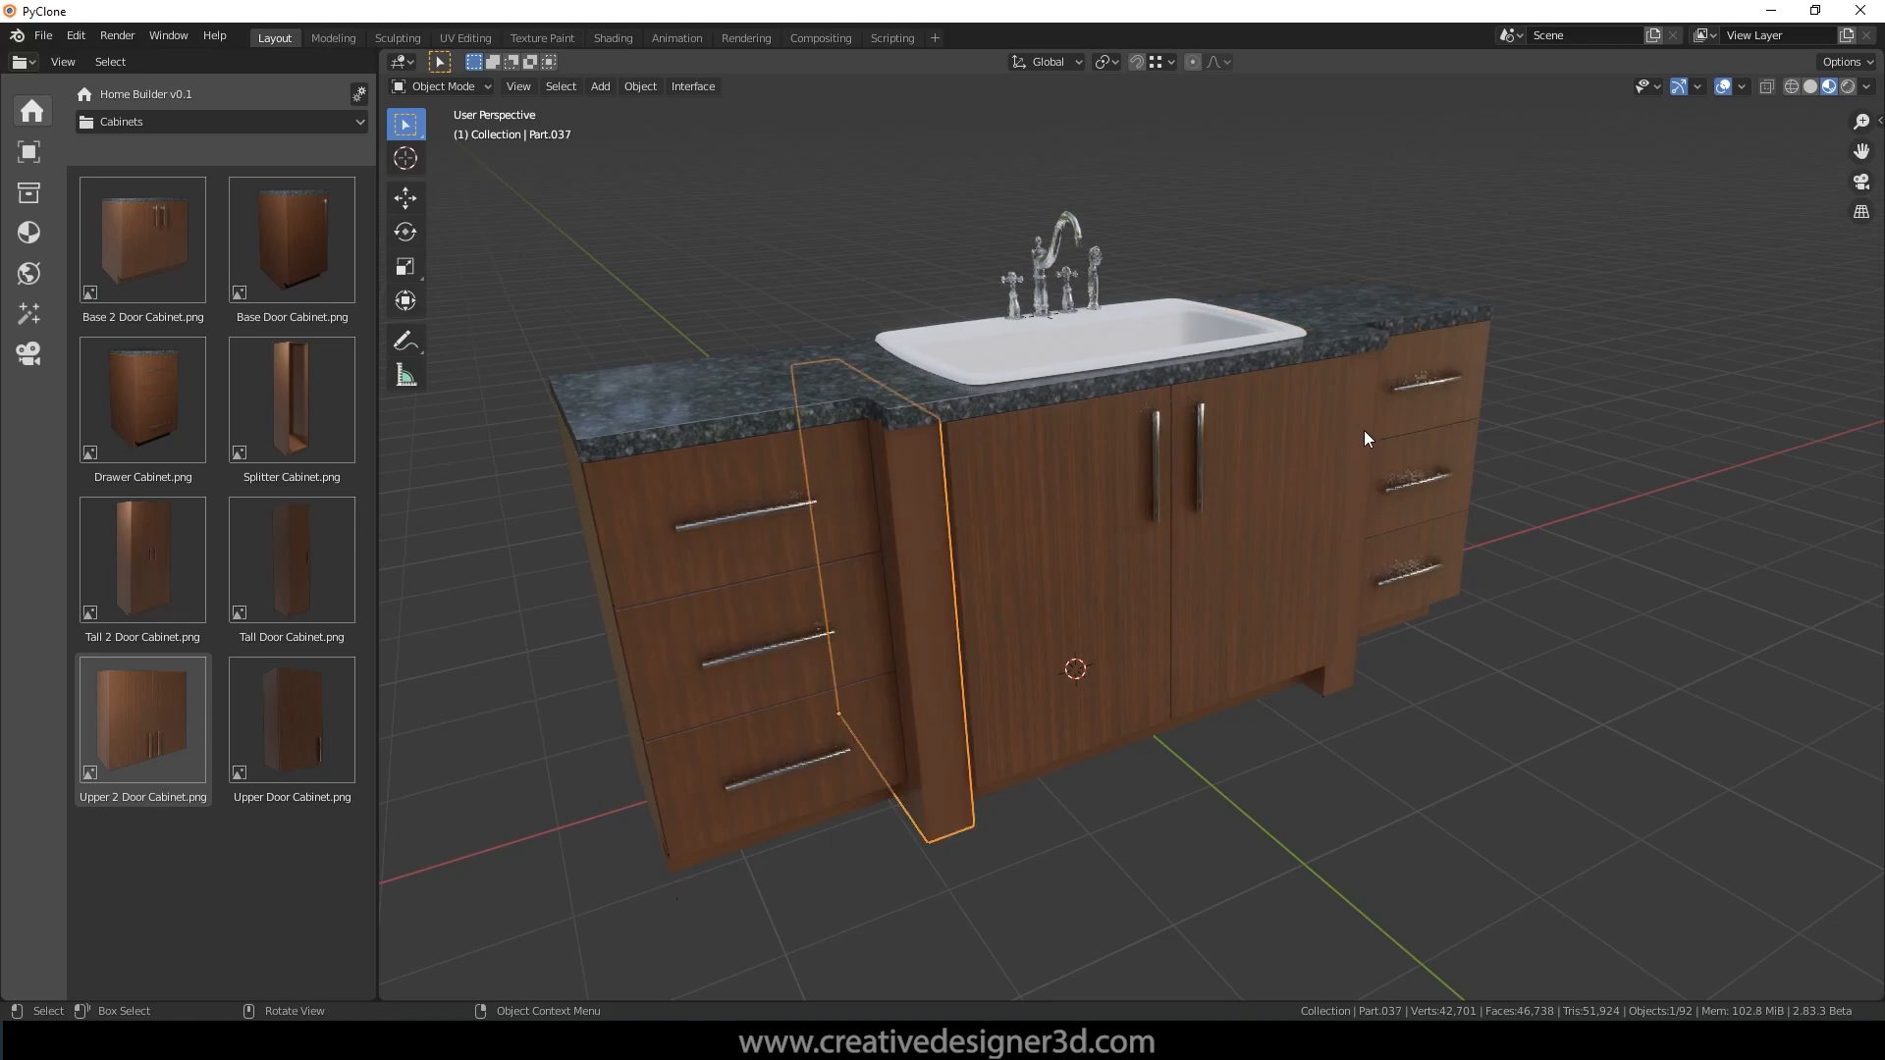
Step: Select the sink vanity and apply Hardlock Part Size from Cabinet Commands
click(941, 405)
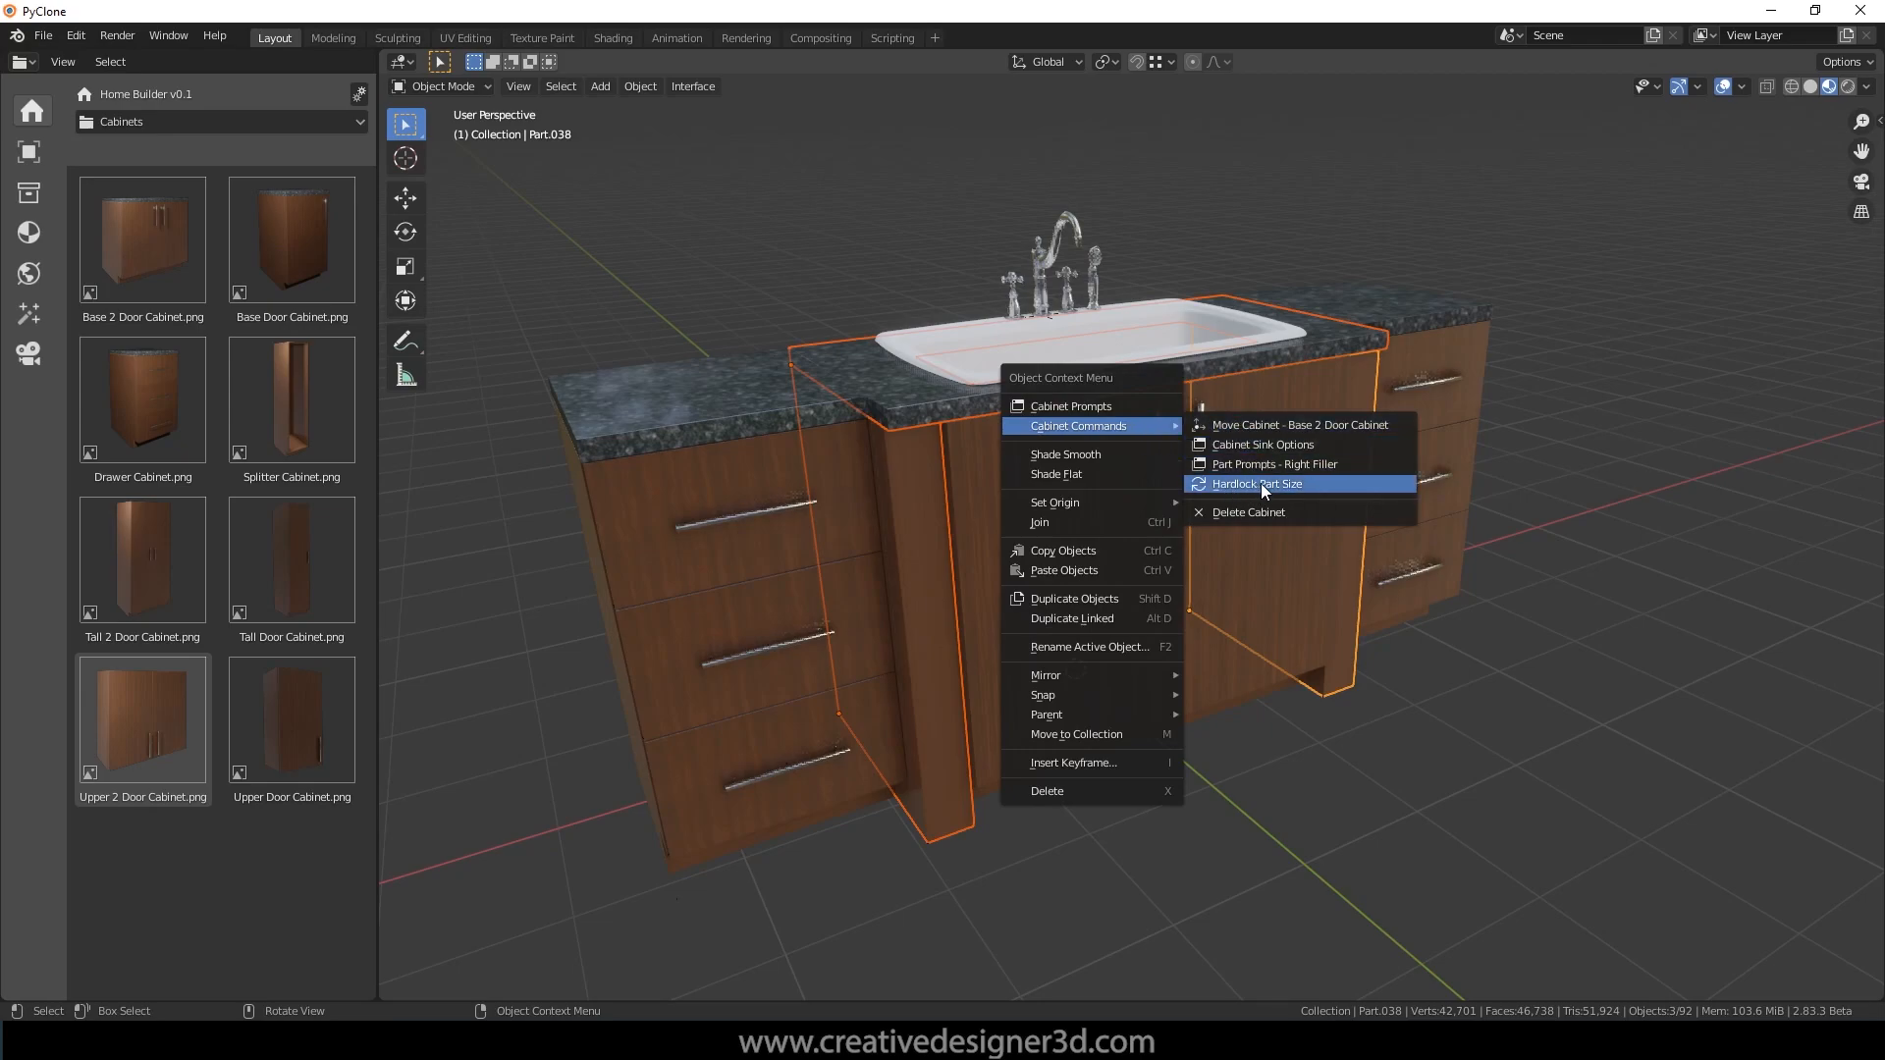
click(1258, 483)
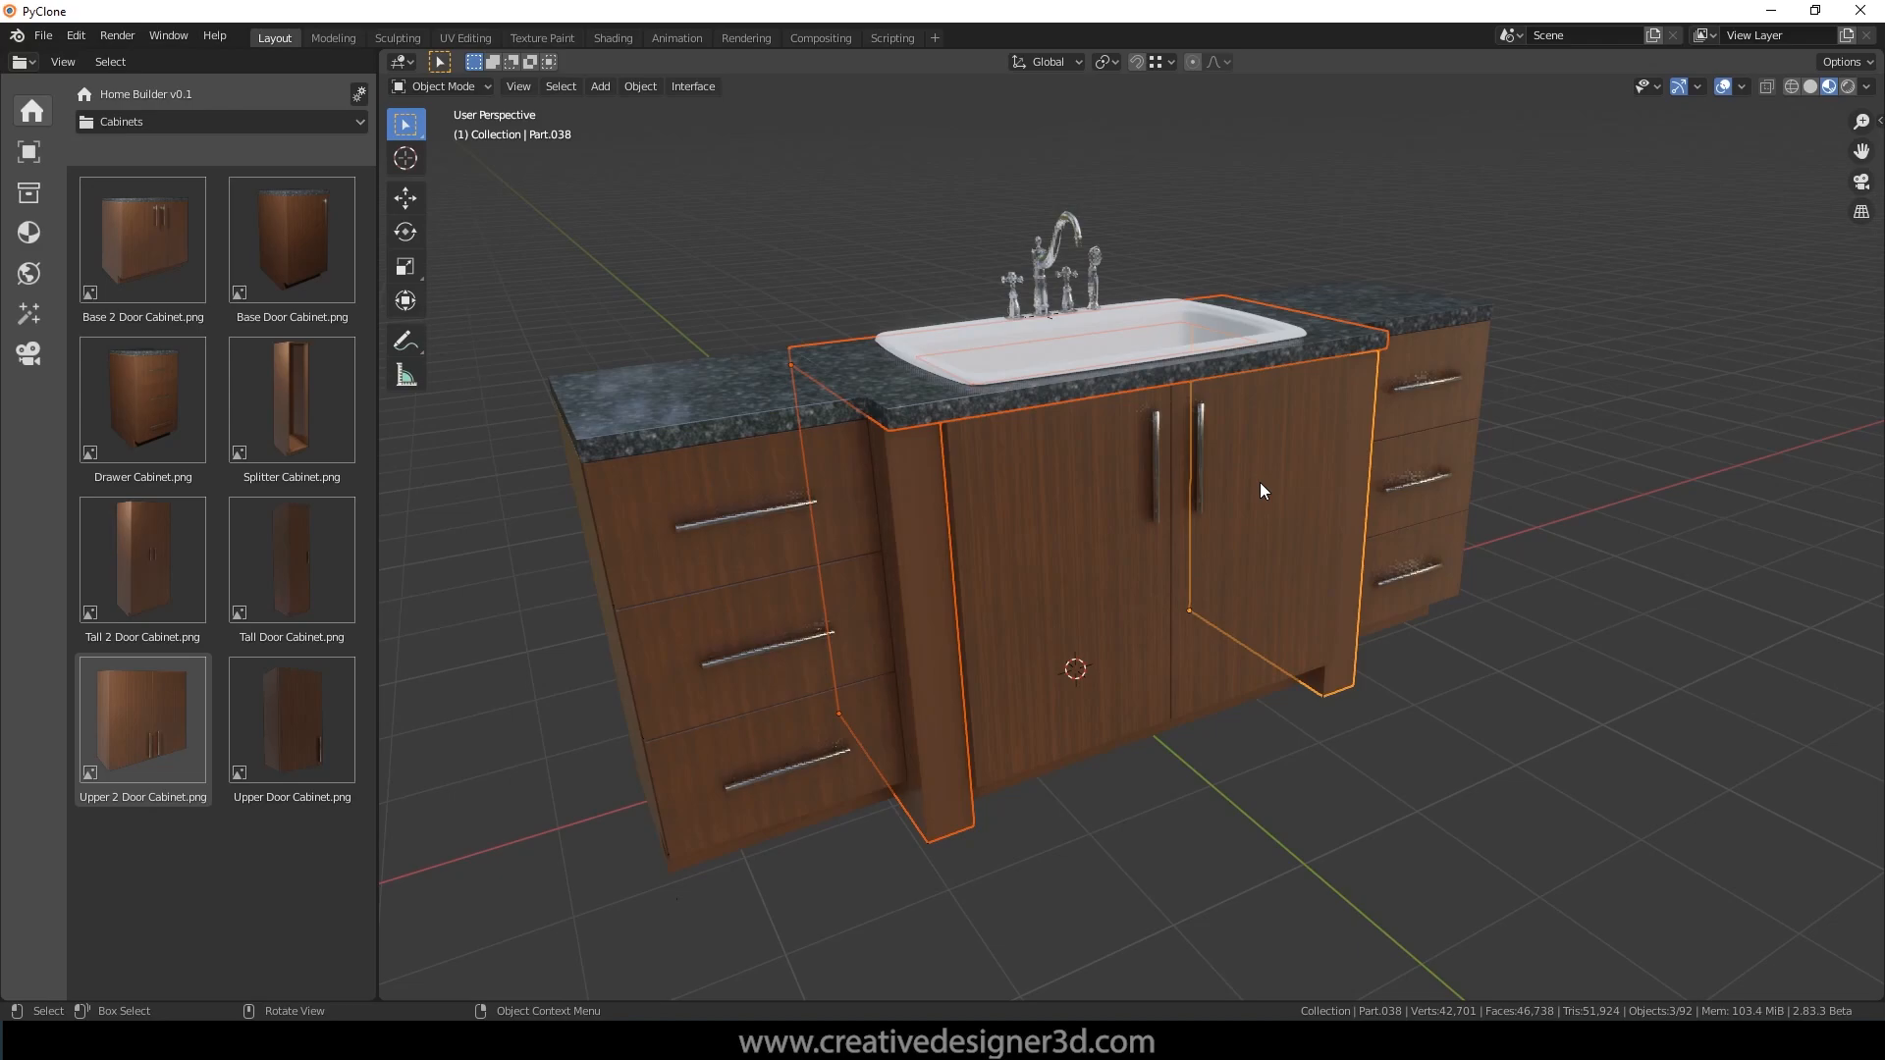
click(443, 85)
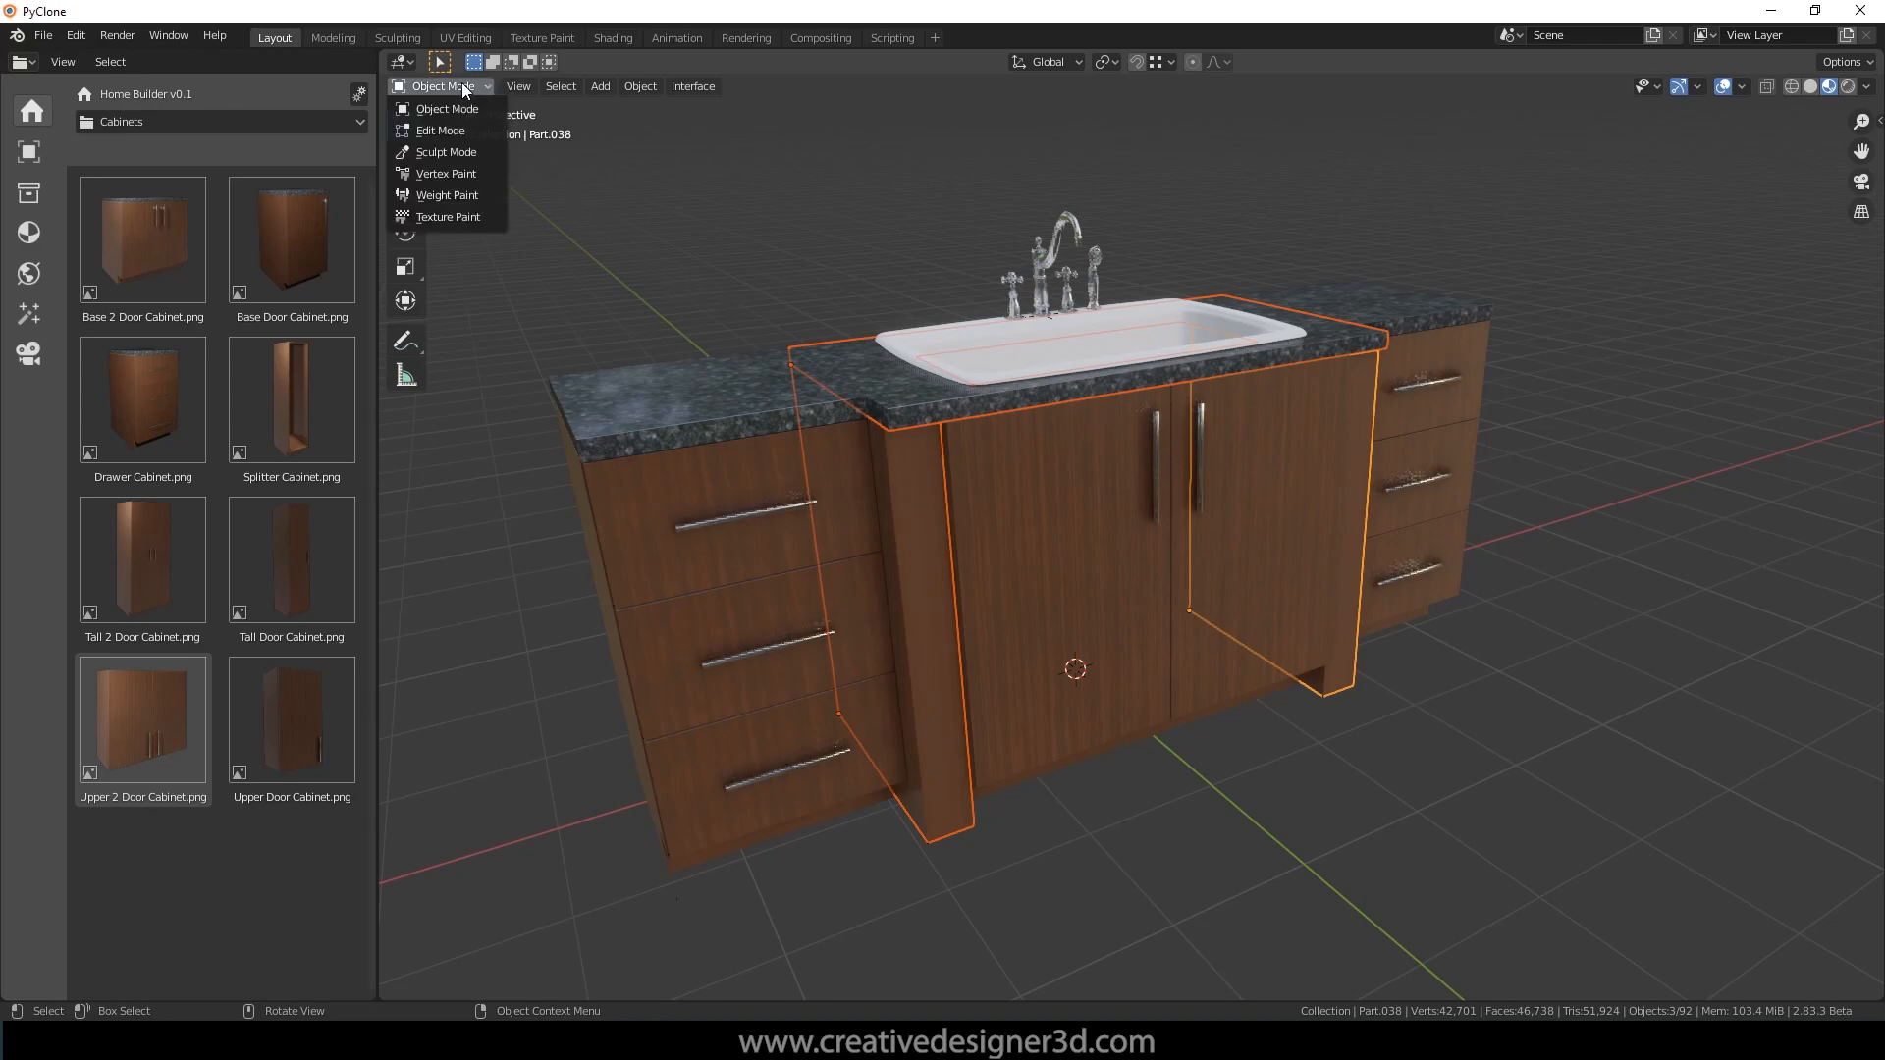
Step: Switch to Edit Mode to reshape the filler and countertop geometry
click(440, 129)
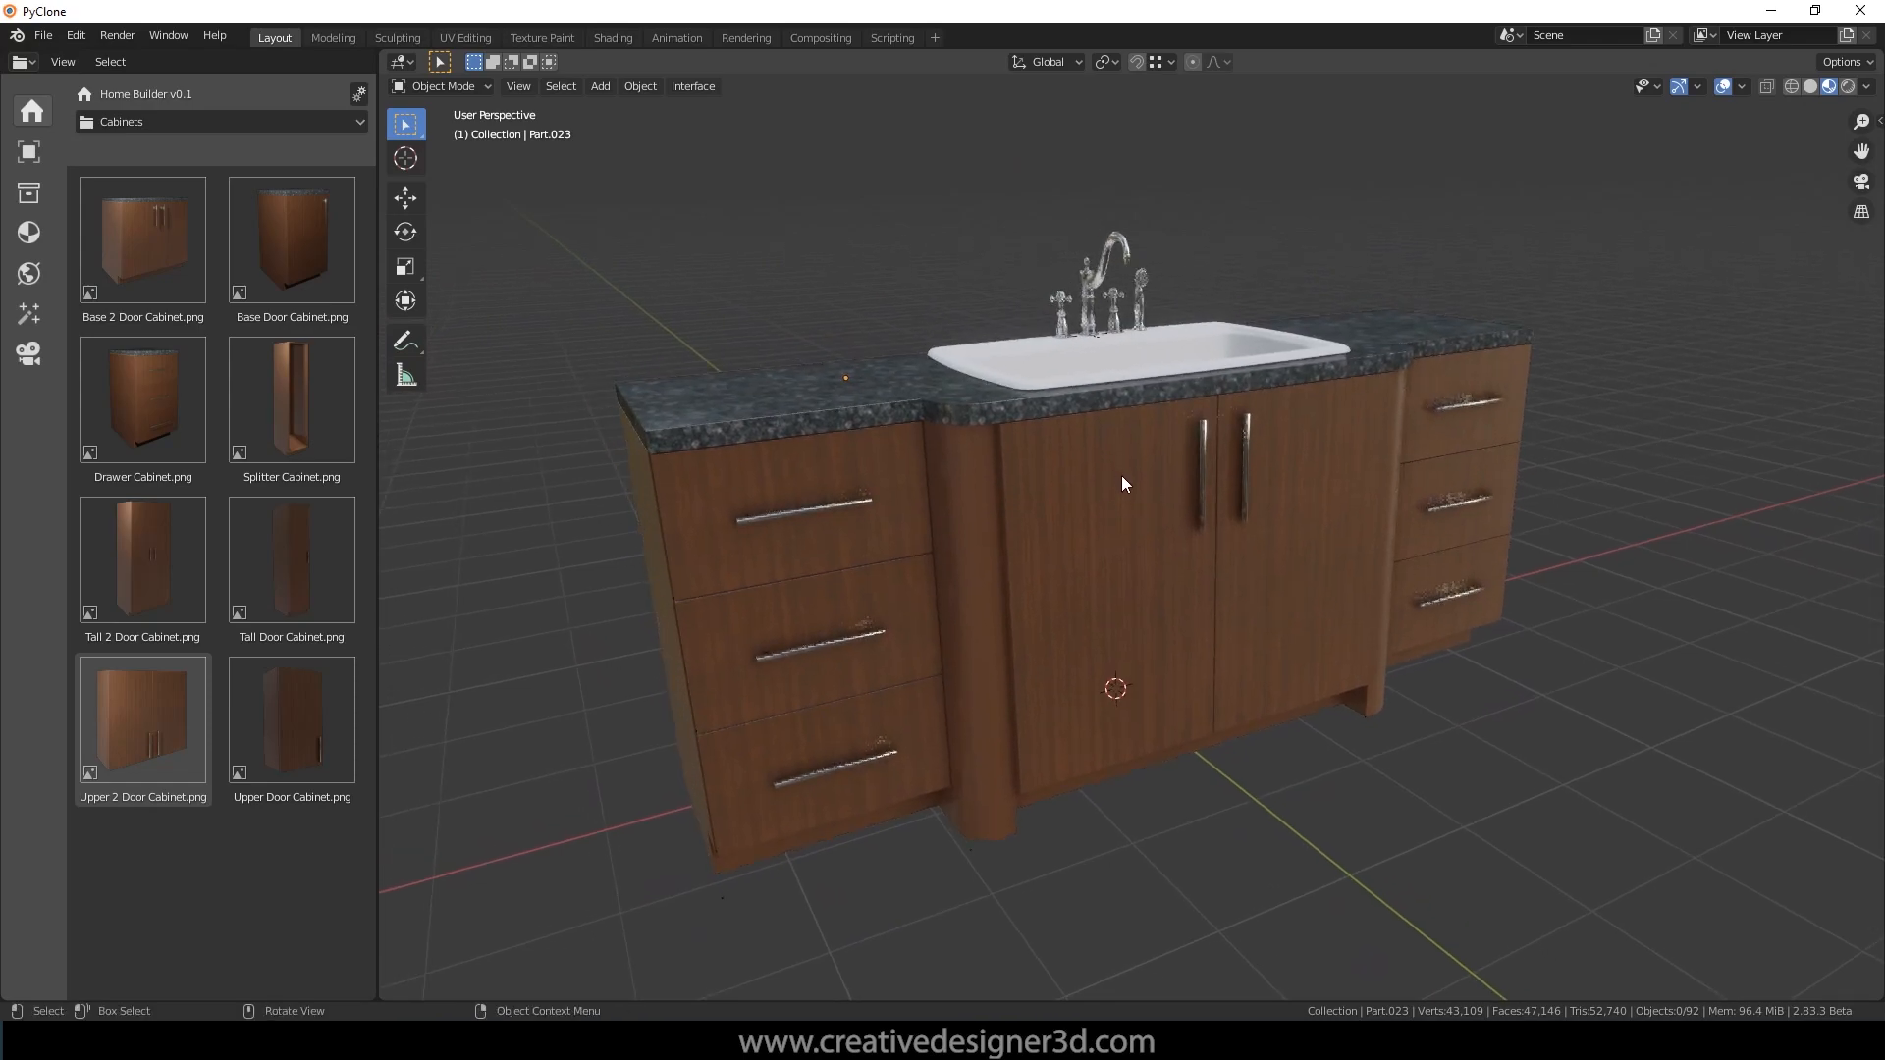
mouse_move(1106, 517)
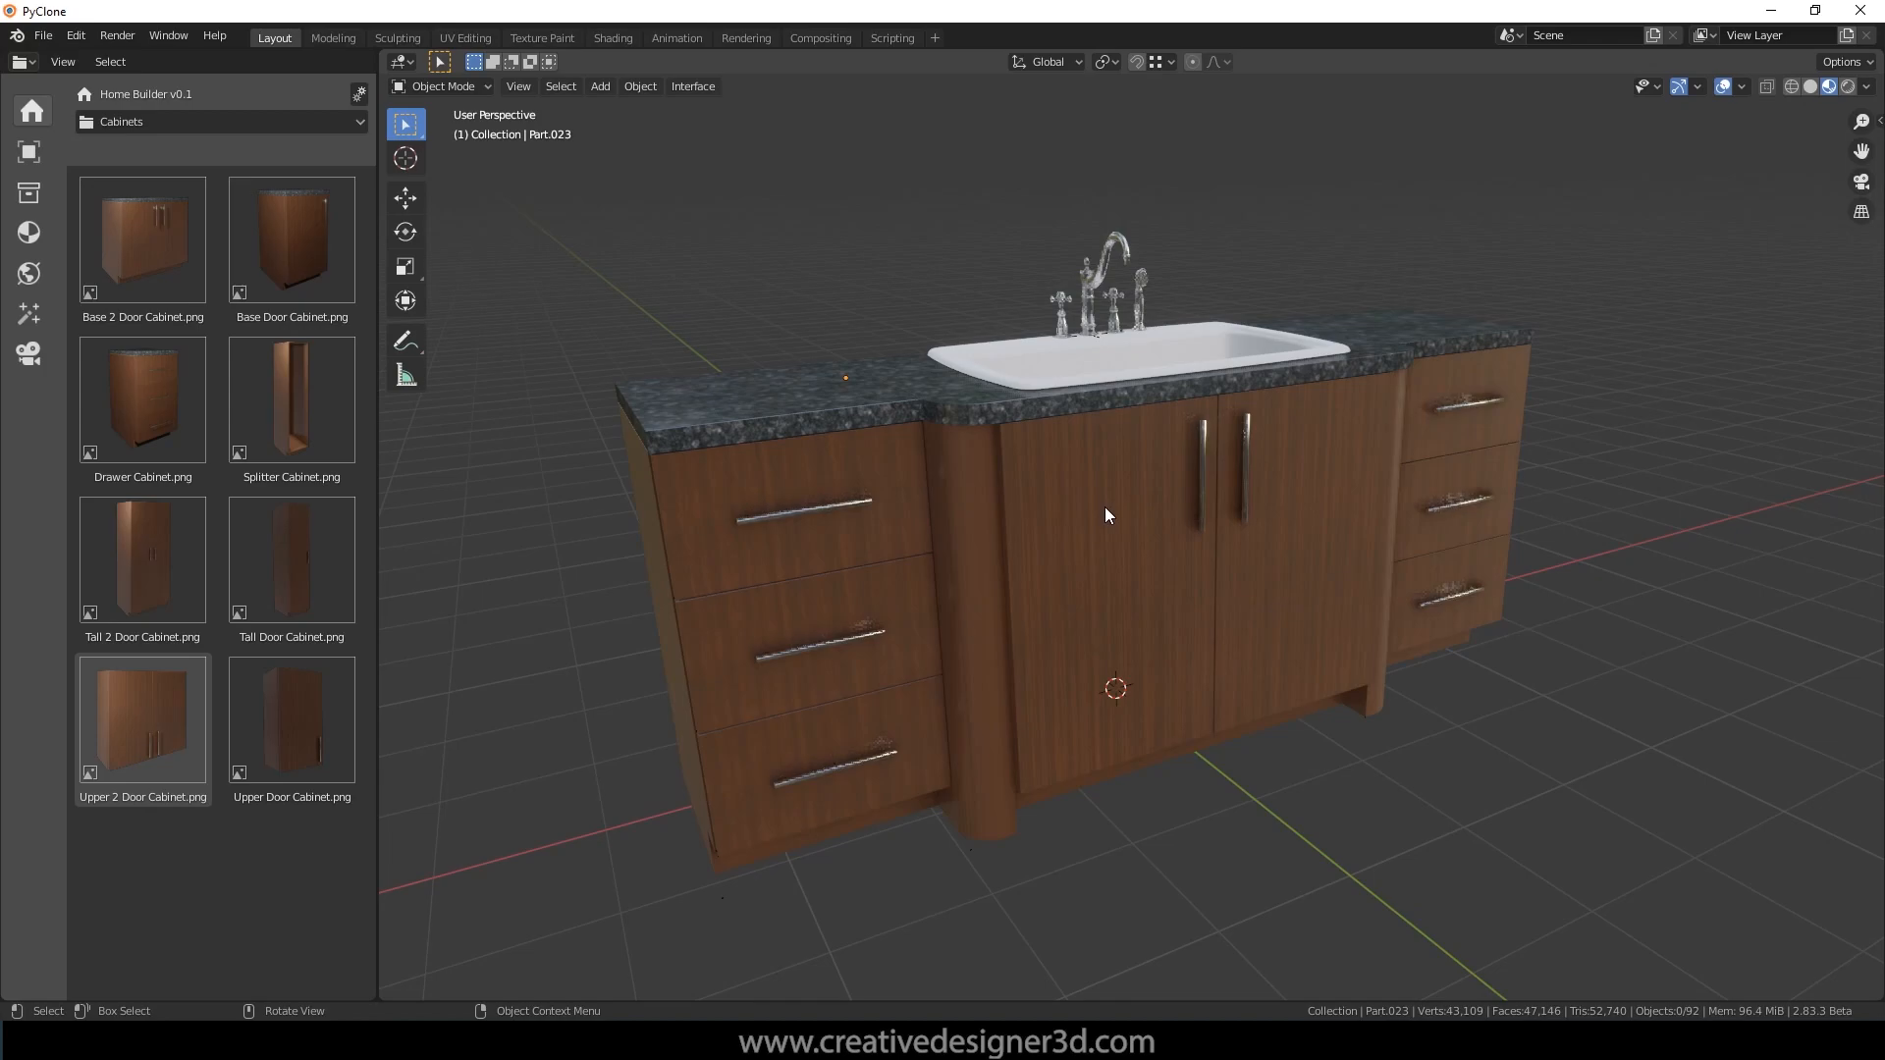
mouse_move(803, 445)
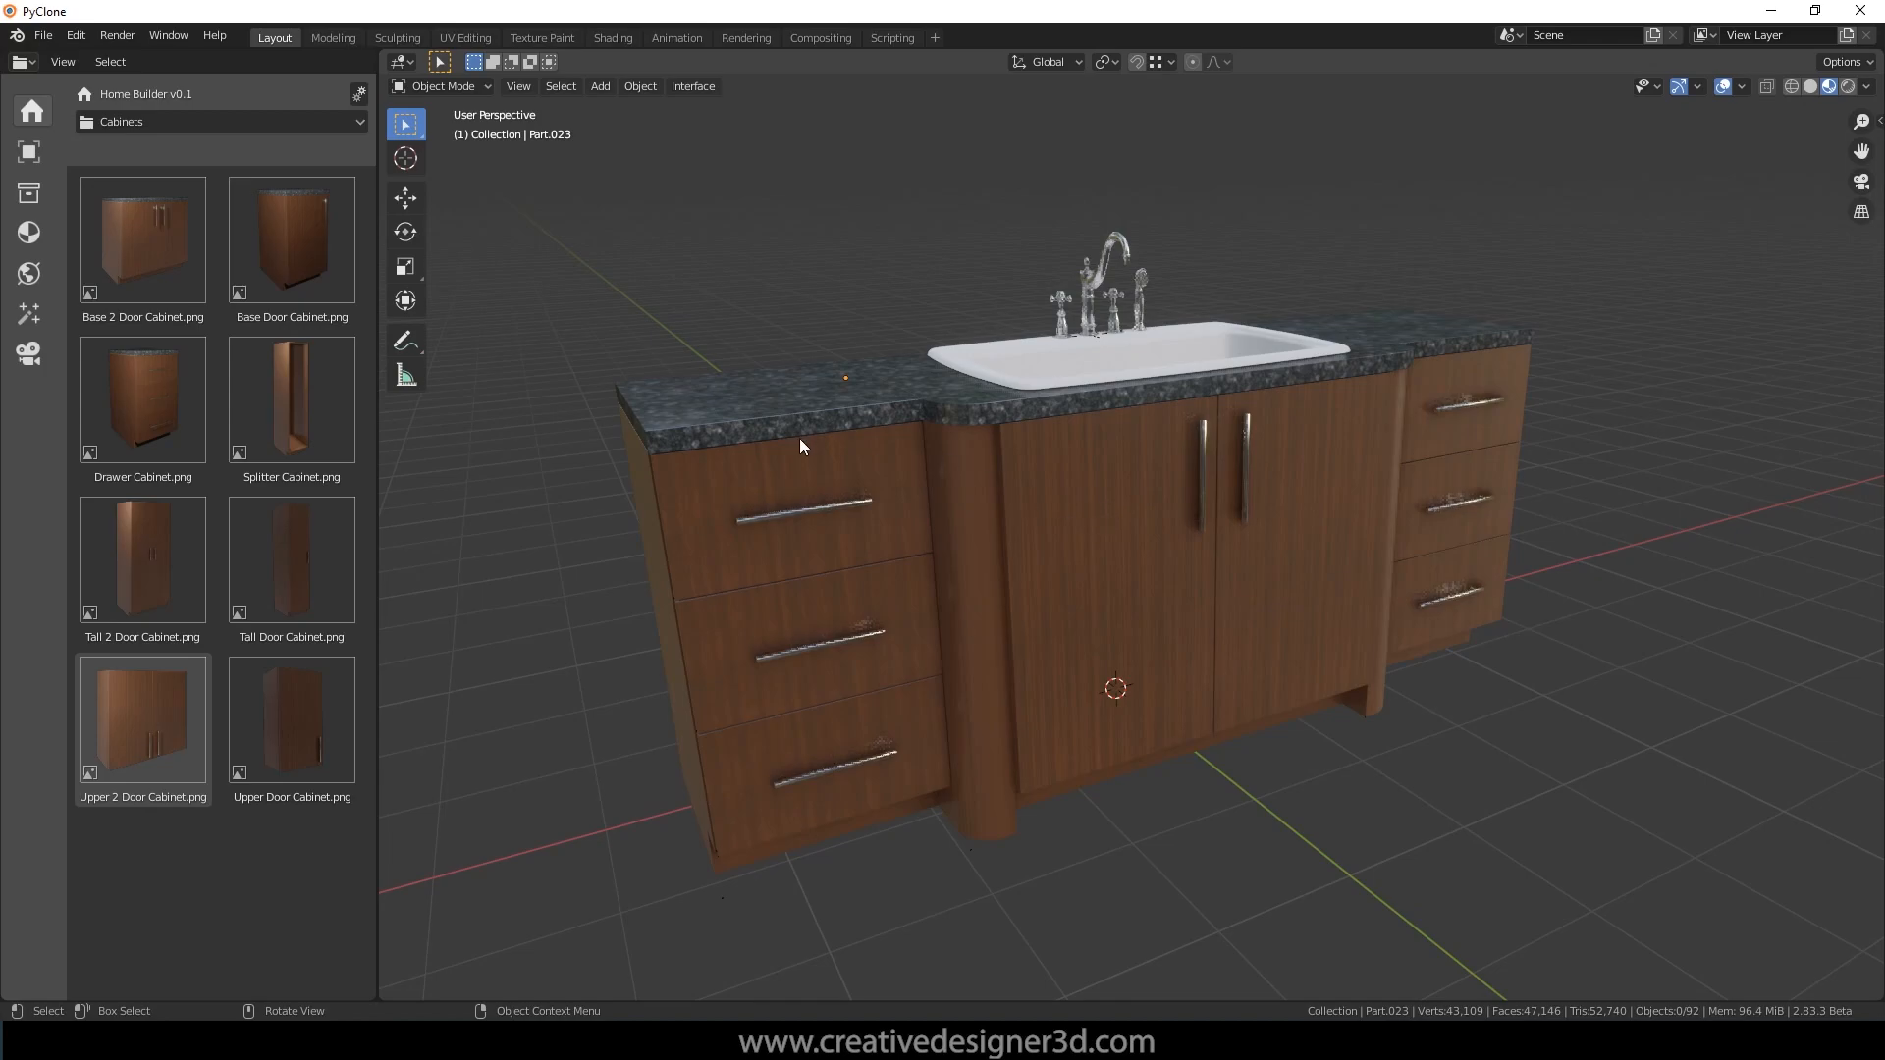
click(291, 240)
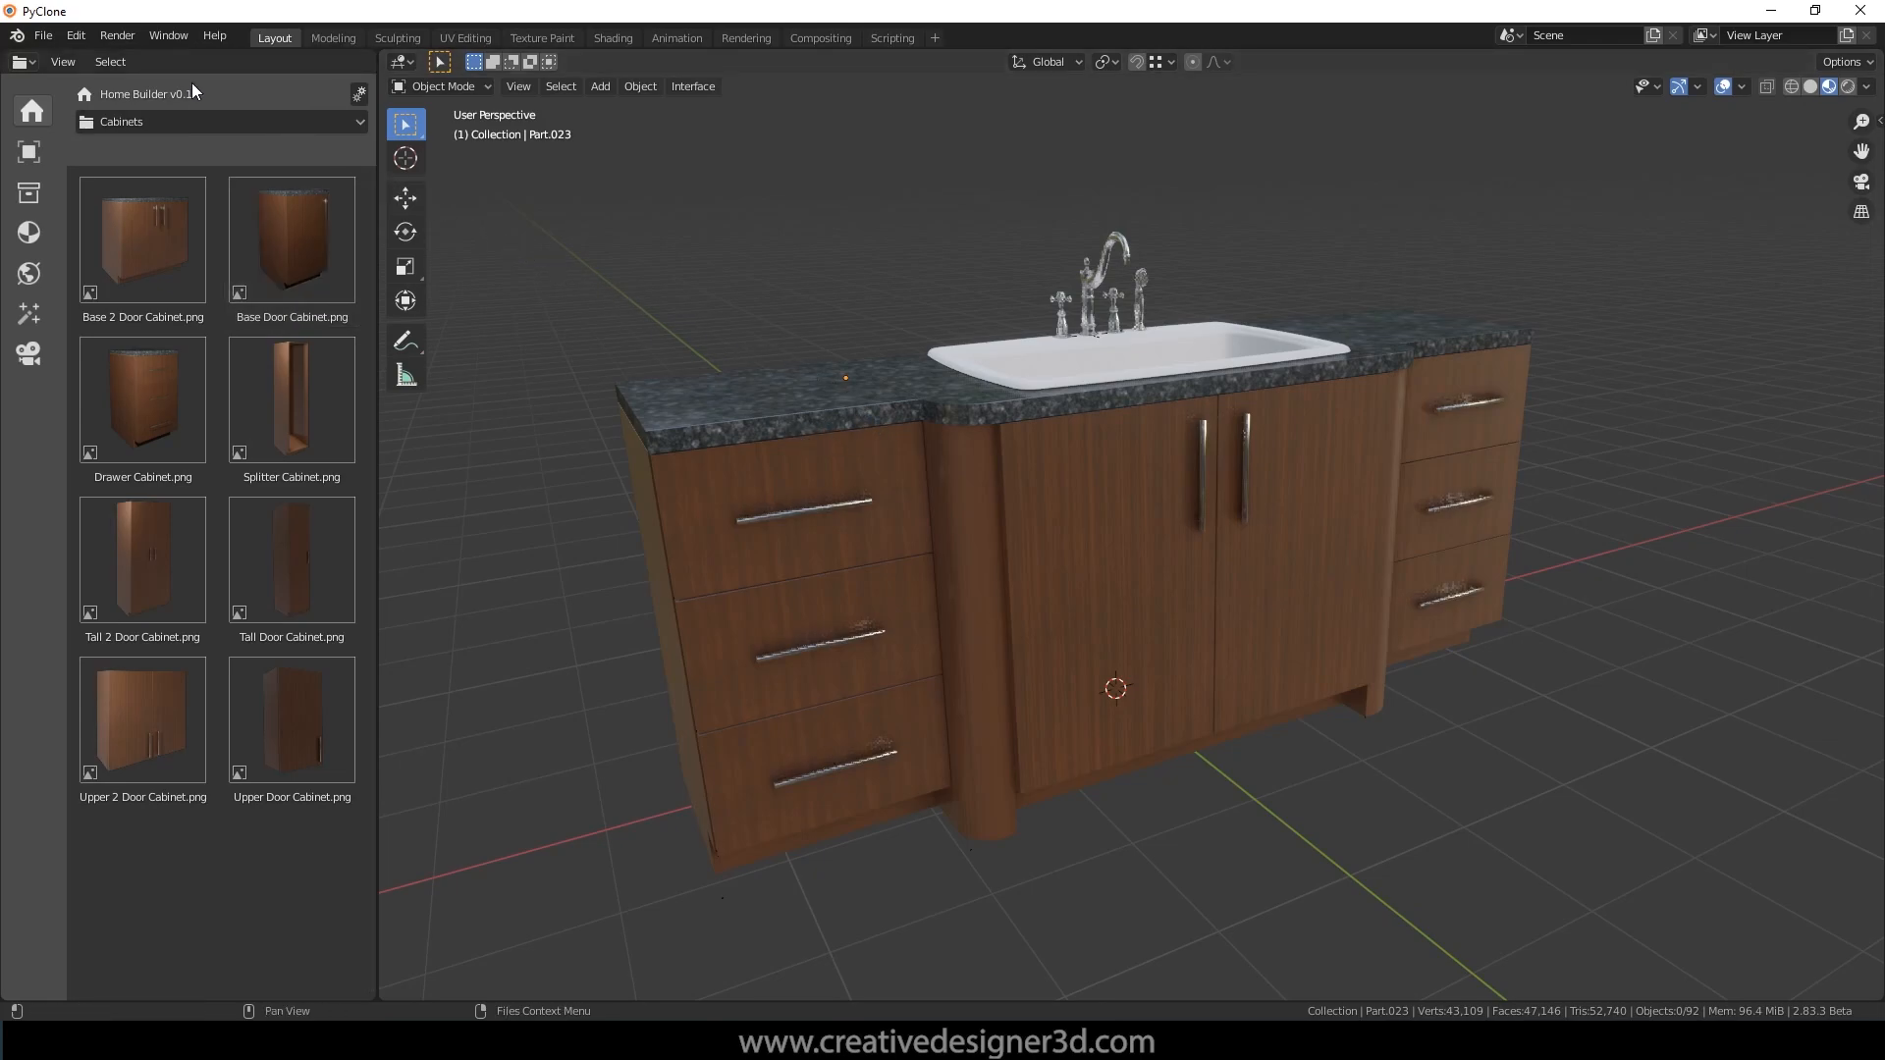
mouse_move(359, 94)
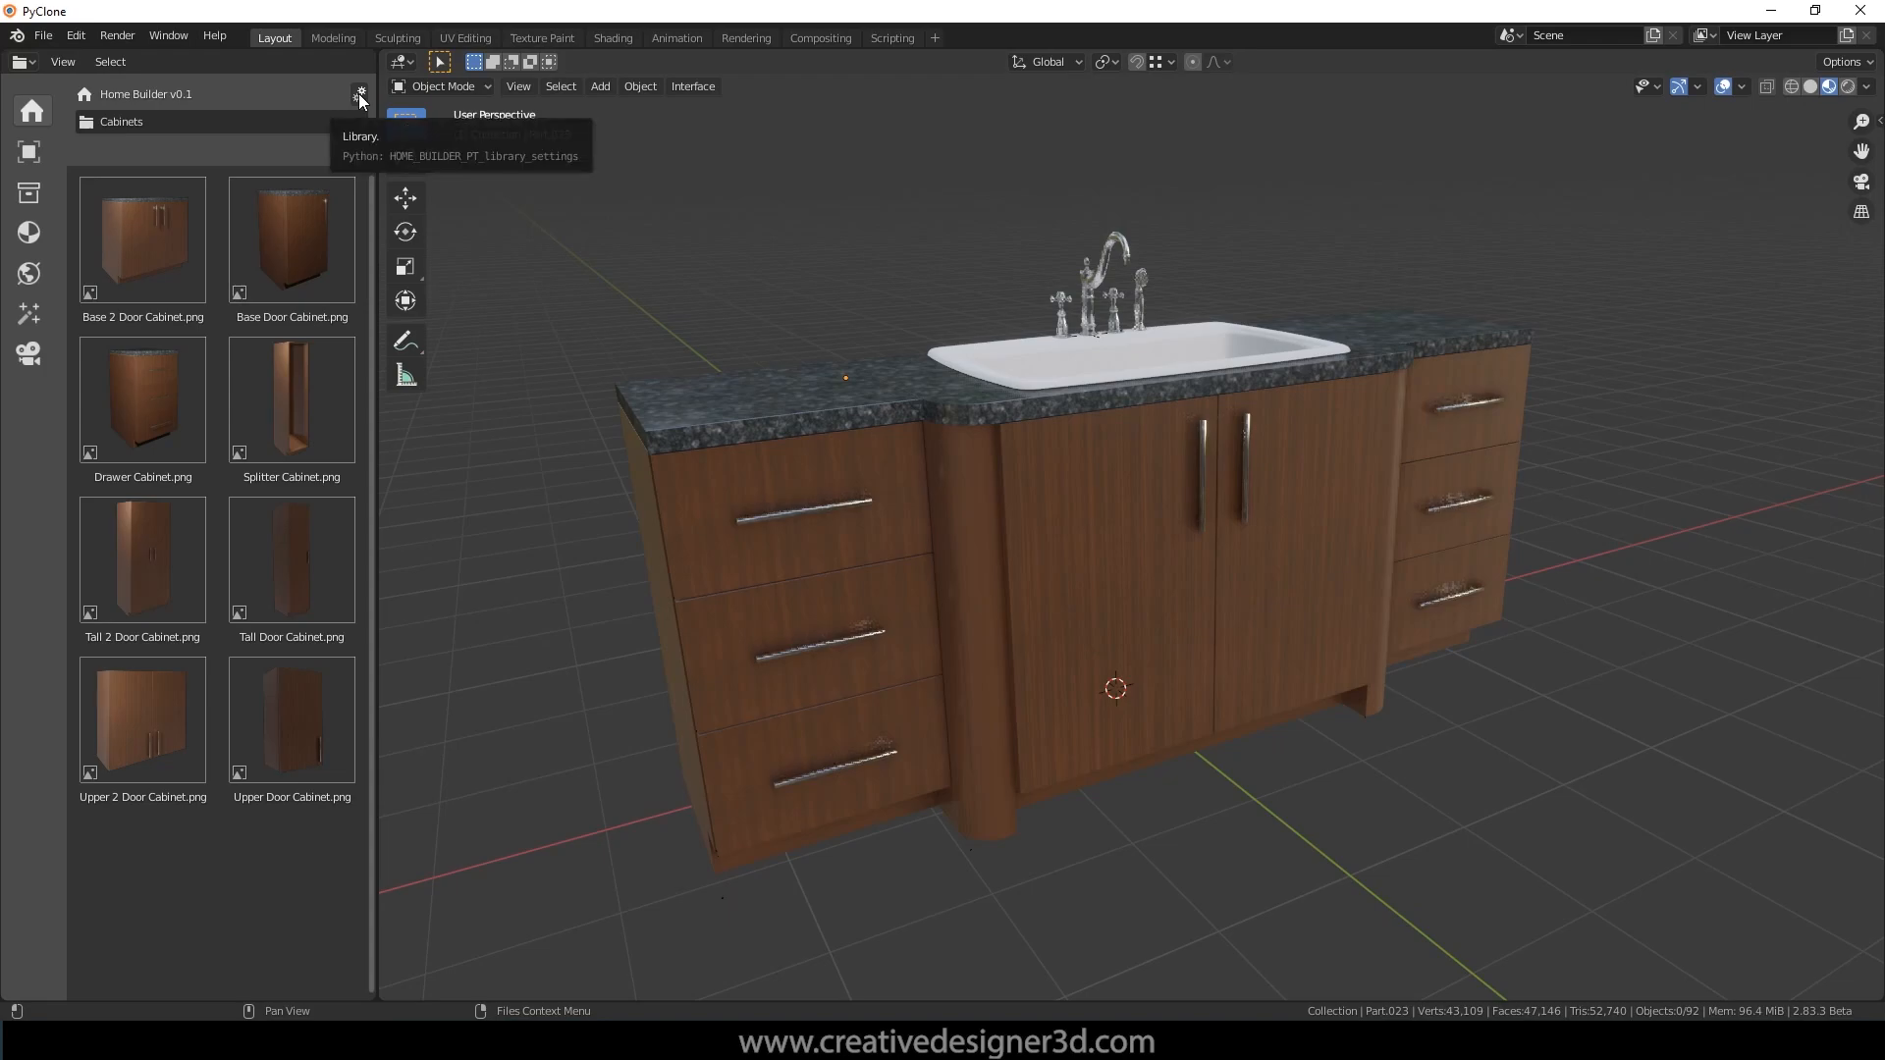
Step: Open the Home Builder library settings on the Cabinet Construction page
click(360, 94)
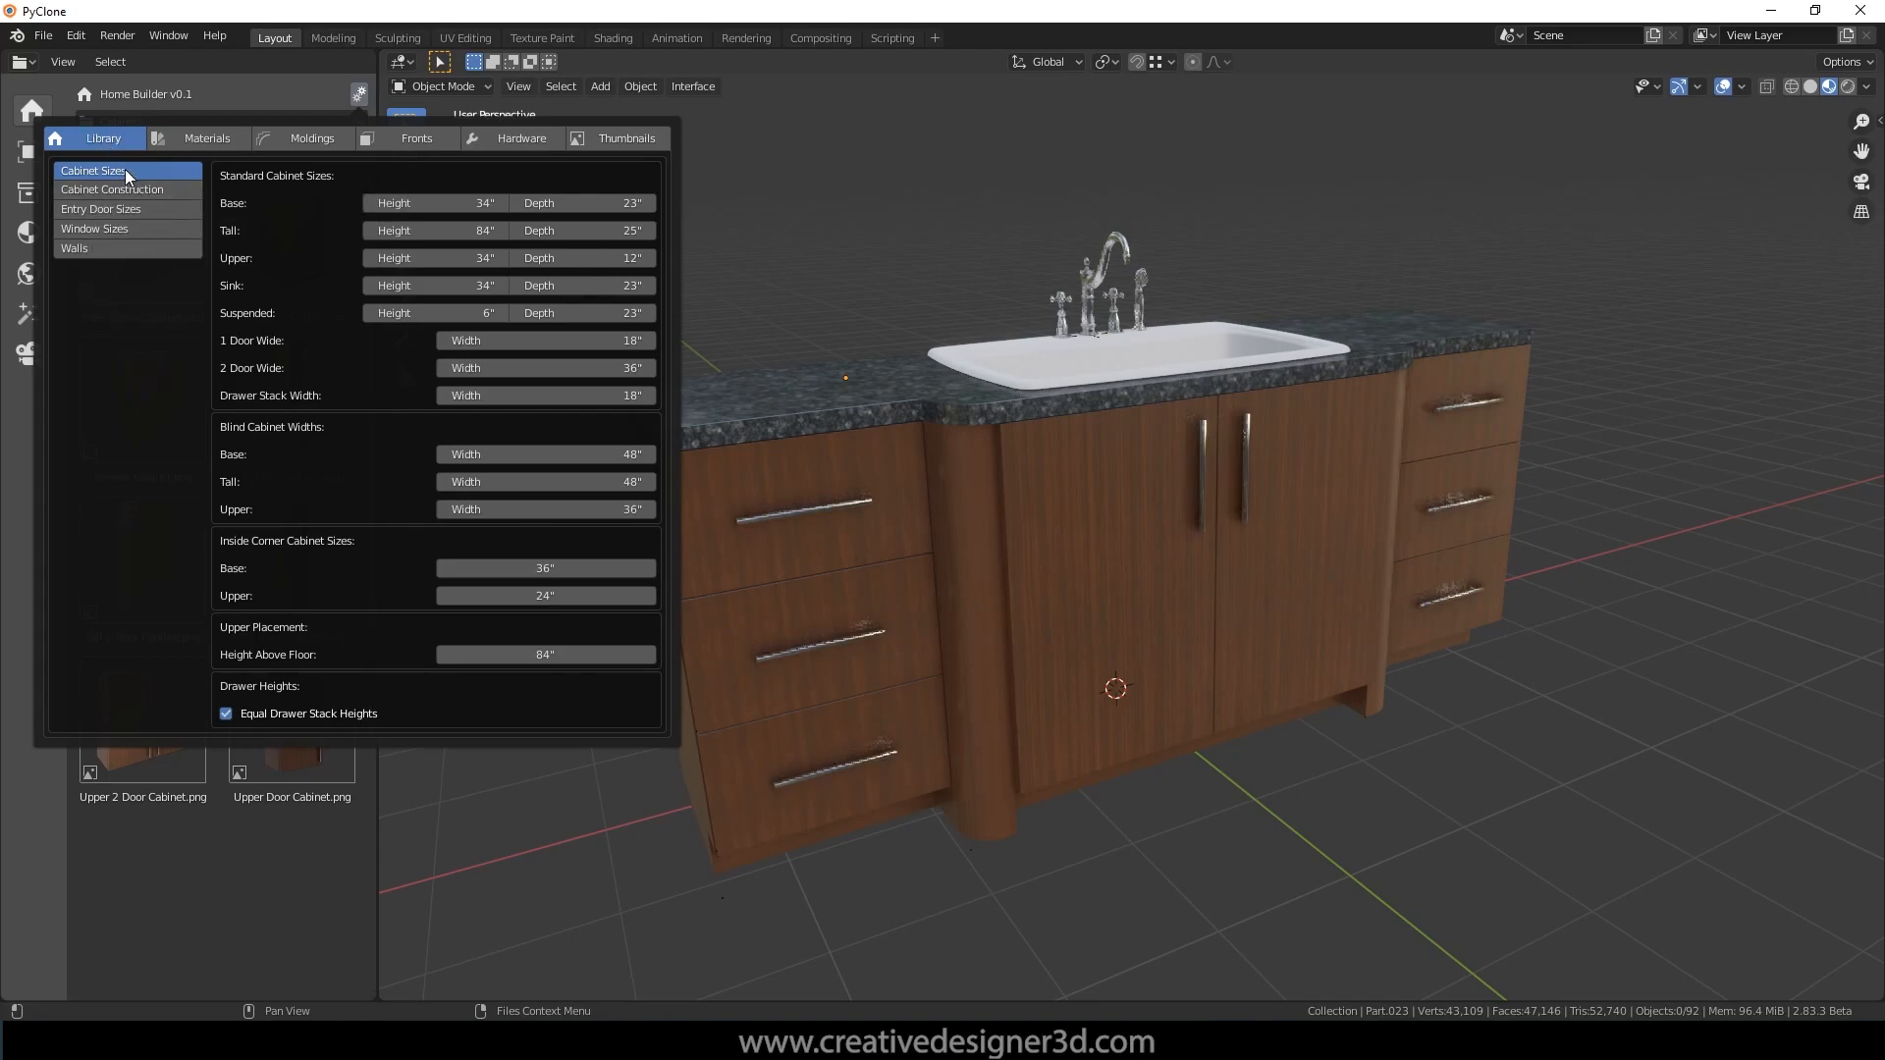
mouse_move(353, 262)
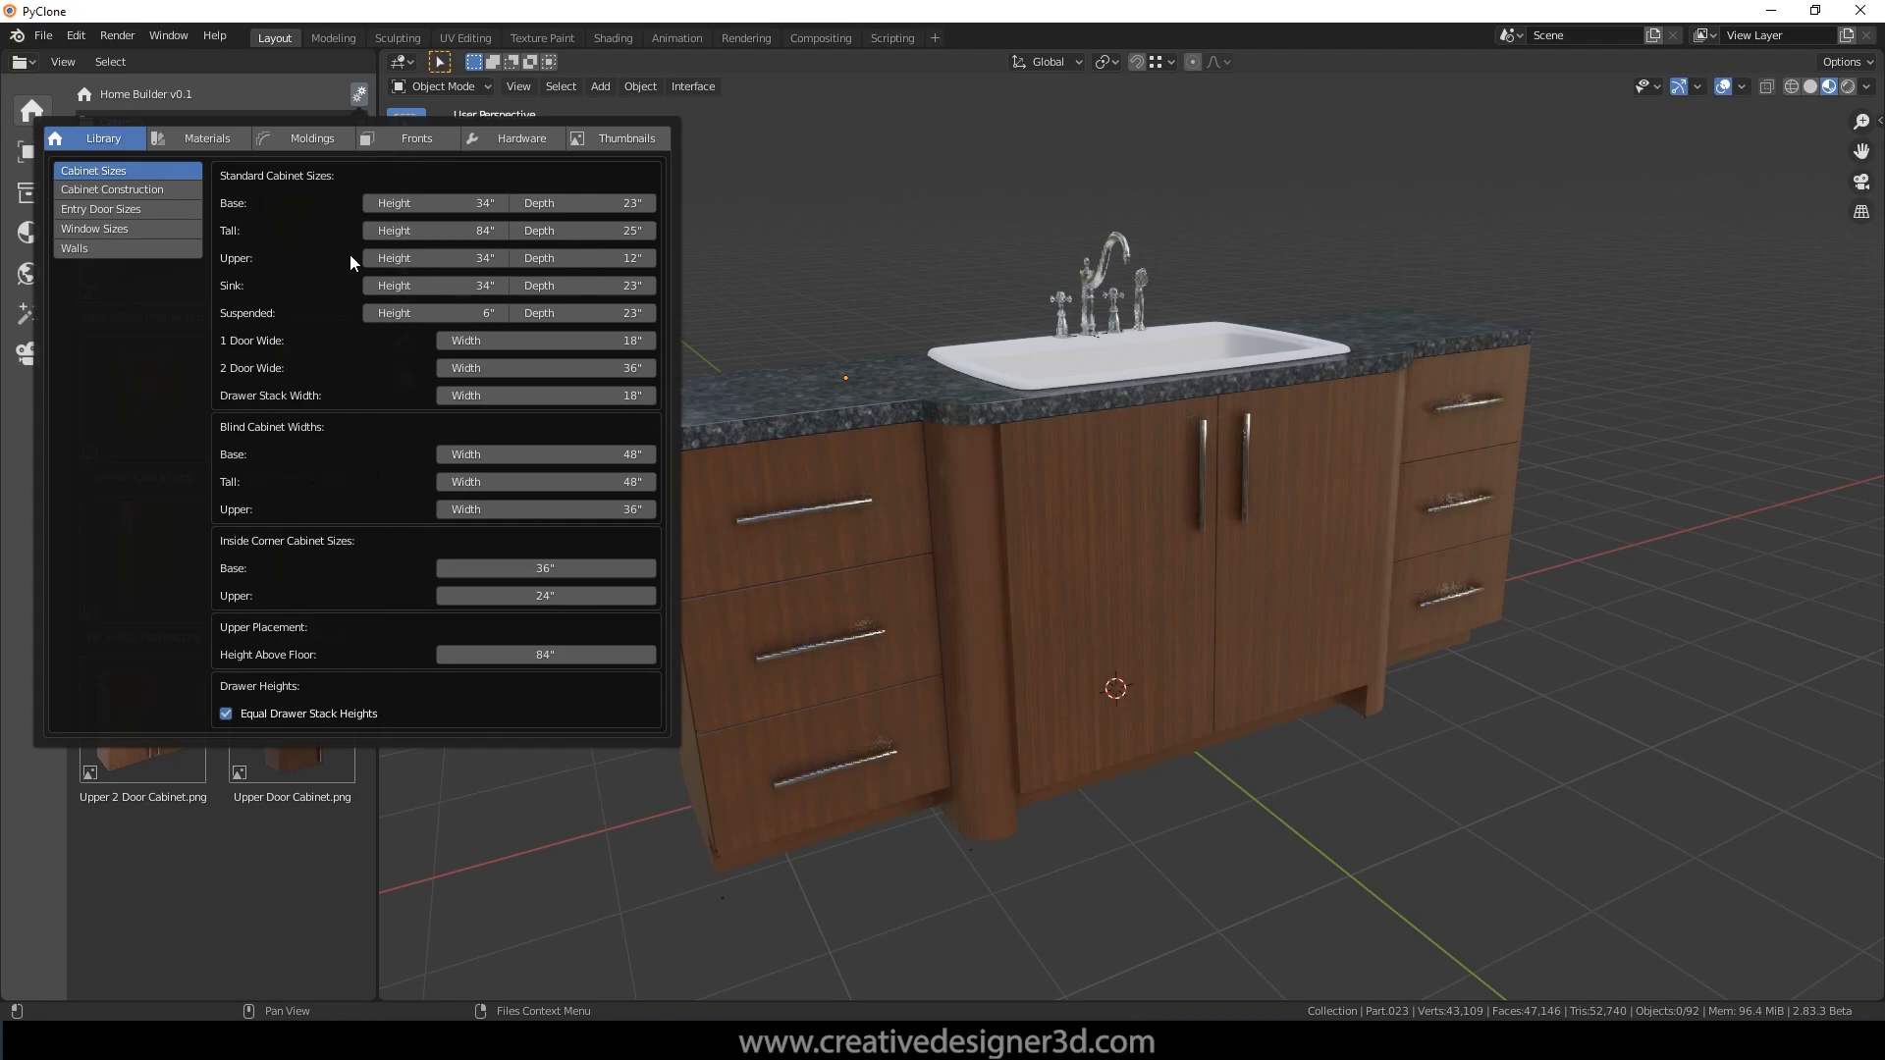
click(112, 189)
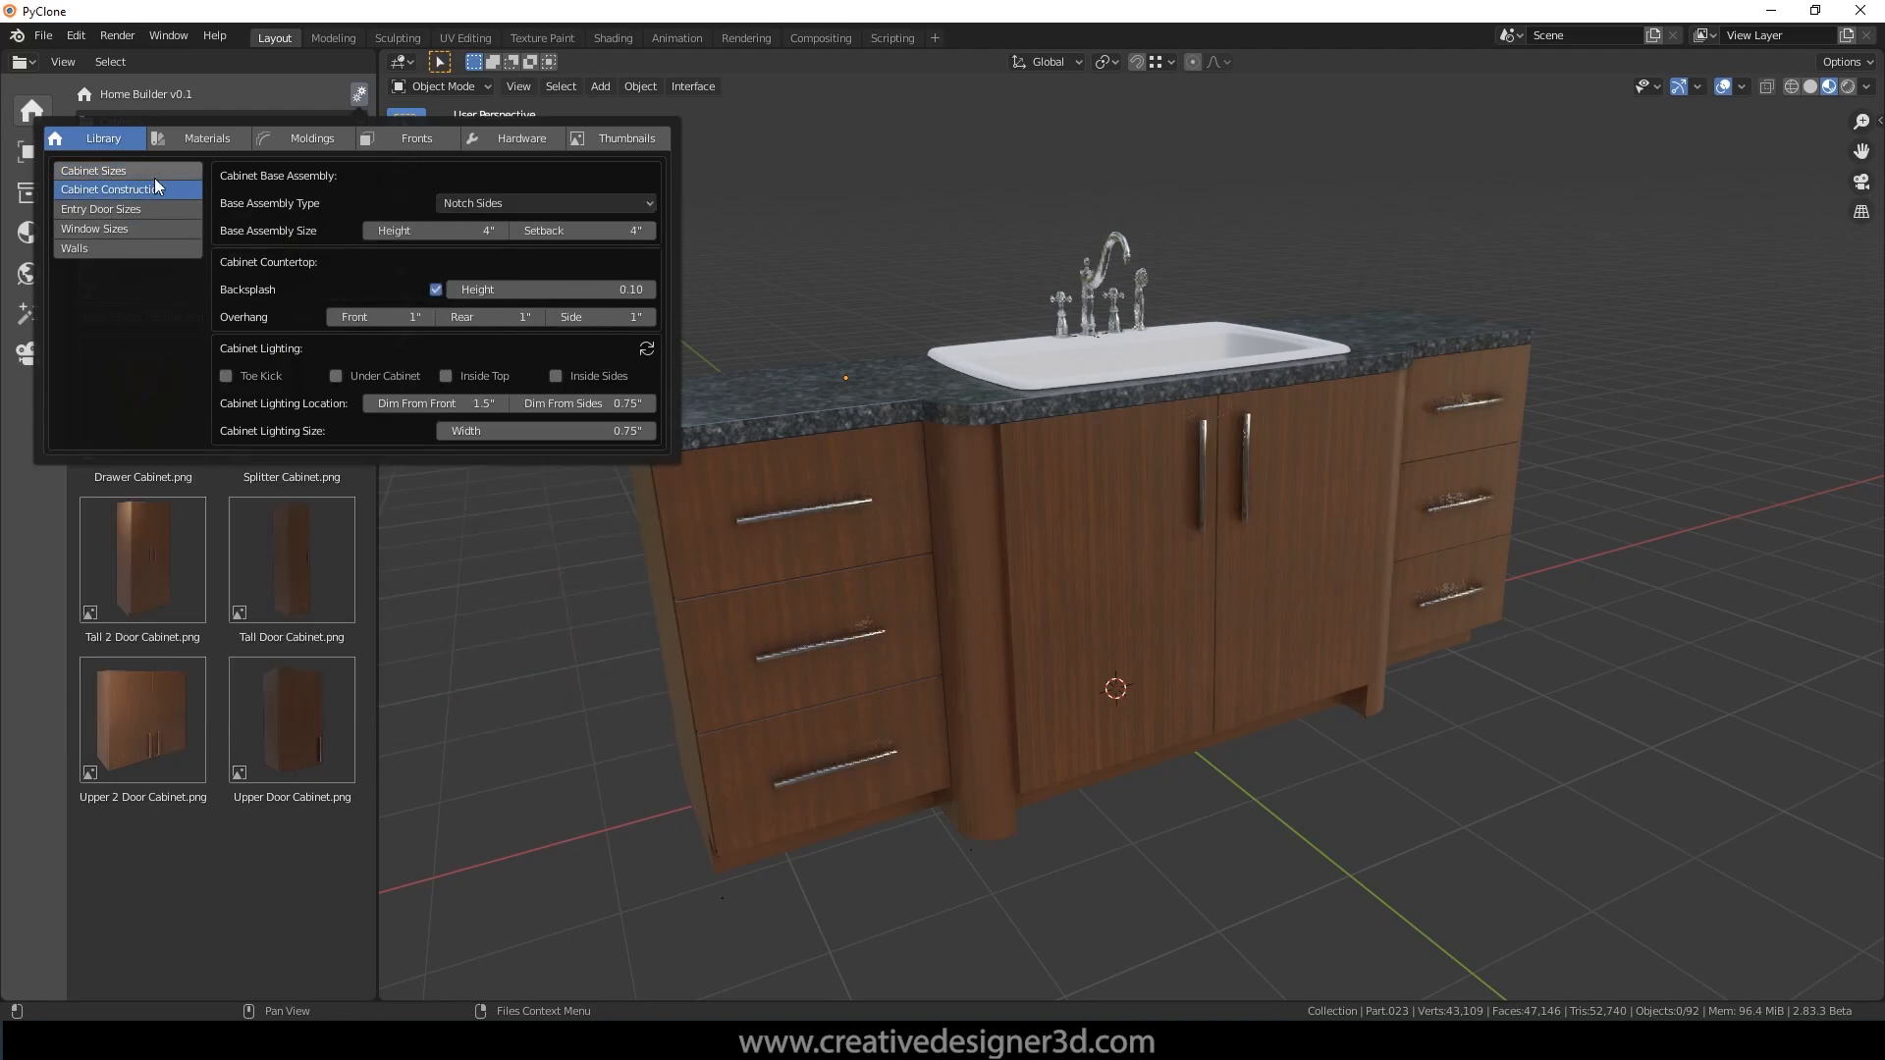
click(207, 137)
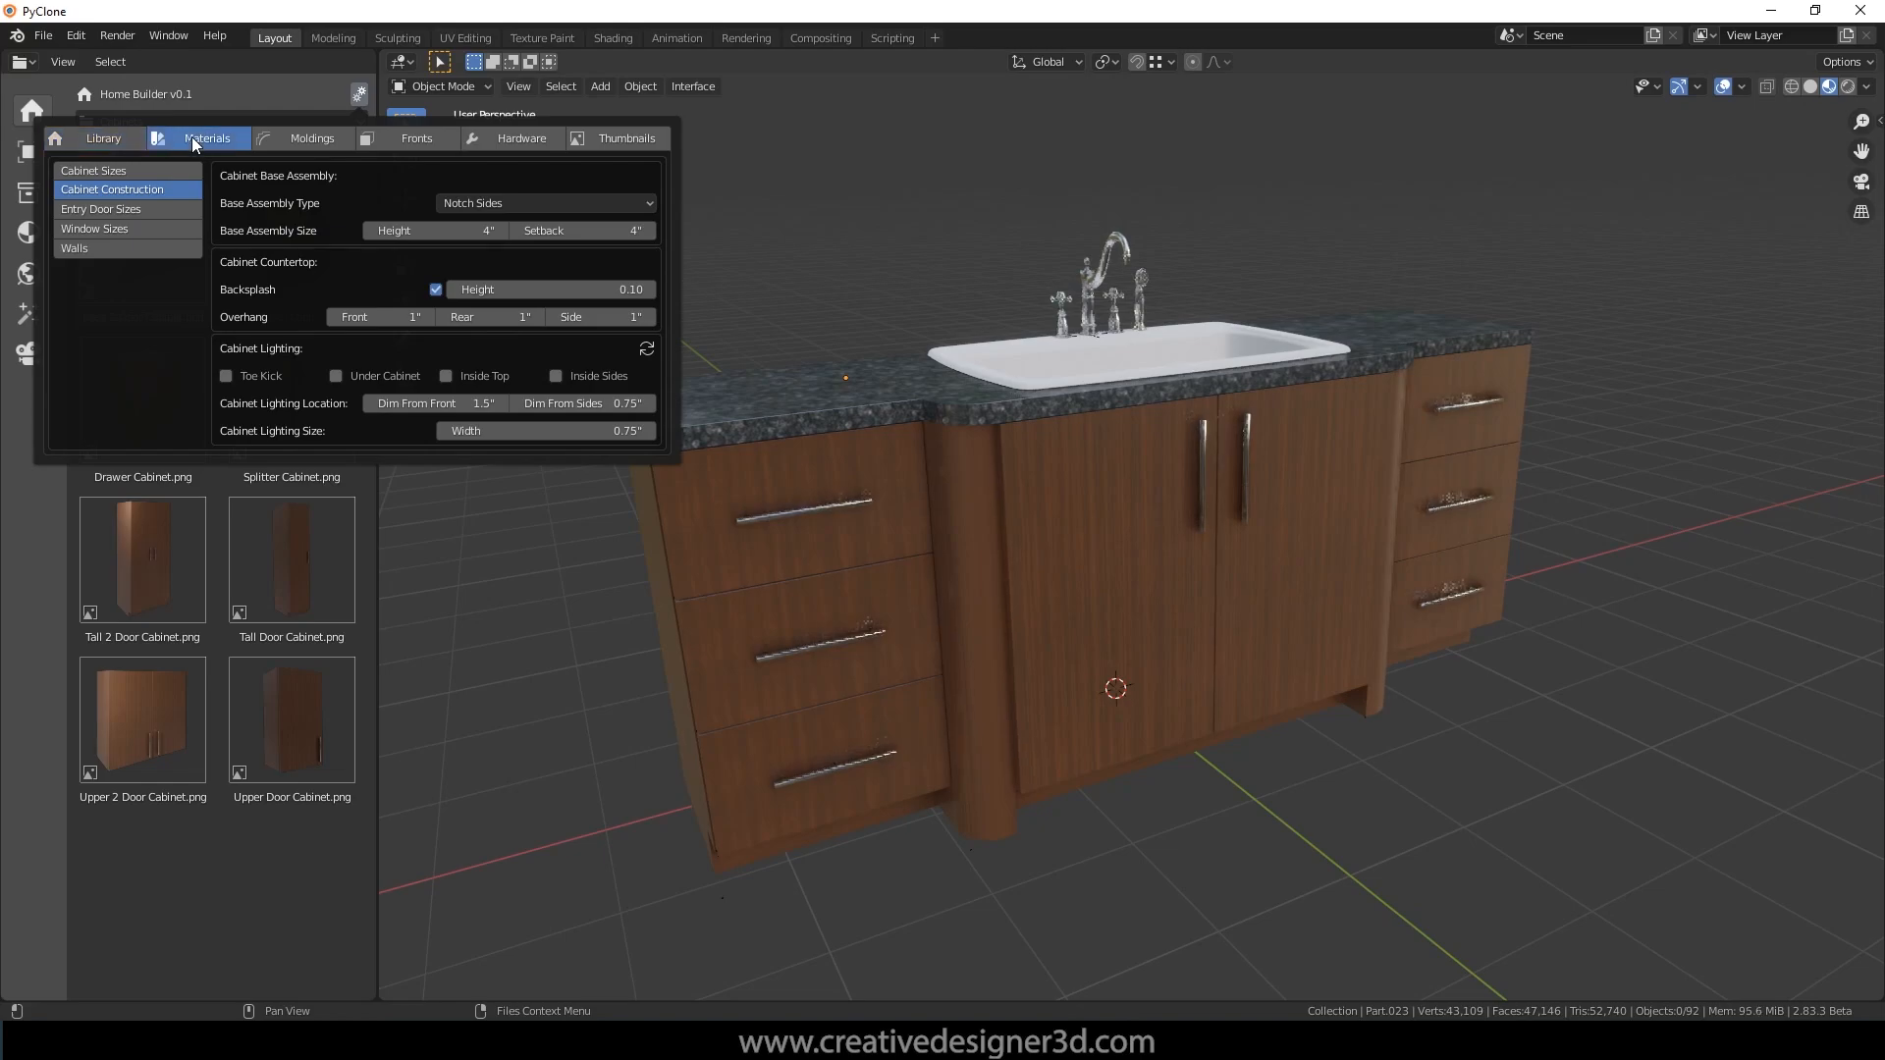
Step: Assign Melamine HG White to the Countertop Surface in the Materials tab
click(207, 138)
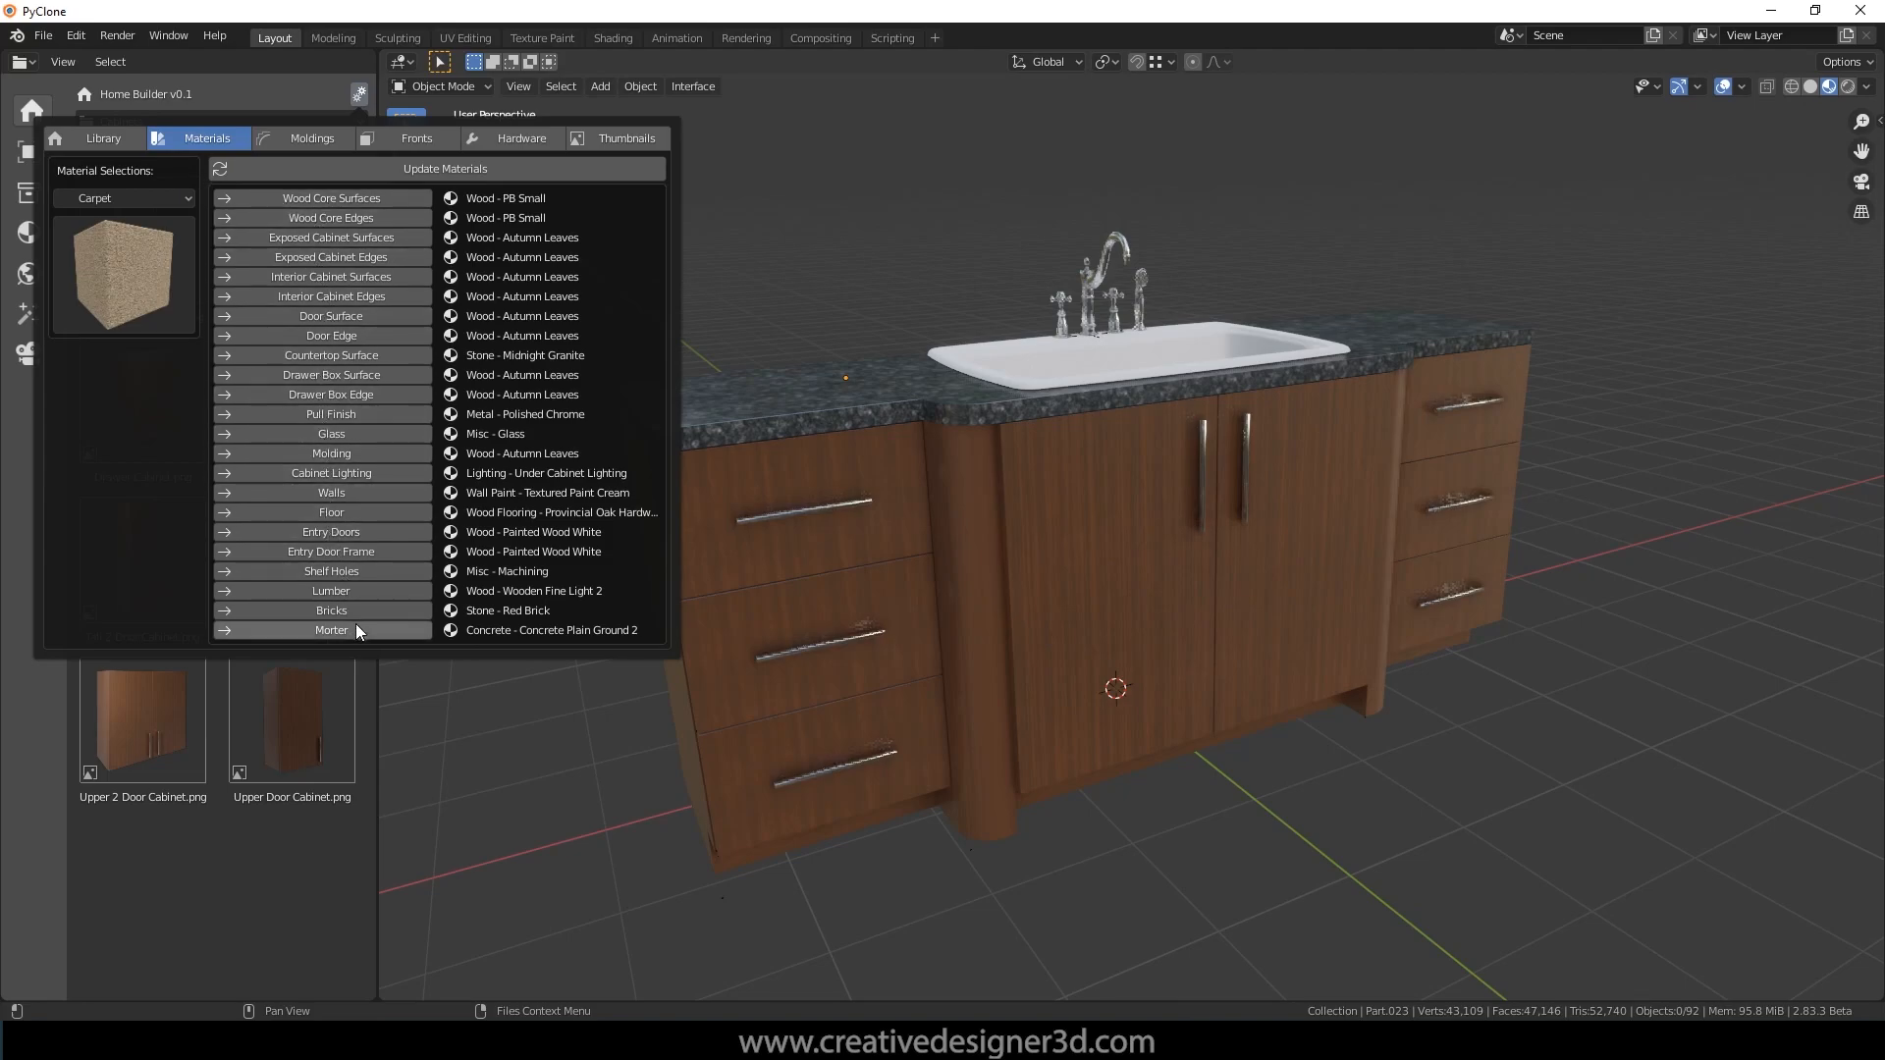
mouse_move(355, 322)
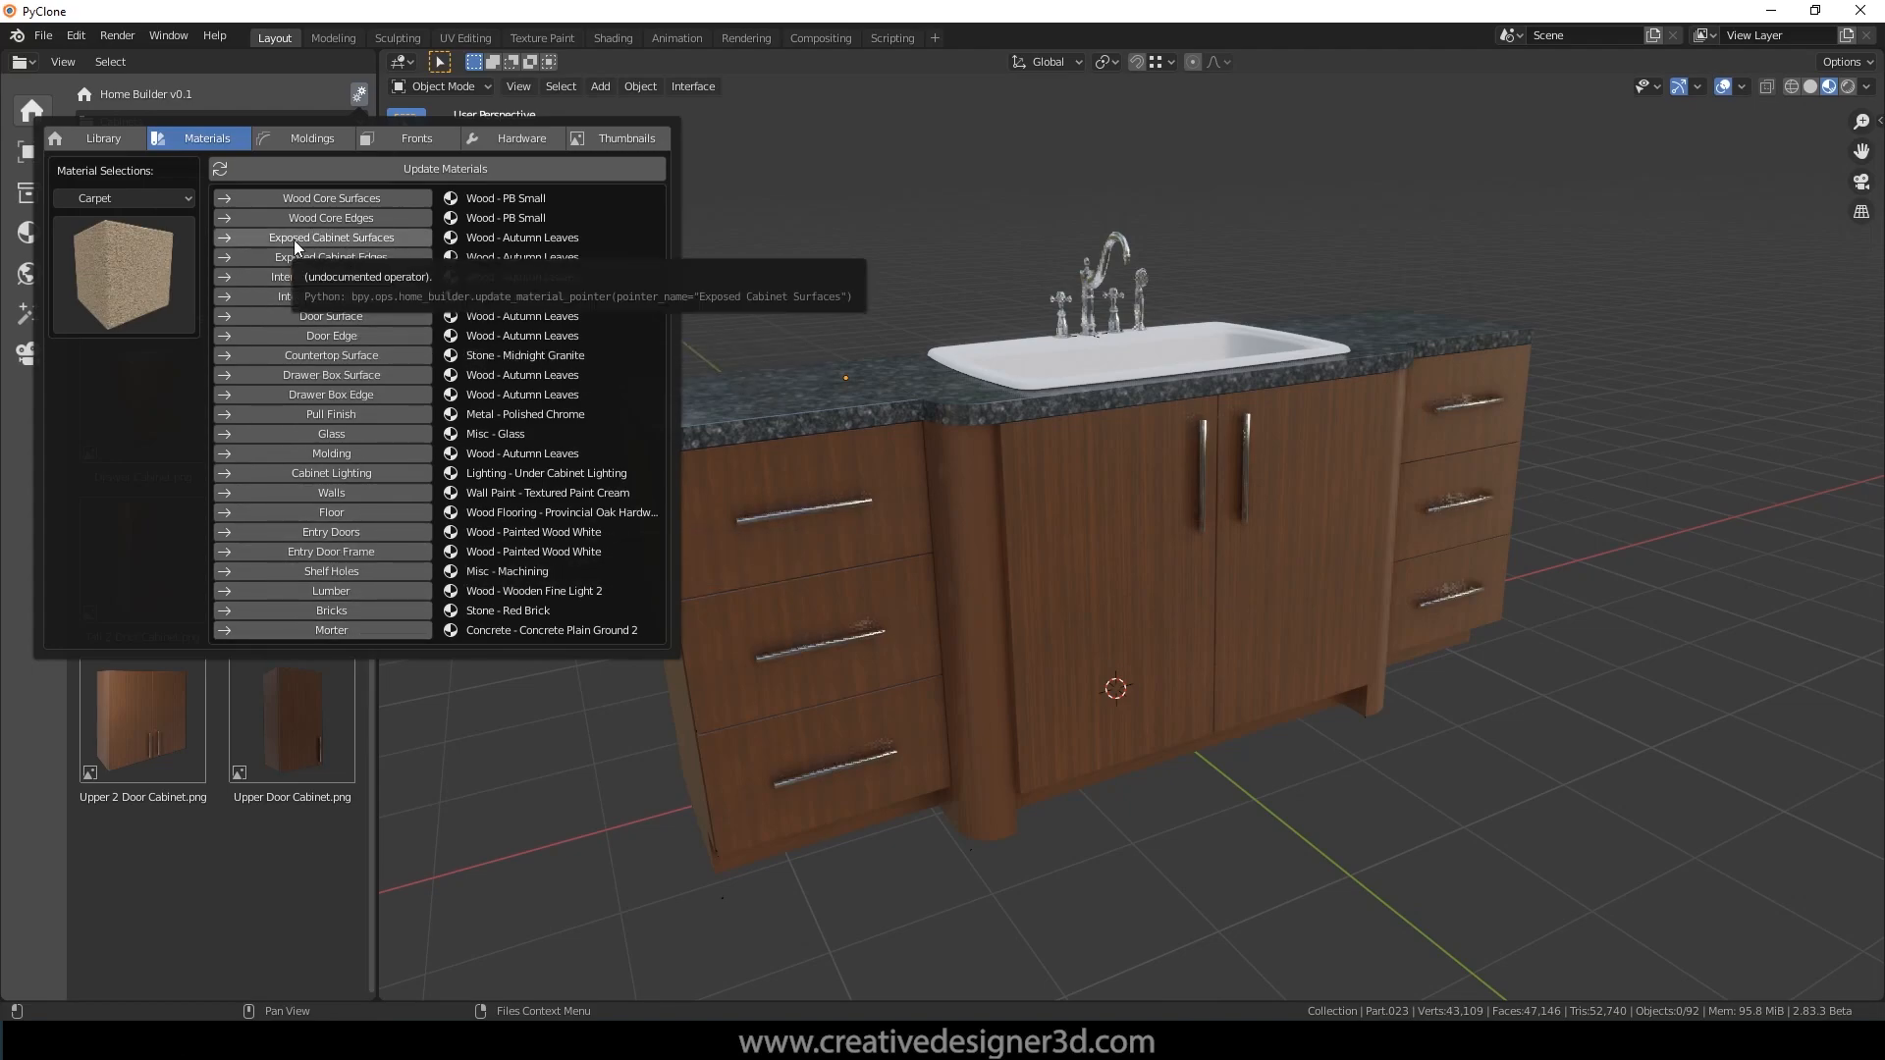
mouse_move(373, 242)
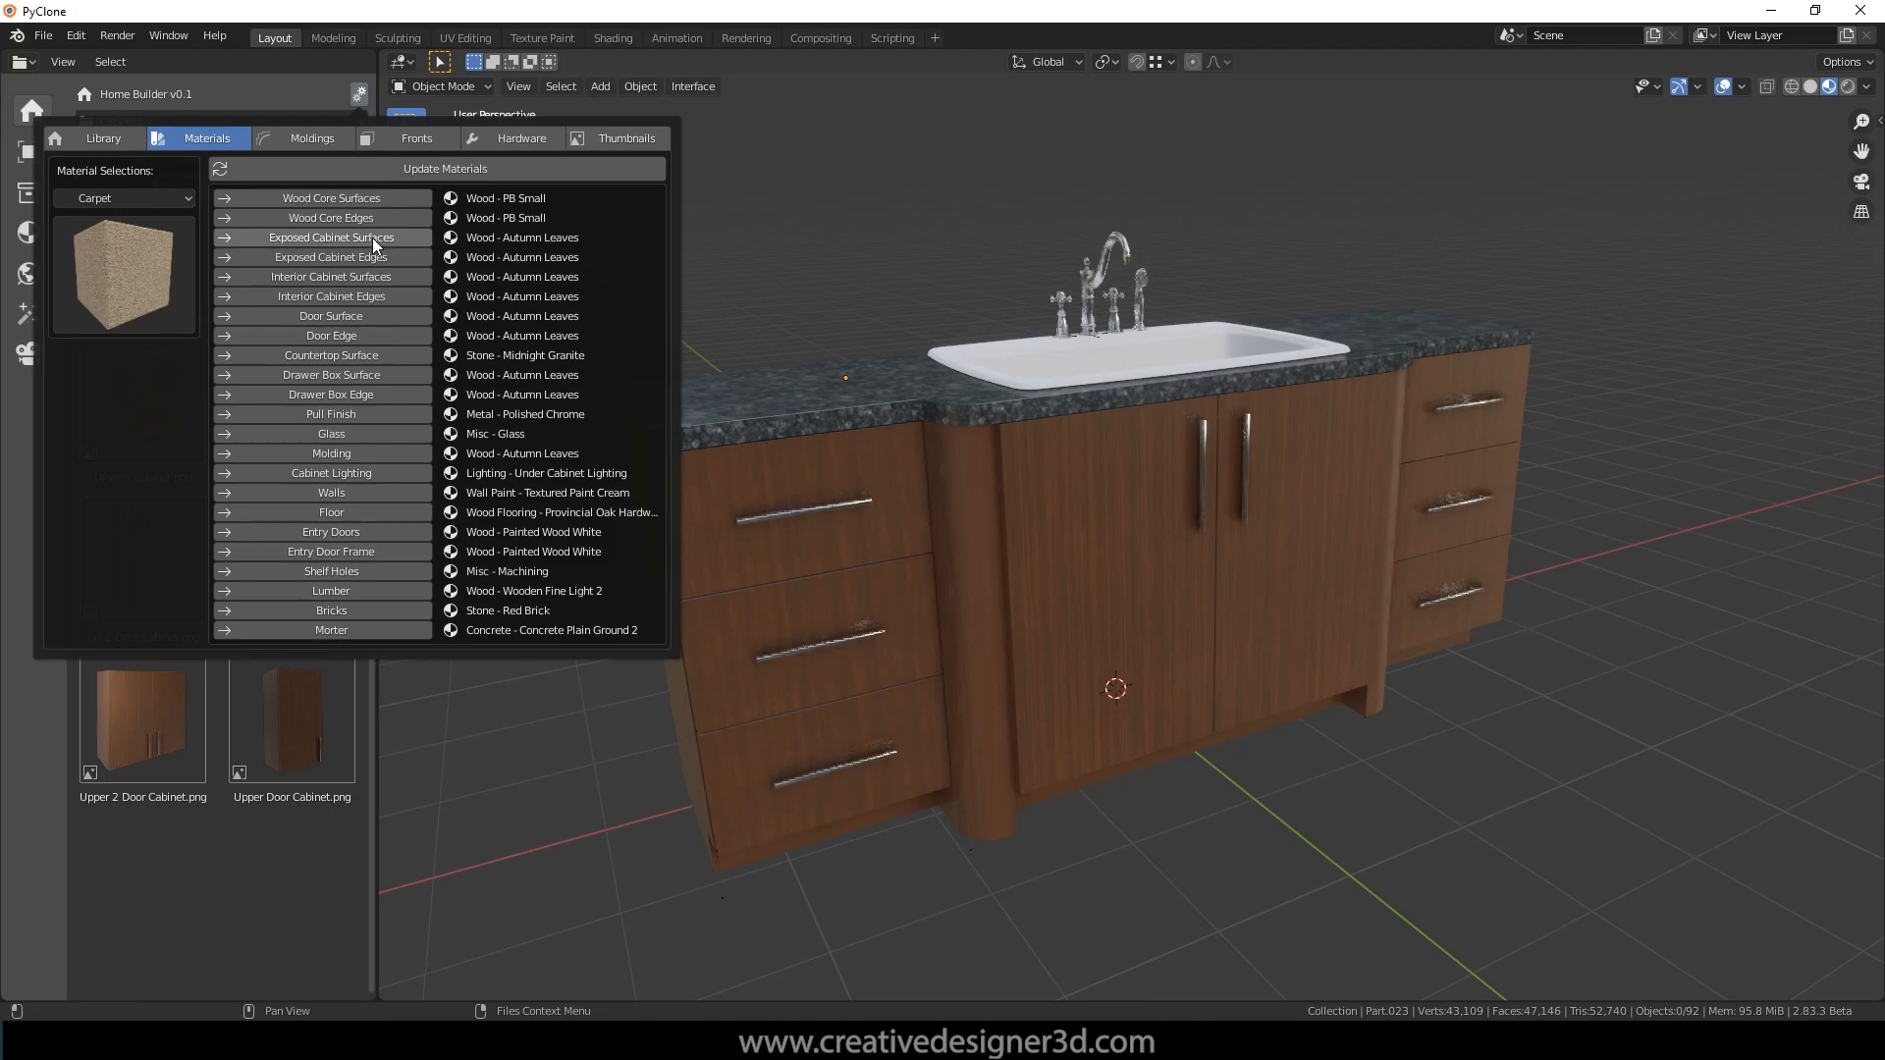
mouse_move(331, 257)
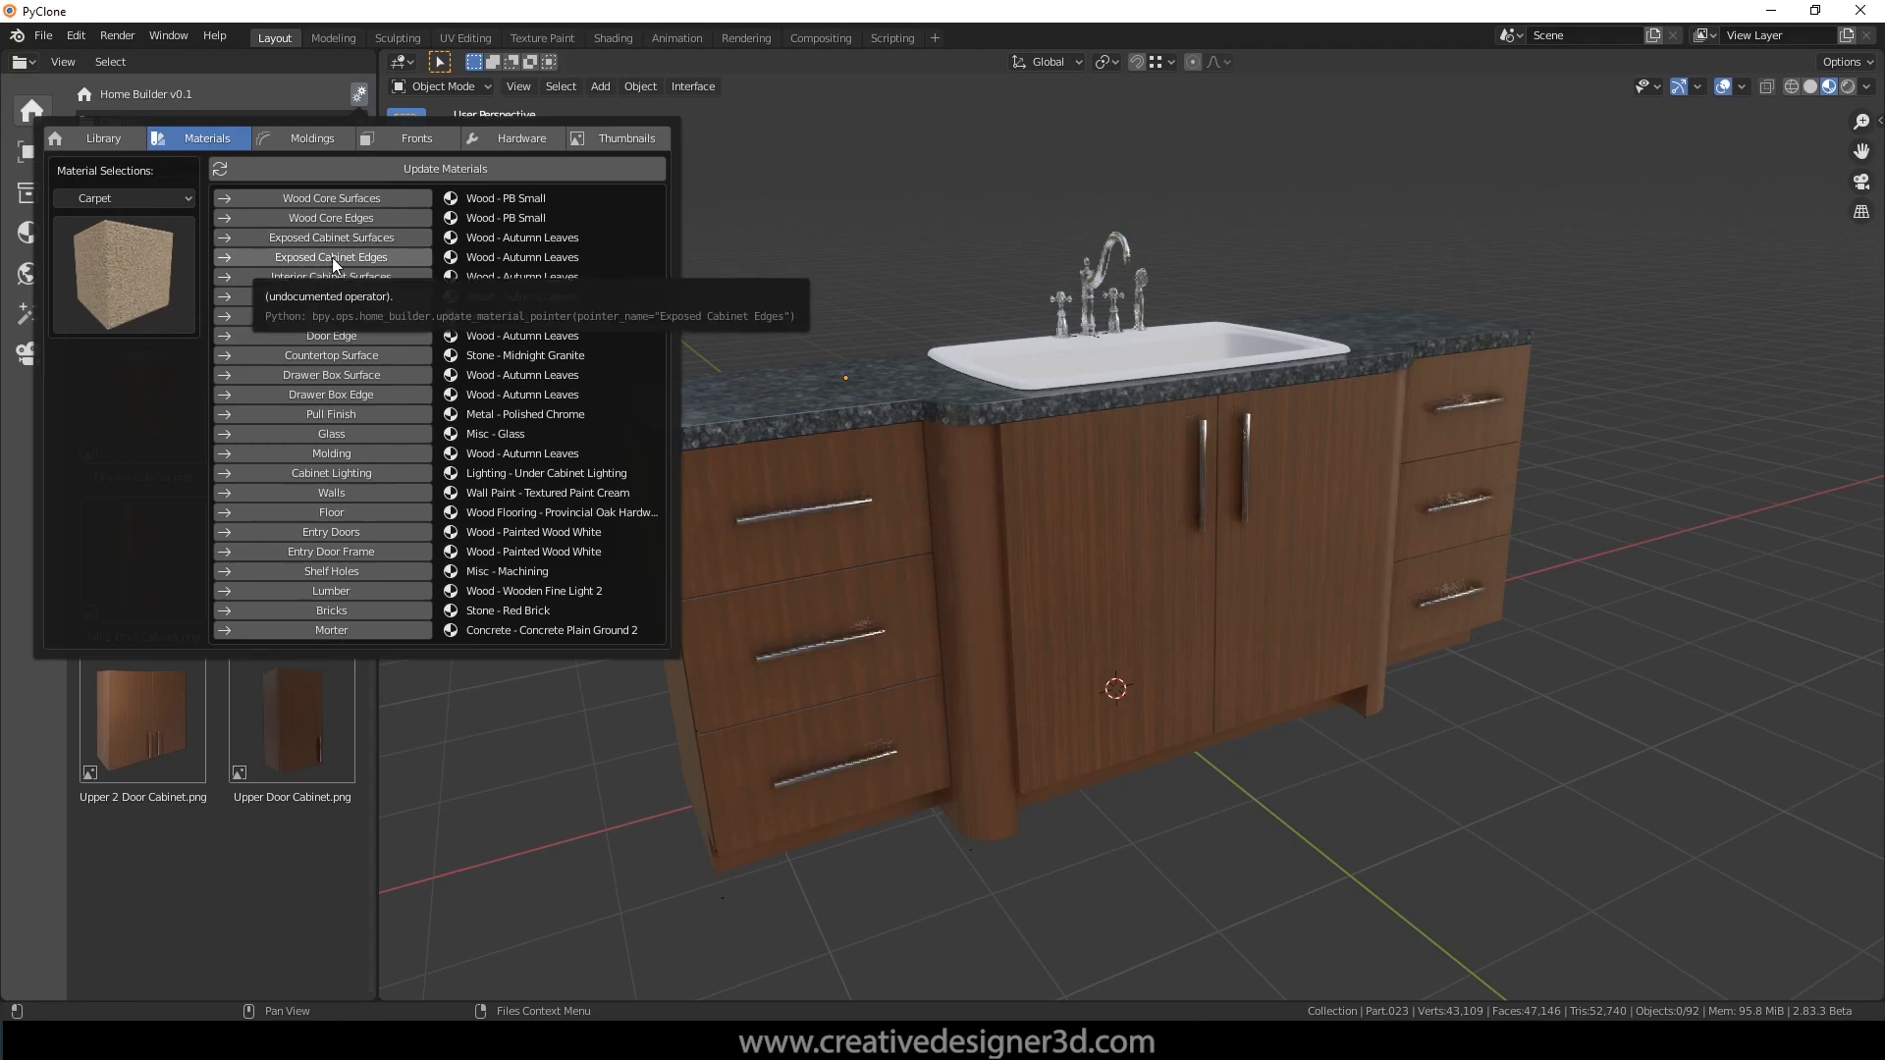
mouse_move(315, 317)
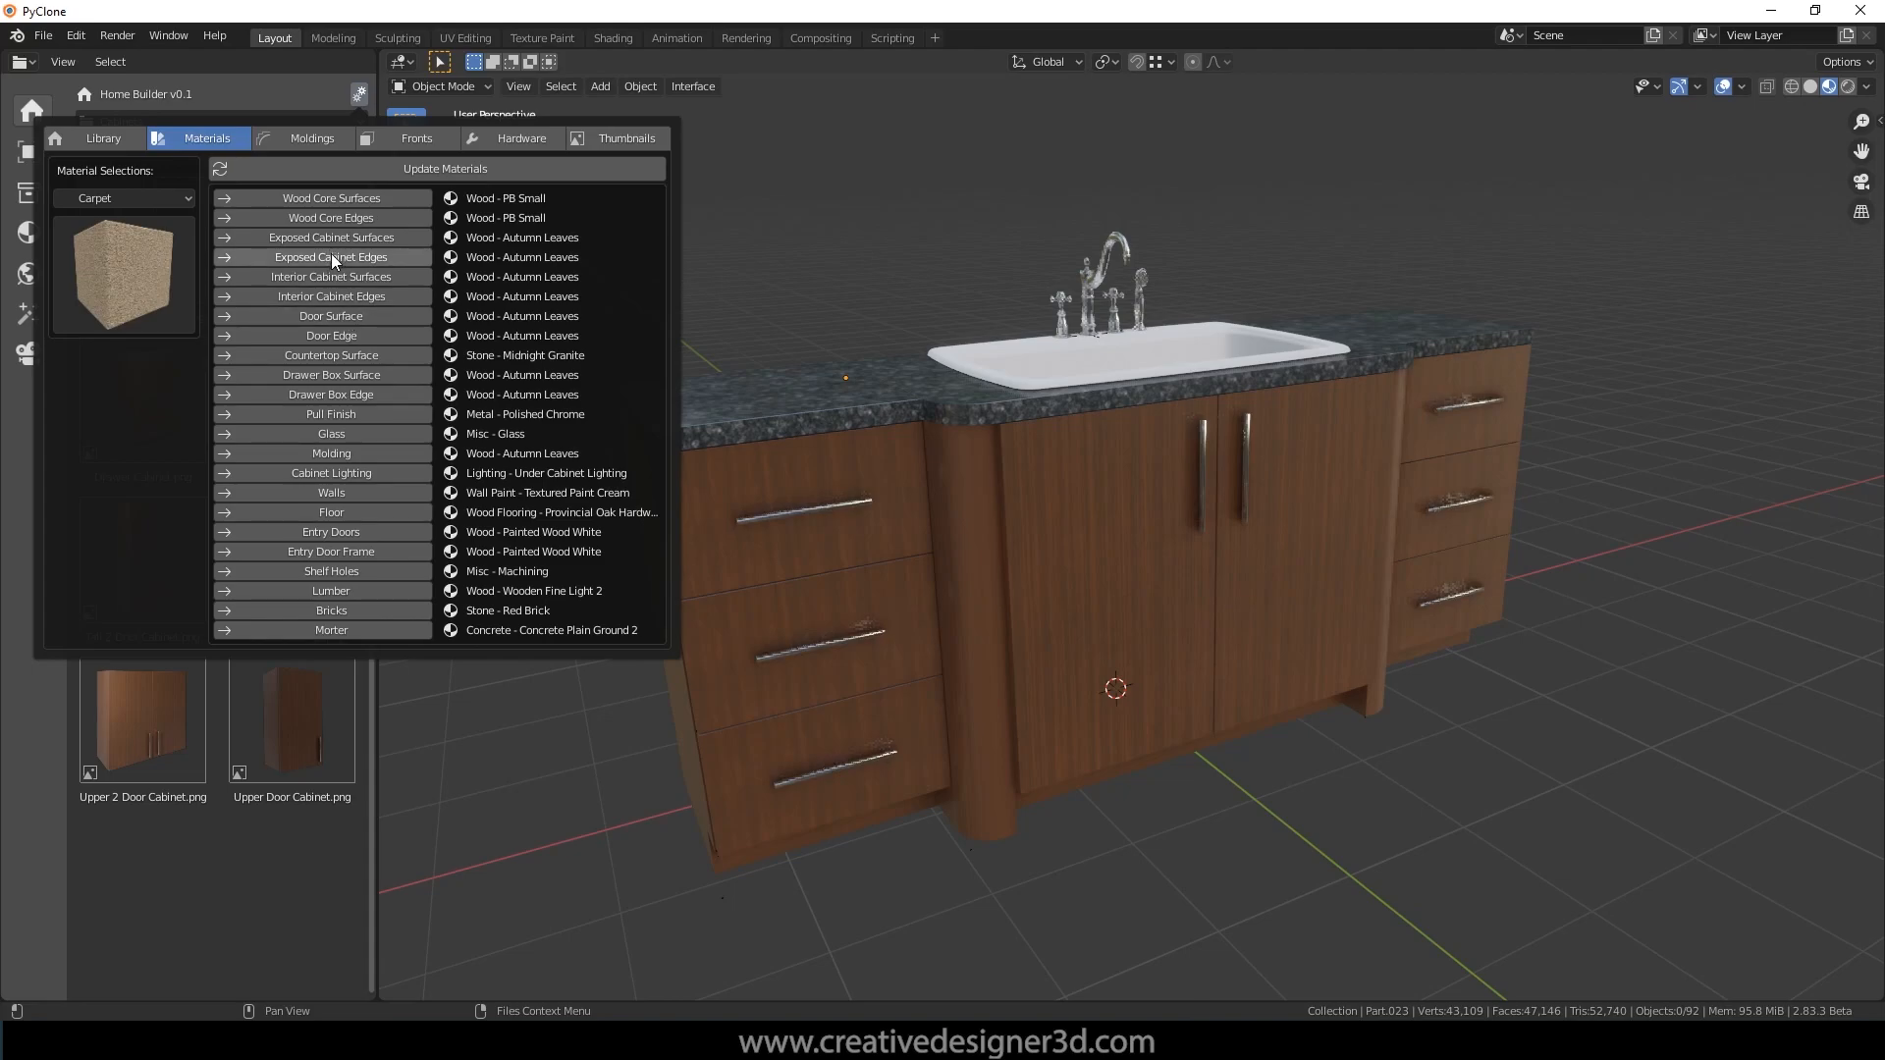
click(124, 198)
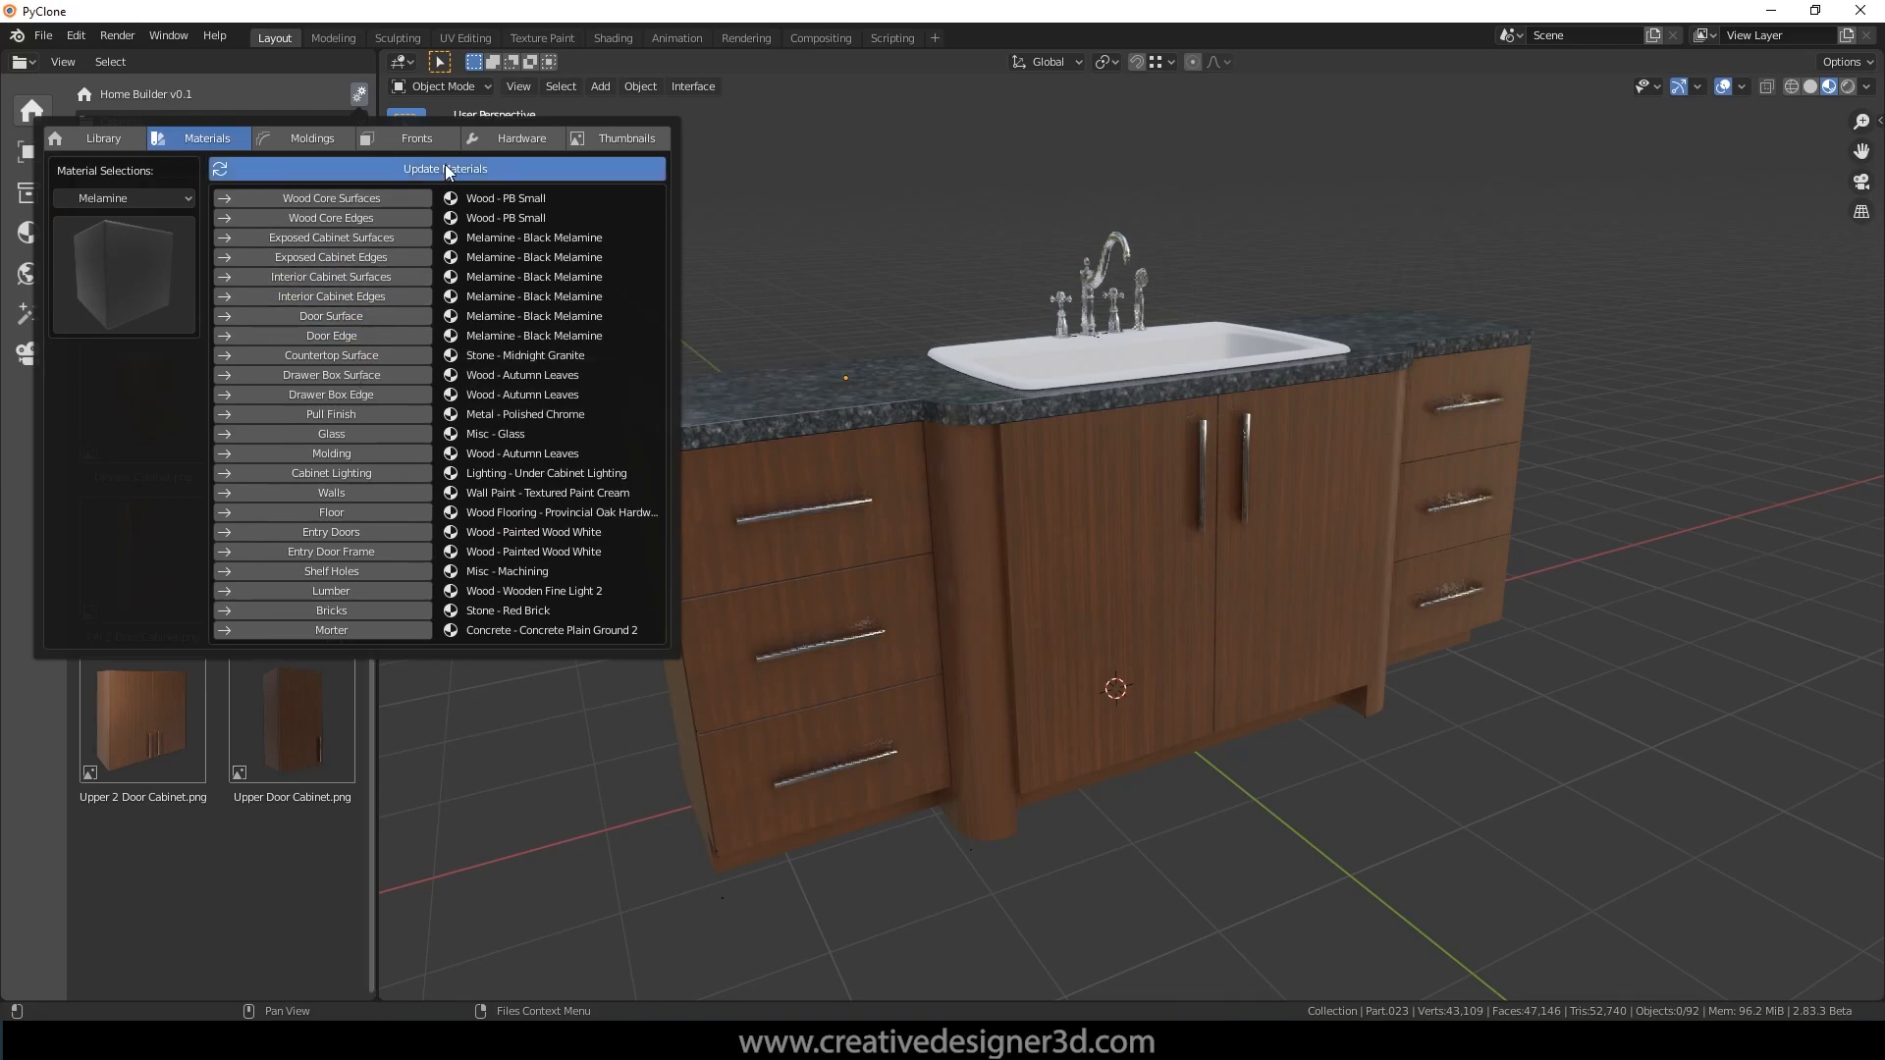
click(443, 168)
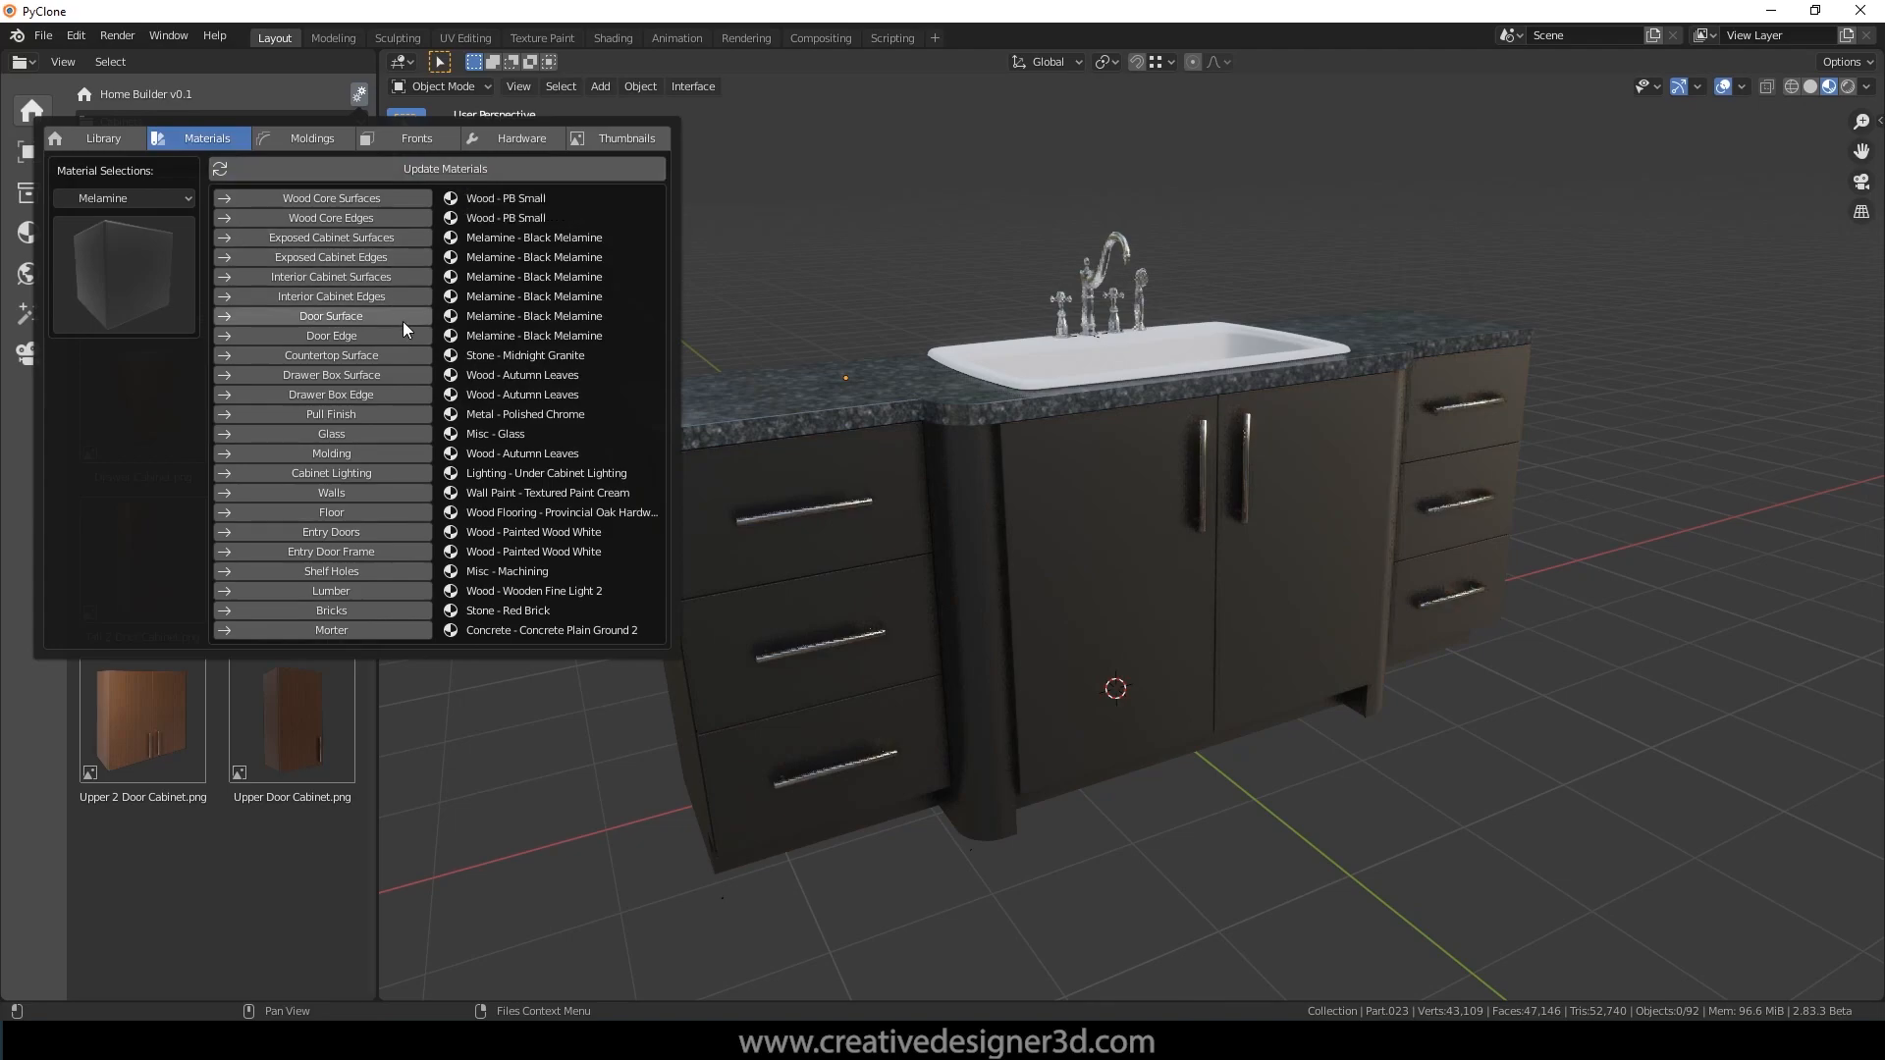
mouse_move(360, 360)
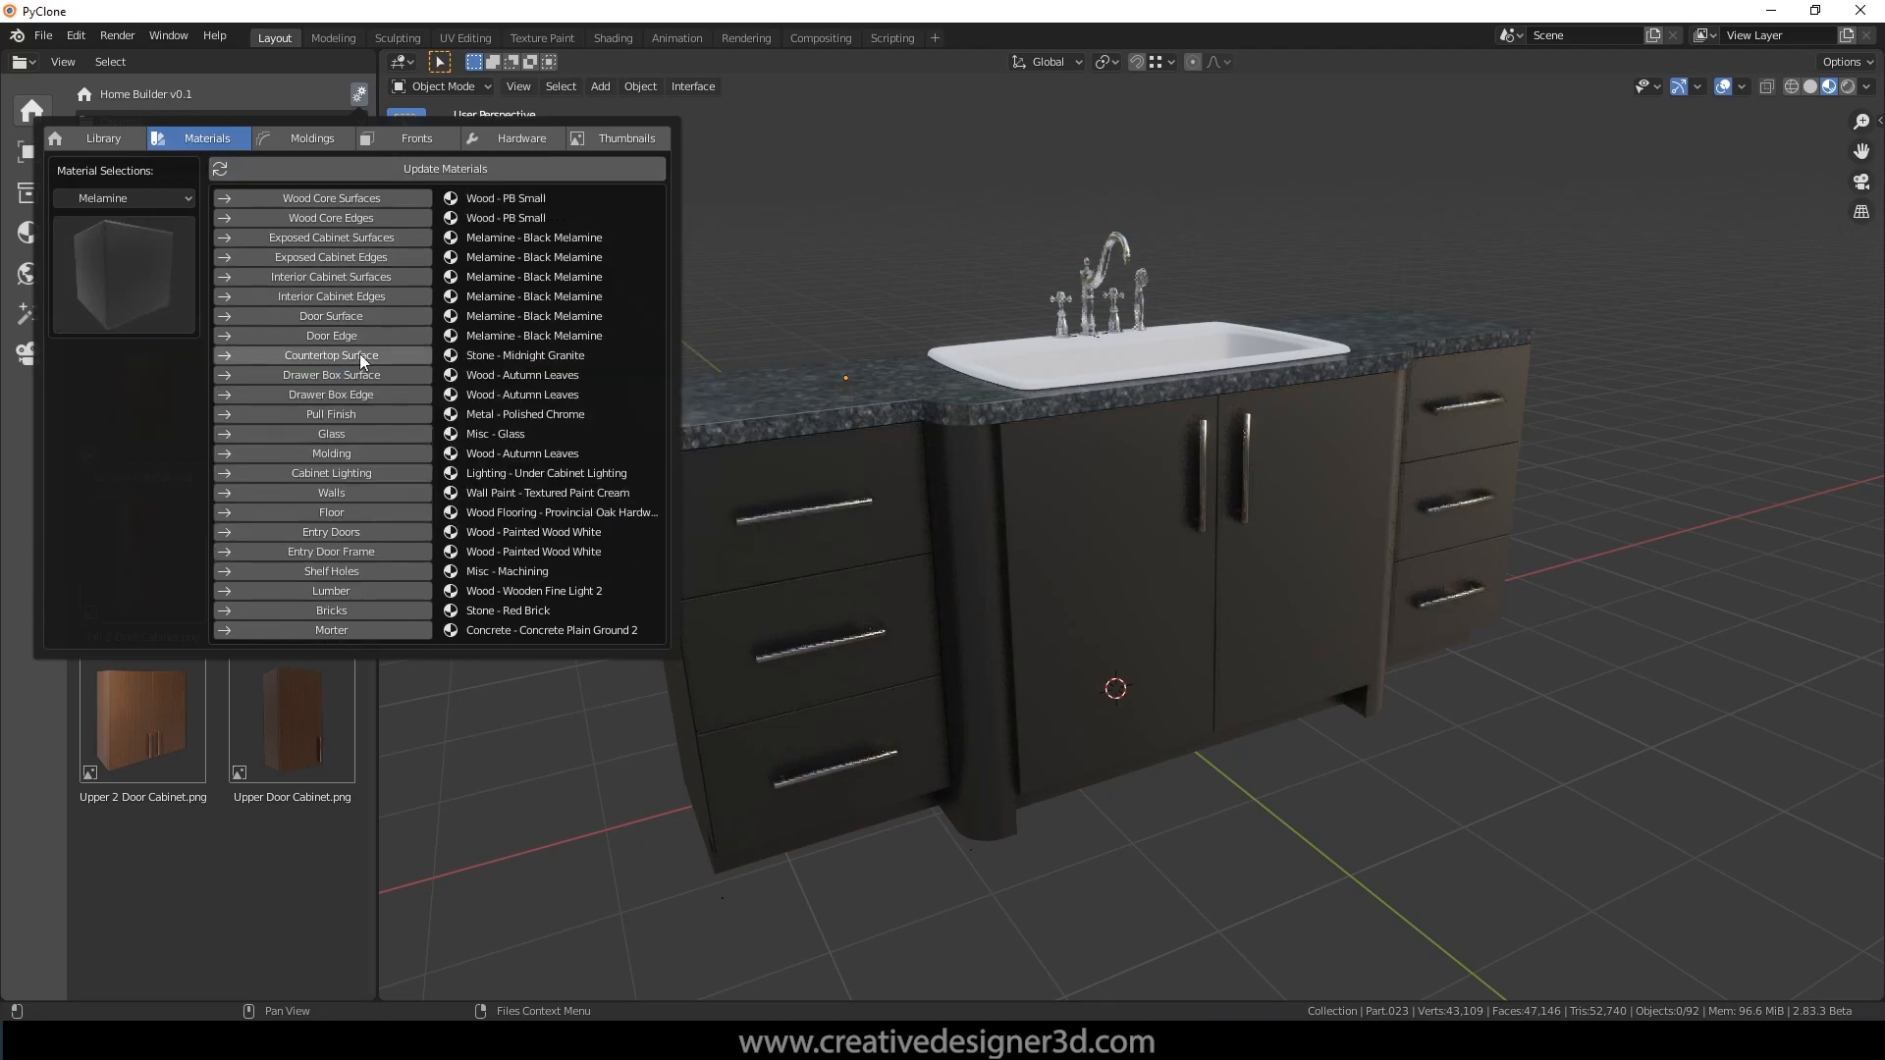
click(331, 256)
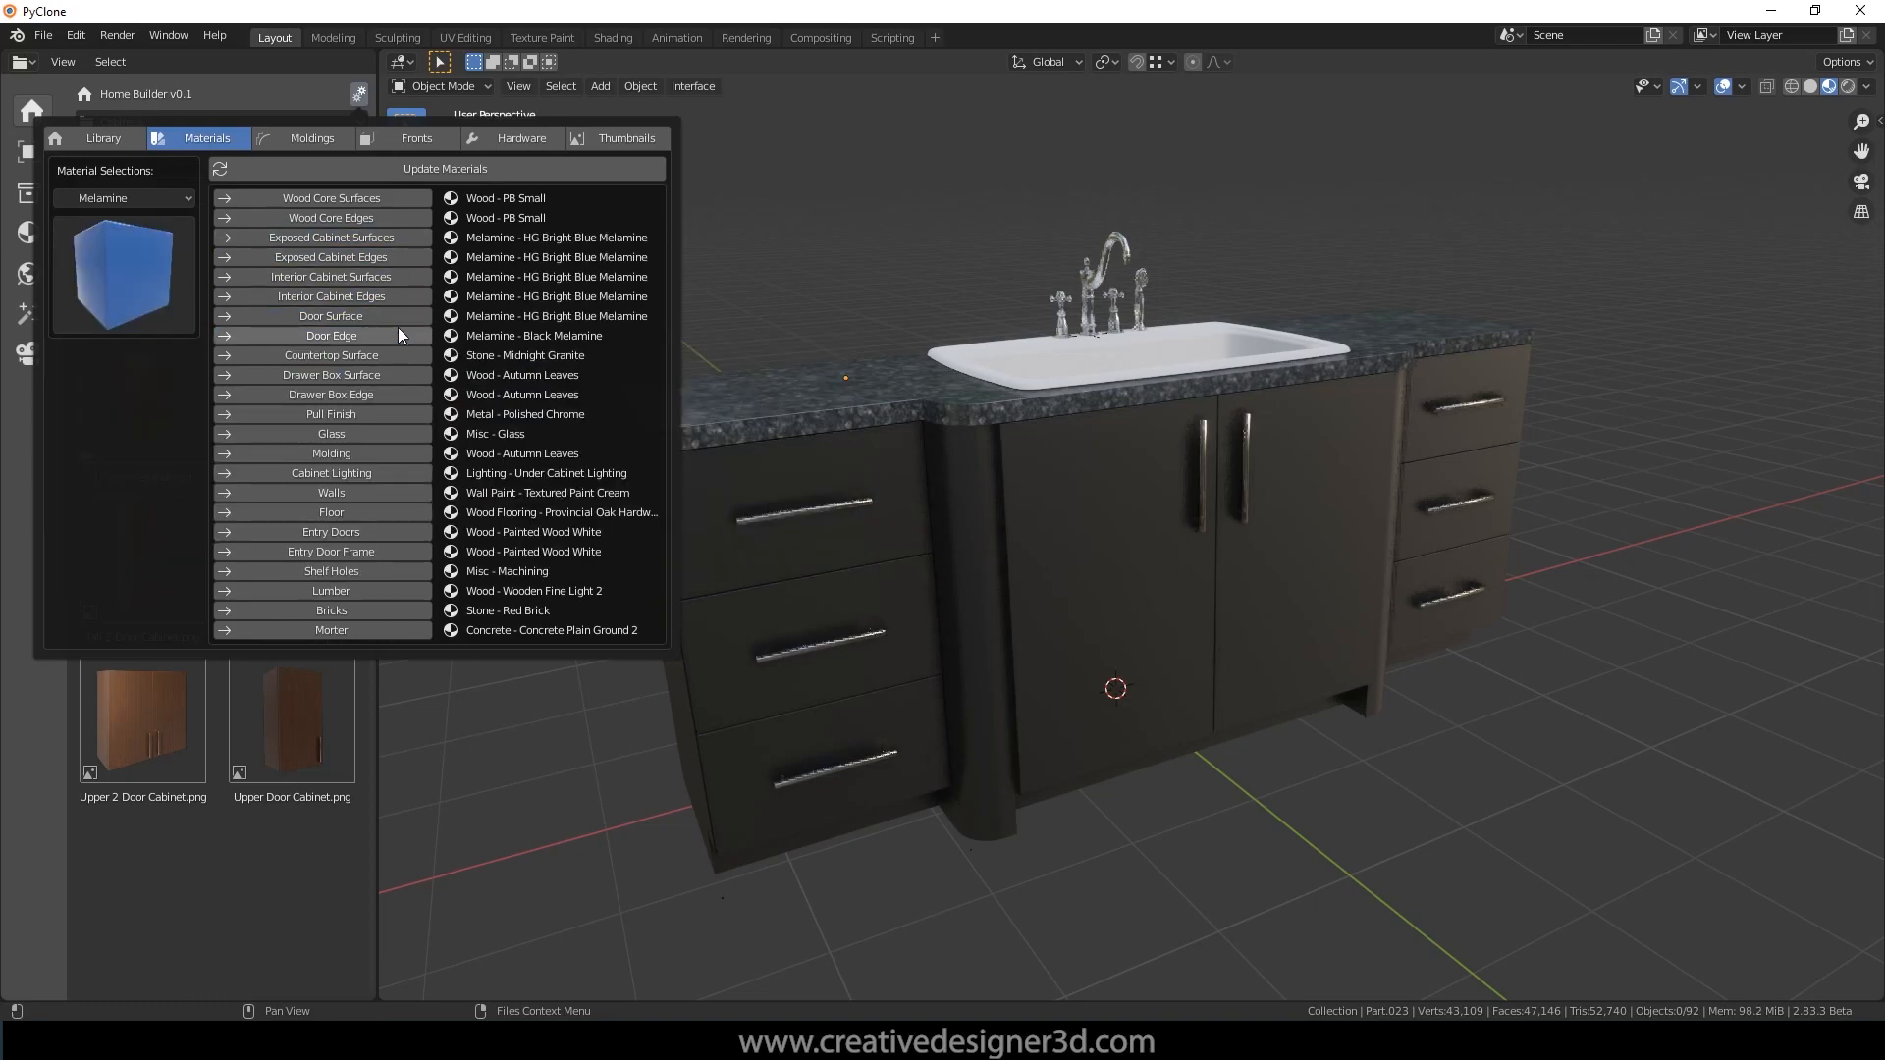
Step: Assign Melamine HG Dark Grey to the cabinet surfaces and edges, then update materials
click(444, 168)
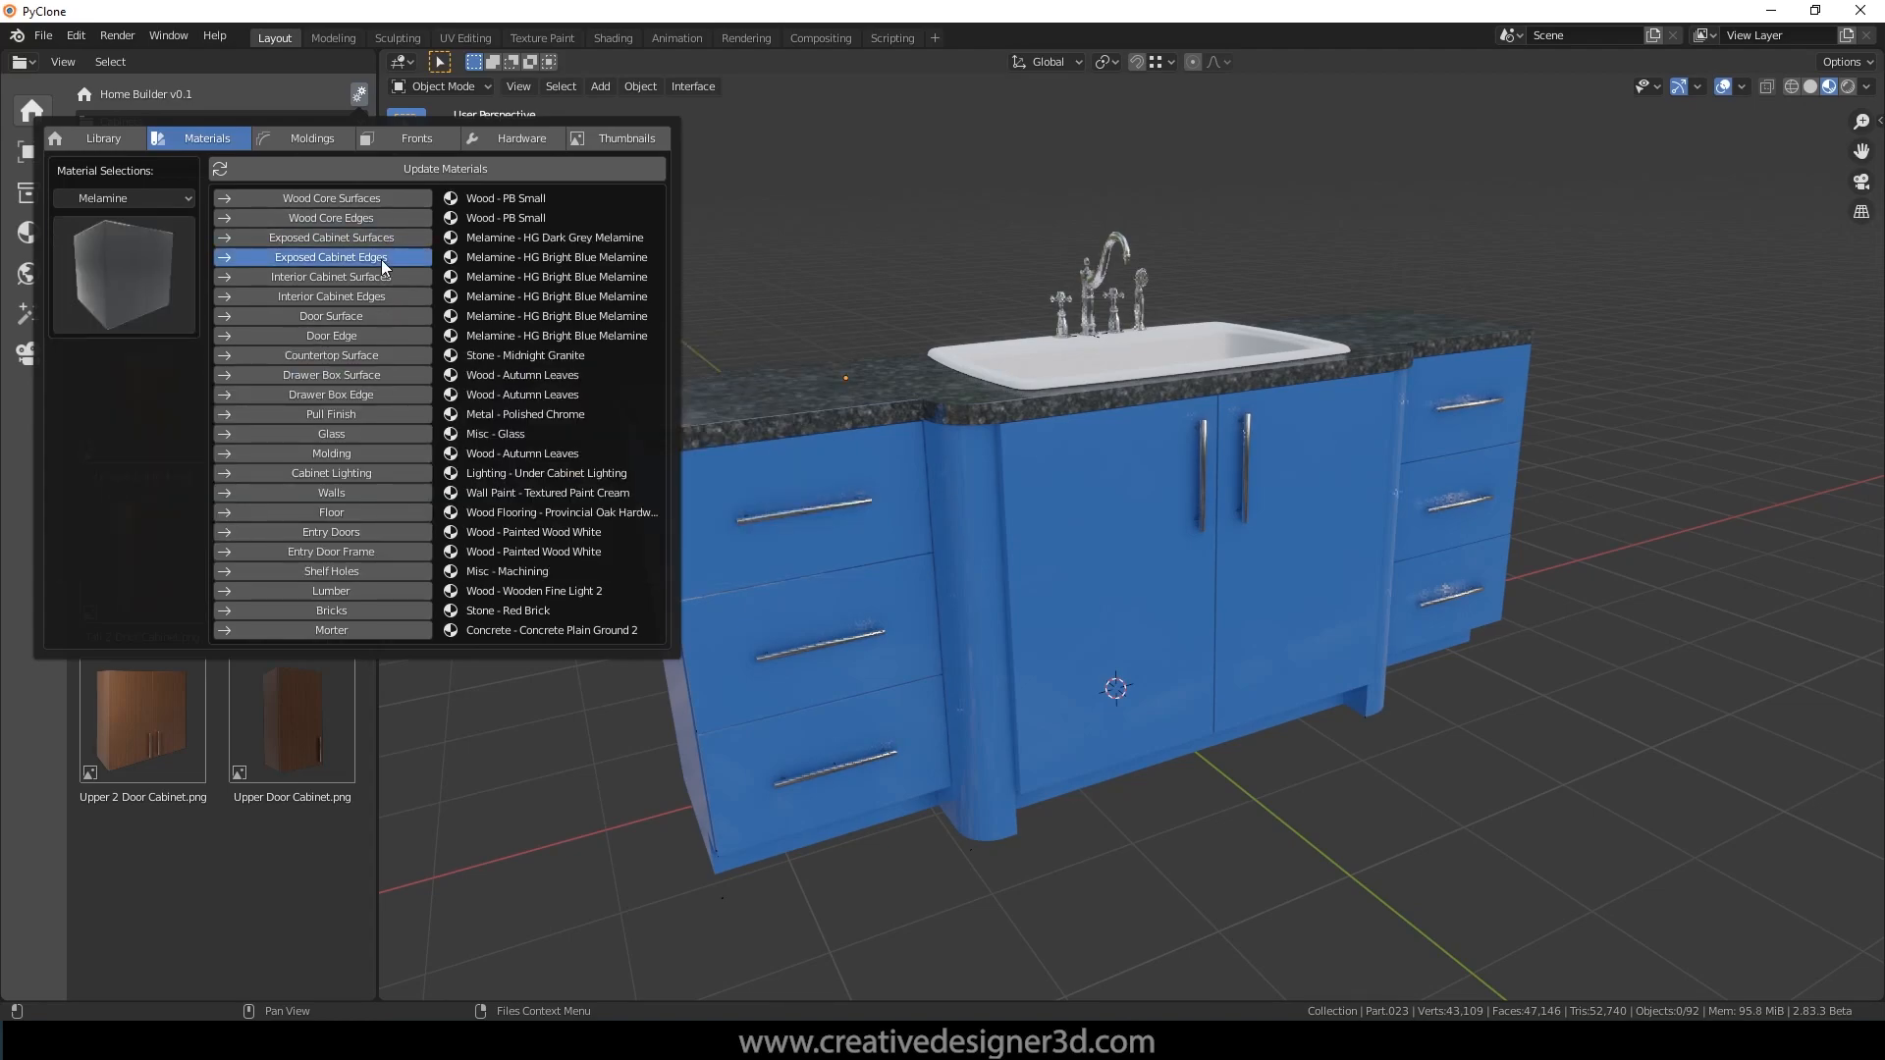
click(444, 168)
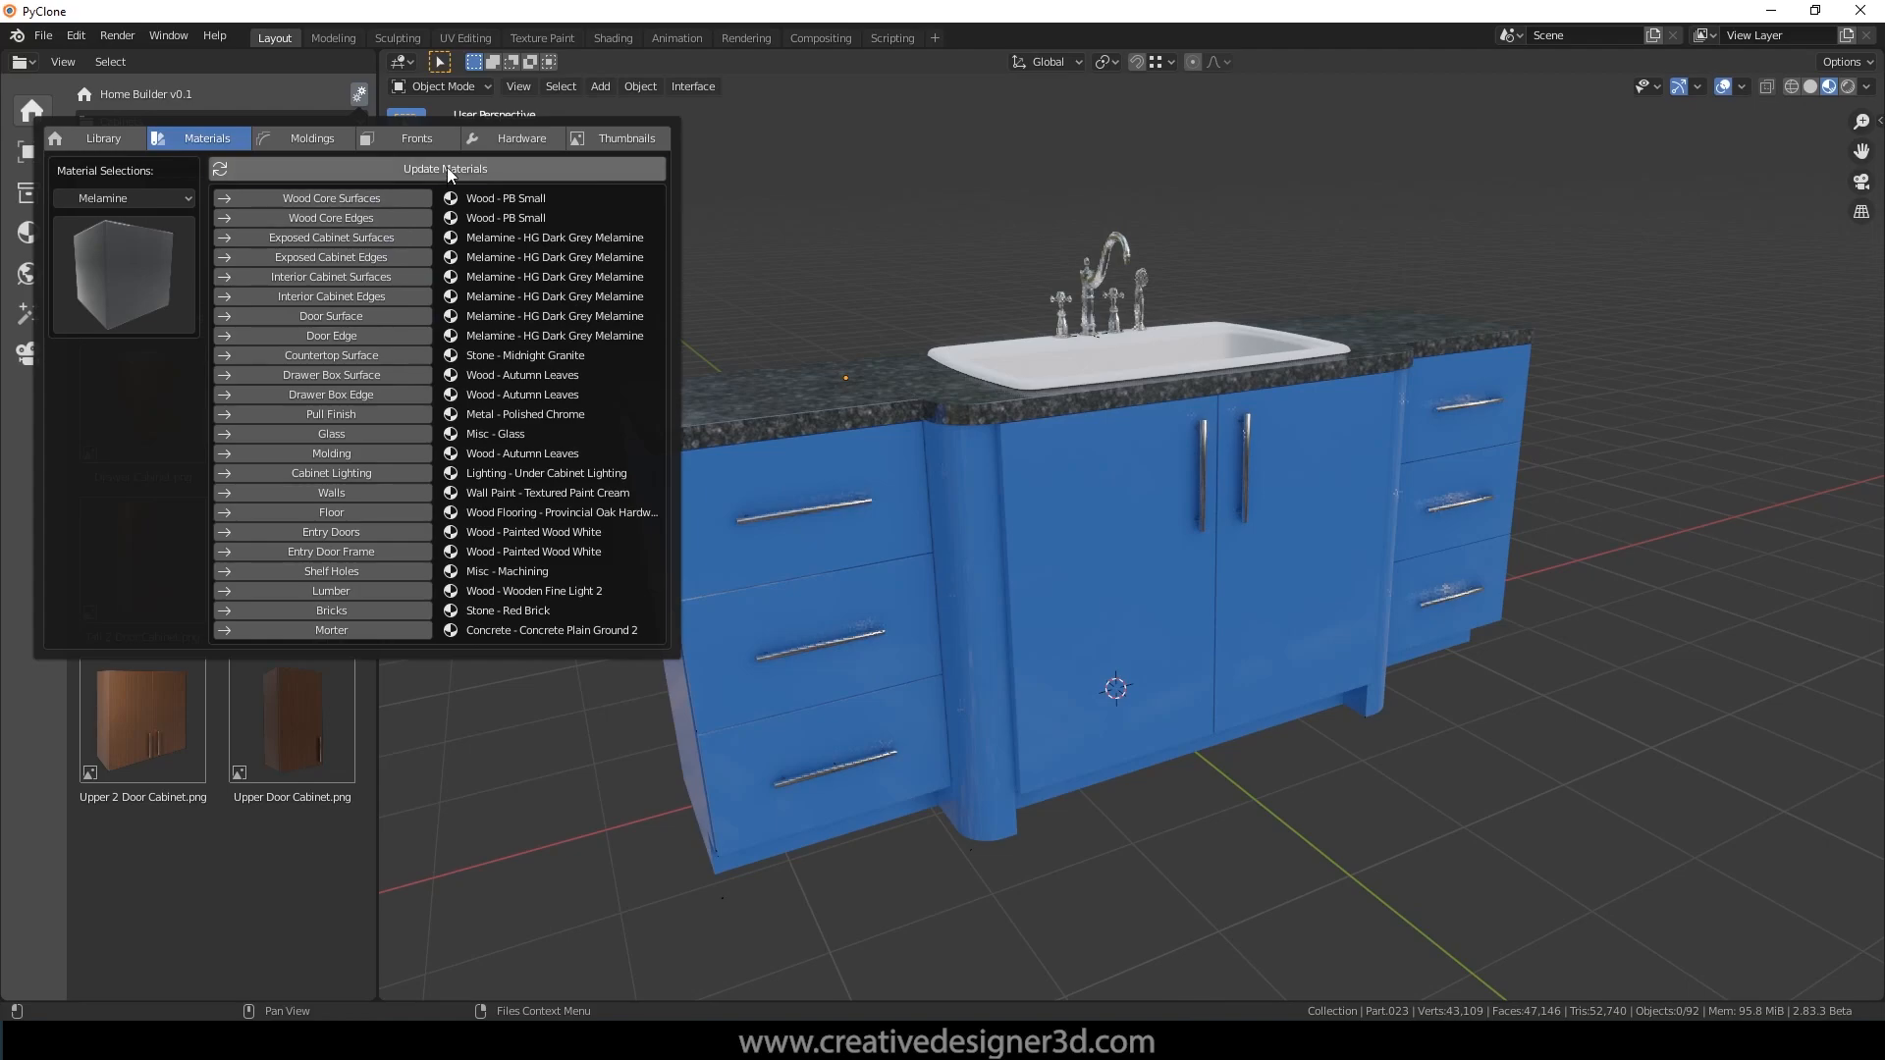
click(124, 273)
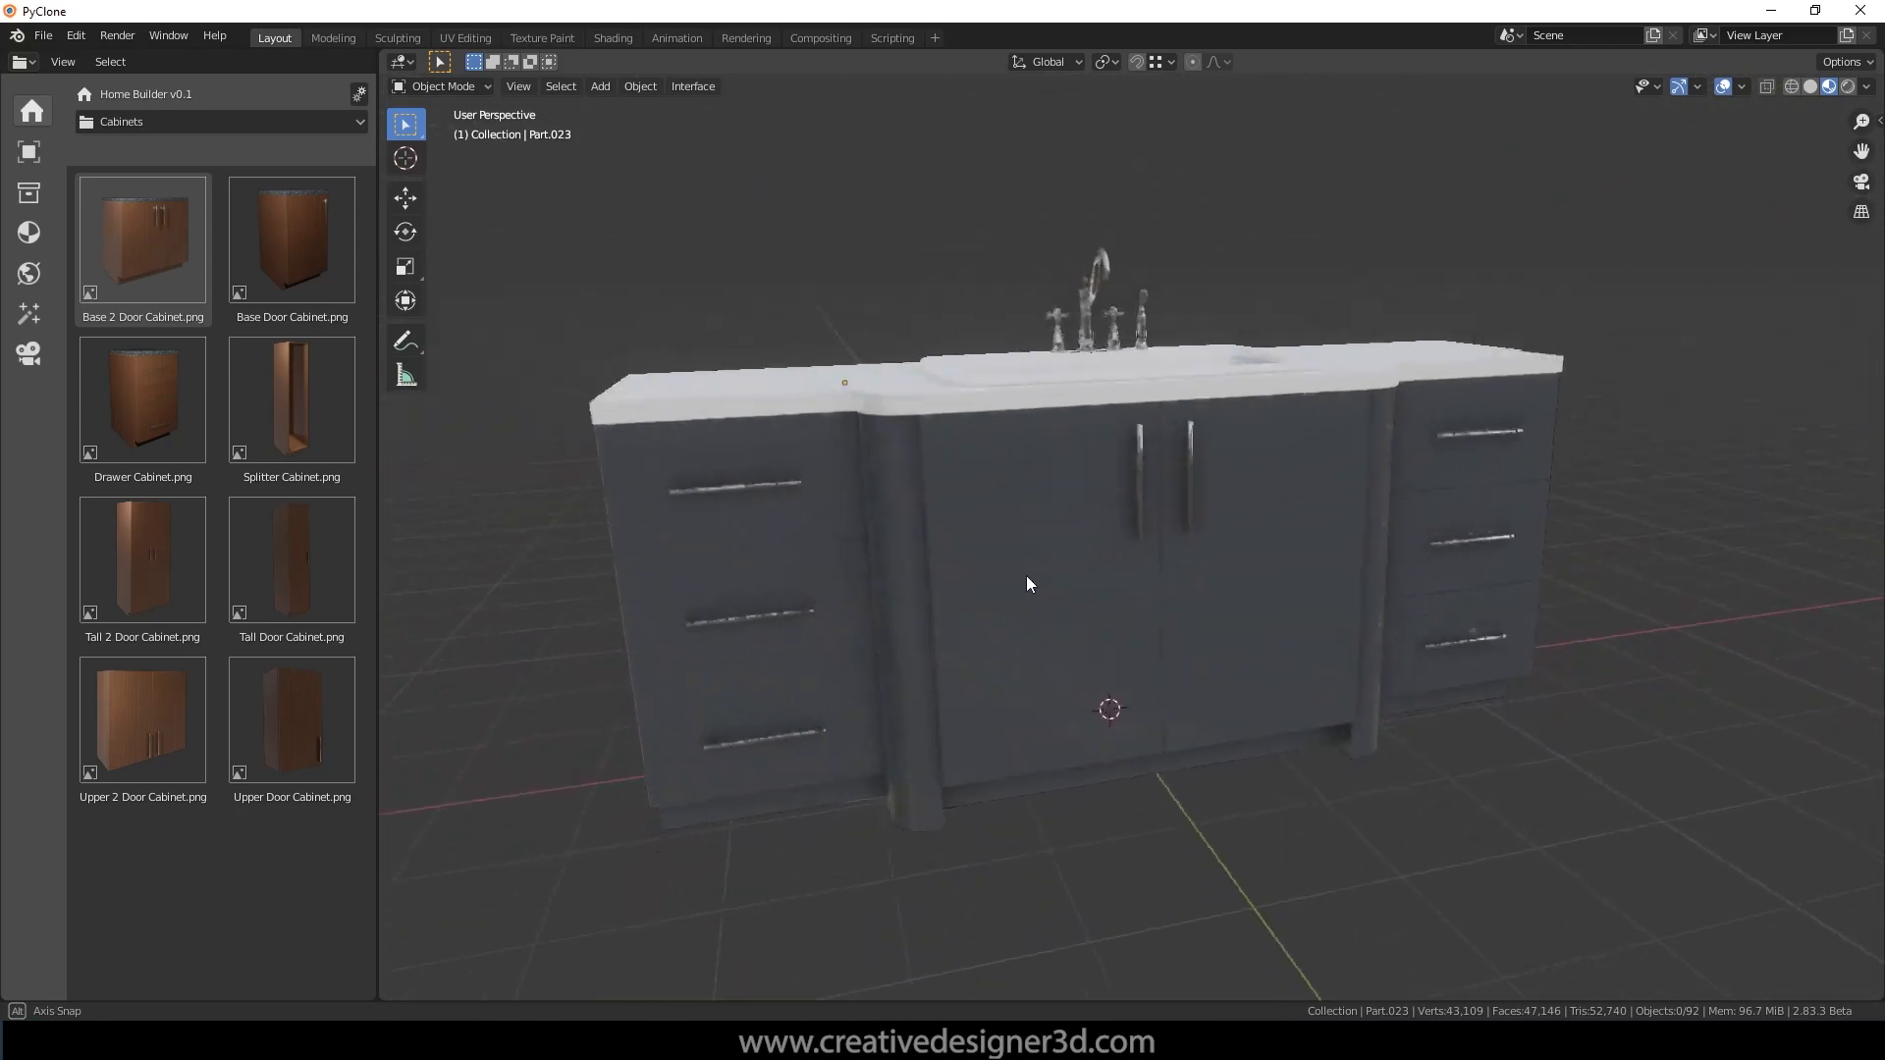
drag(1028, 583, 1061, 590)
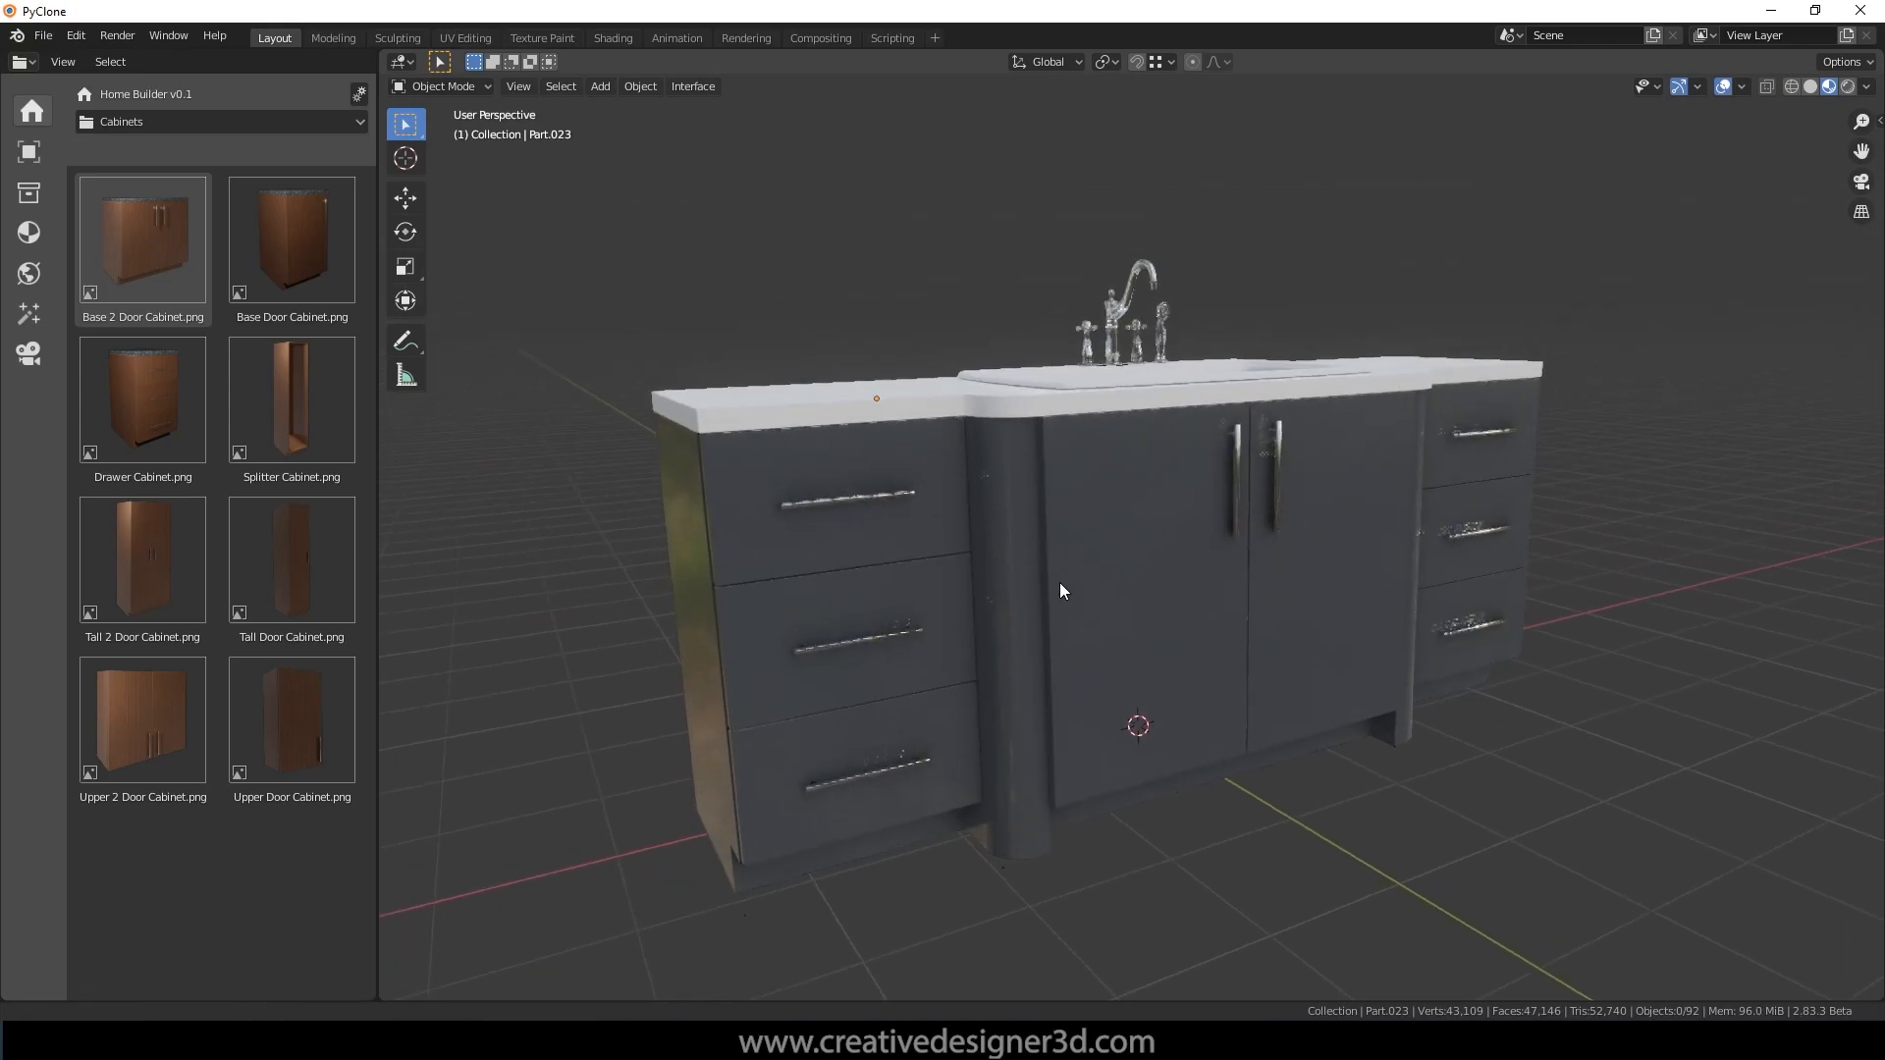
Step: Open the Fronts settings and assign Generic Shaker Door to Drawer Fronts
click(360, 94)
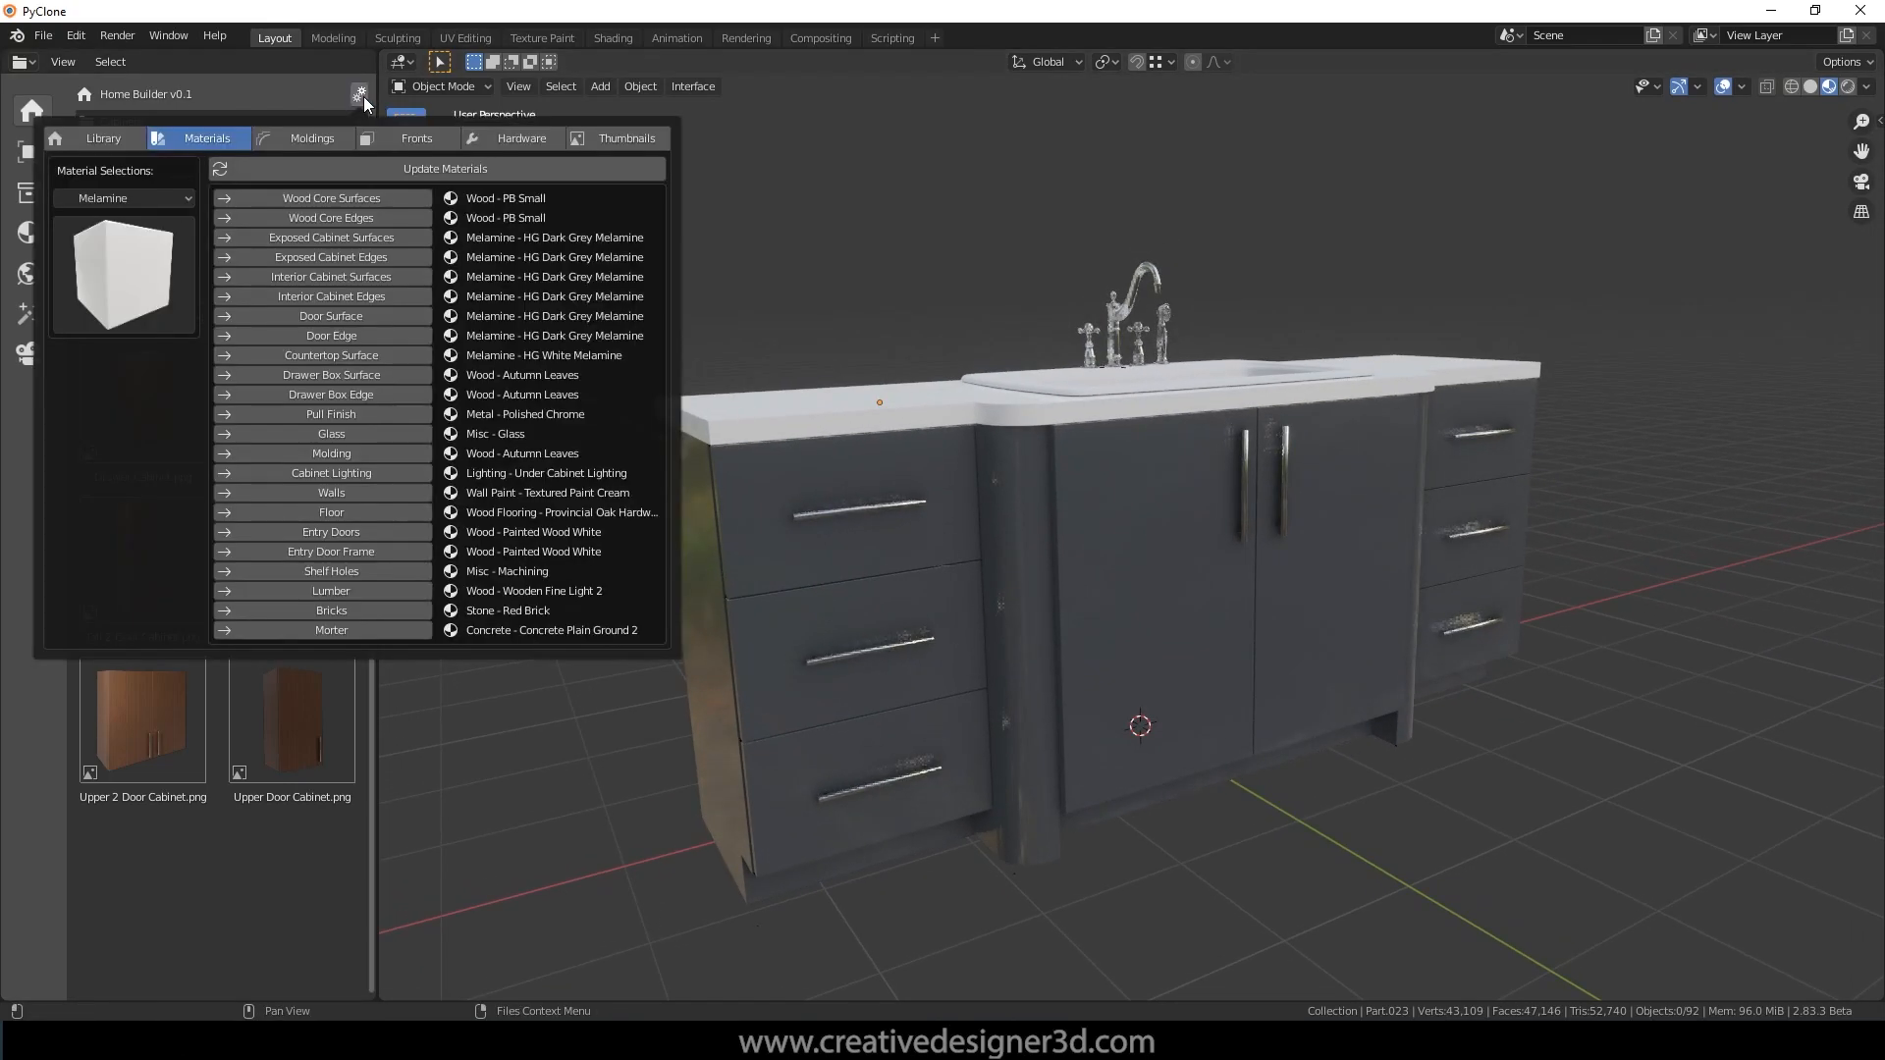
click(310, 138)
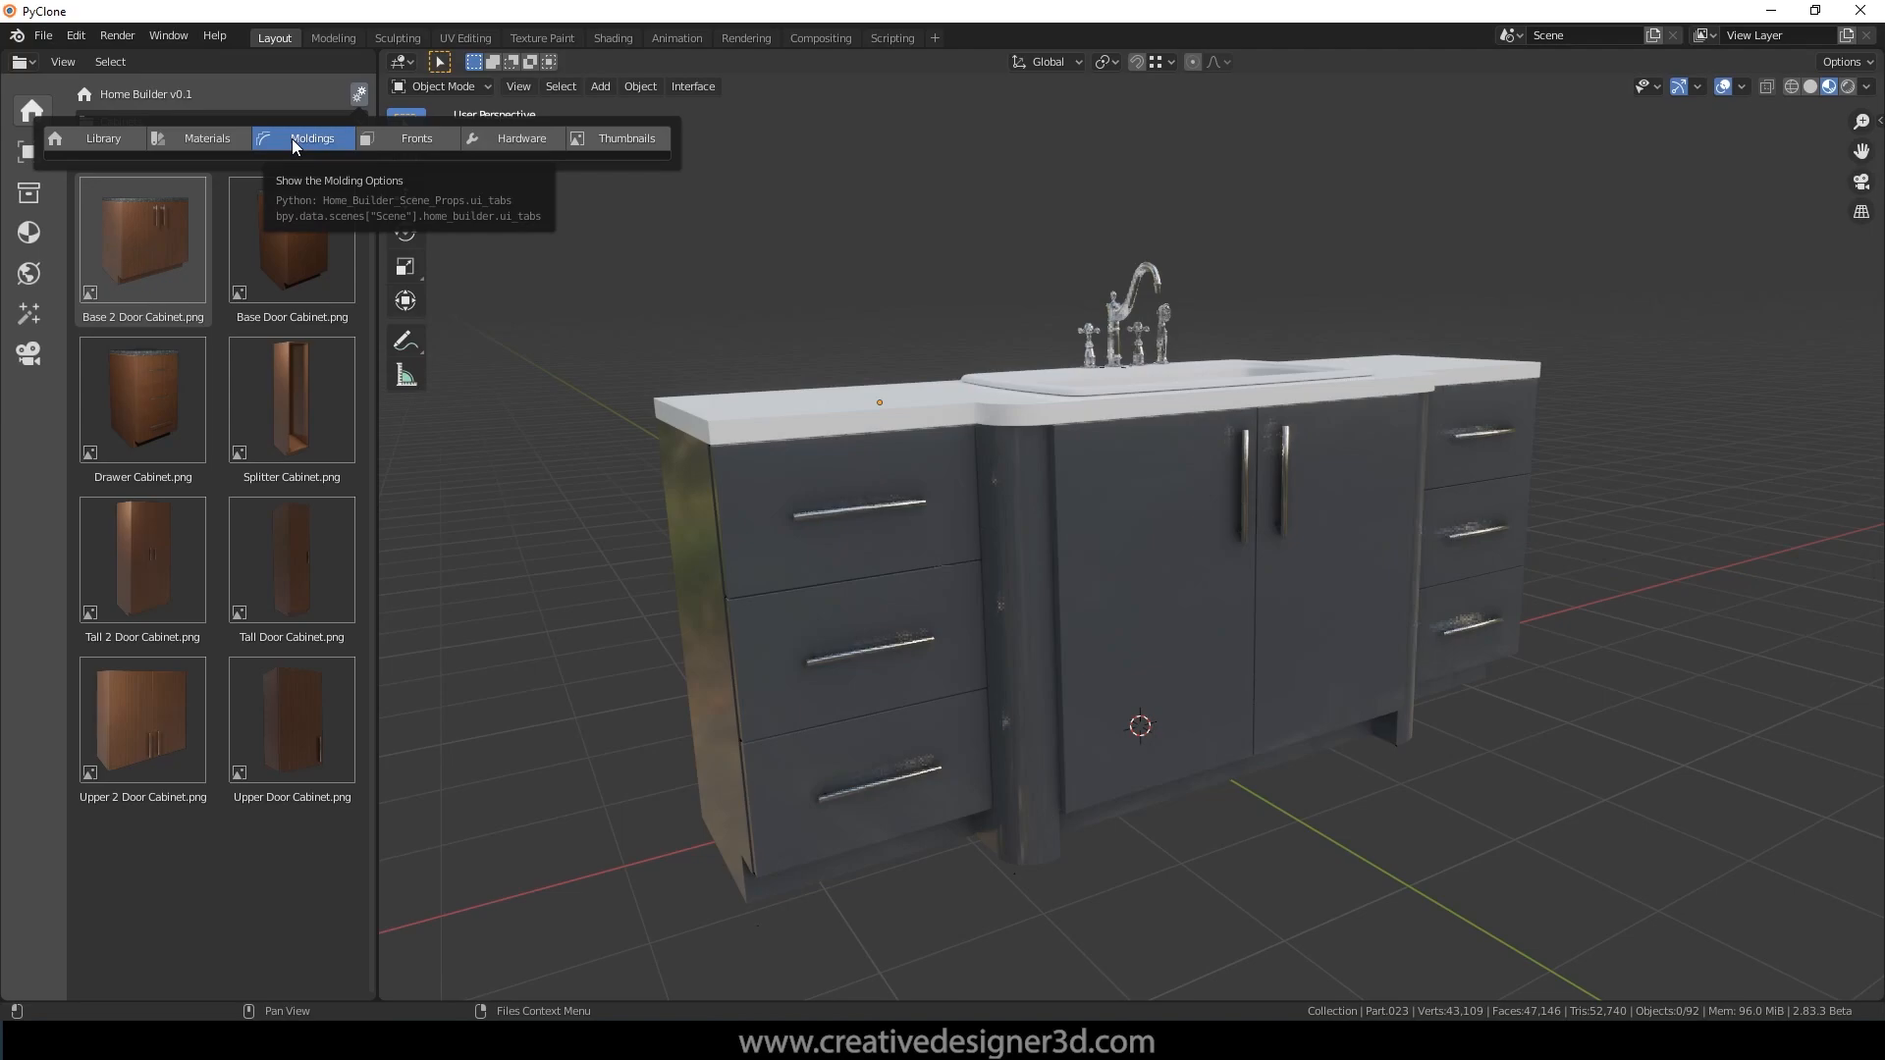
mouse_move(318, 147)
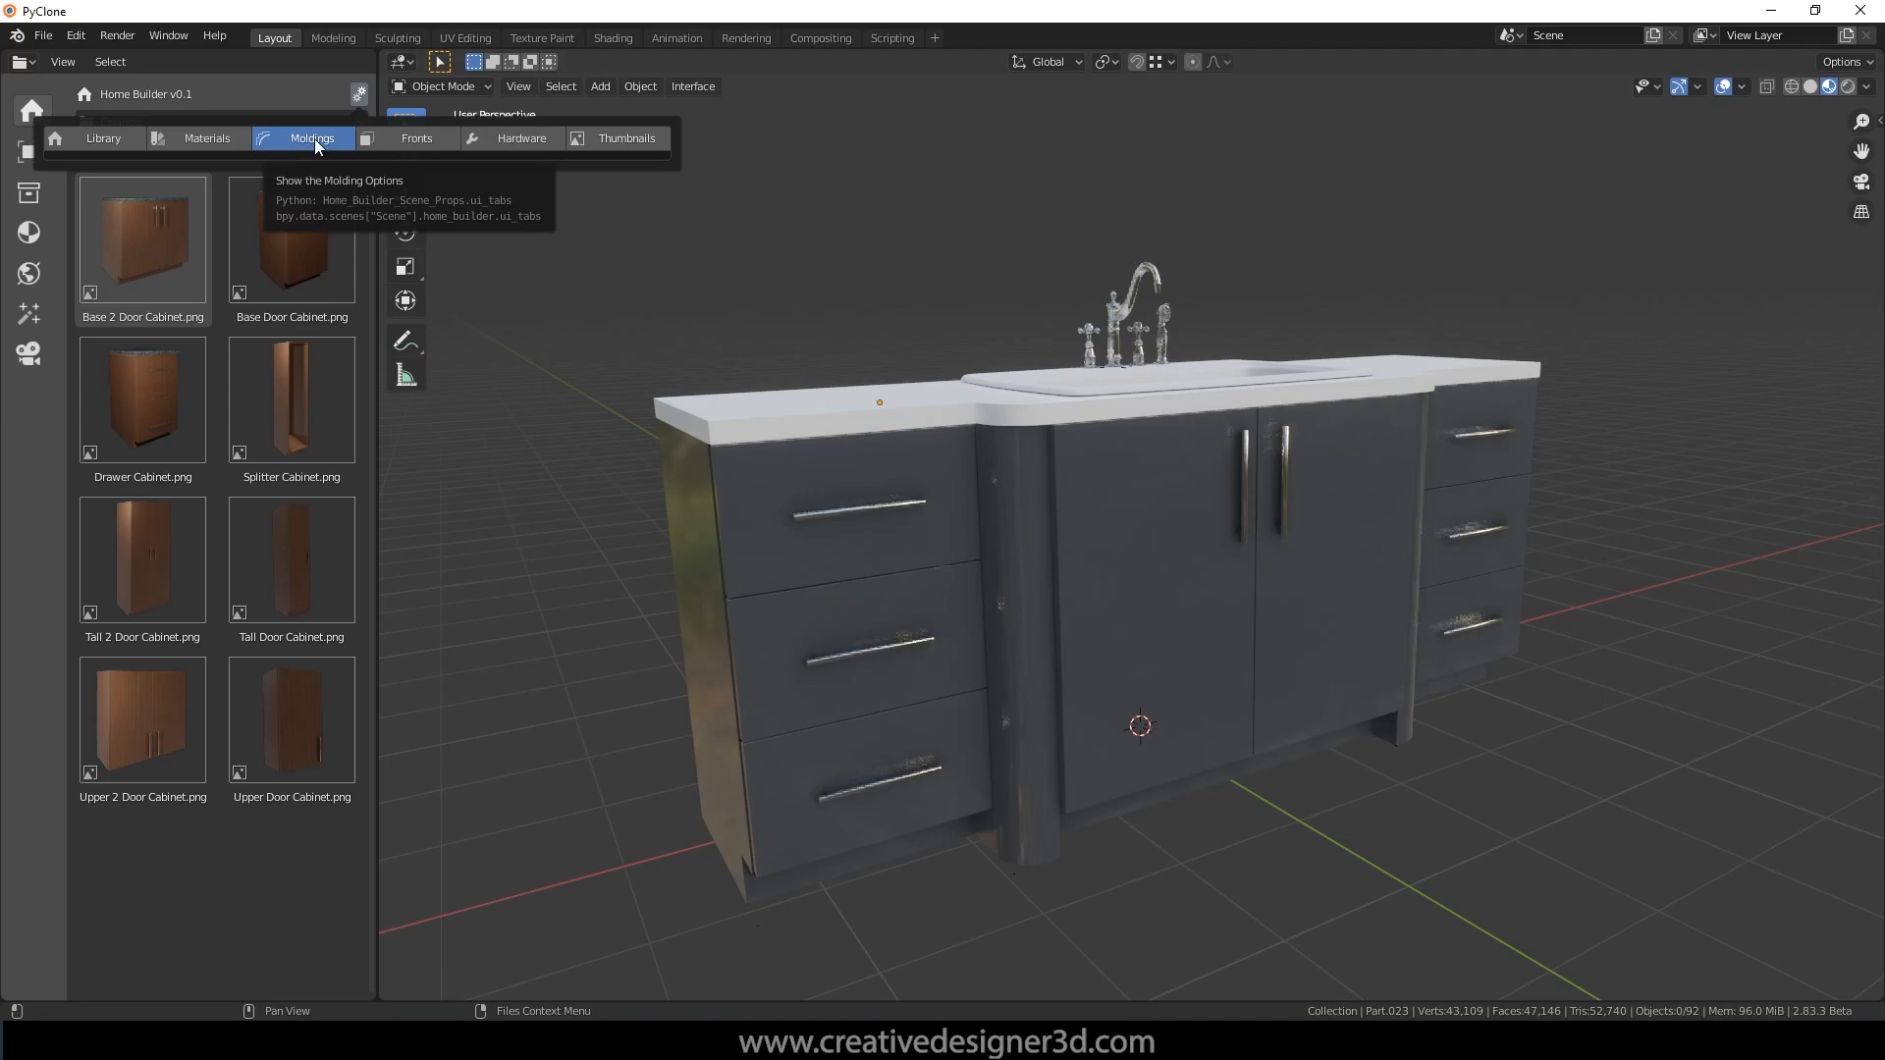
click(416, 138)
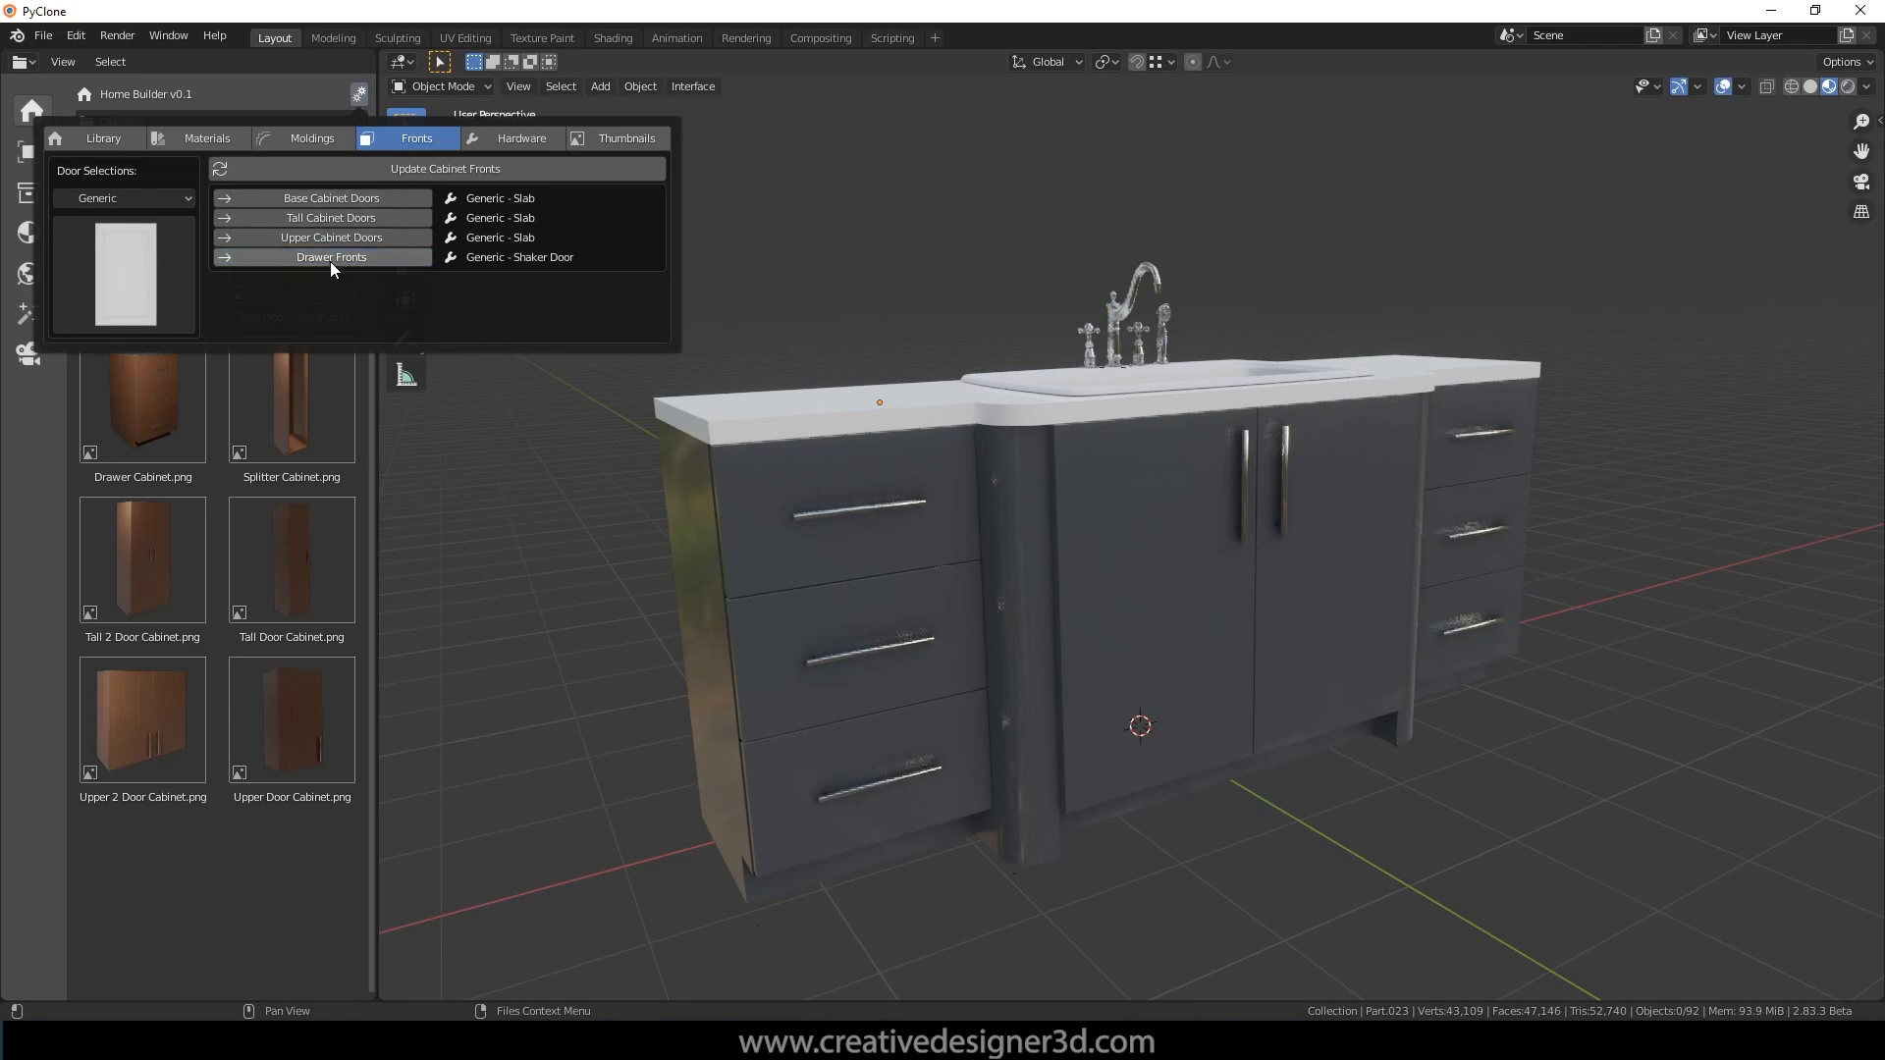
Step: Apply Generic Shaker Door fronts to the drawers and the base, tall and upper doors
click(443, 168)
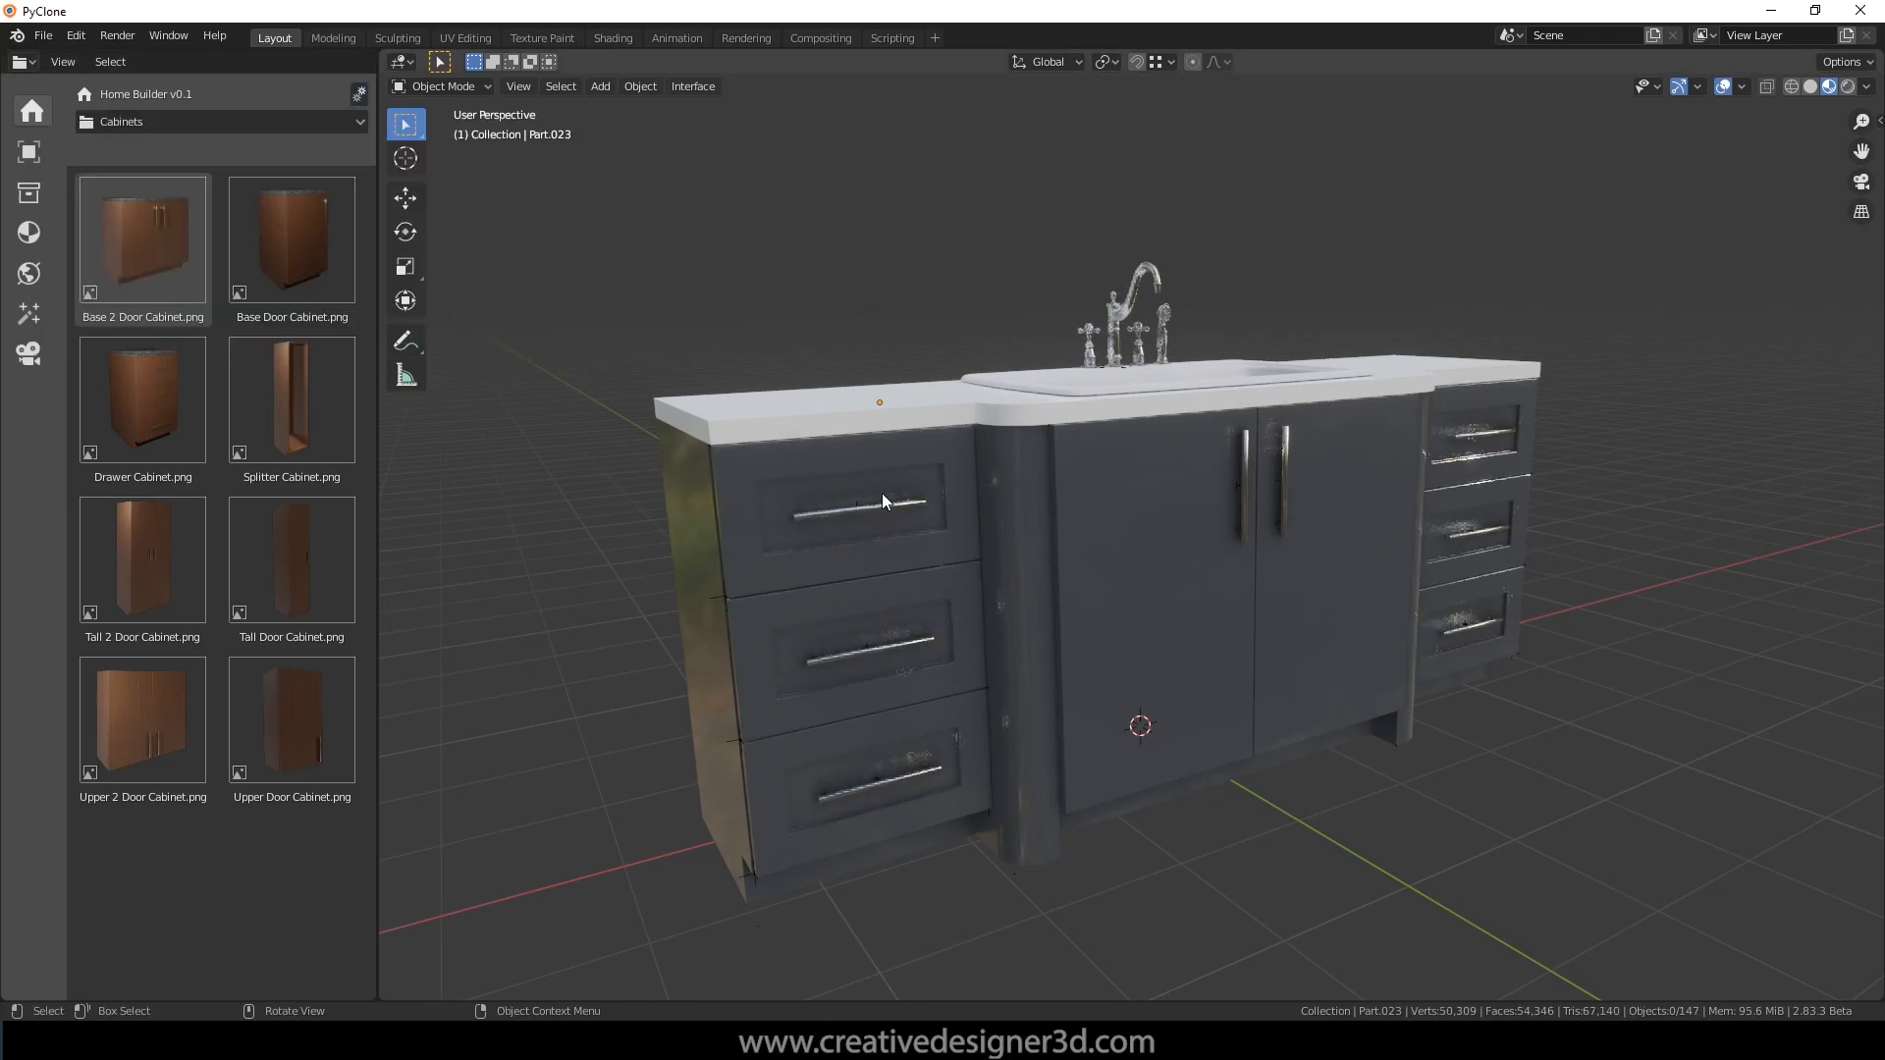
click(358, 94)
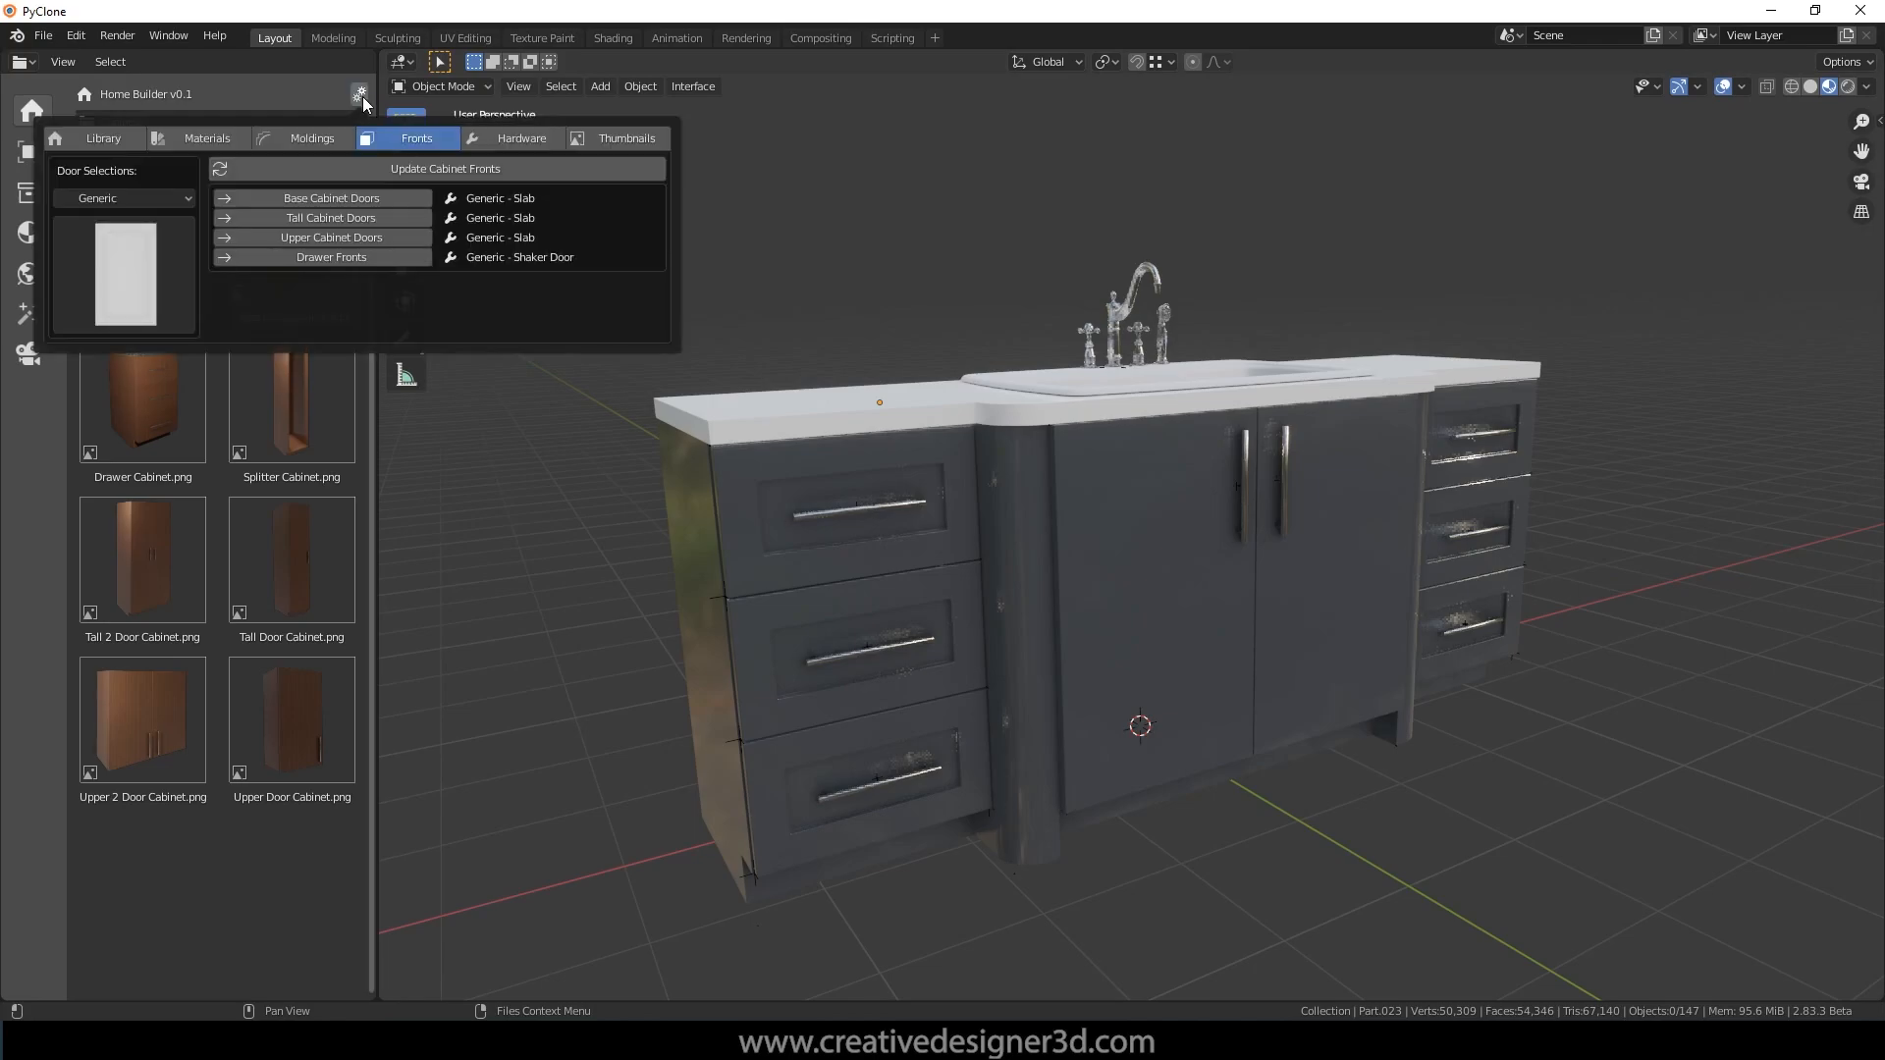
click(444, 168)
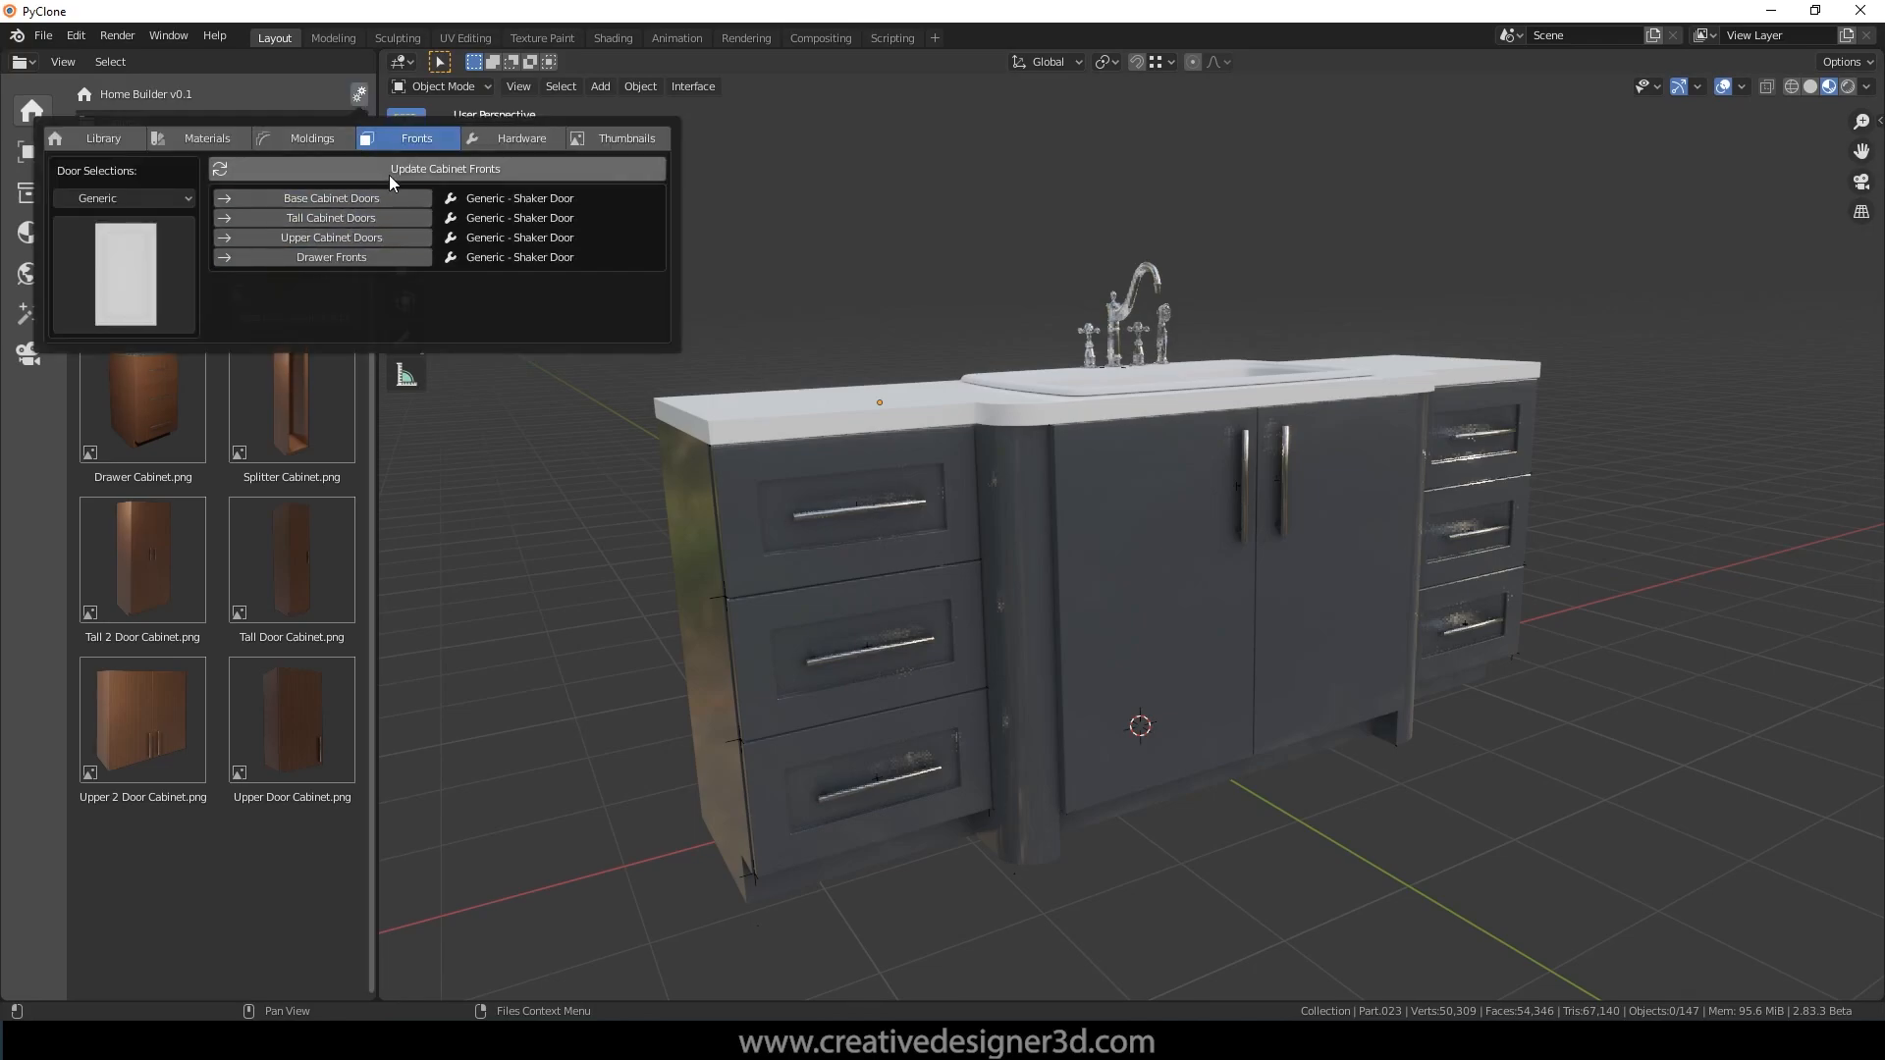
click(444, 168)
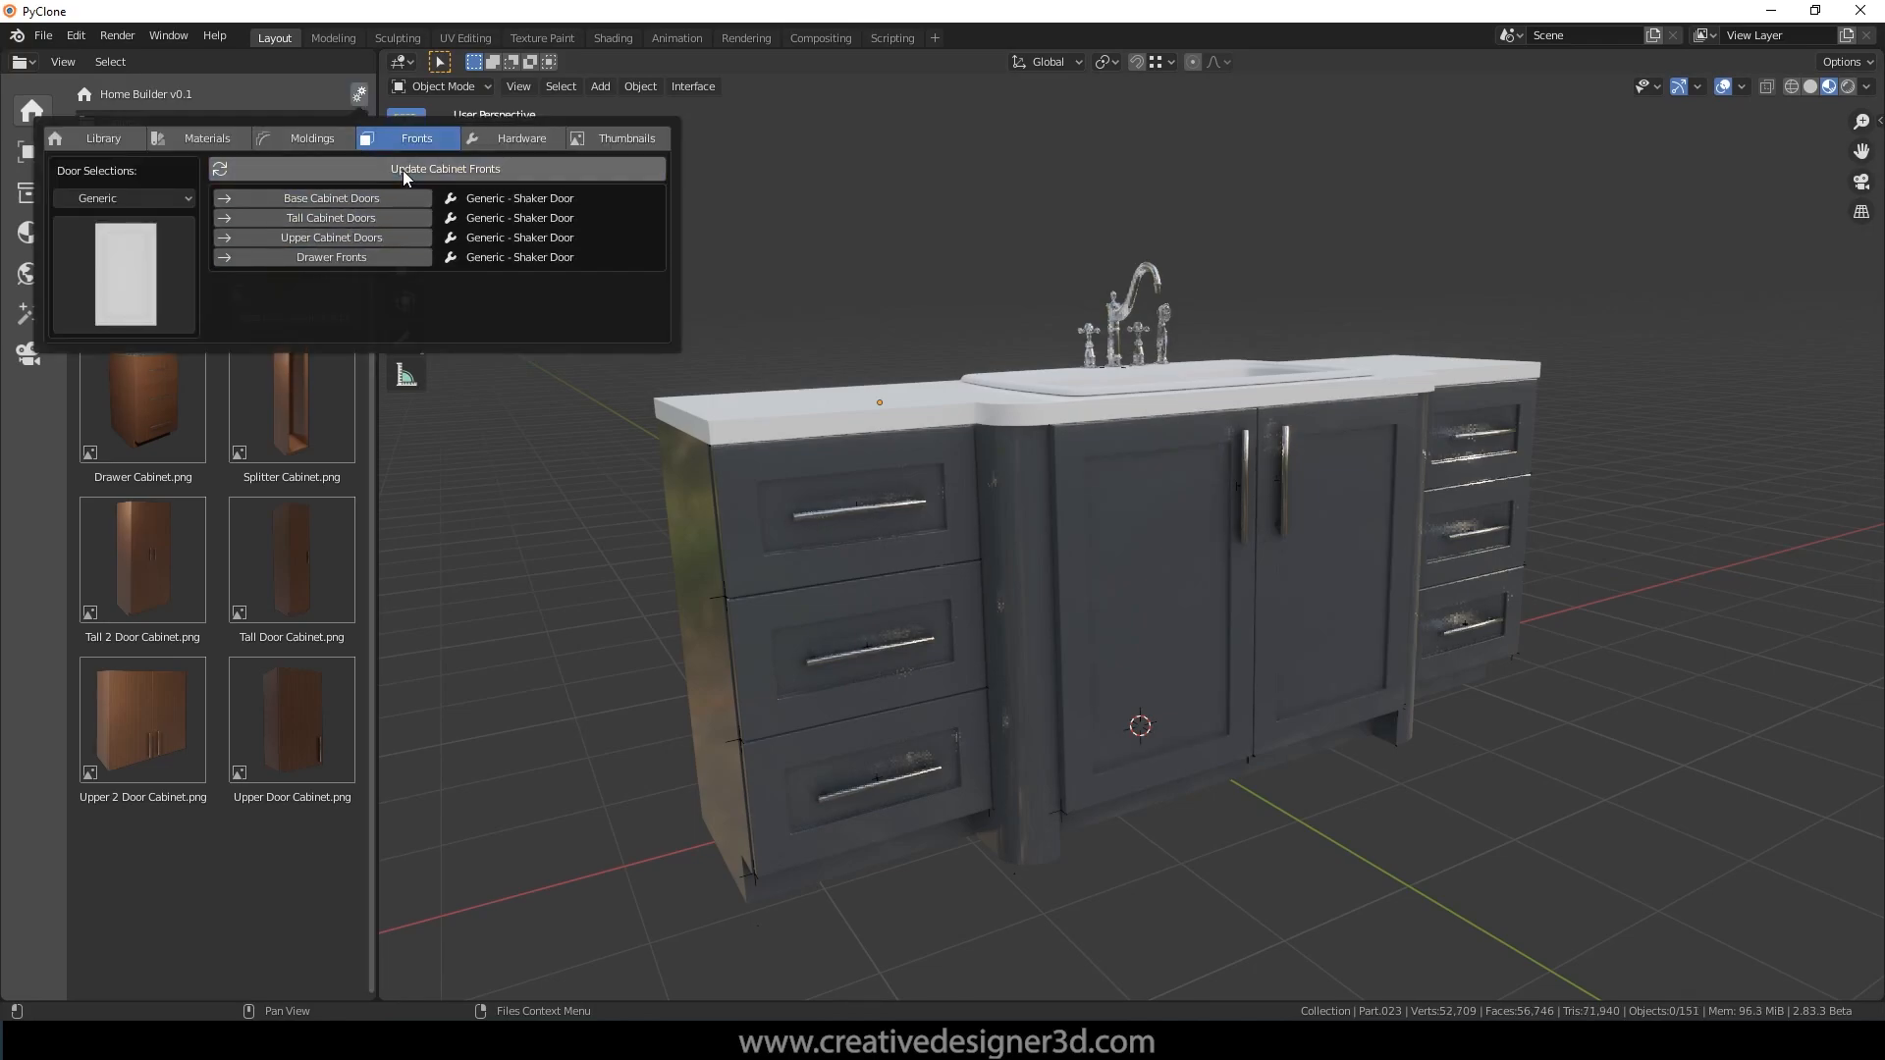
mouse_move(445, 168)
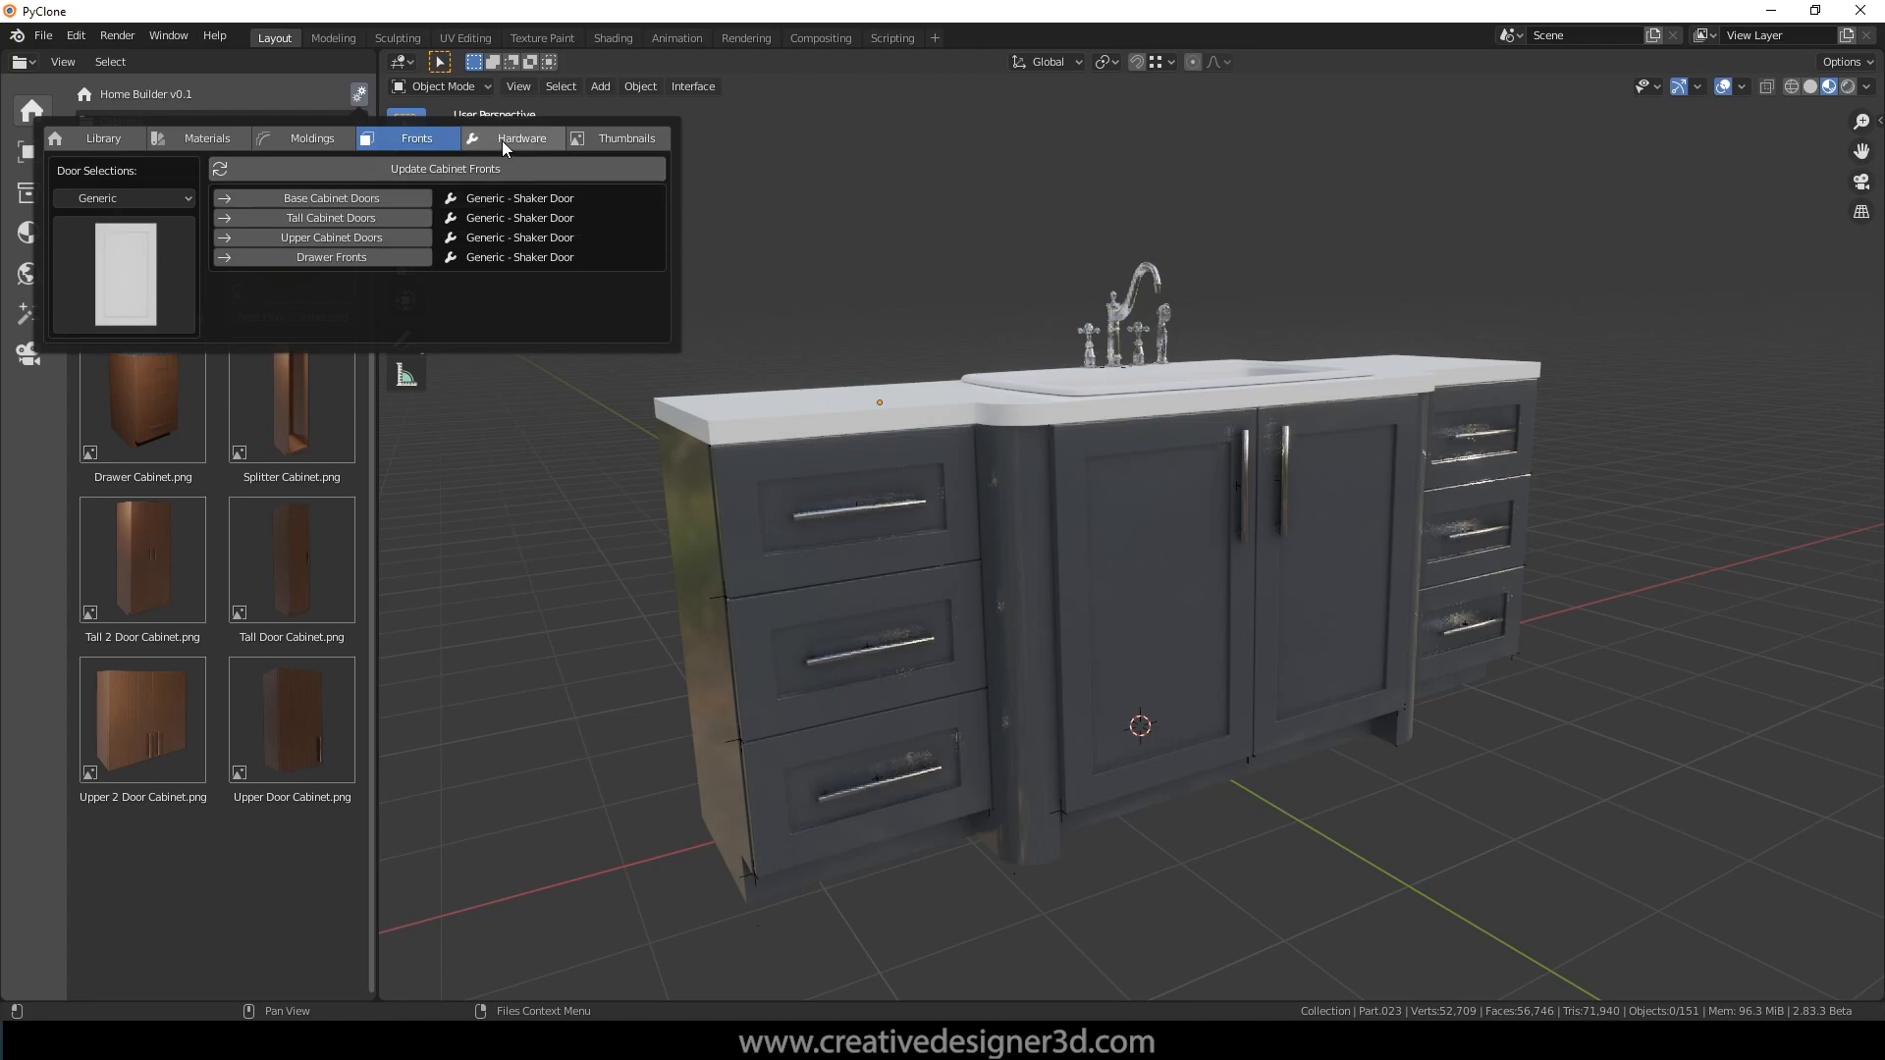
Step: In the hardware options, choose the Rope Knob as the drawer pull
click(521, 138)
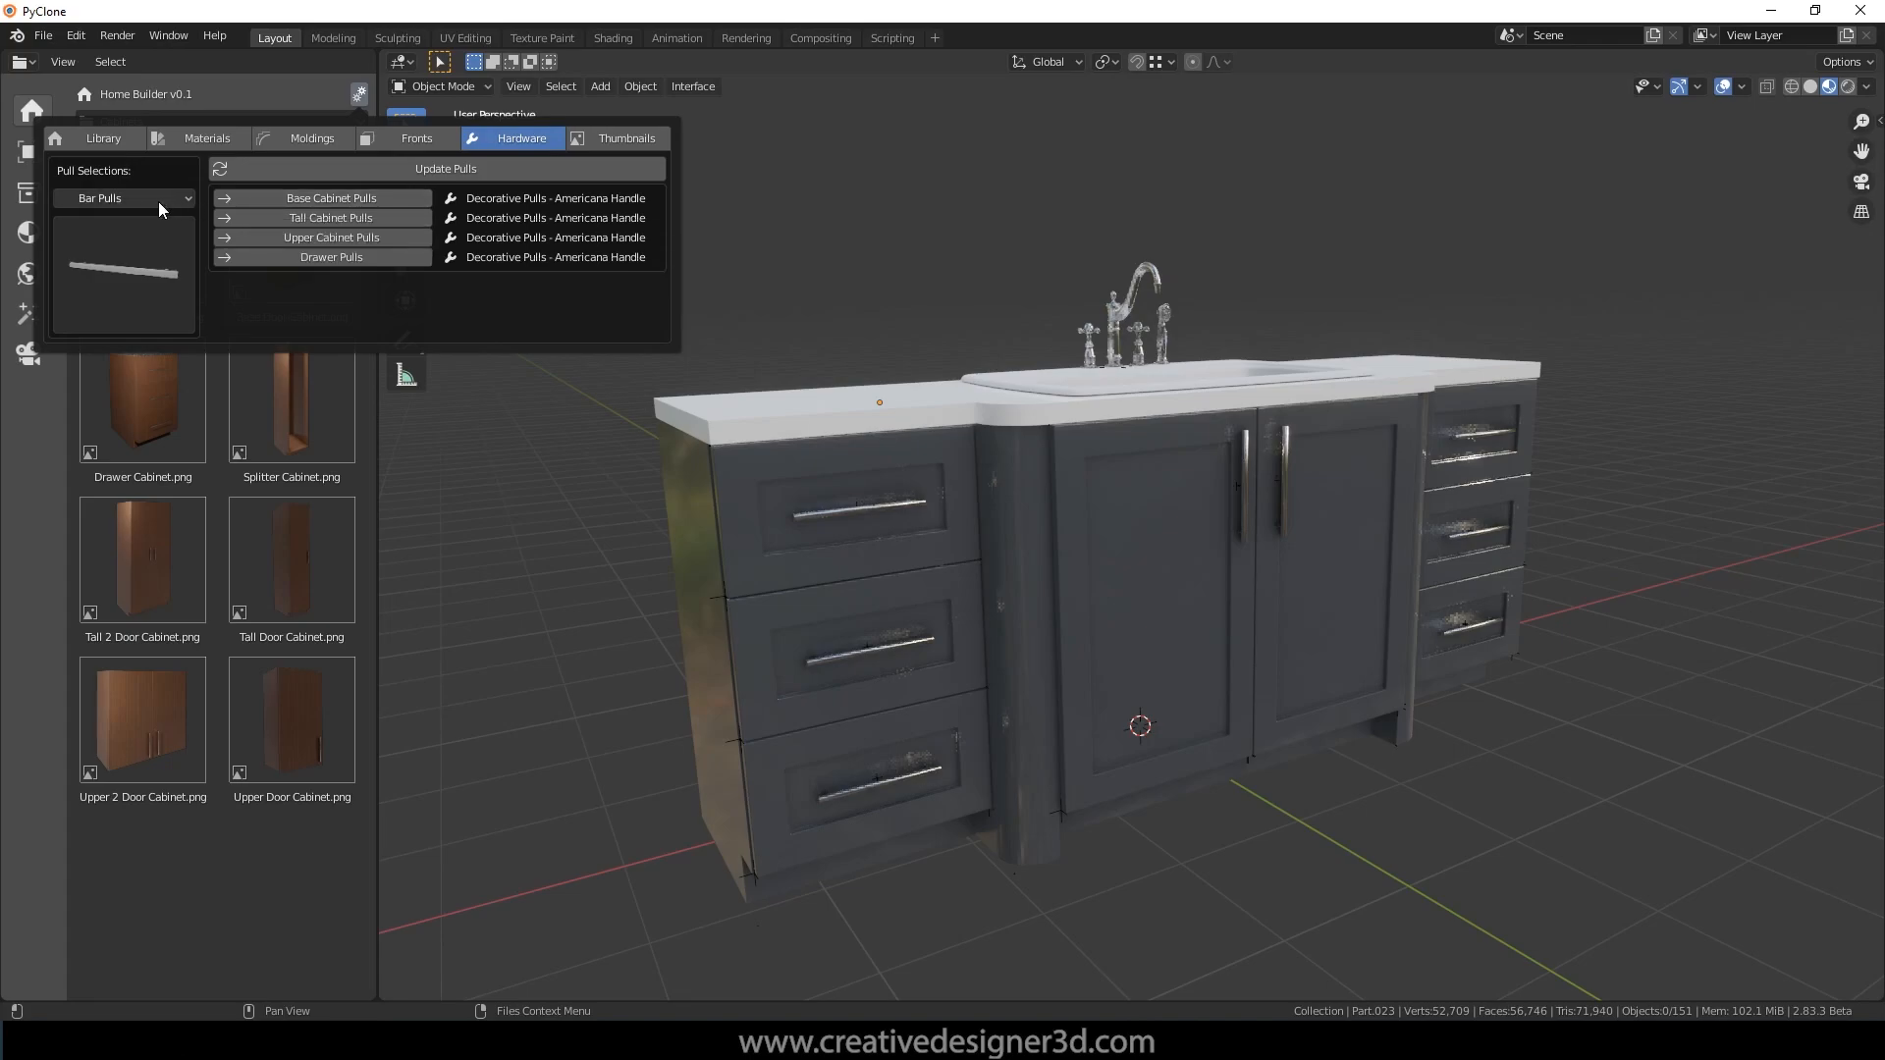
click(123, 198)
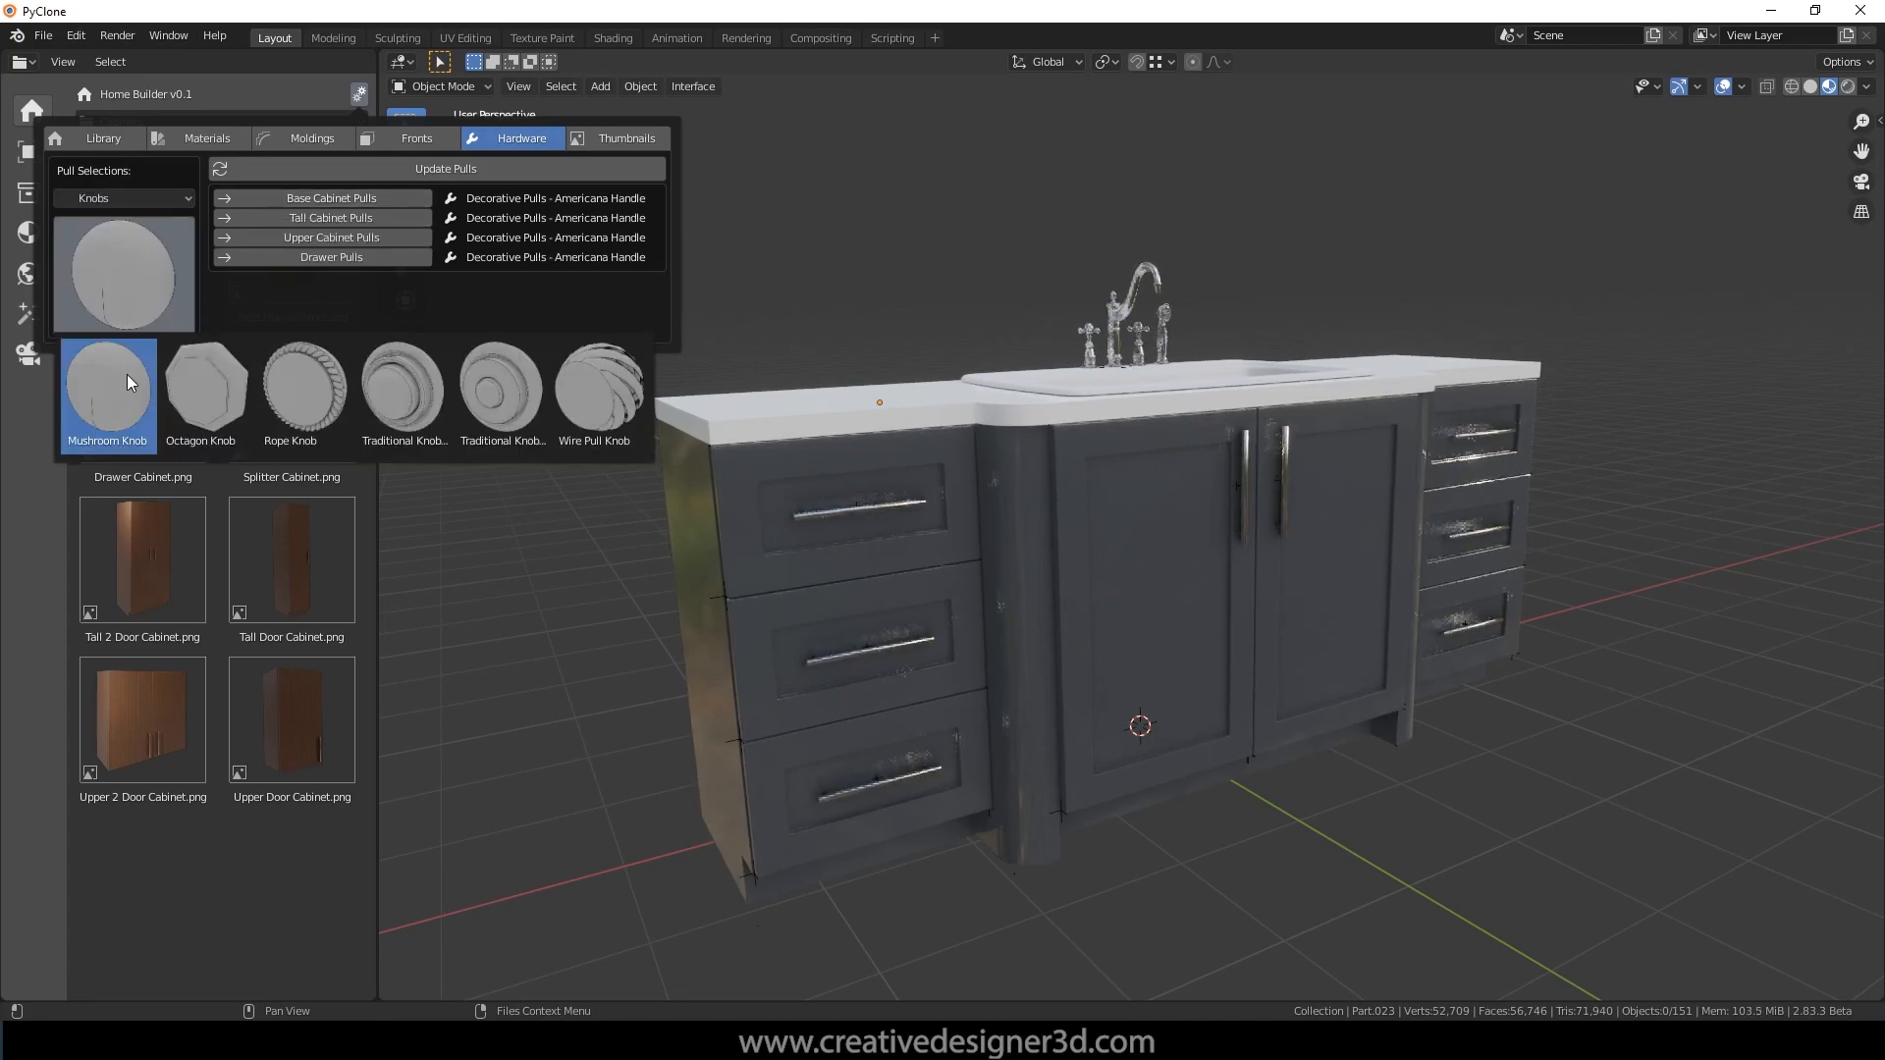
click(304, 385)
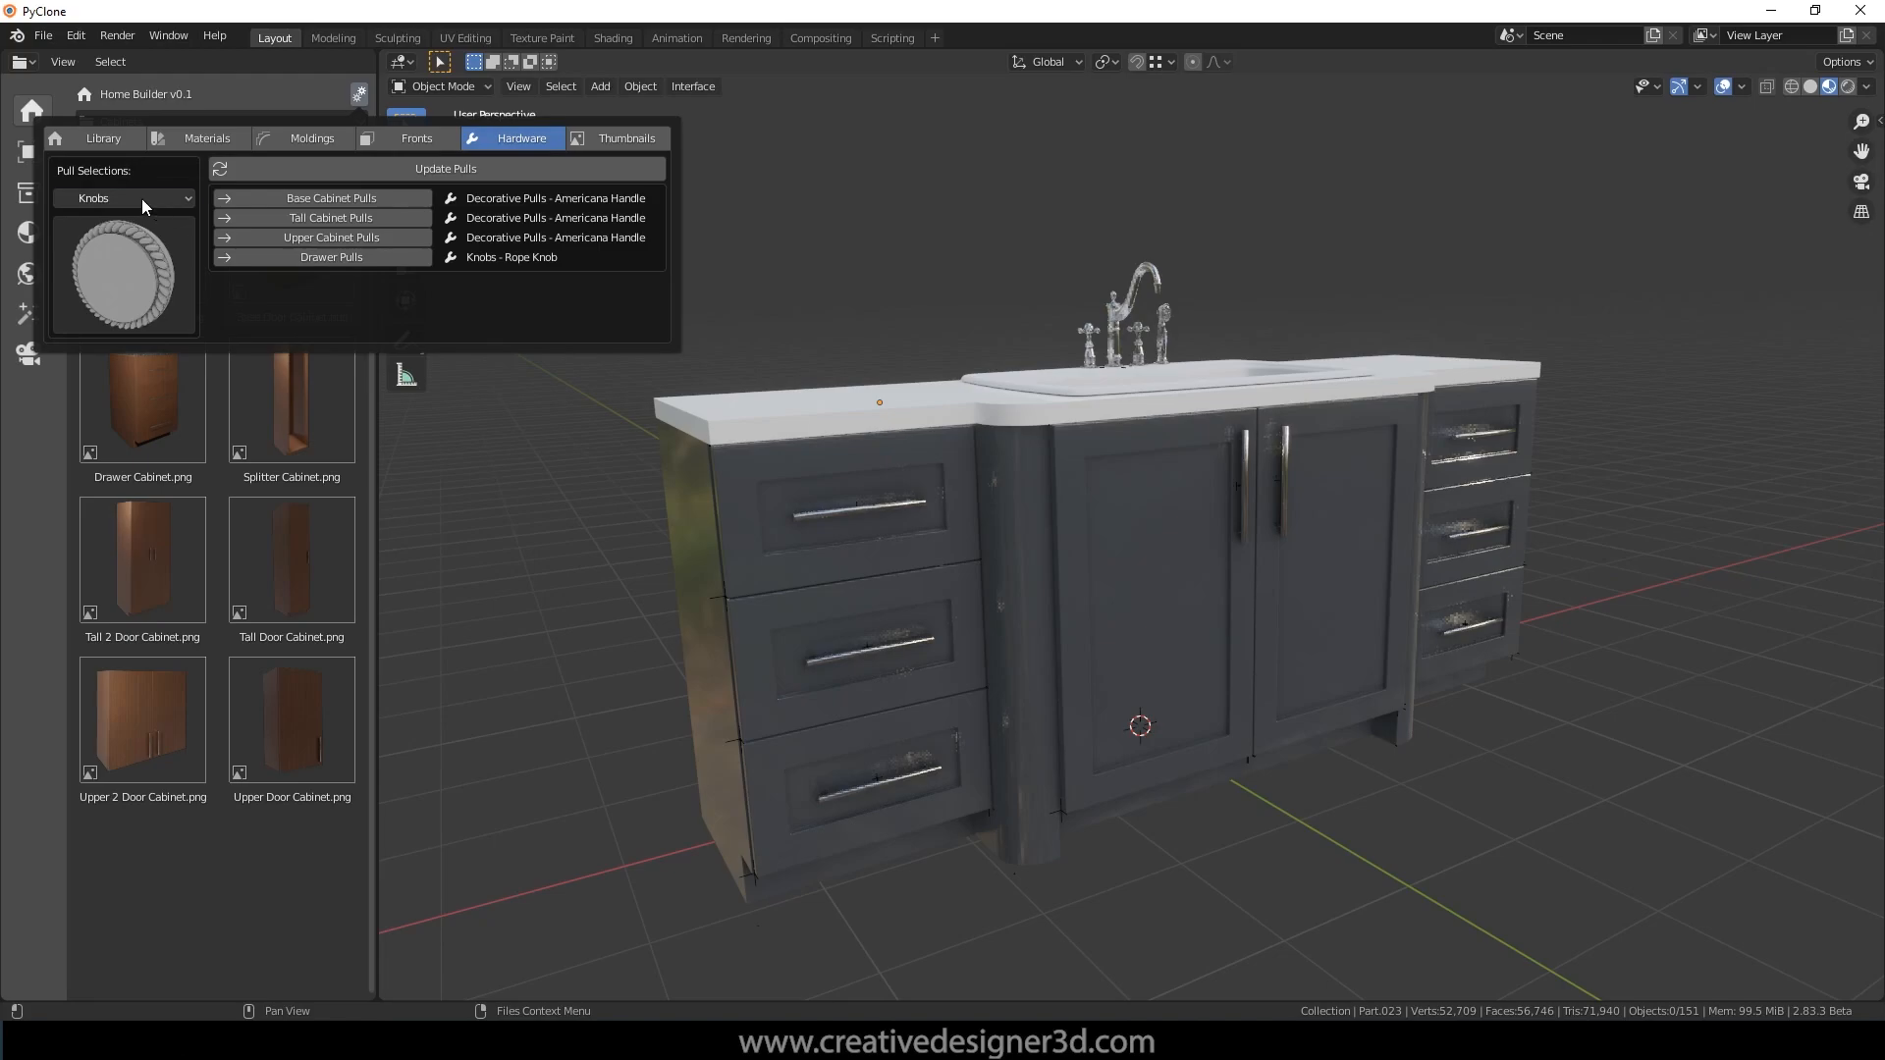
Step: Assign Bar Pull 2 to the cabinet doors and update the vanity's pulls
click(123, 198)
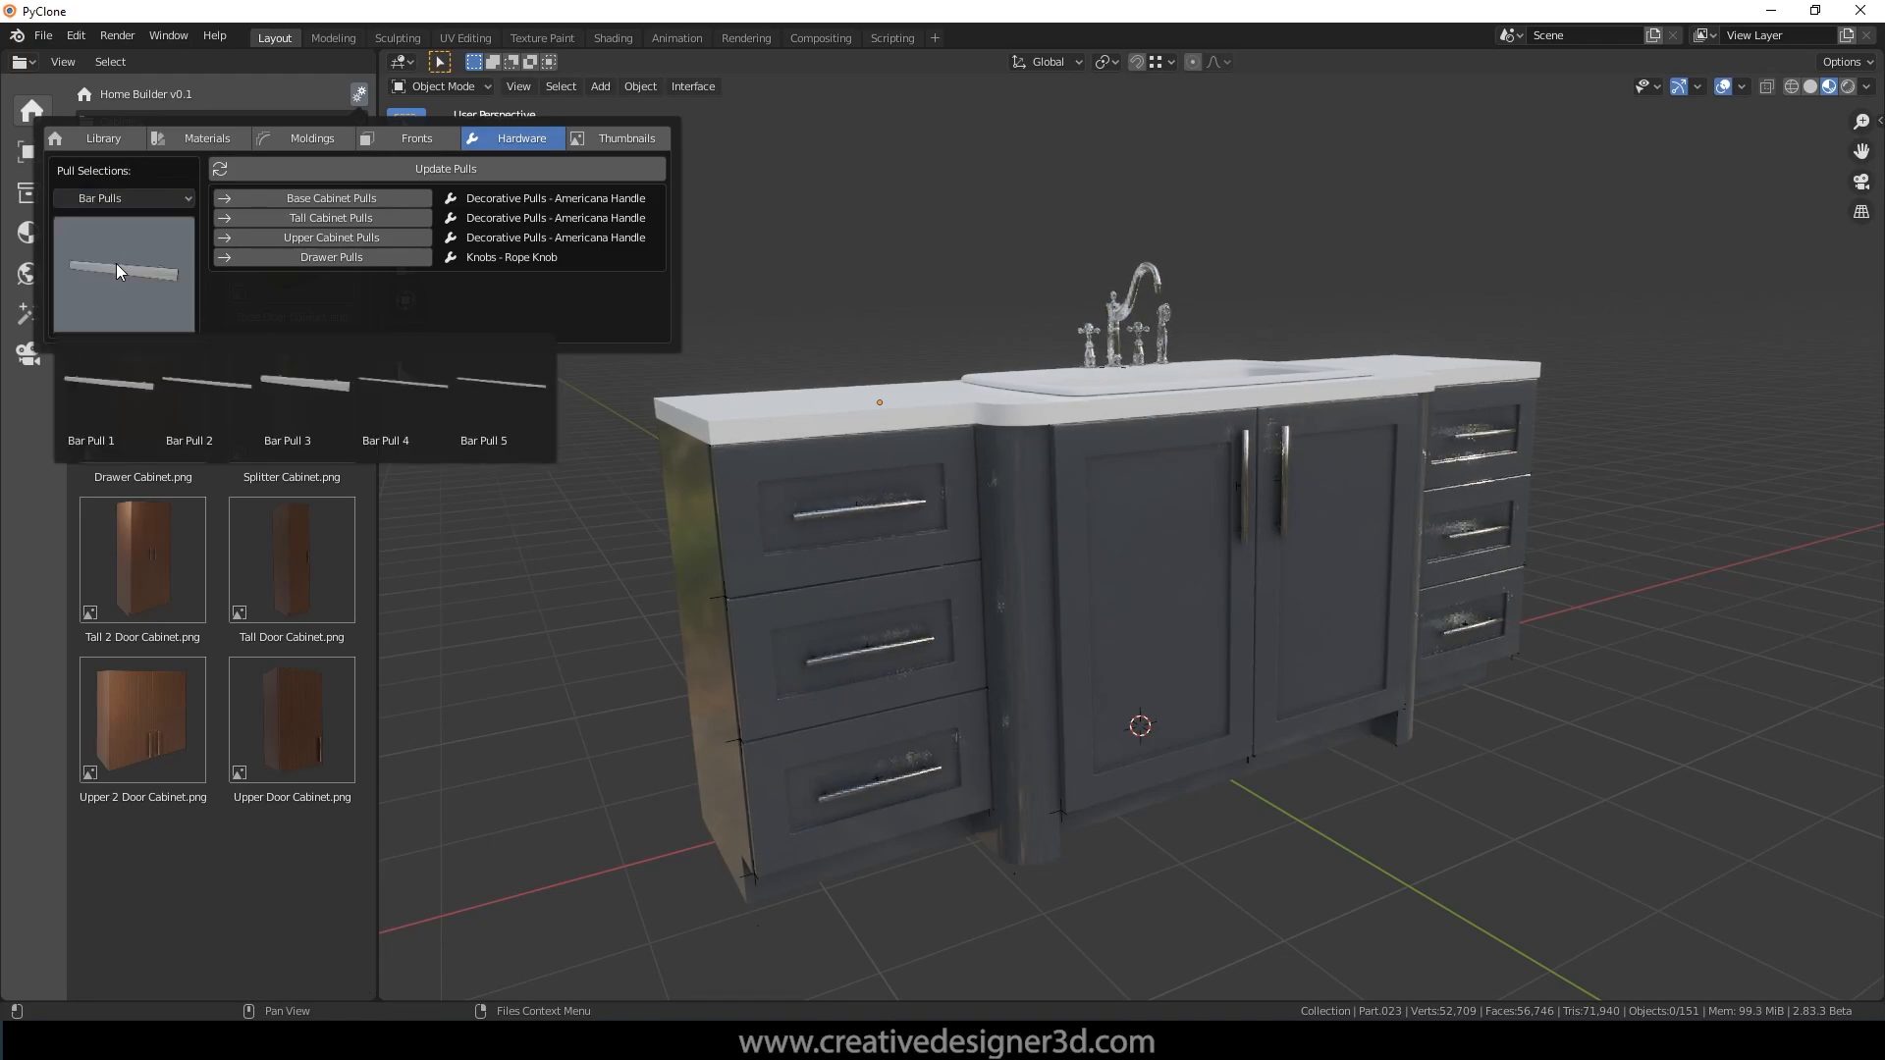
click(205, 385)
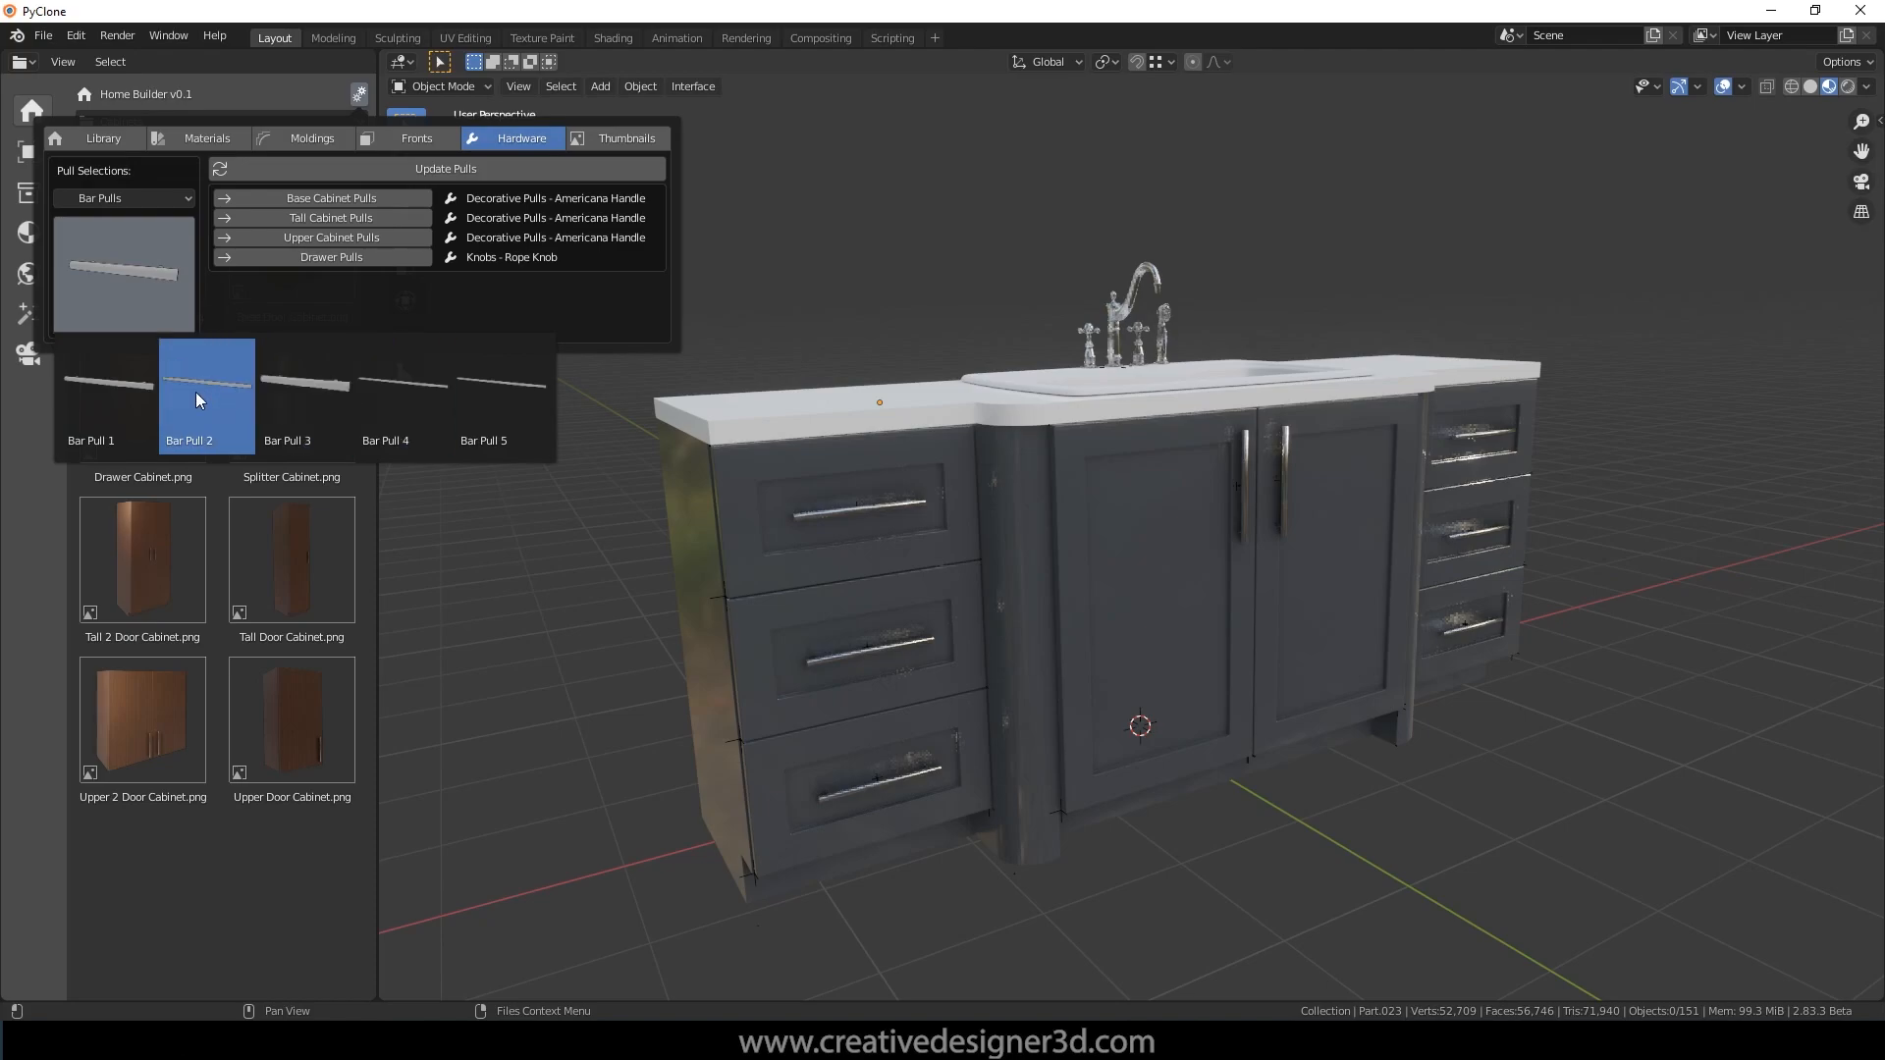
click(331, 198)
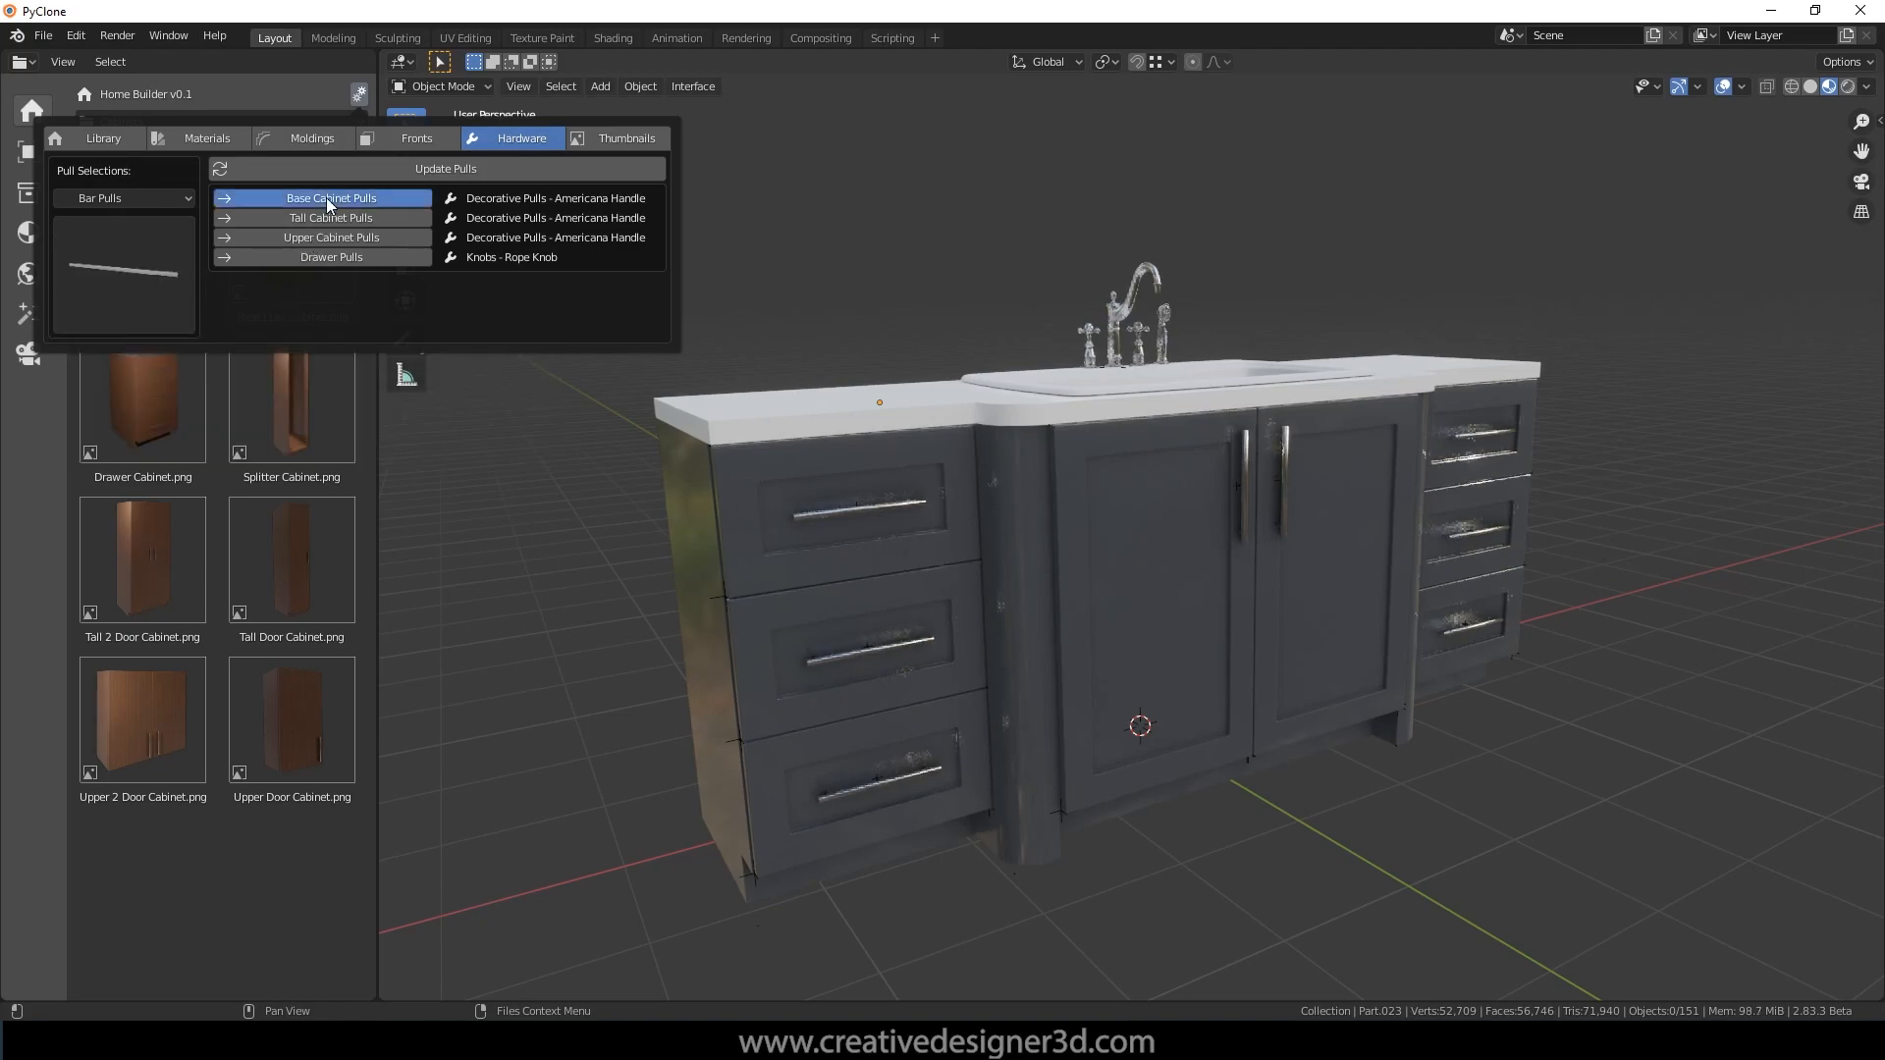
click(444, 168)
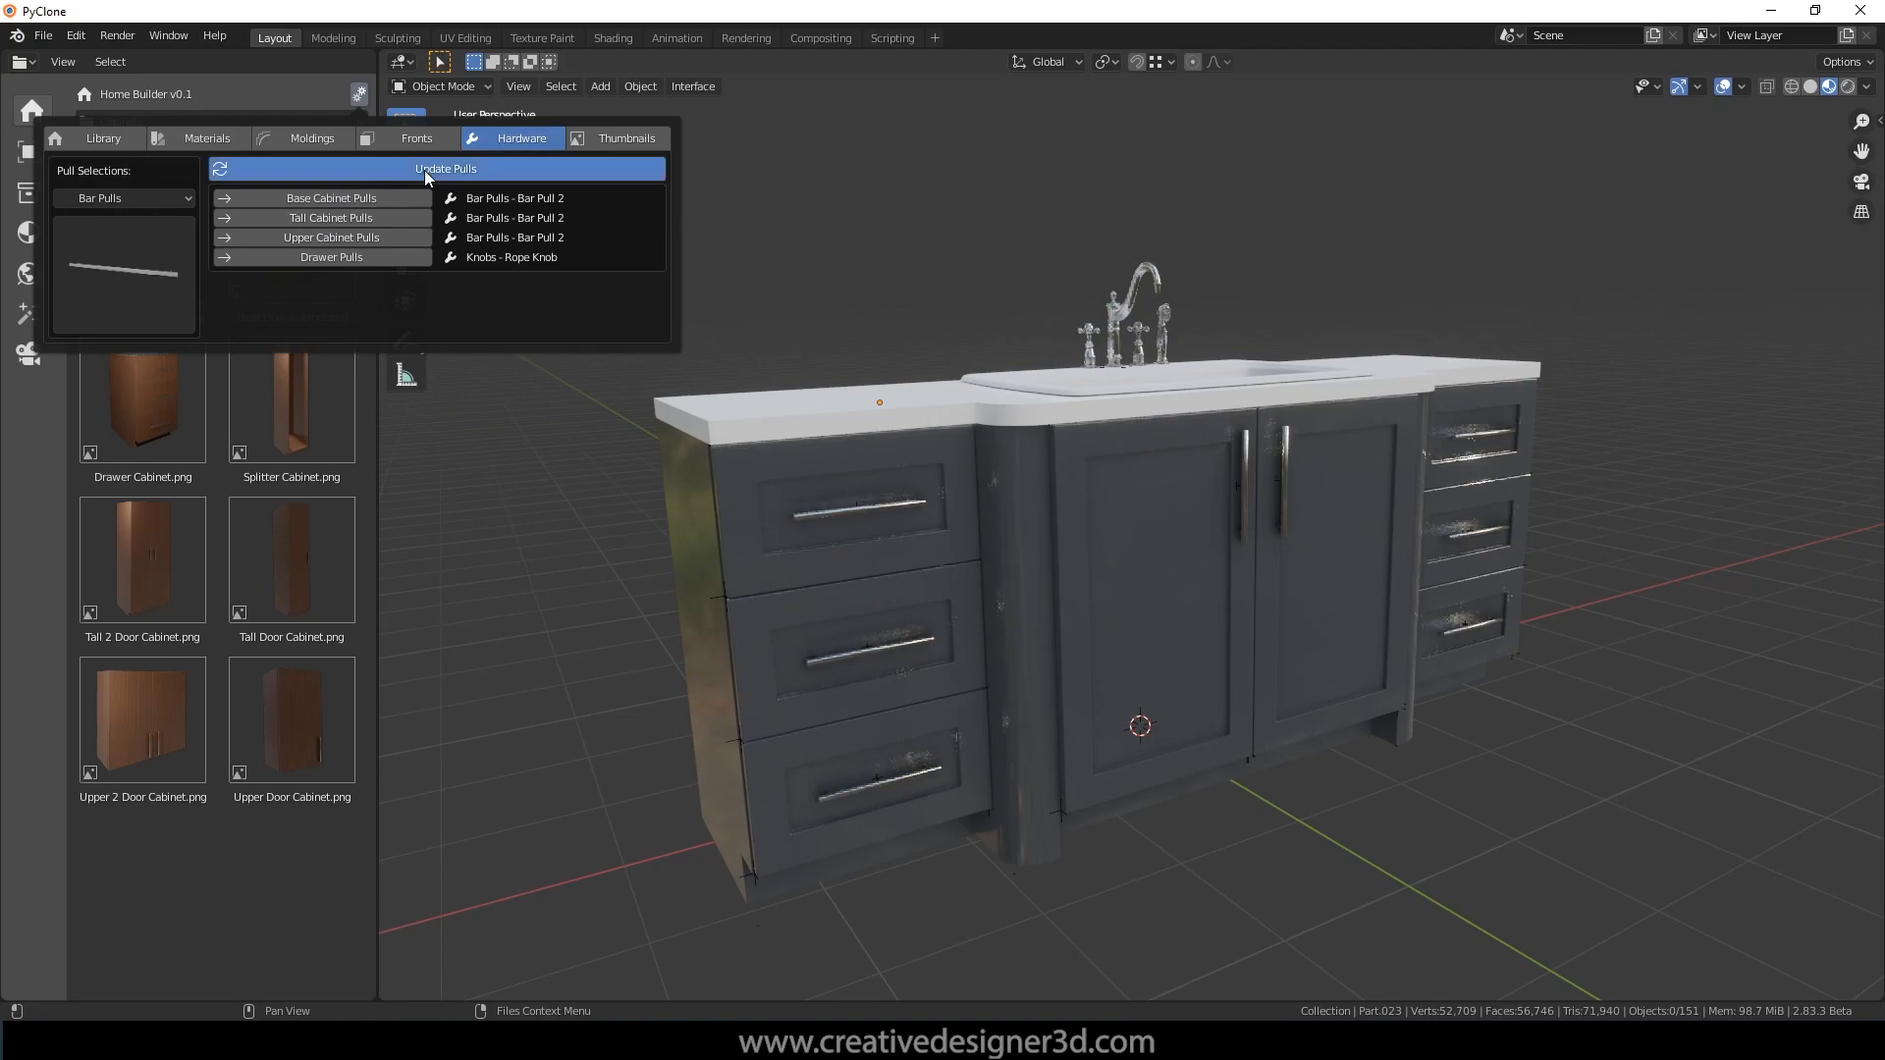
click(445, 168)
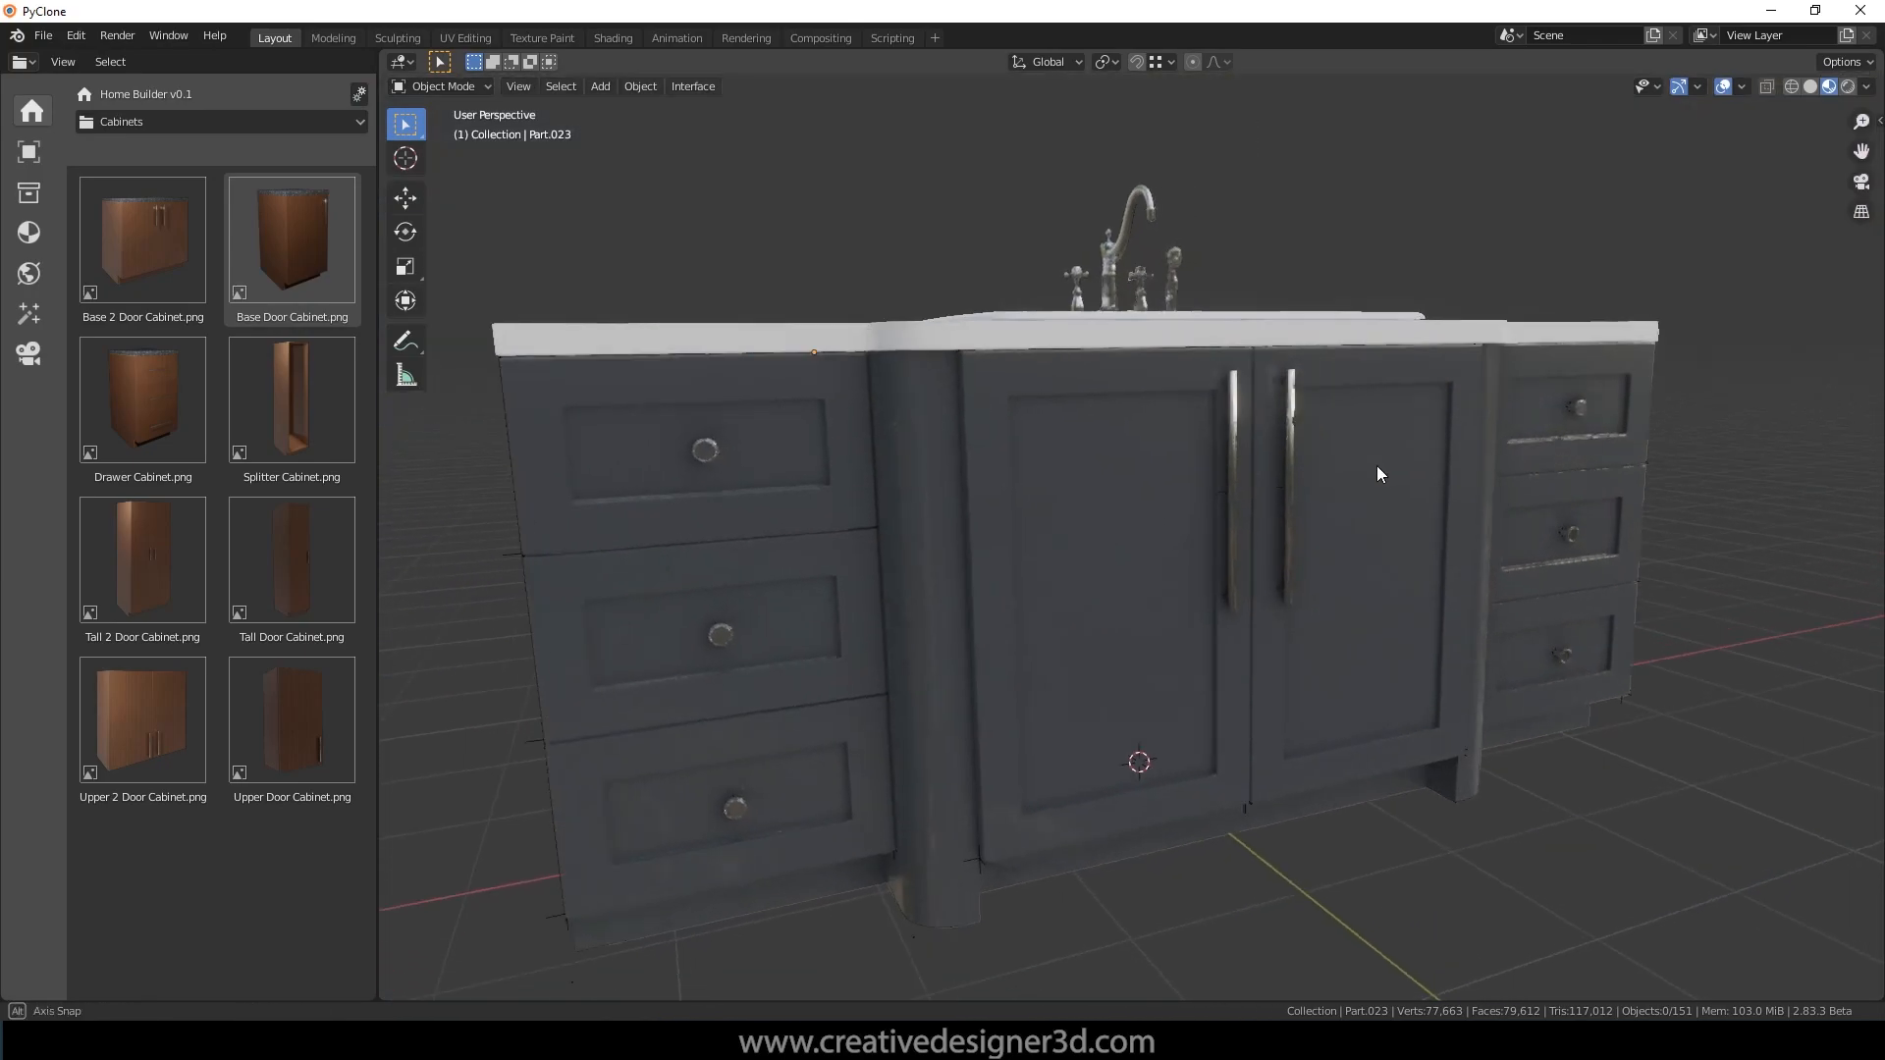
drag(1379, 473, 1335, 486)
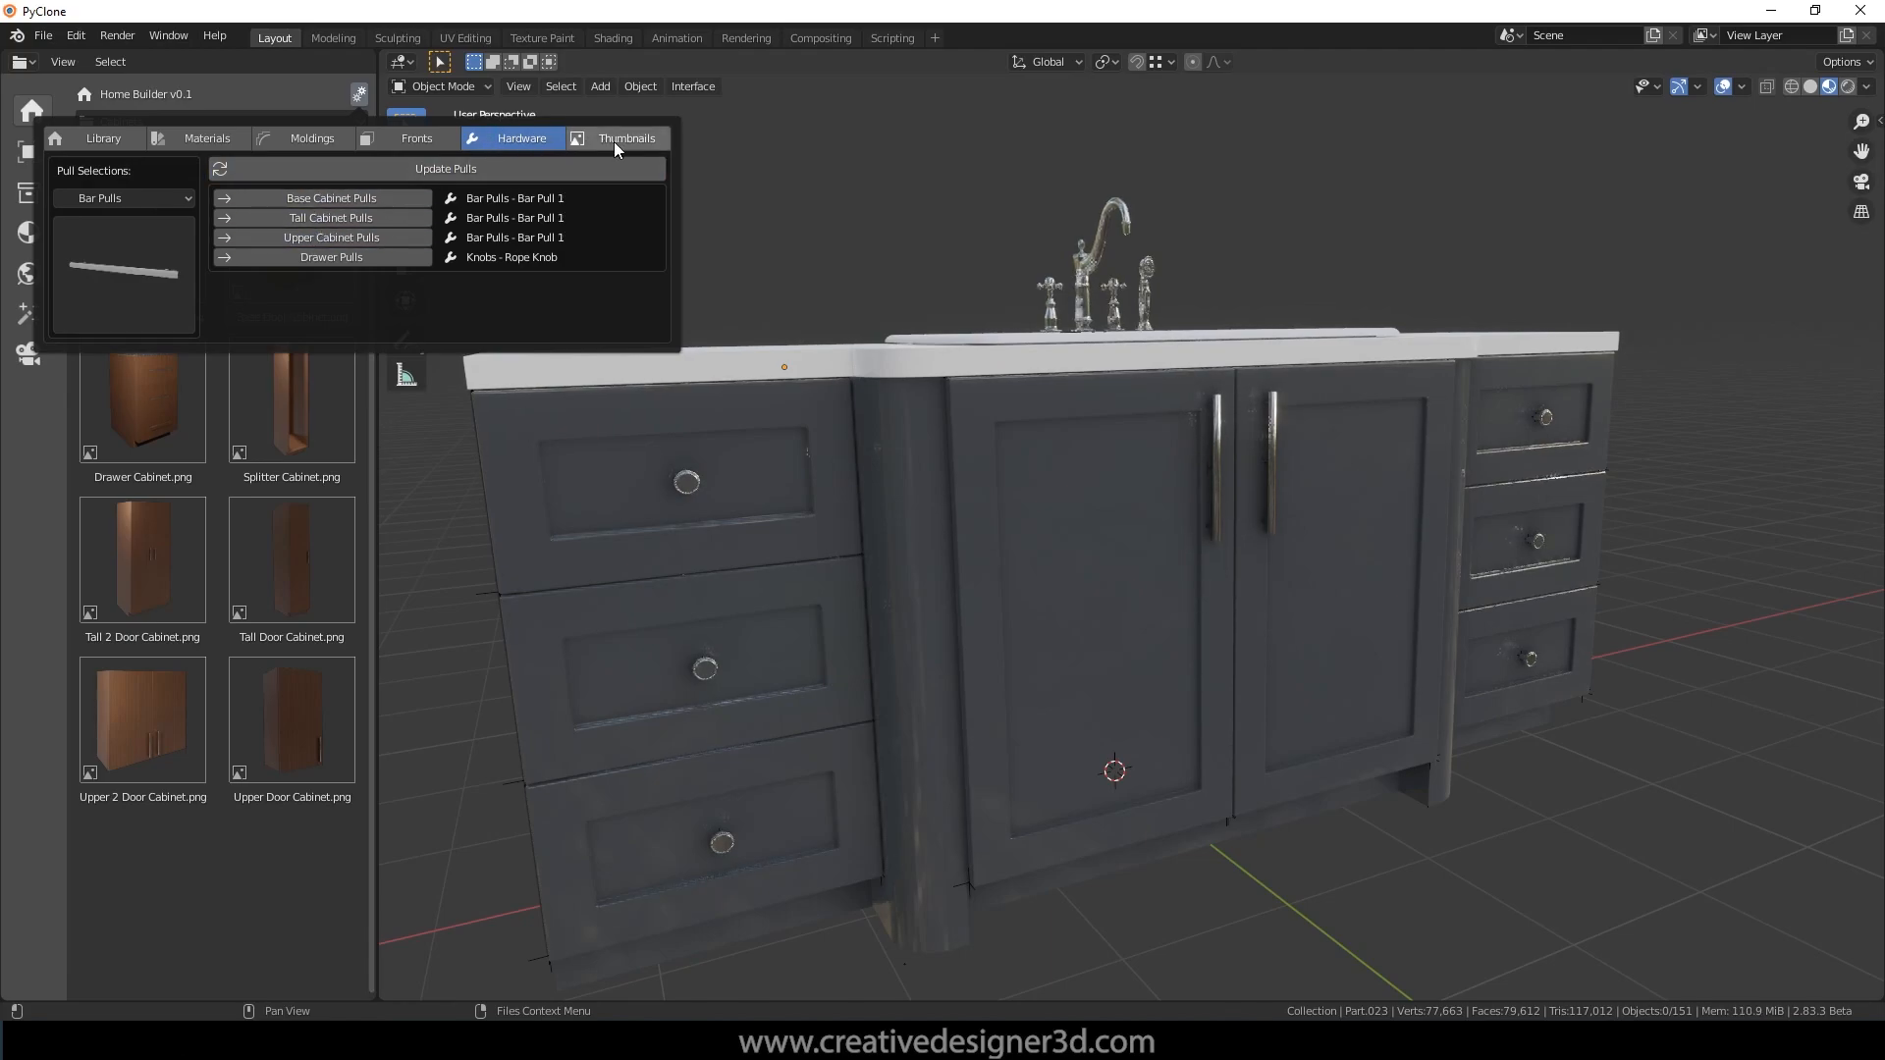
Step: Show the Thumbnails tab of the Home Builder library settings
click(626, 138)
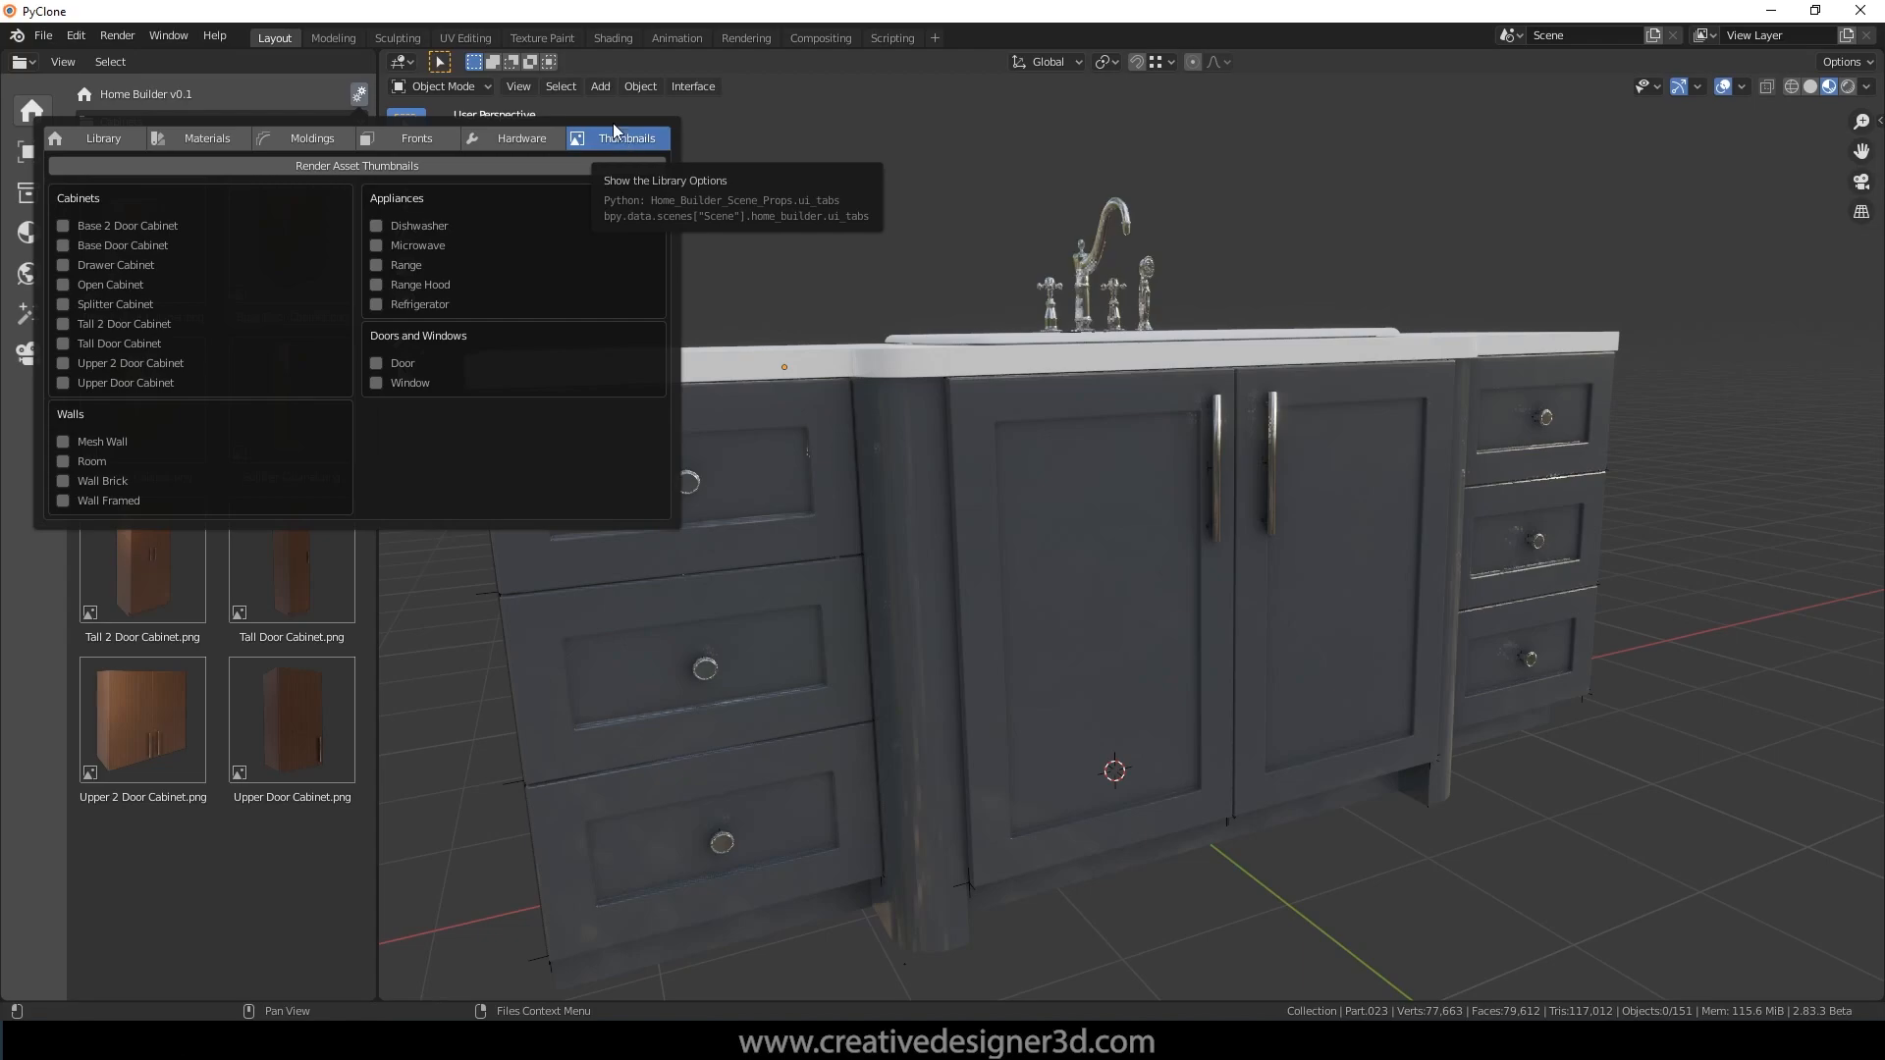
mouse_move(236, 262)
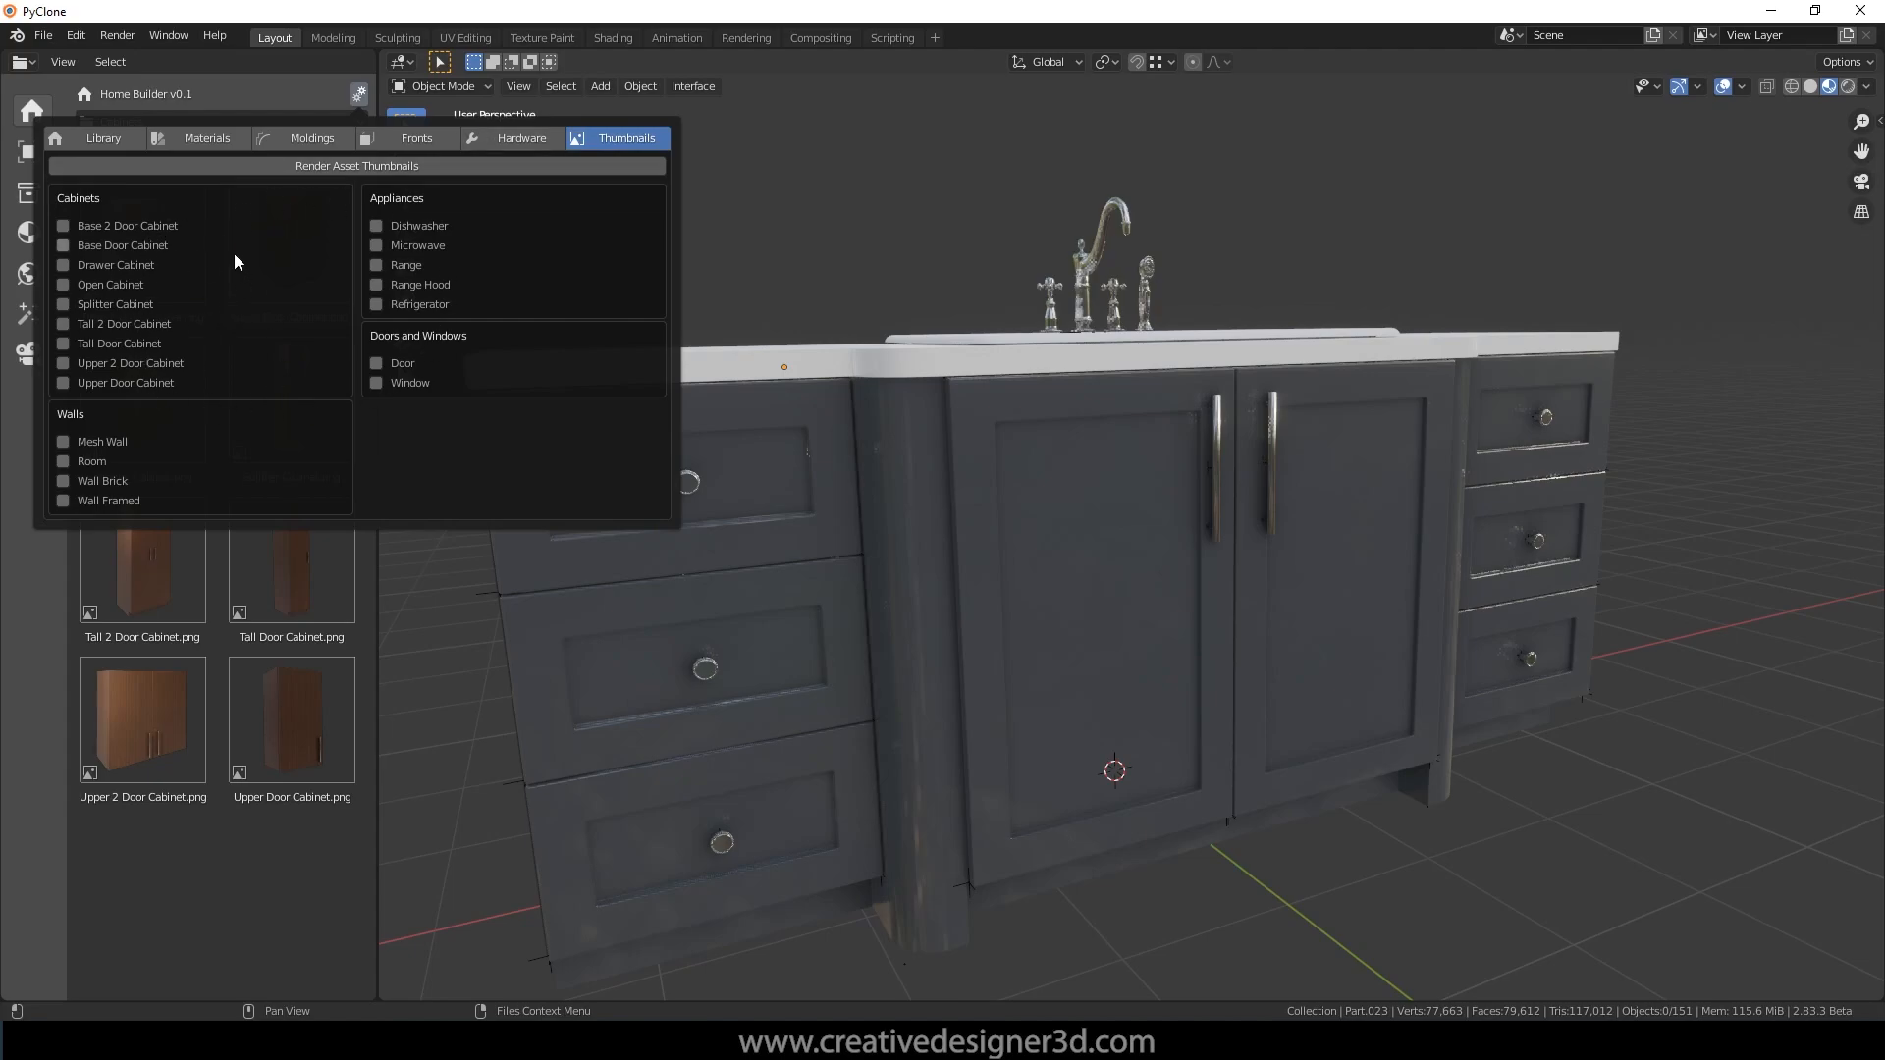
mouse_move(200, 397)
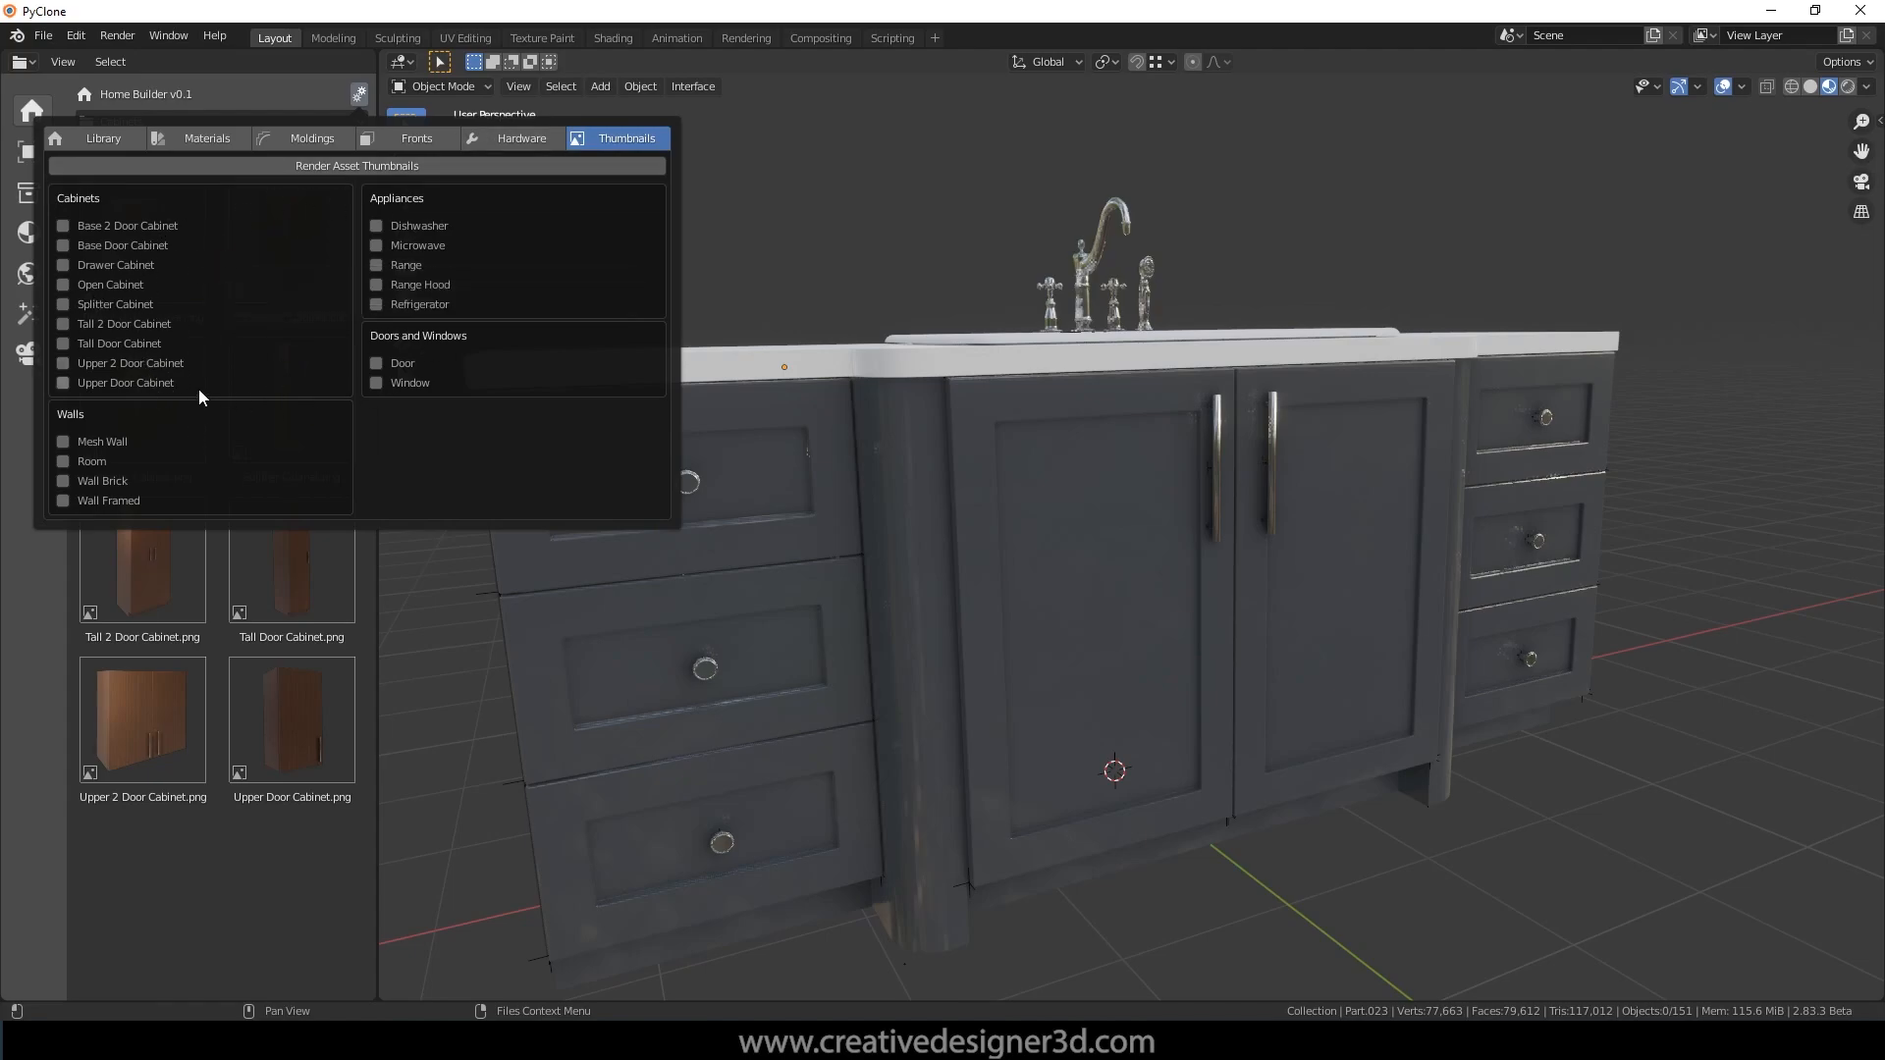